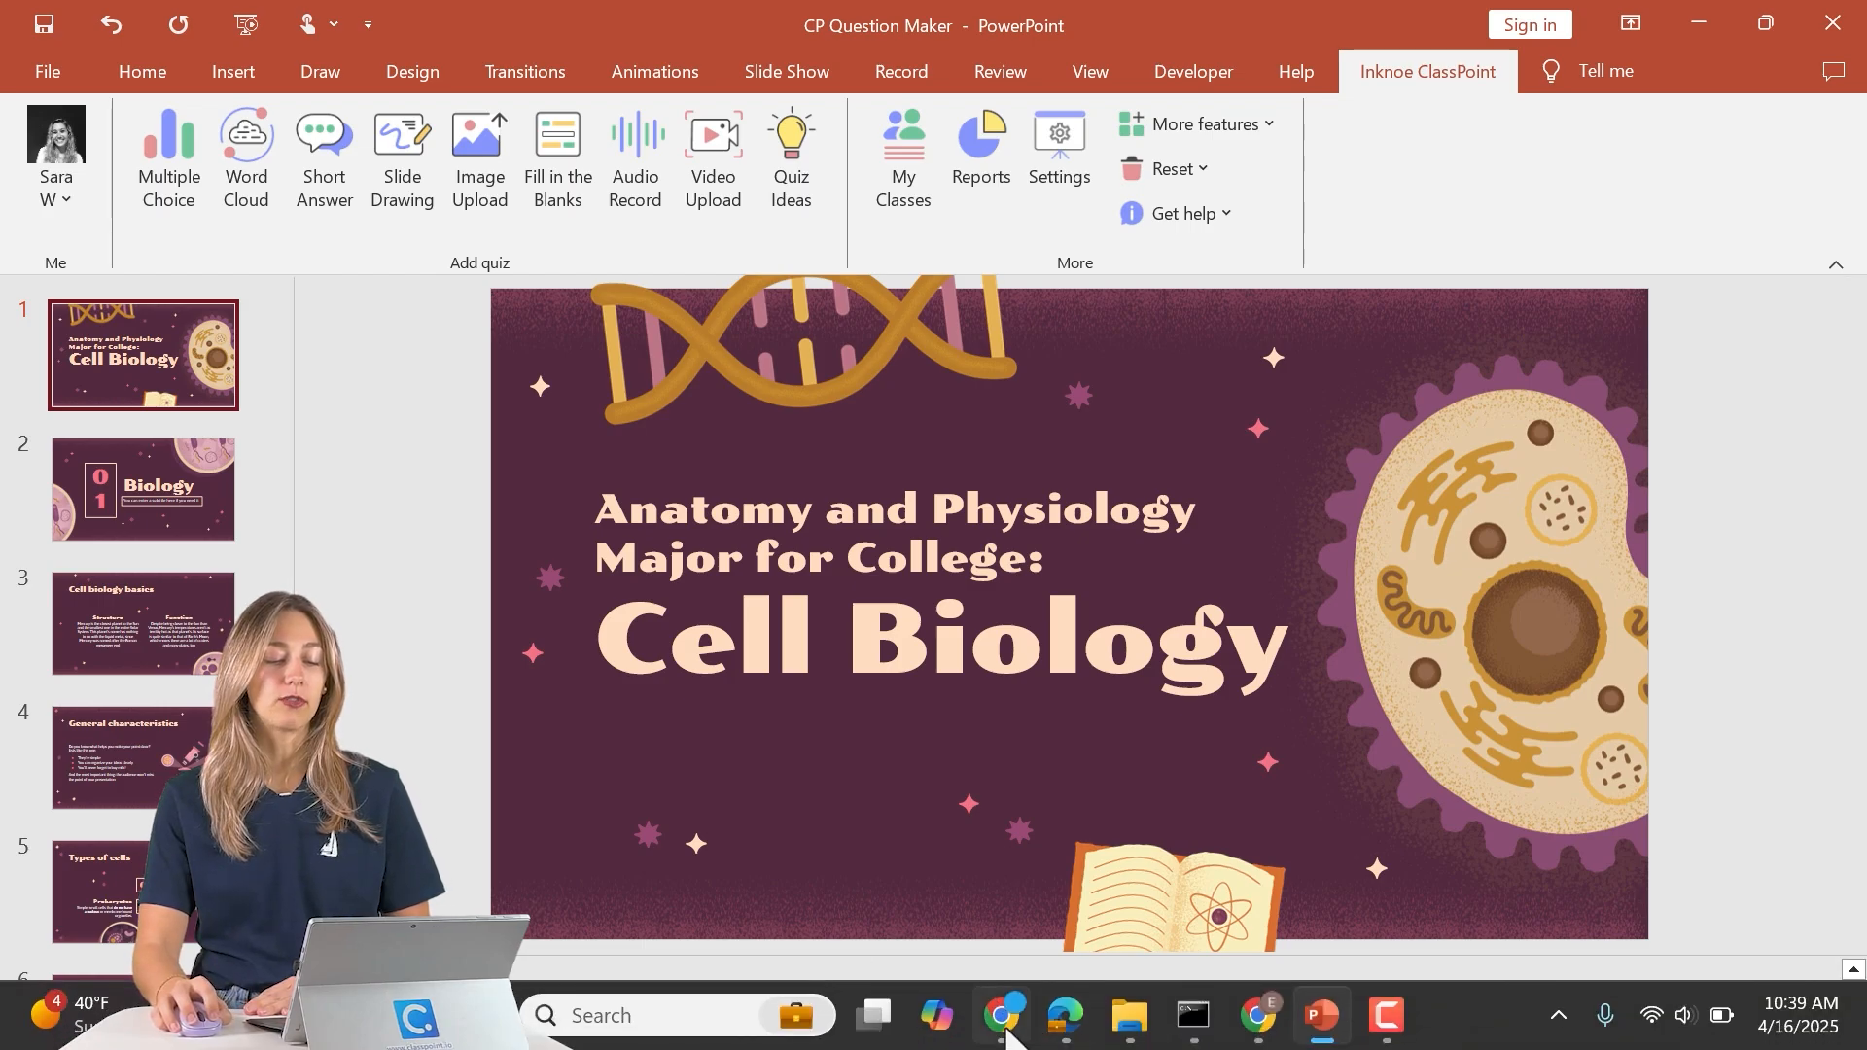
# Leave the ClassPoint website, return to the Cell Biology deck, and select slide 5, Types of cells.
pyautogui.click(1004, 1015)
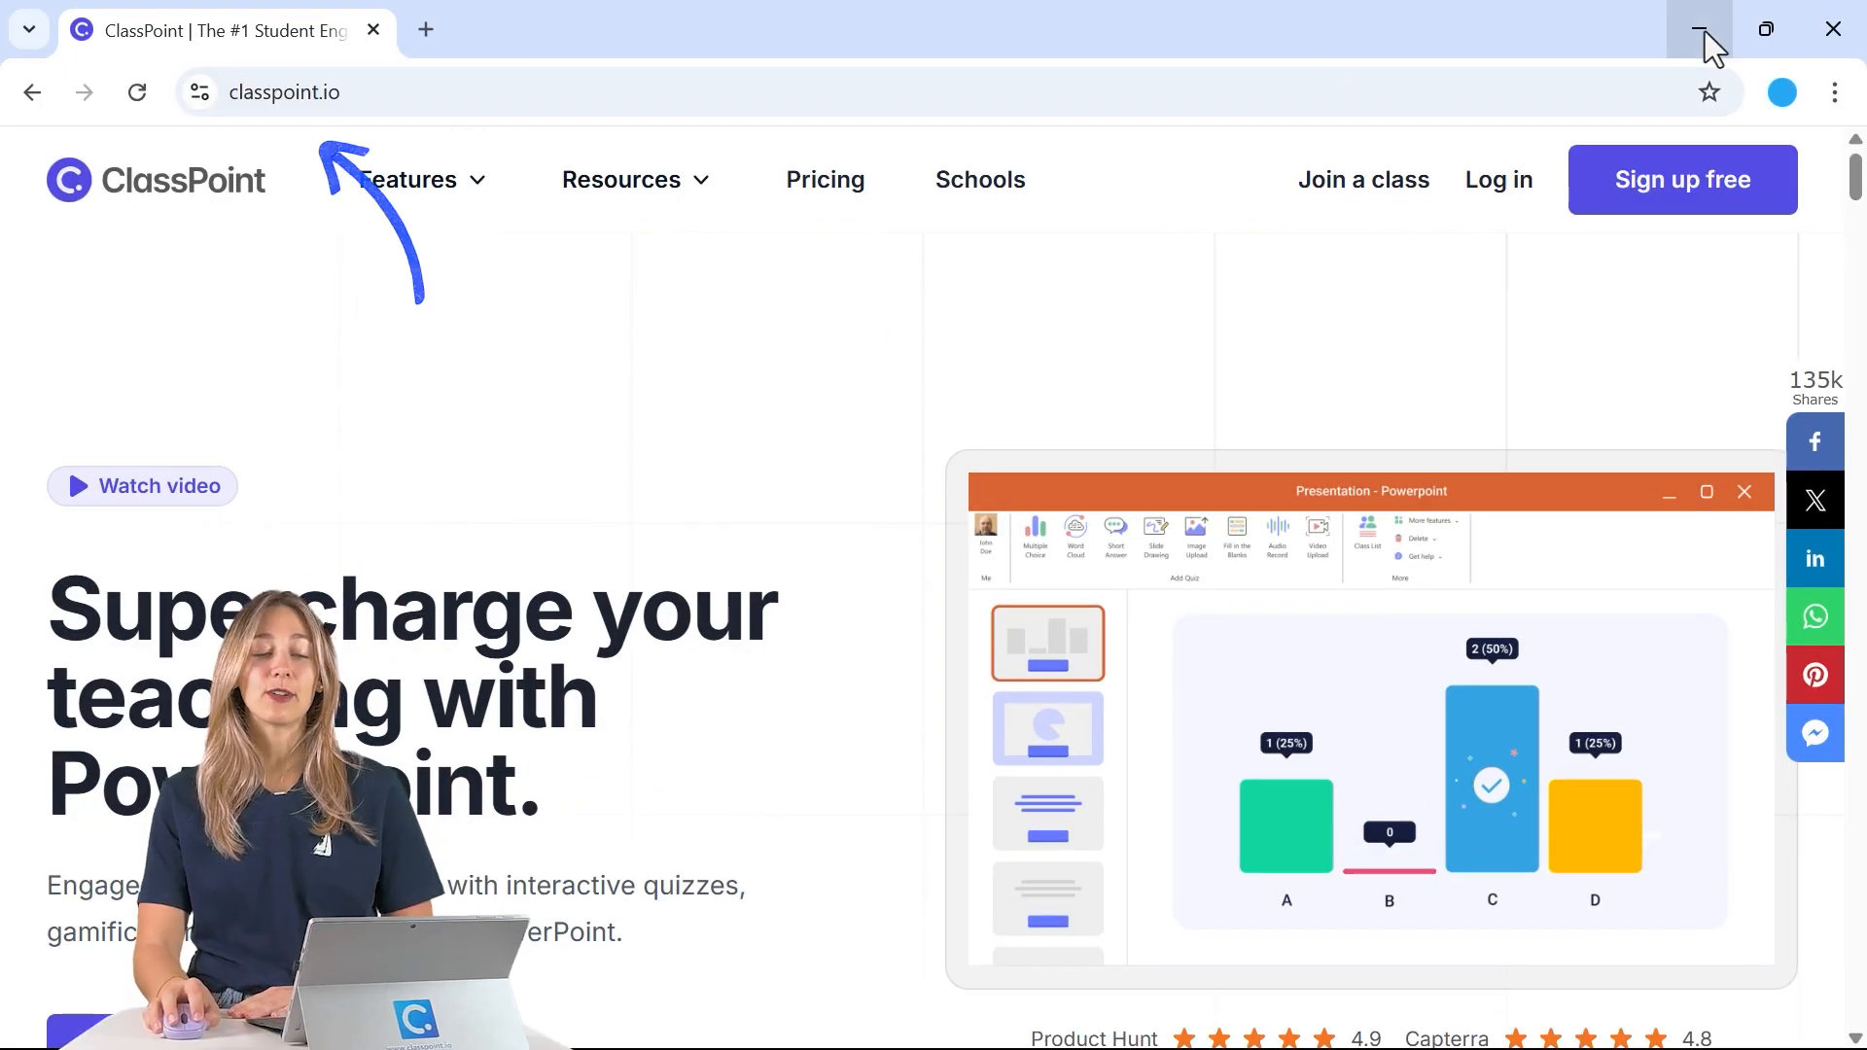
pyautogui.click(1698, 28)
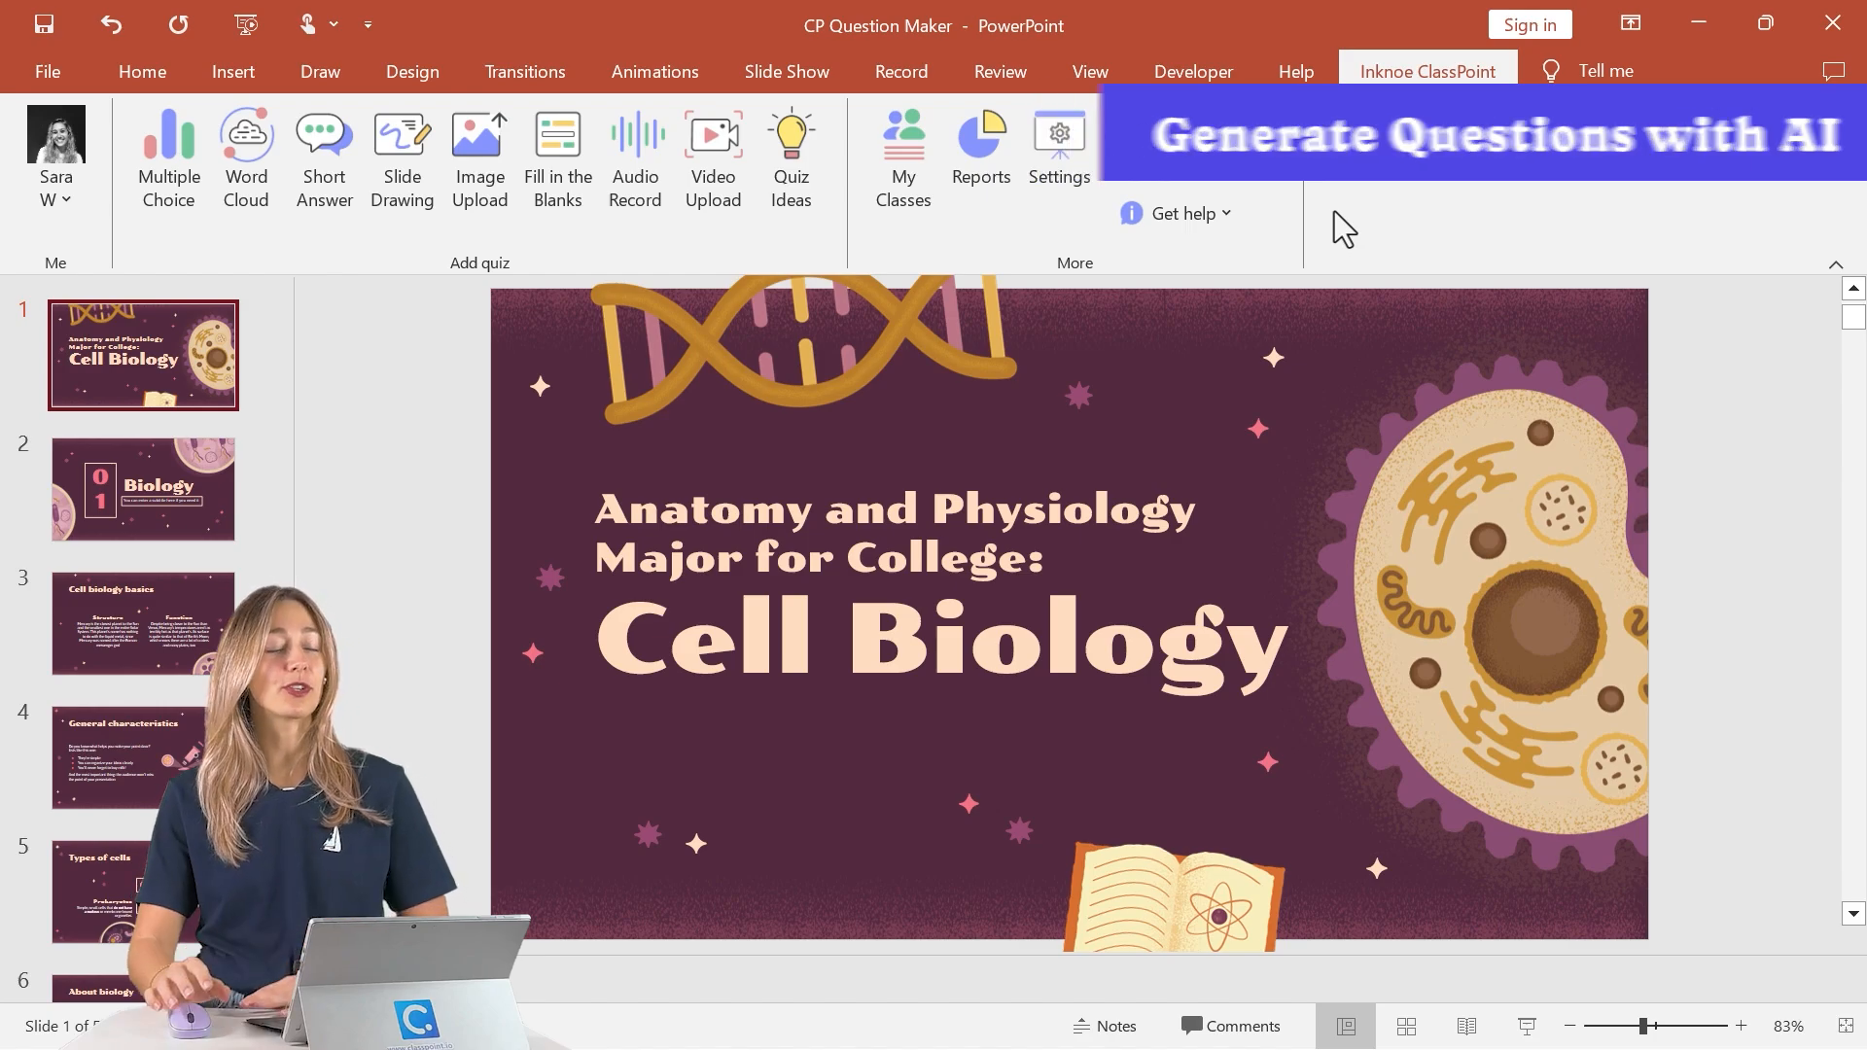
pyautogui.click(47, 71)
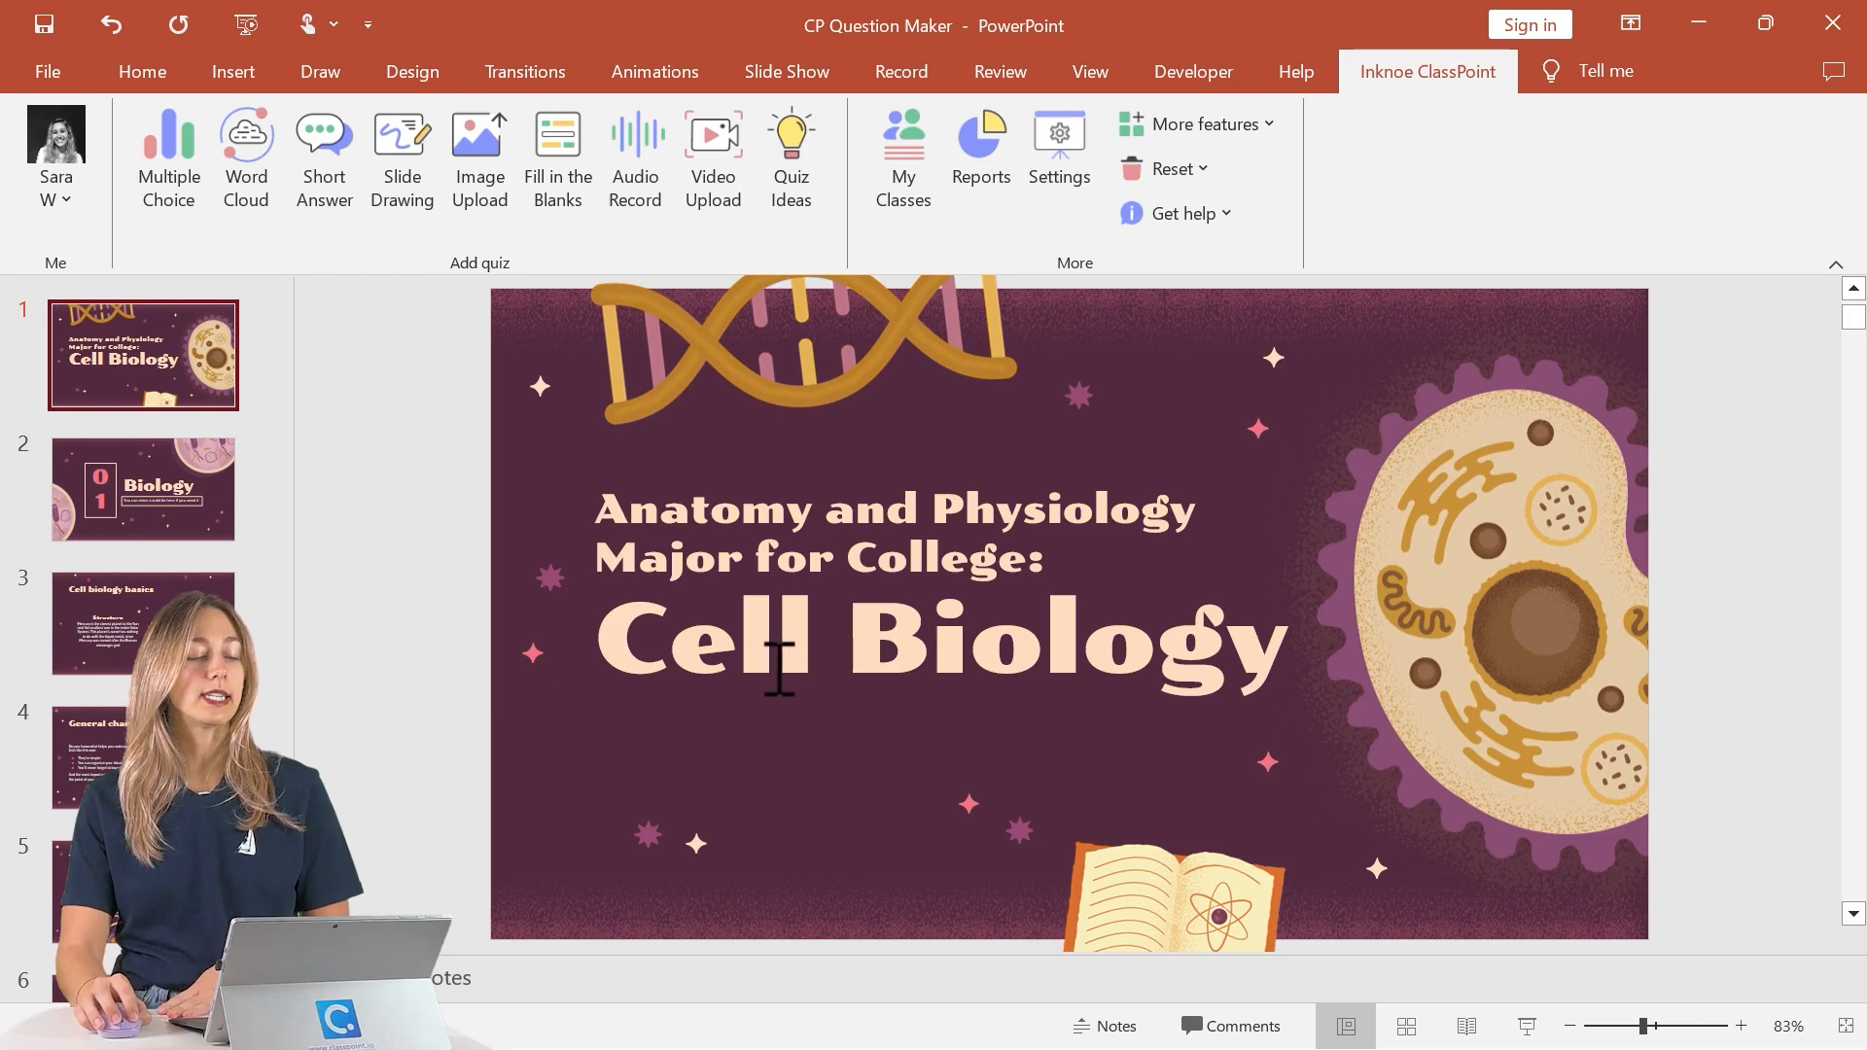
pyautogui.click(142, 891)
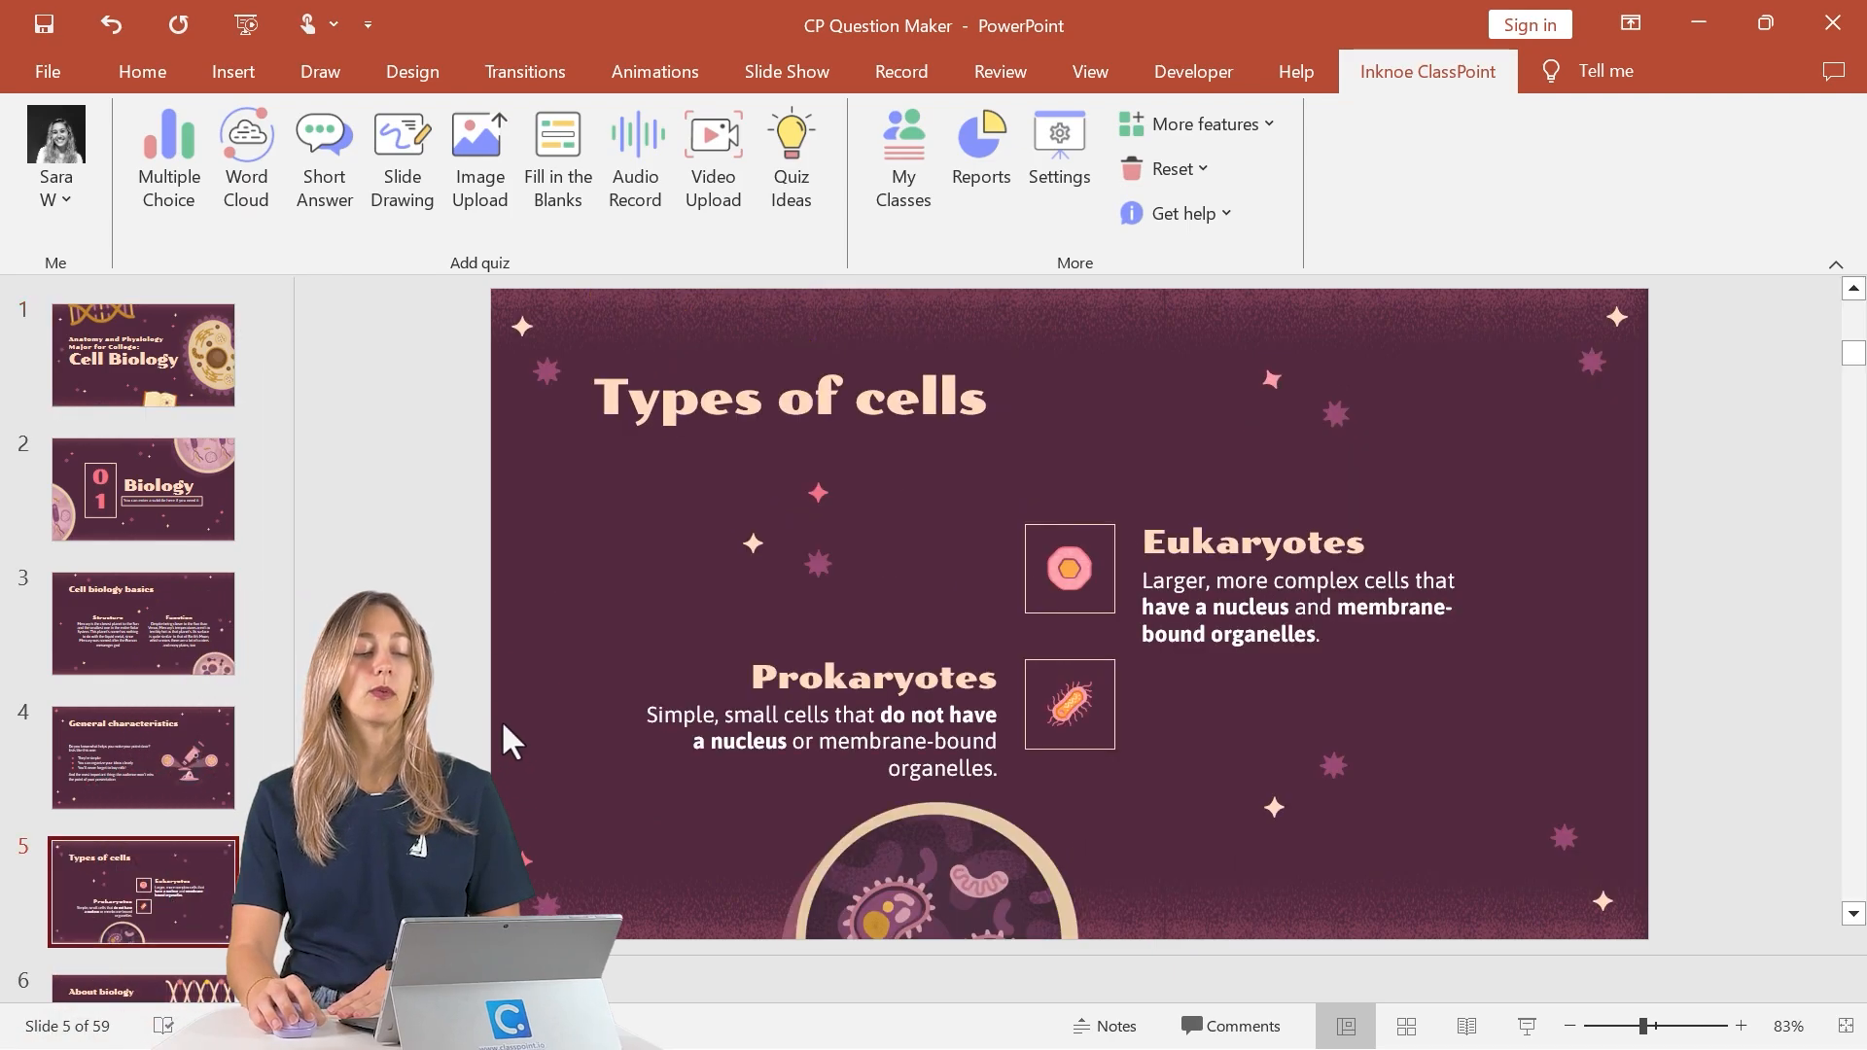
pyautogui.moveTo(494, 757)
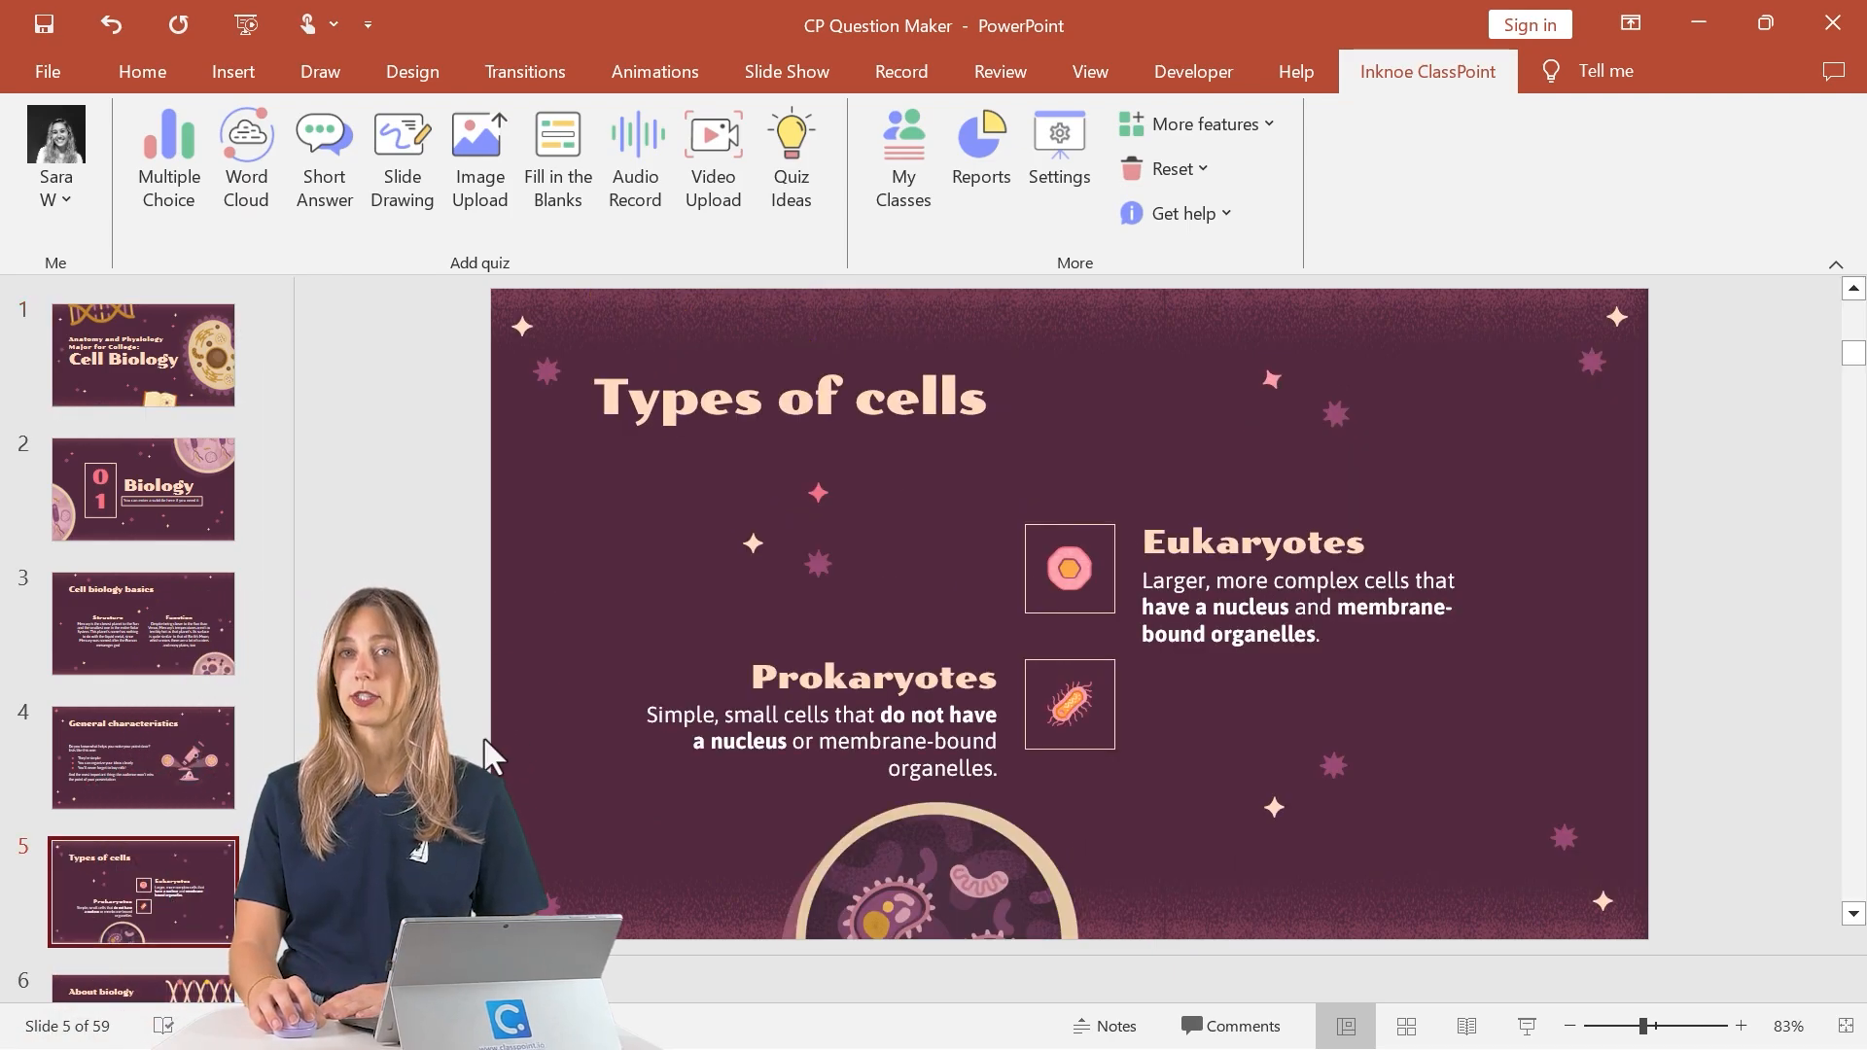
pyautogui.moveTo(867, 496)
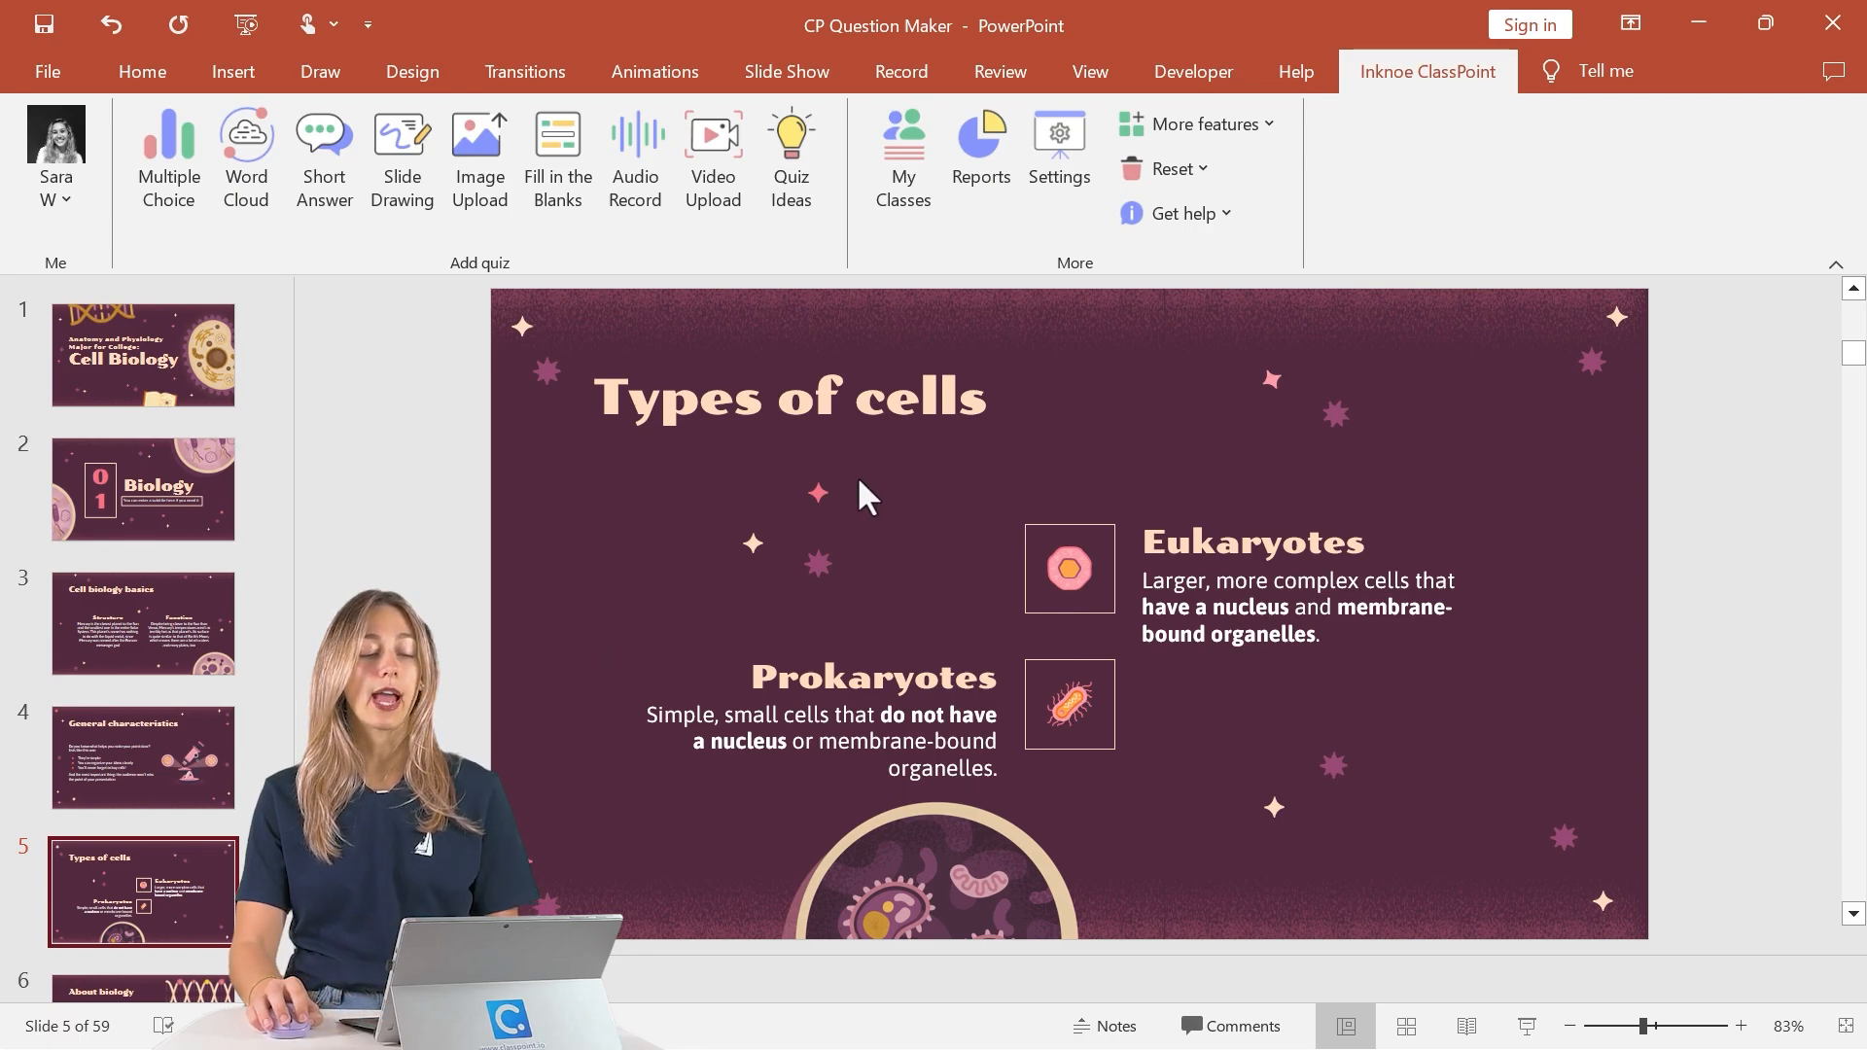
pyautogui.moveTo(932, 582)
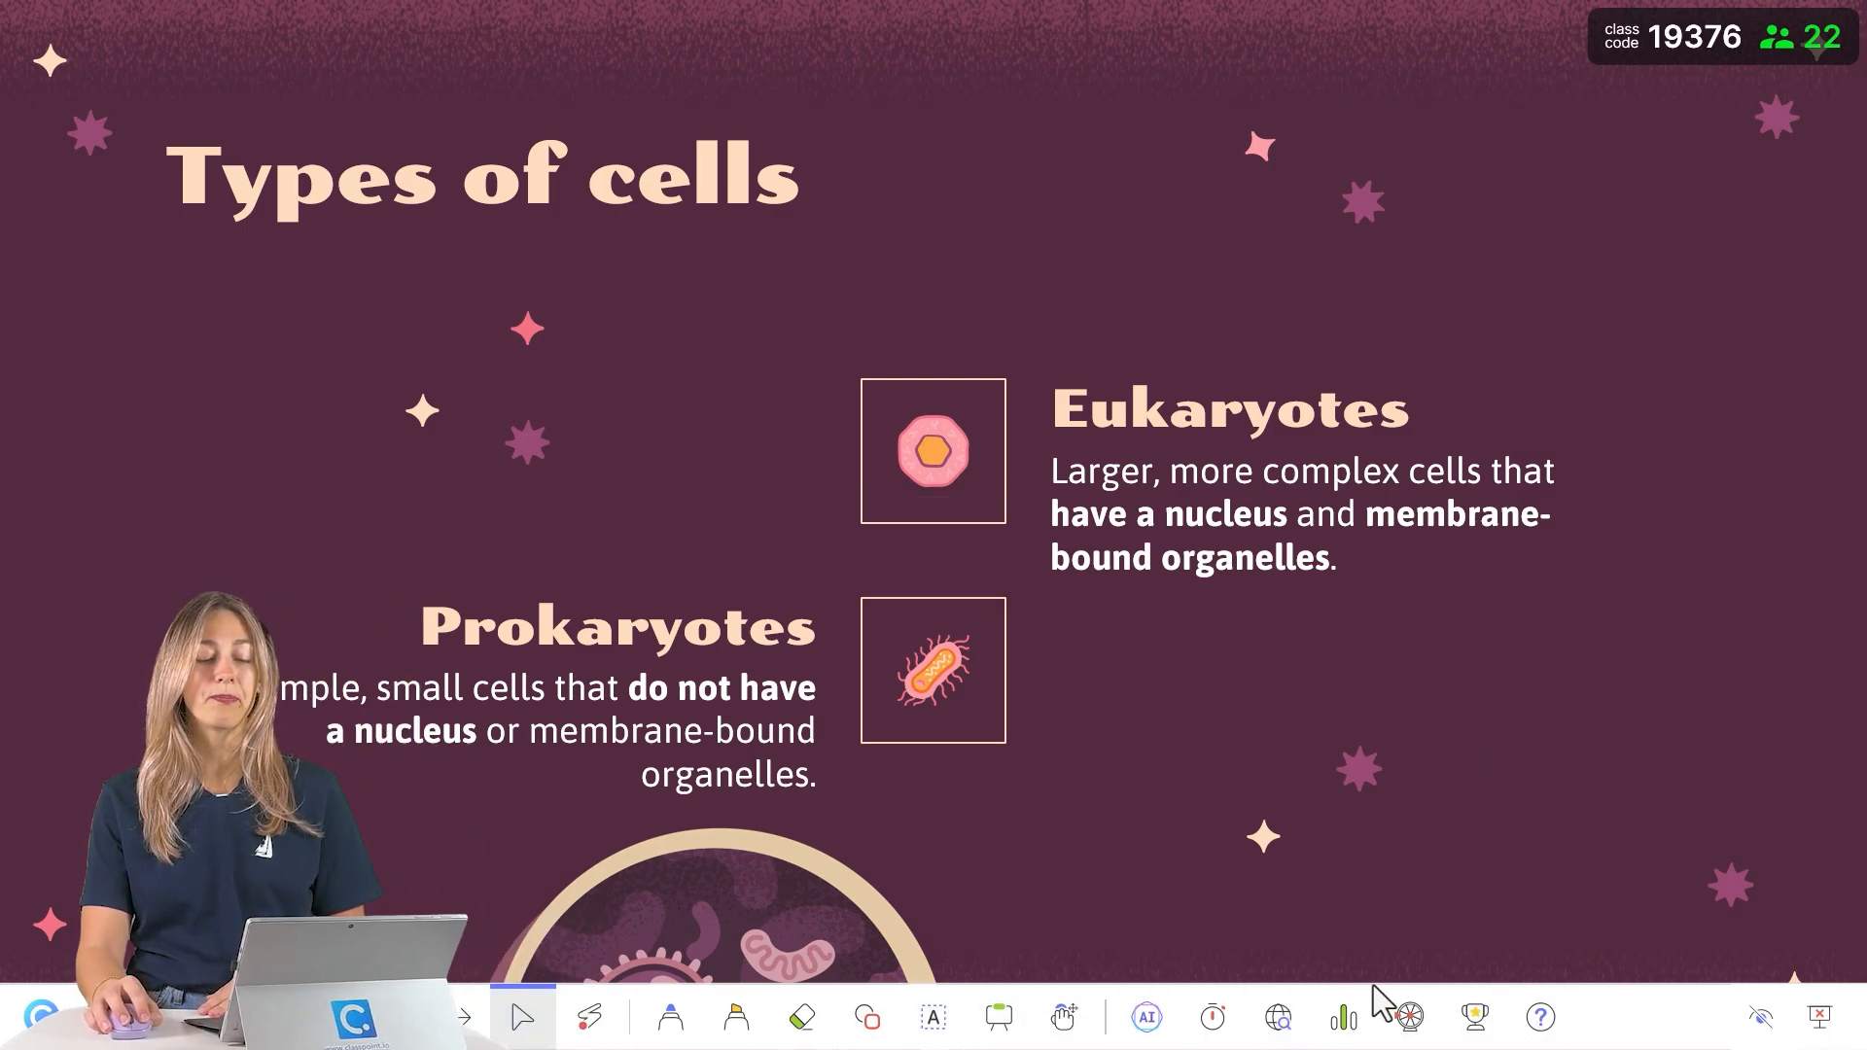
pyautogui.moveTo(1144, 1018)
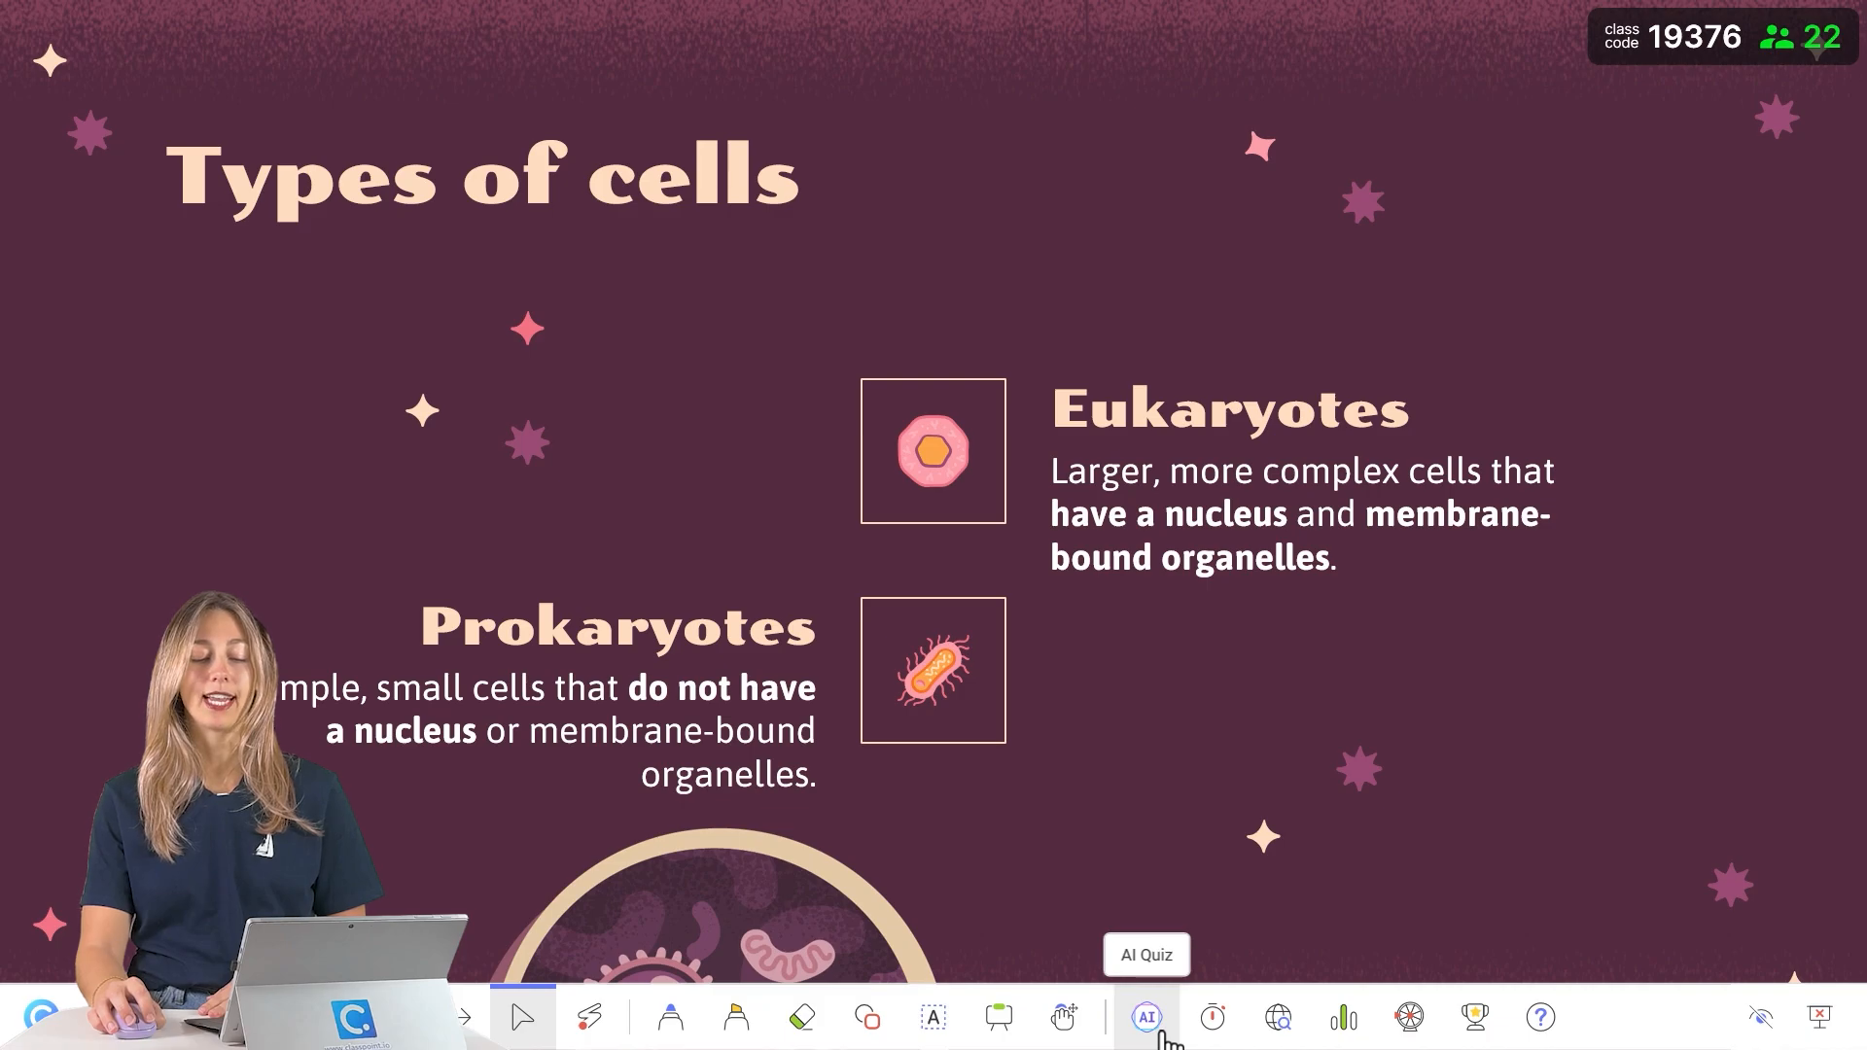
# Open ClassPoint AI Quiz options and select Multiple Choice and Fill in the Blanks question types.
pyautogui.click(1143, 1018)
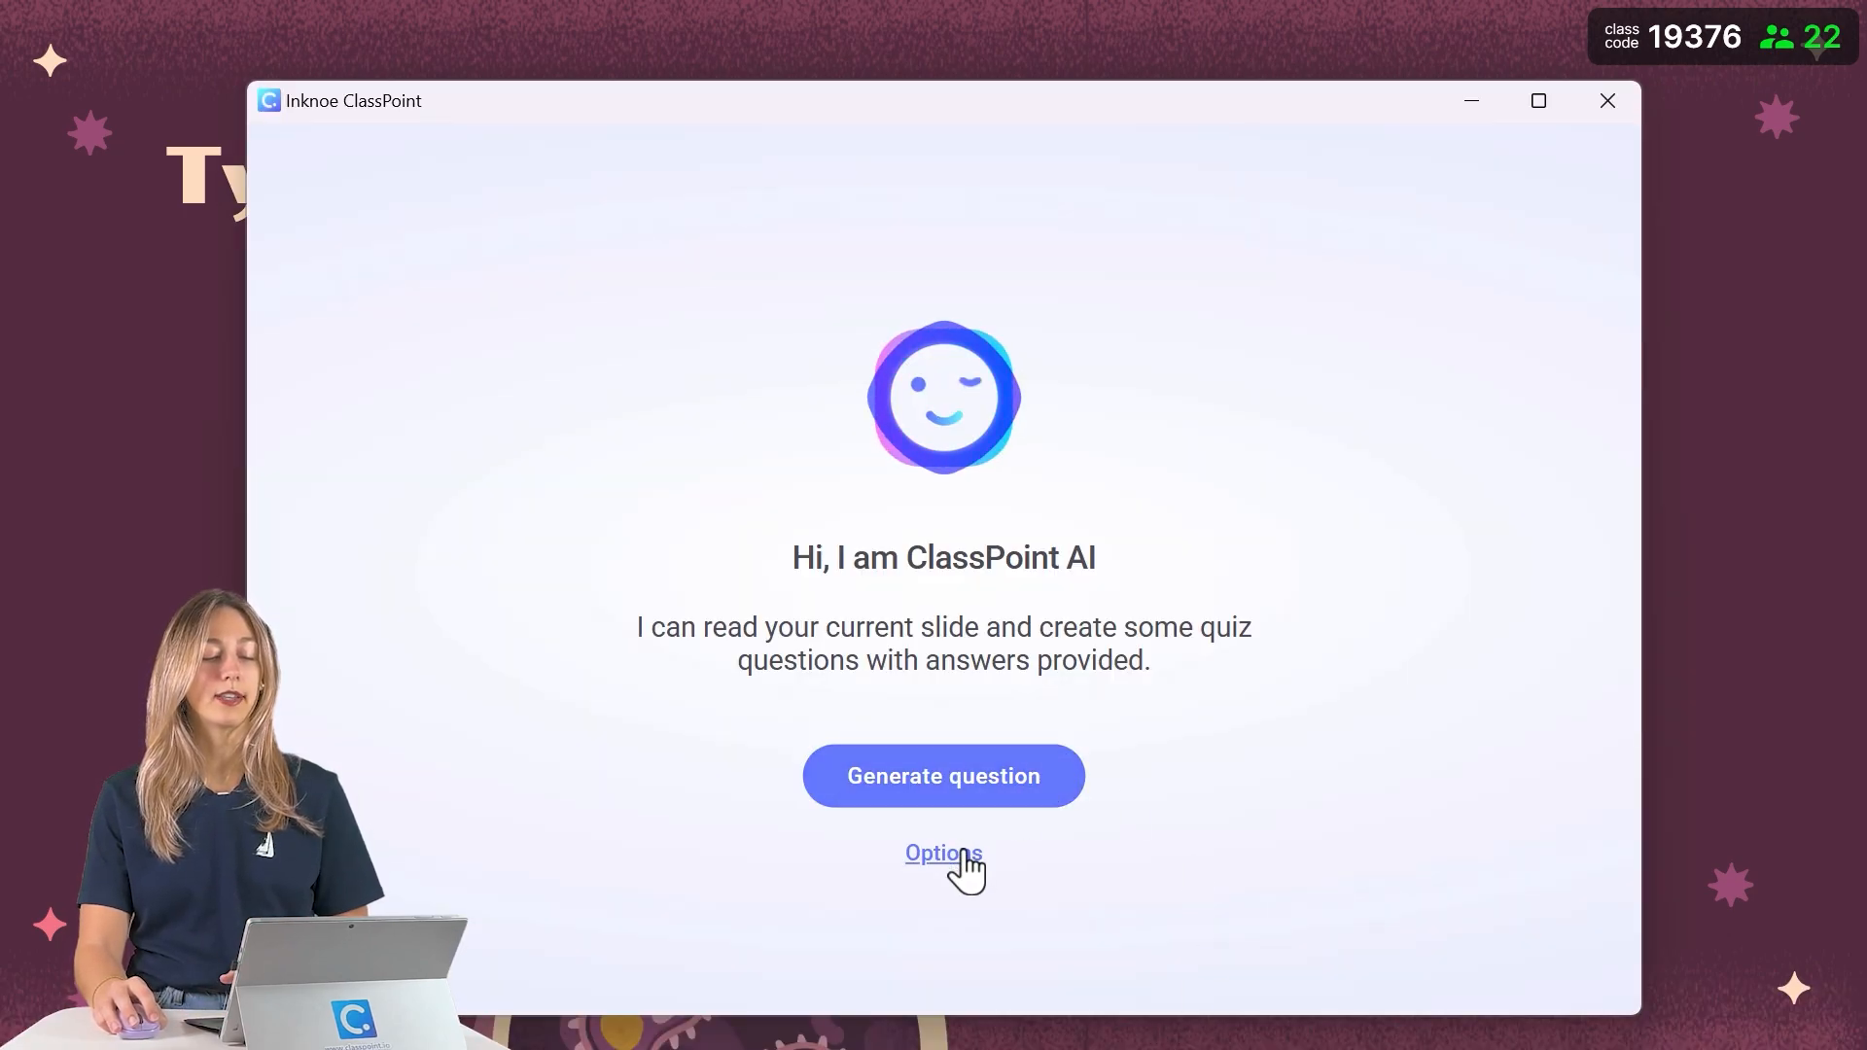
pyautogui.click(942, 852)
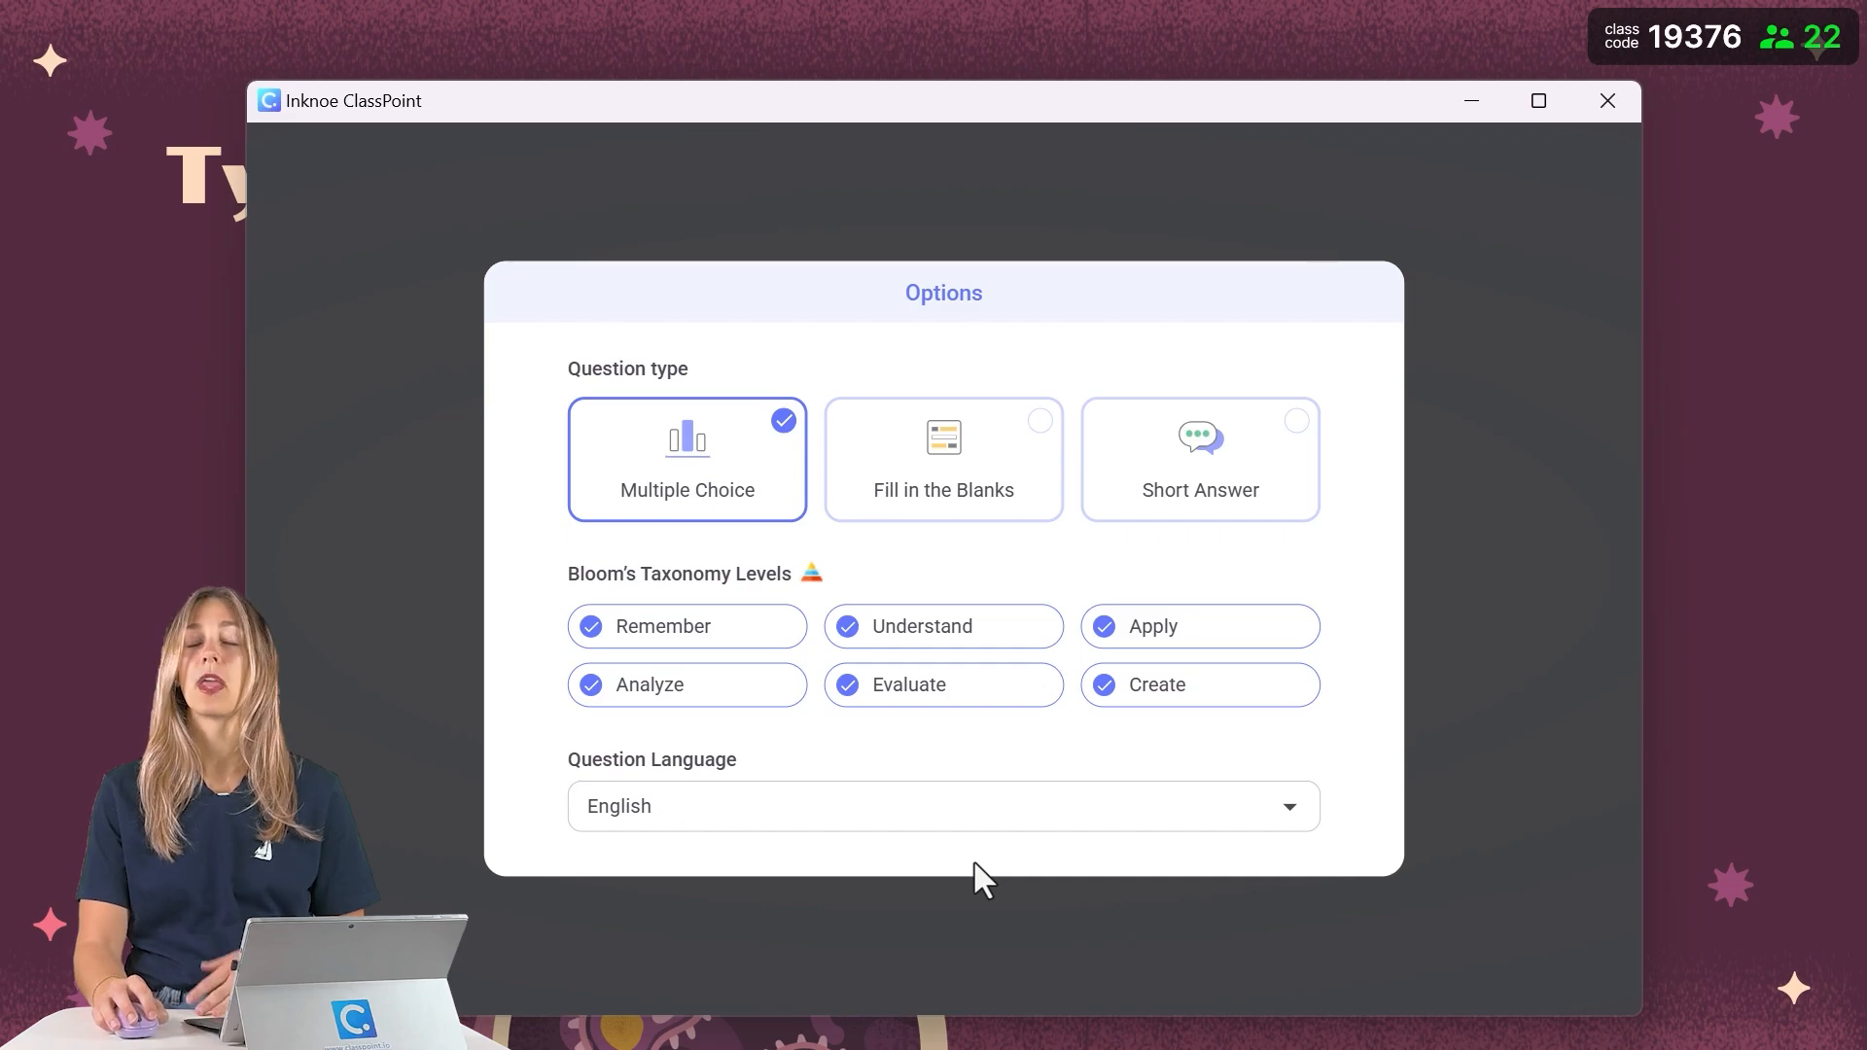
pyautogui.click(942, 458)
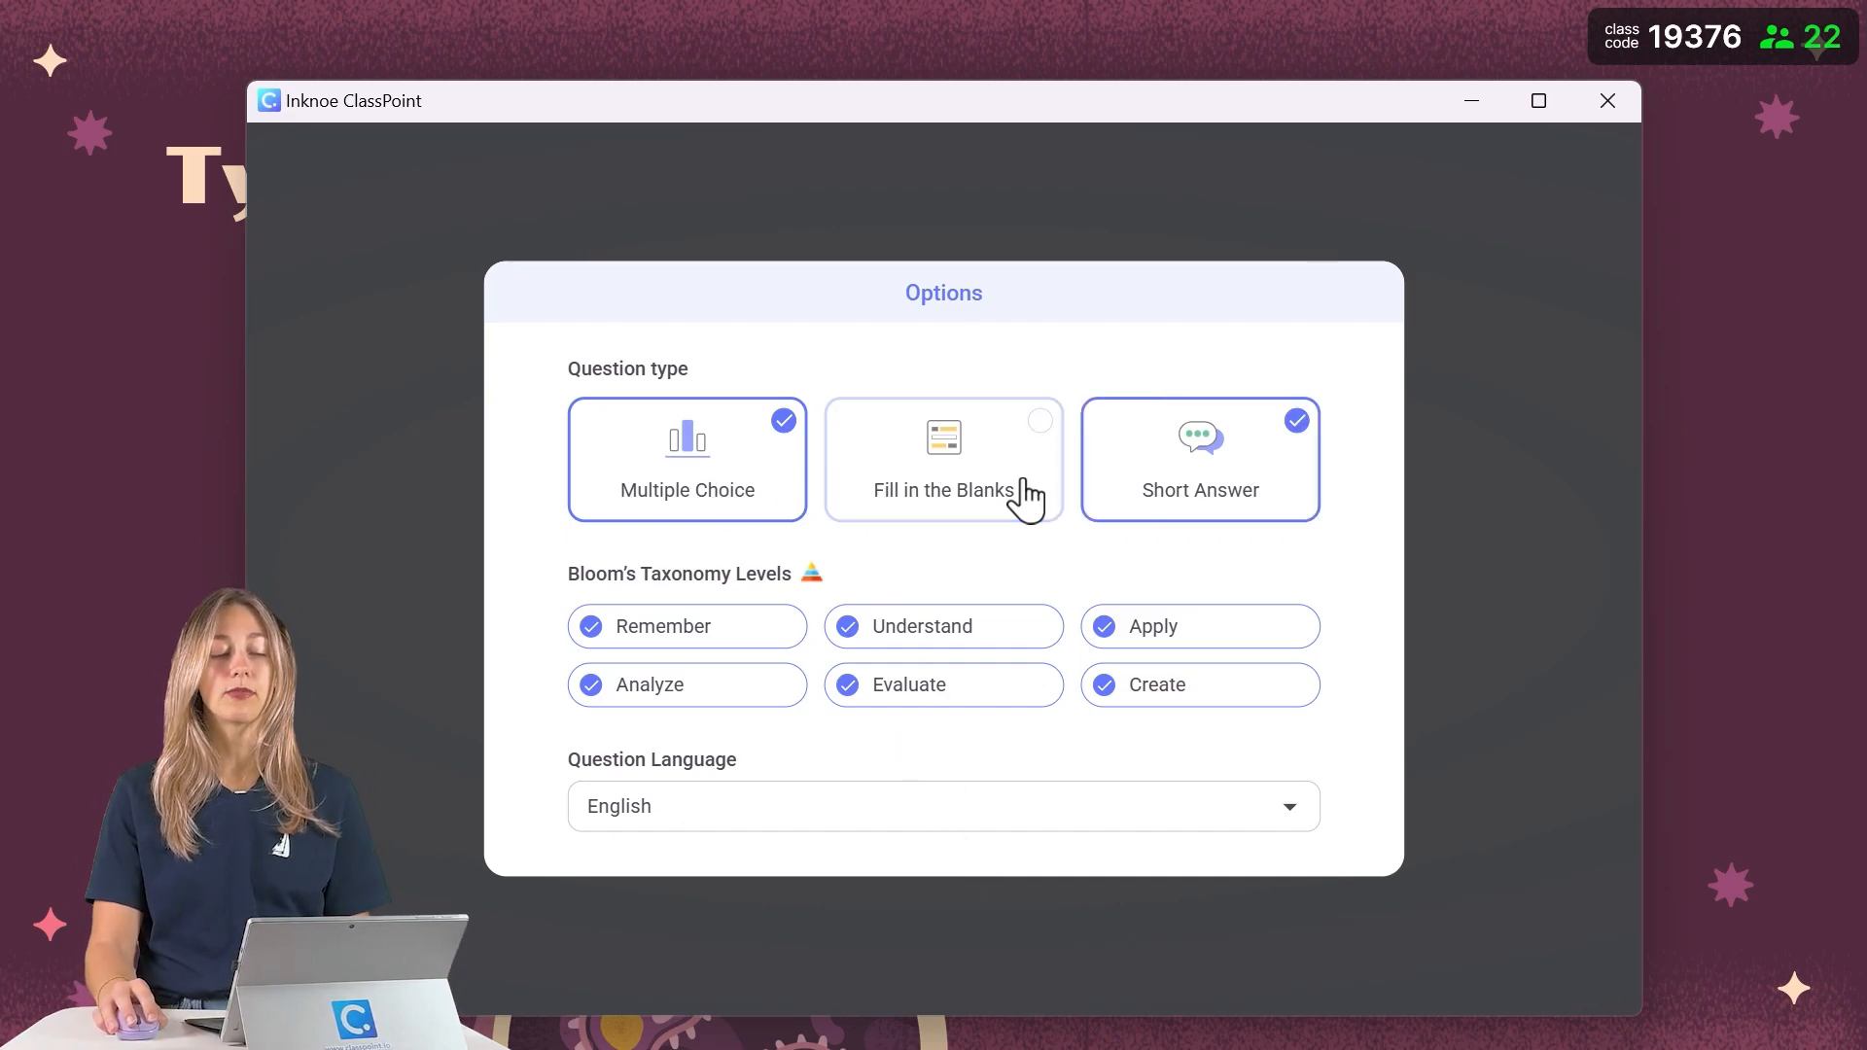
pyautogui.click(942, 458)
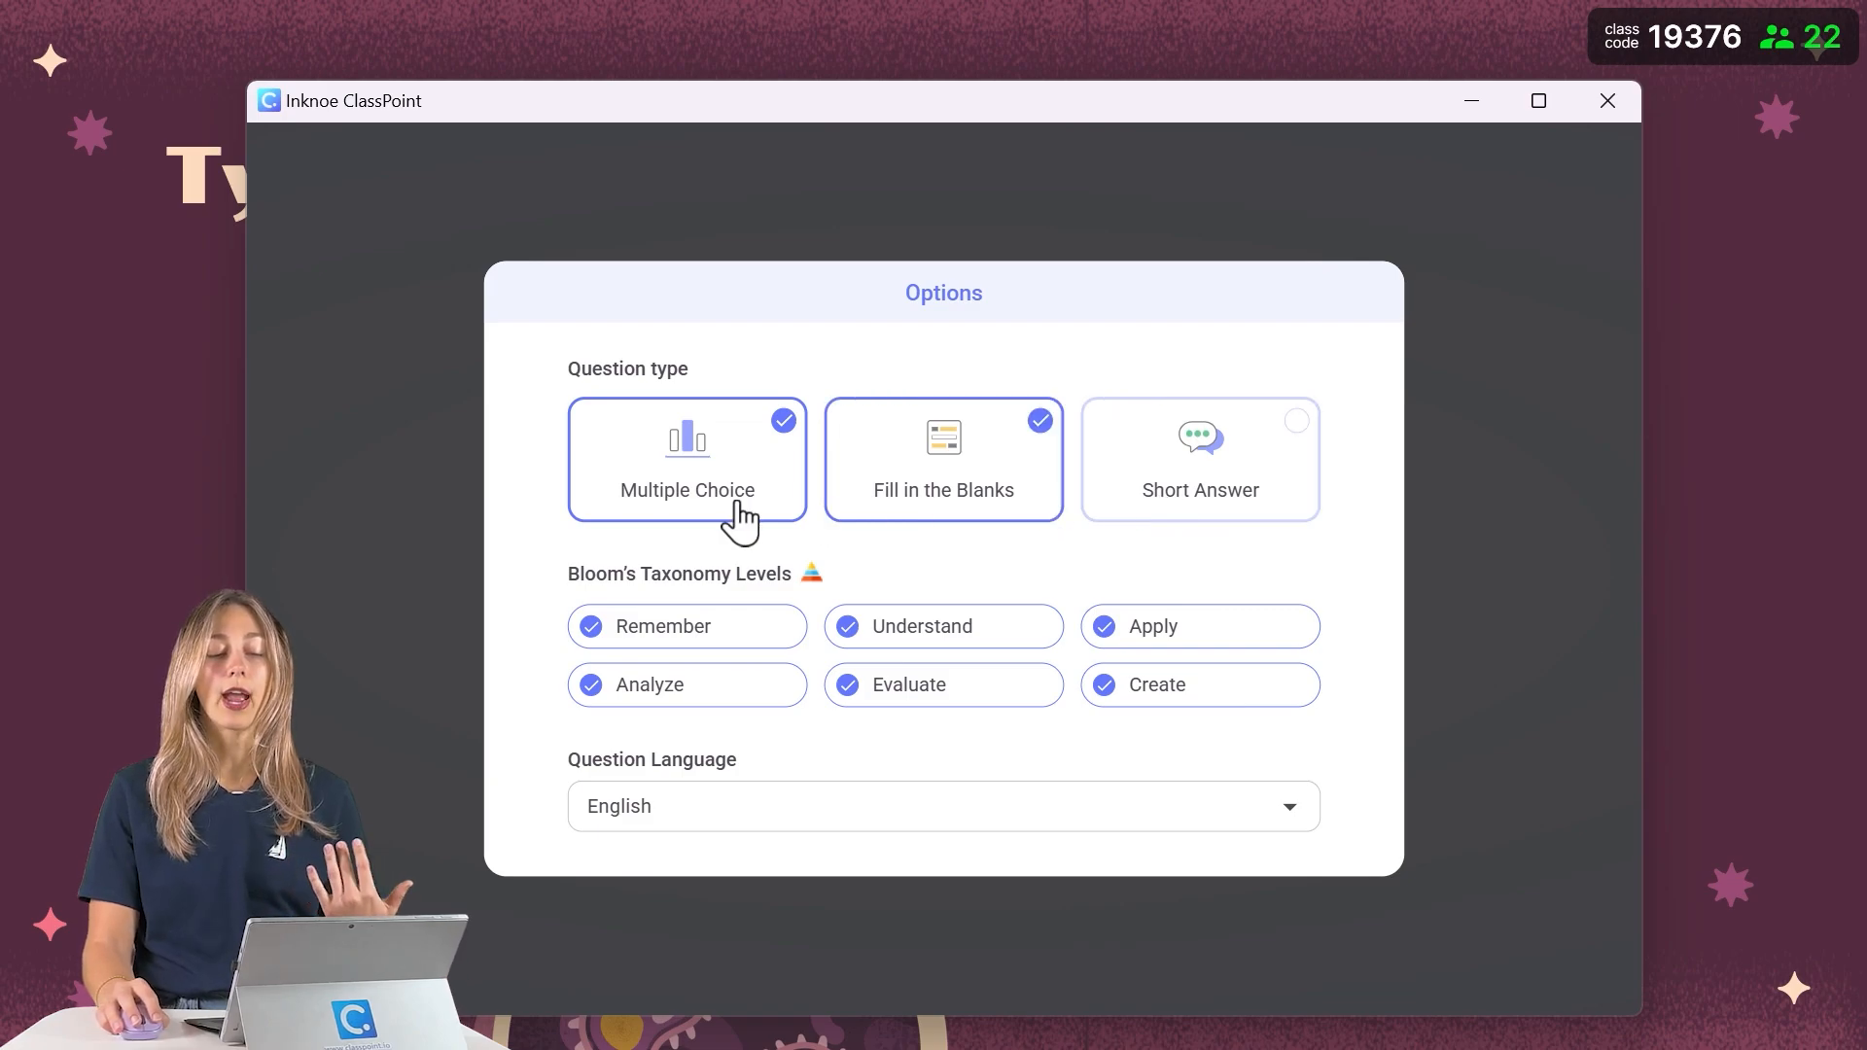
pyautogui.moveTo(970, 500)
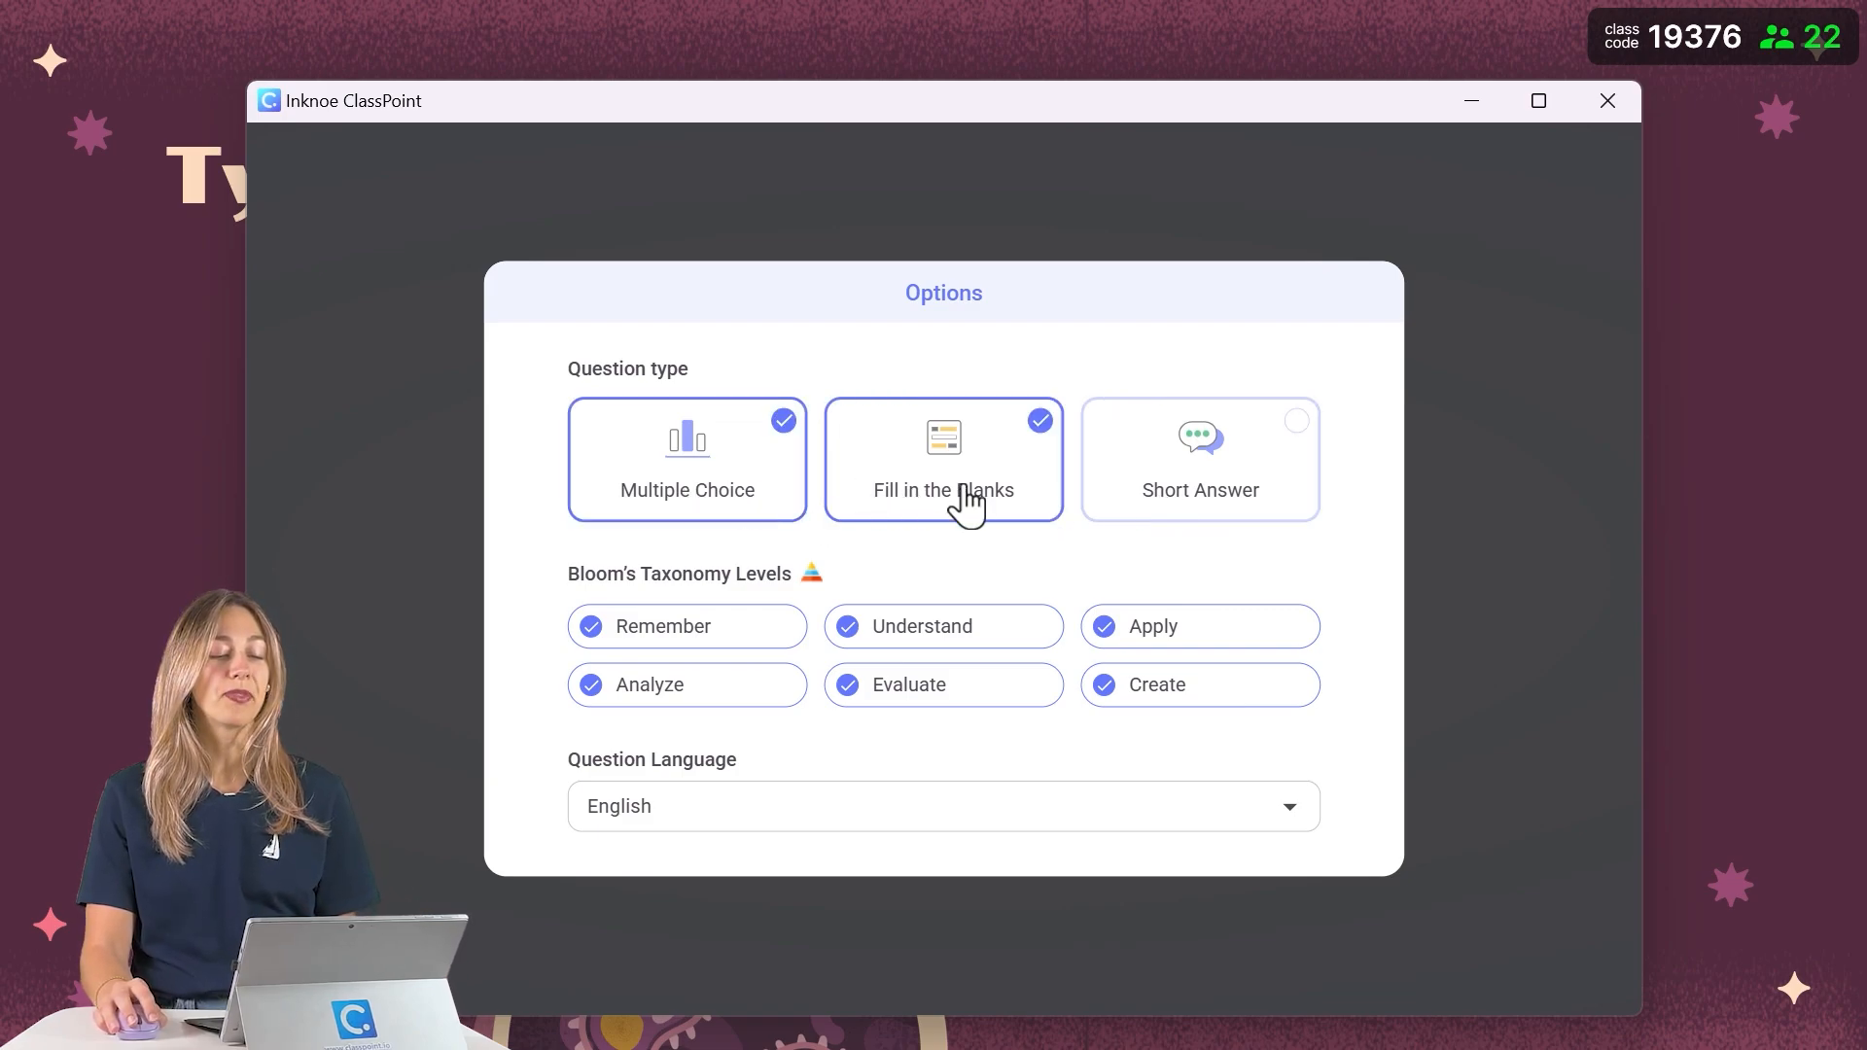
pyautogui.click(943, 460)
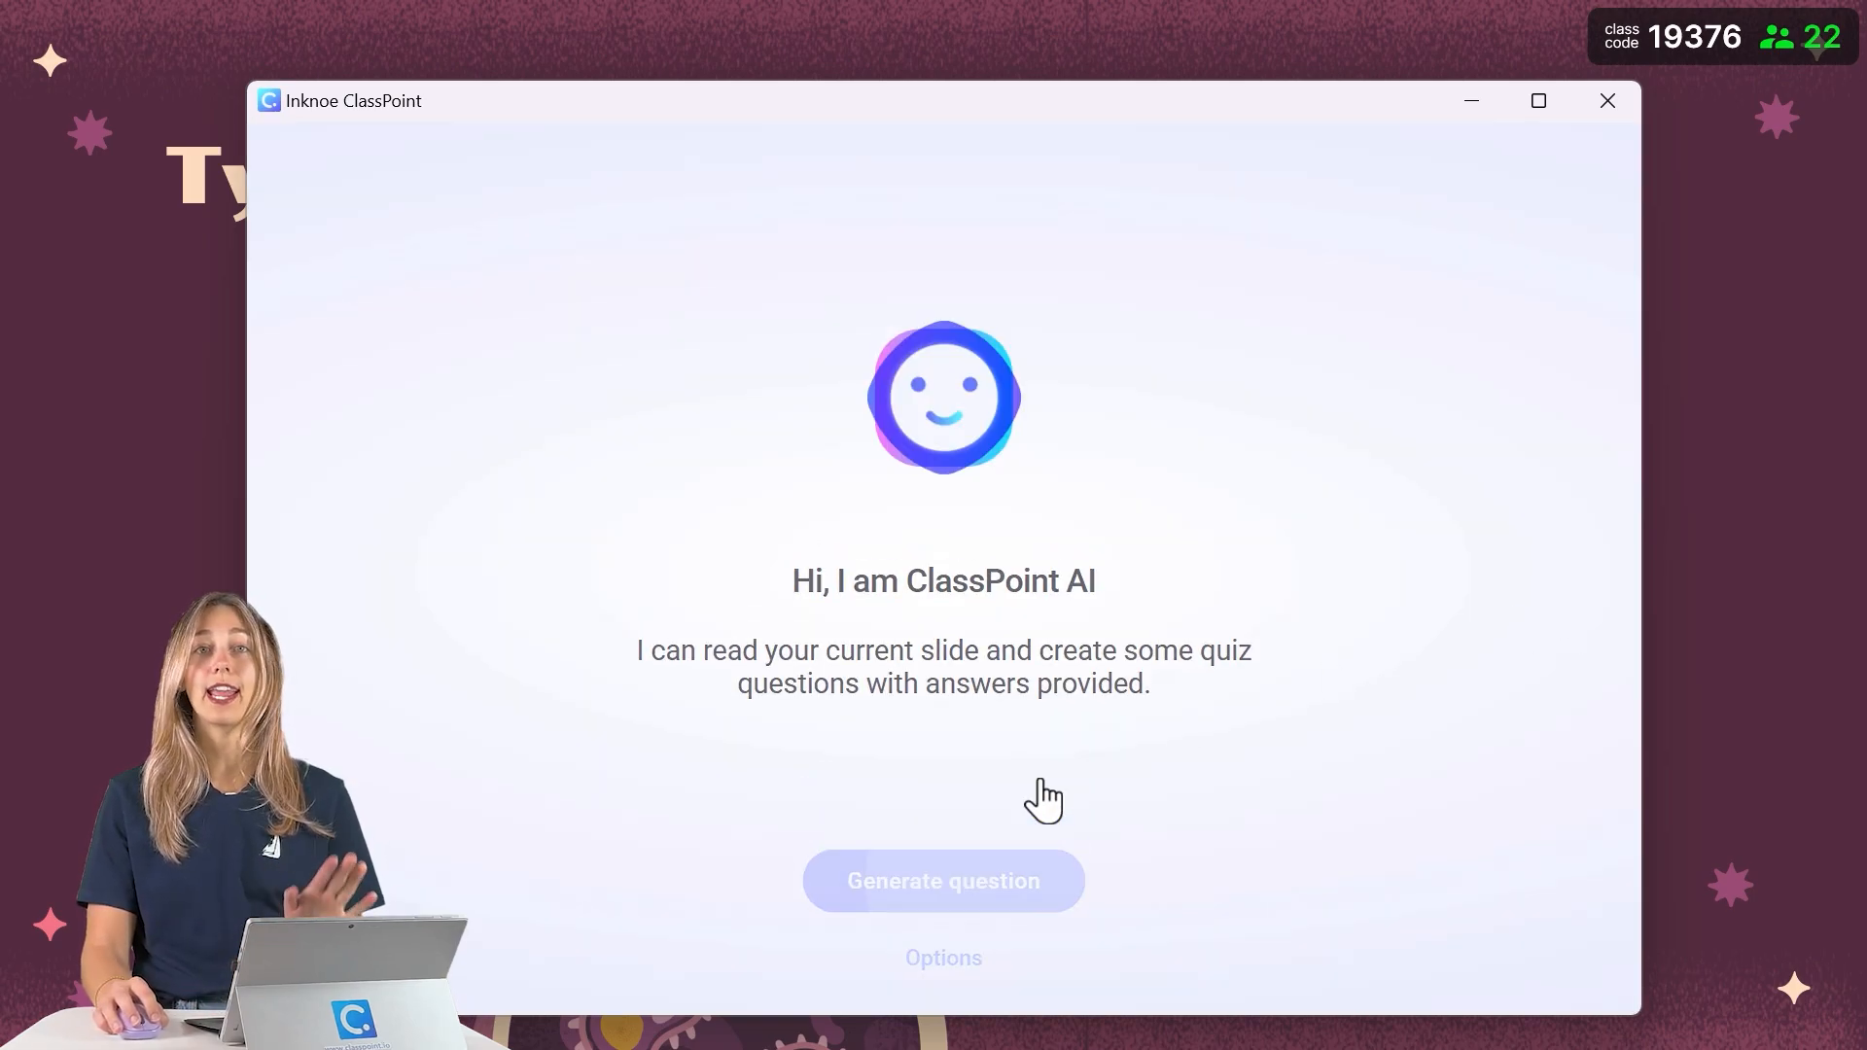
# Generate the prokaryotic-versus-eukaryotic question, save it as a slide, and close the quiz window.
pyautogui.click(944, 879)
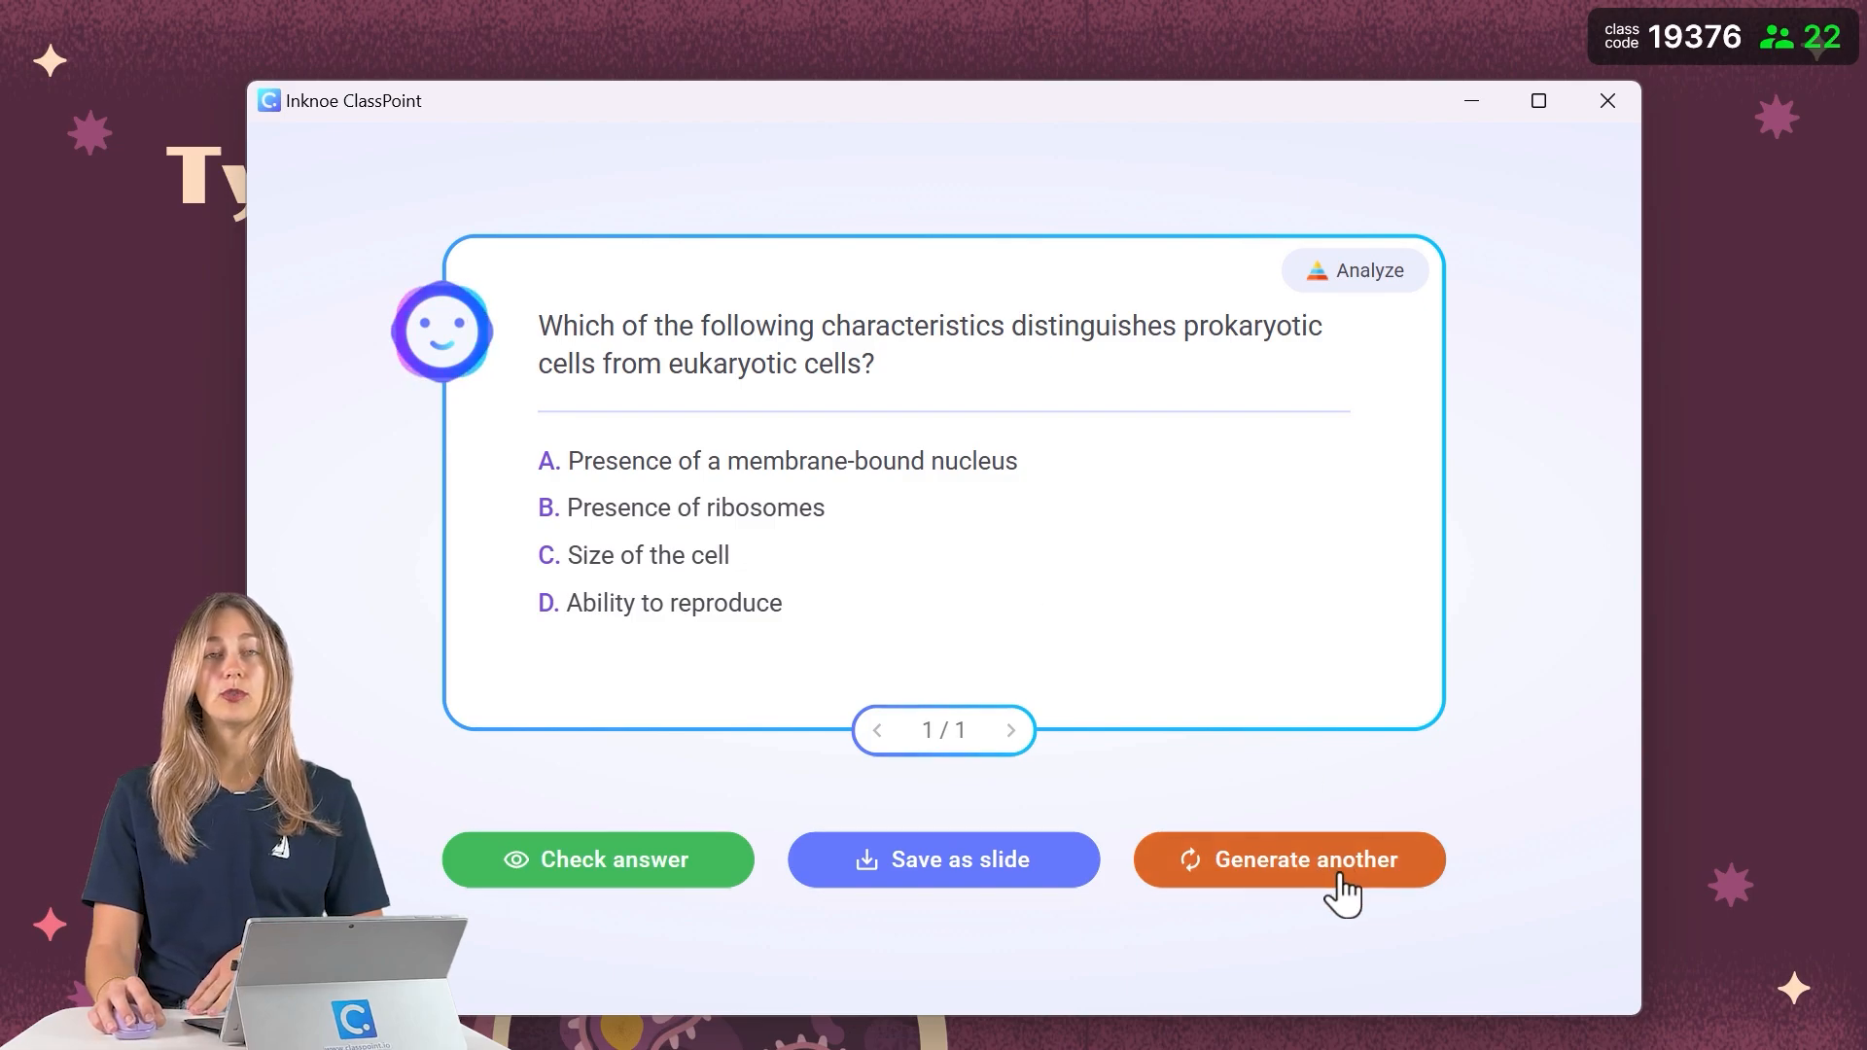
pyautogui.moveTo(1343, 315)
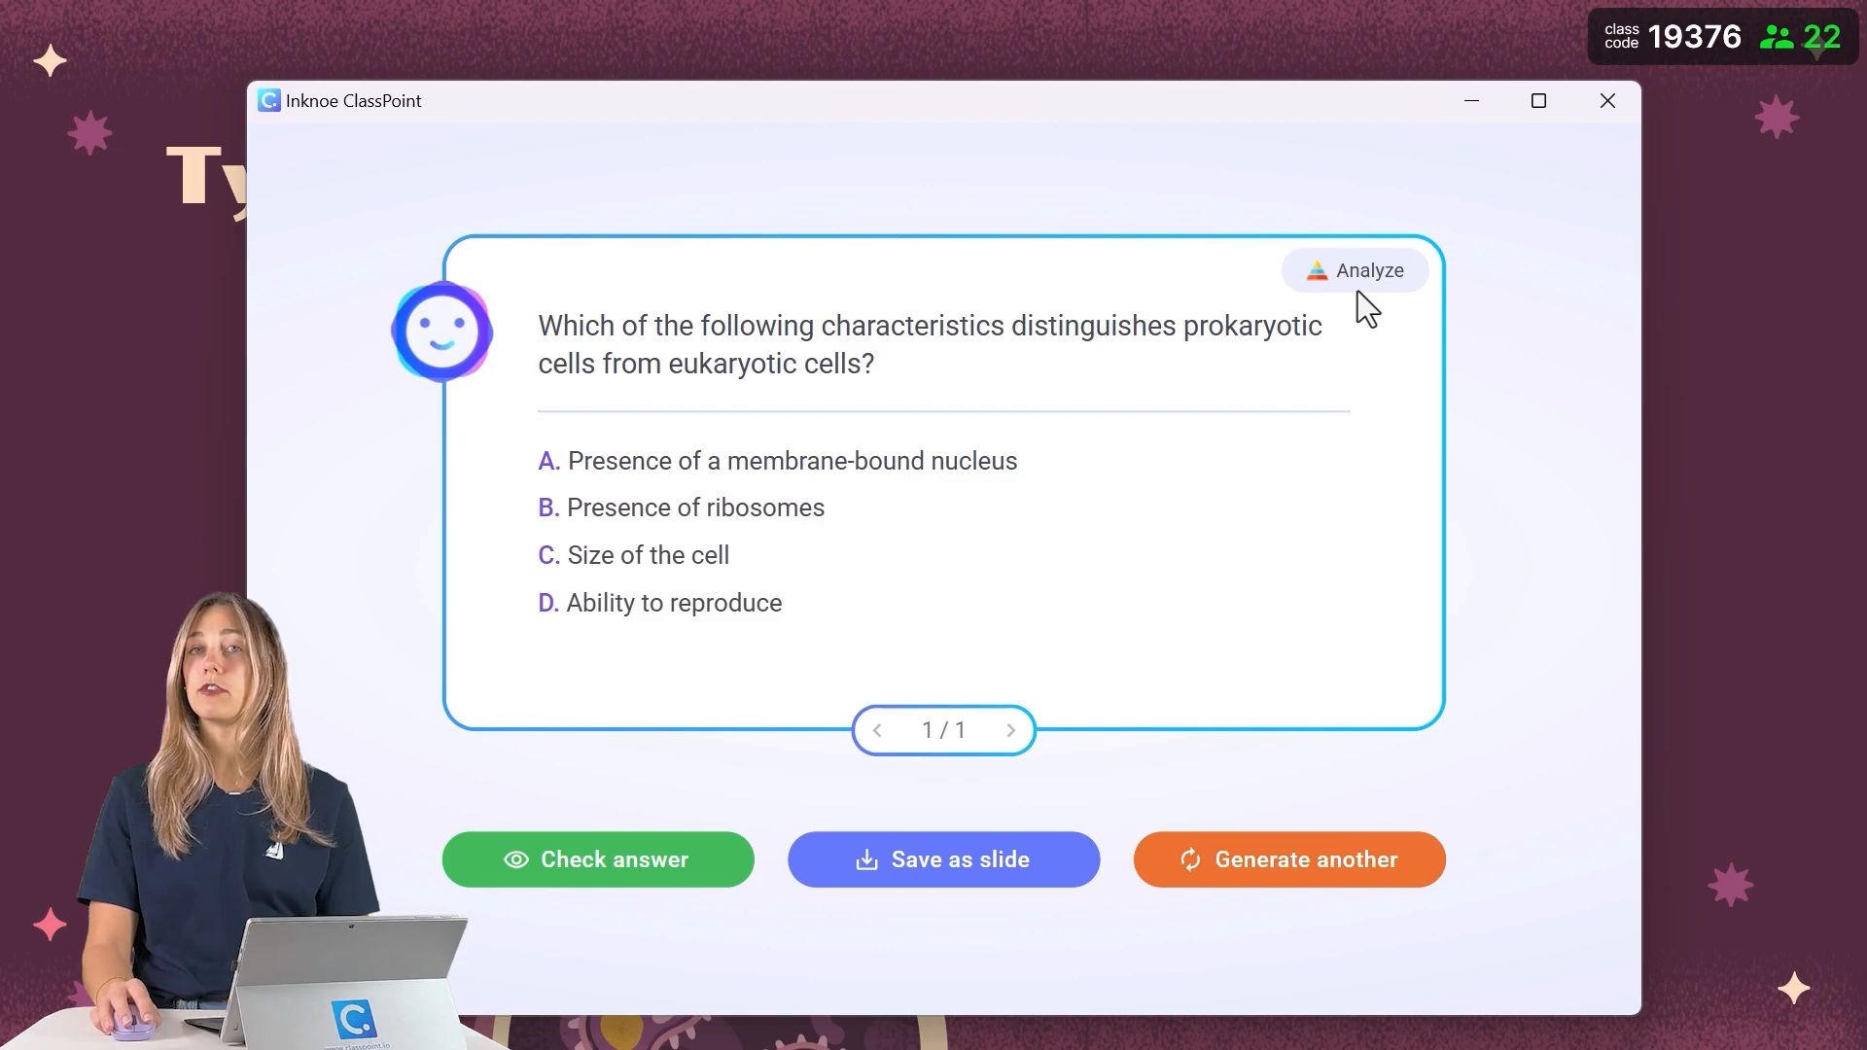
pyautogui.moveTo(728, 771)
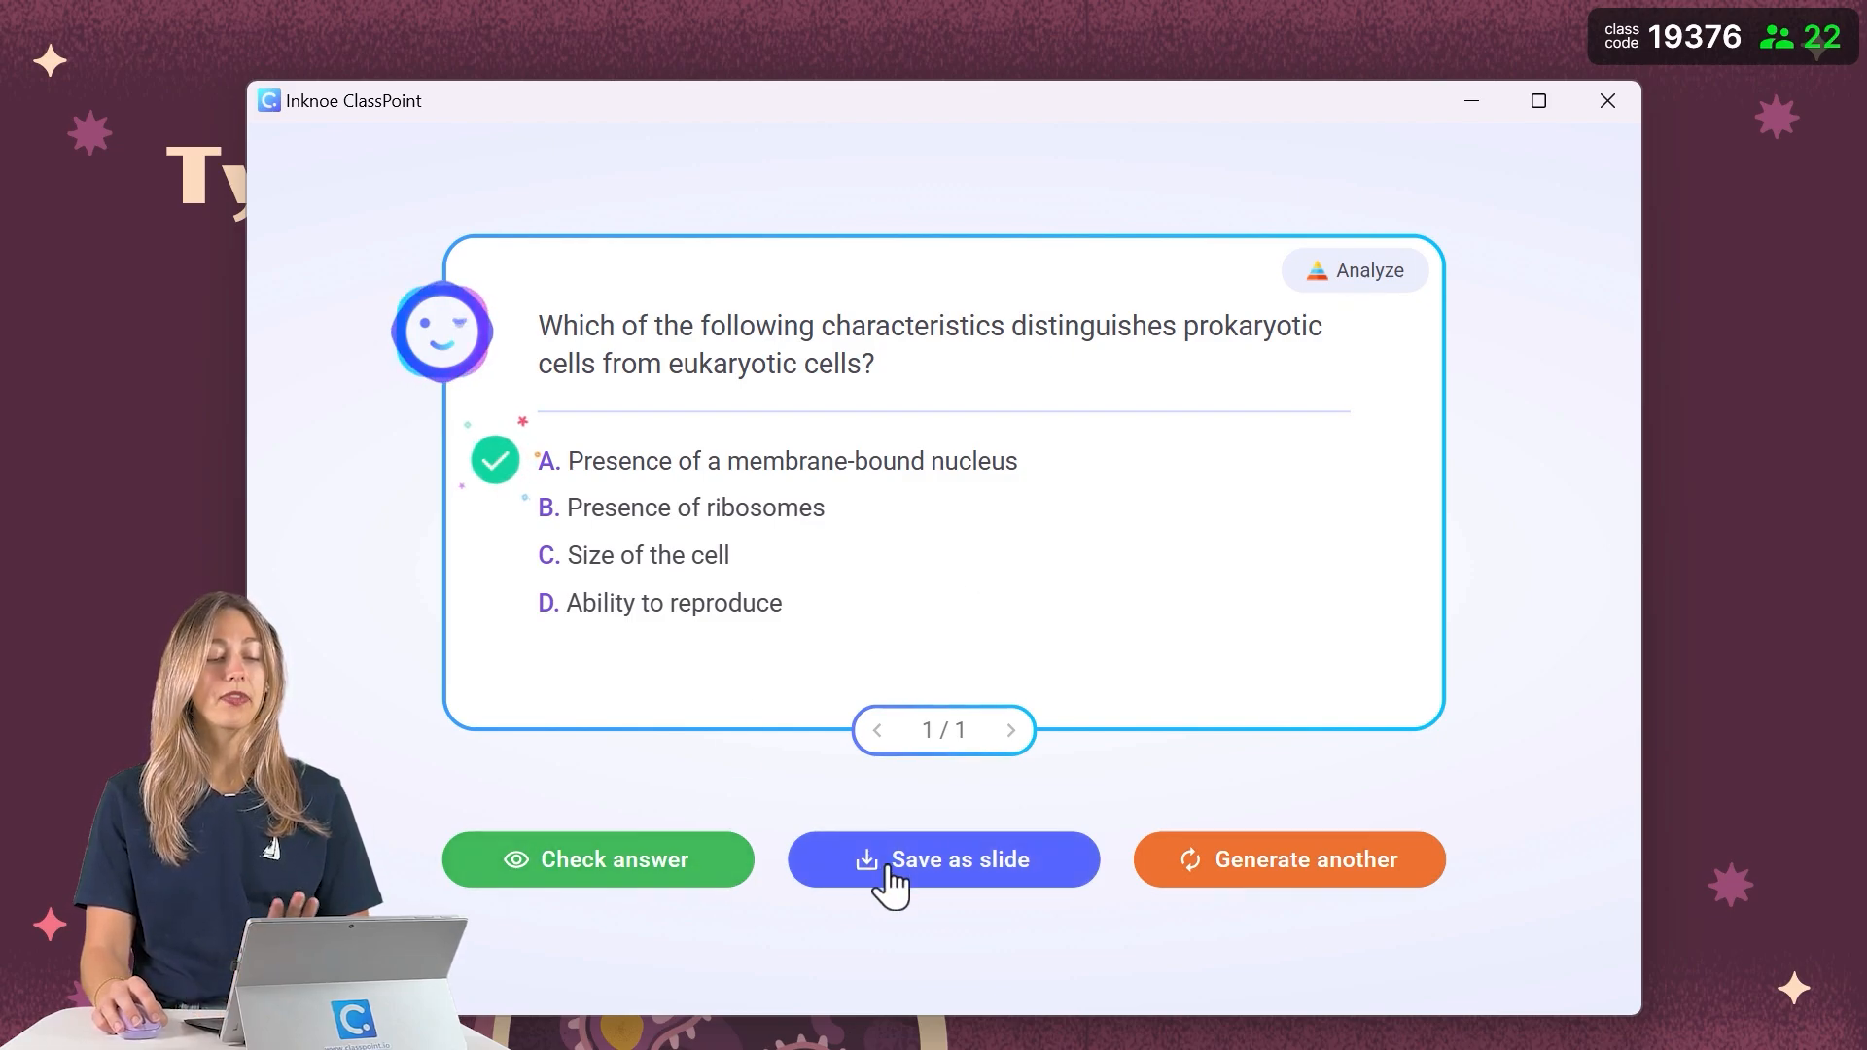
pyautogui.click(942, 858)
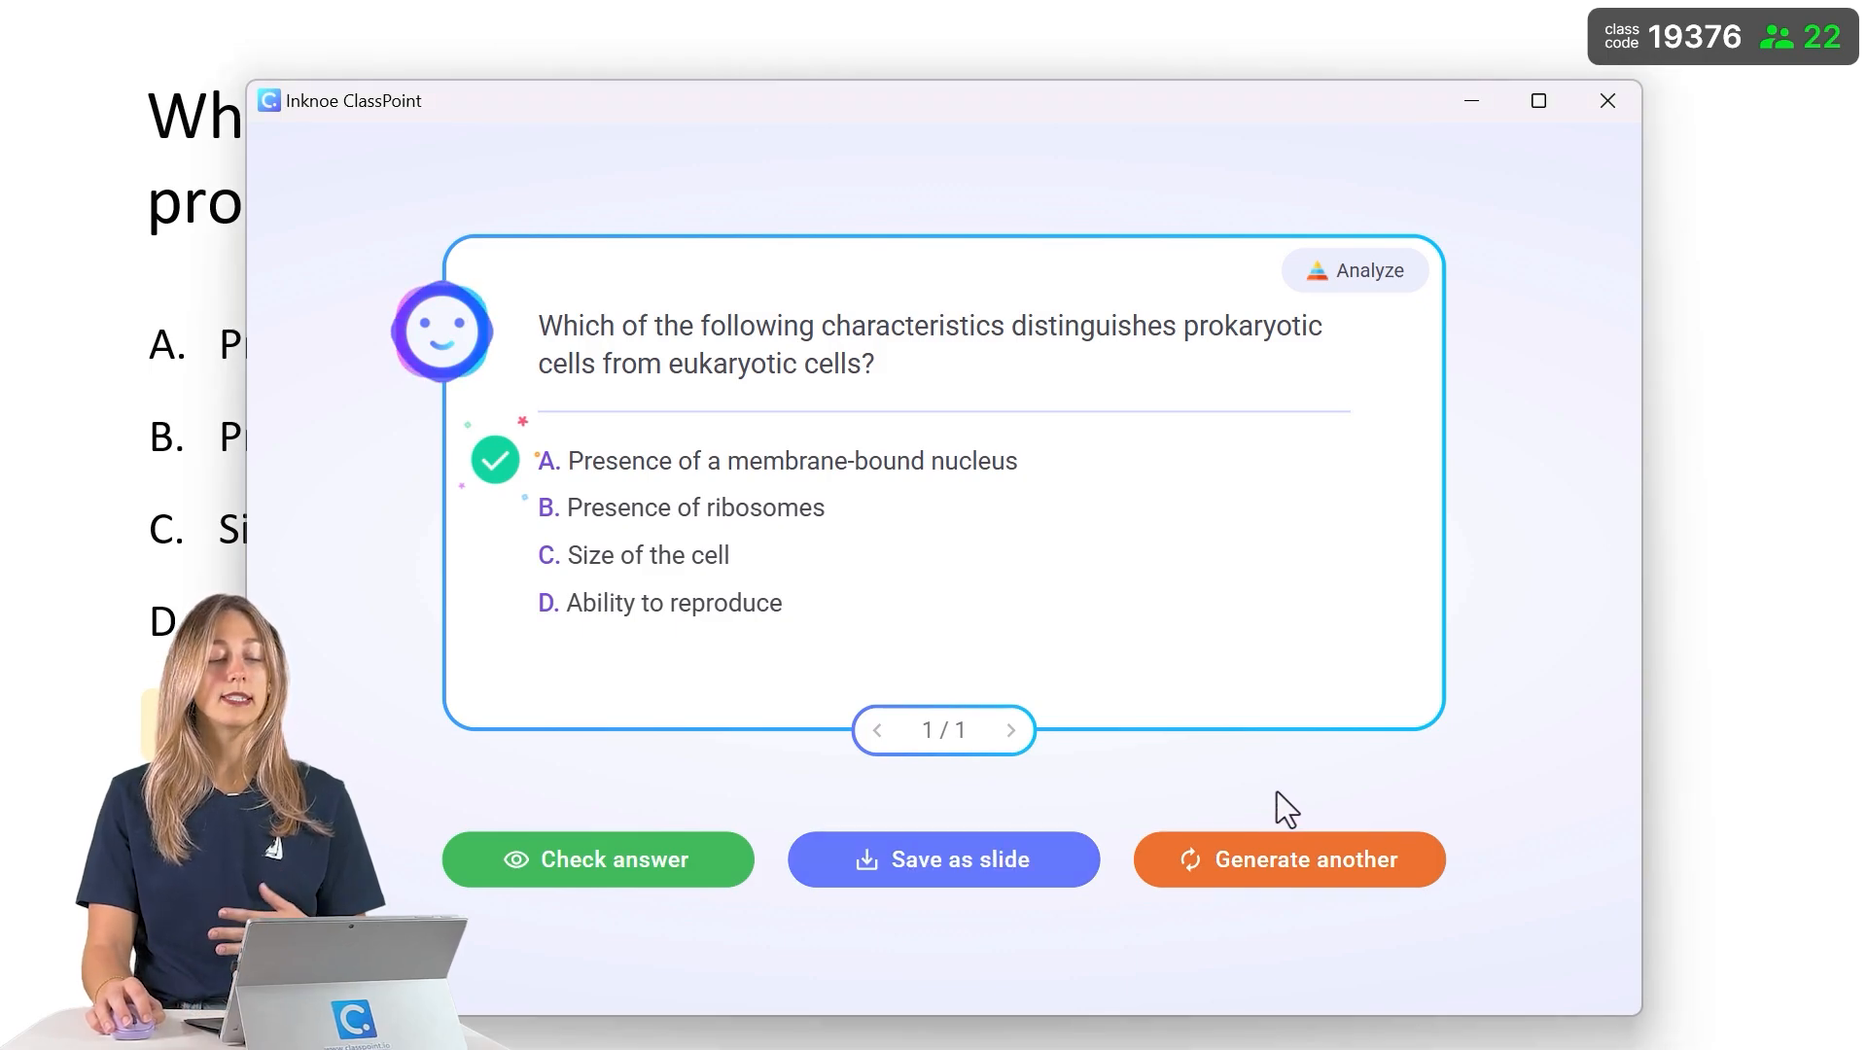
pyautogui.click(1607, 100)
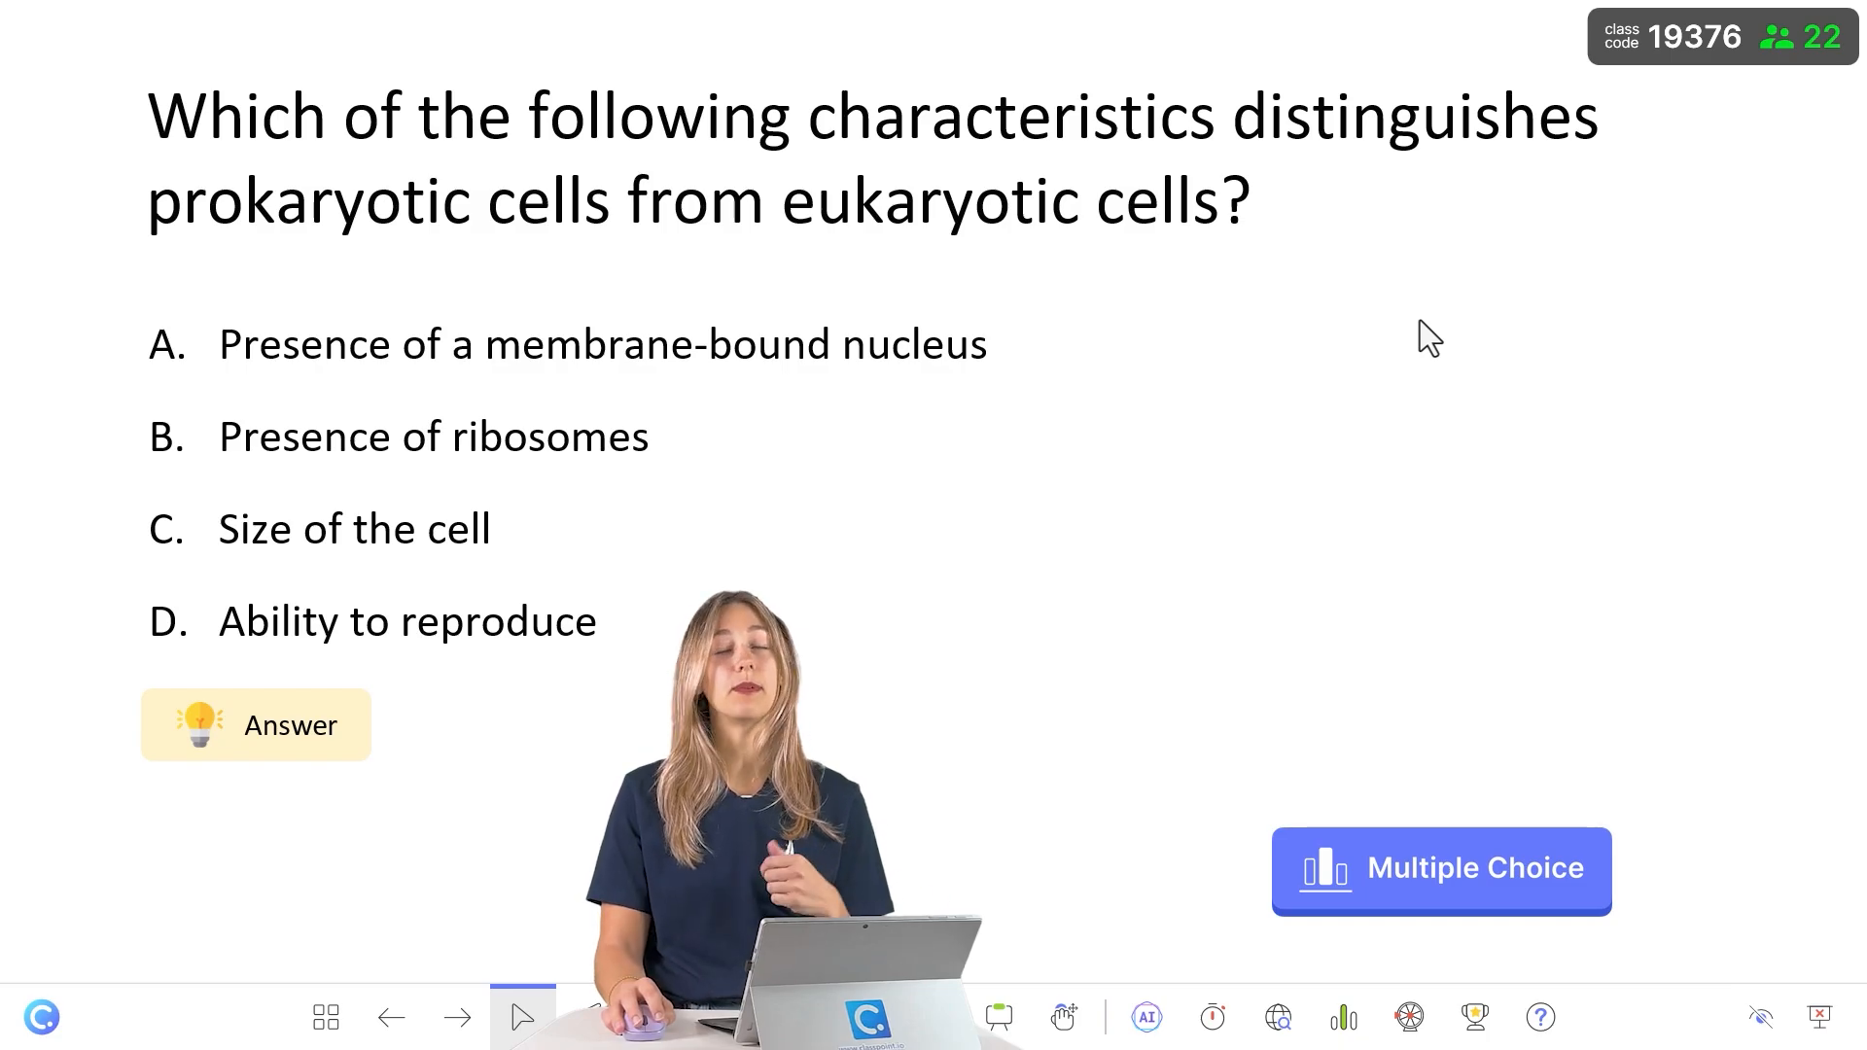
pyautogui.click(392, 1017)
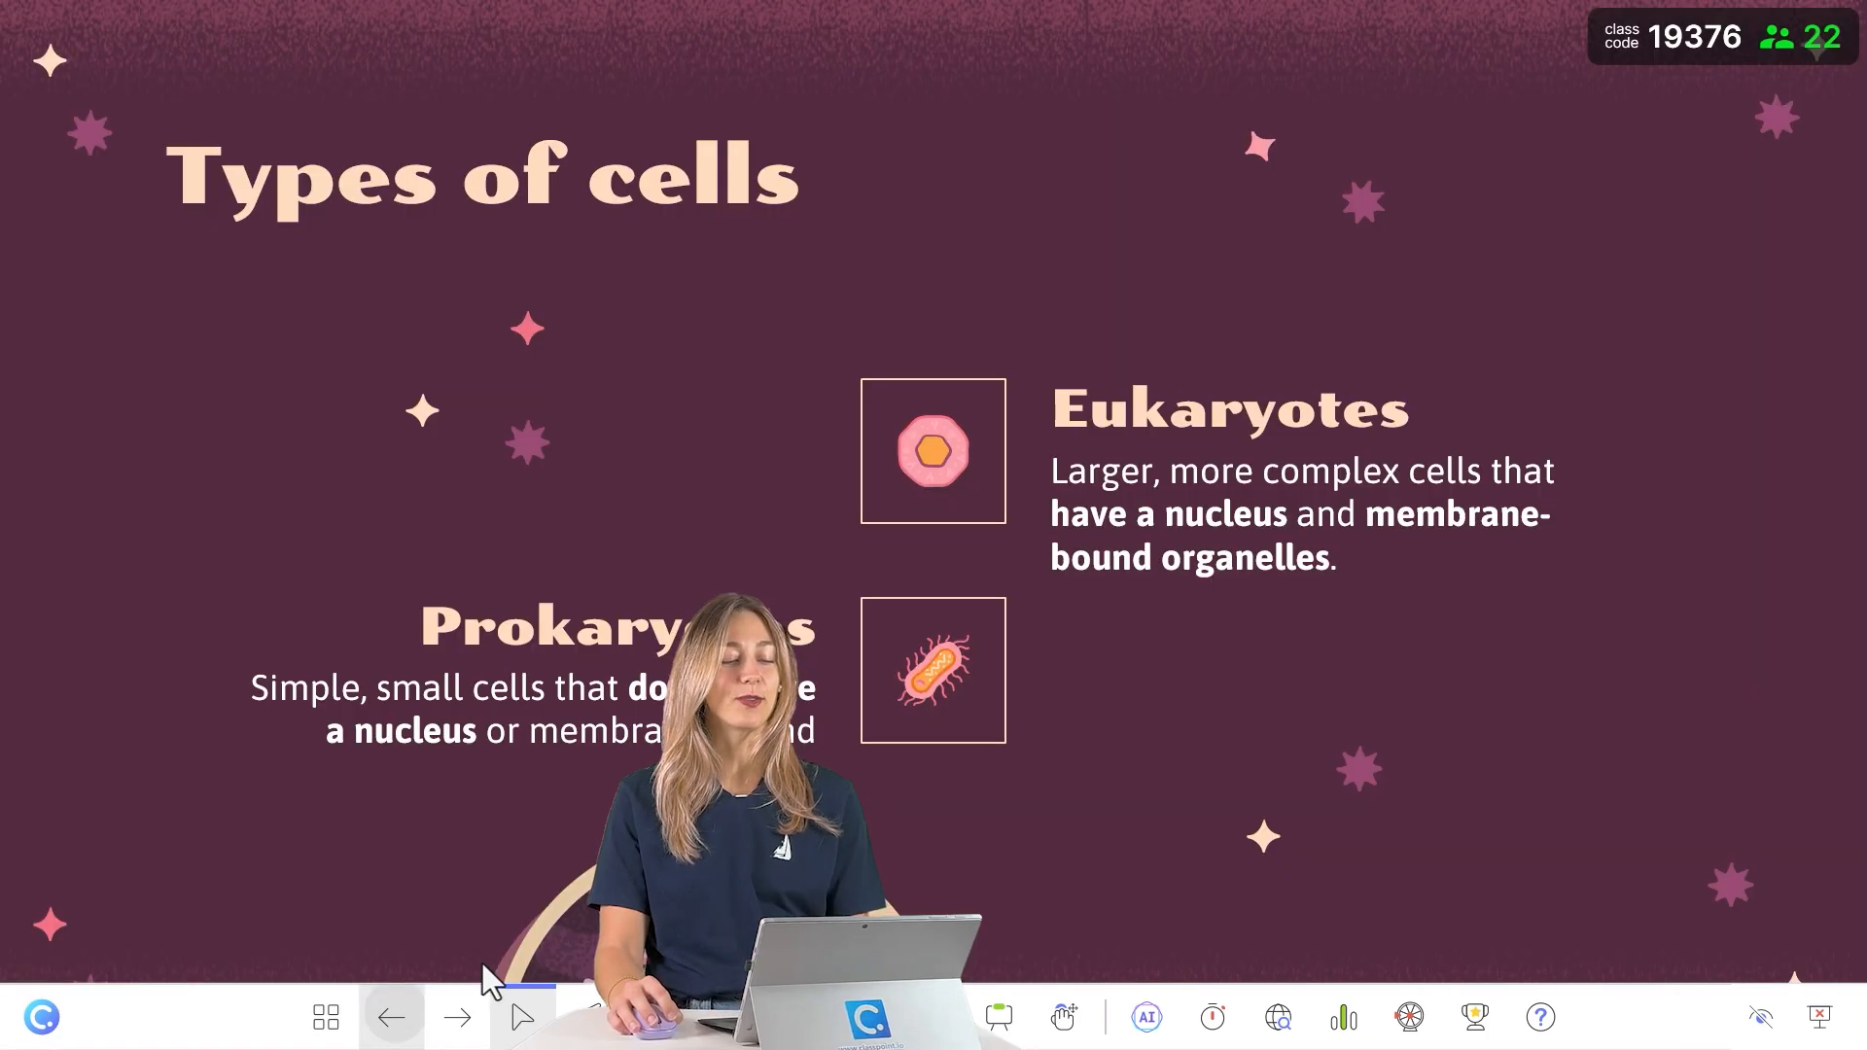
pyautogui.click(456, 1017)
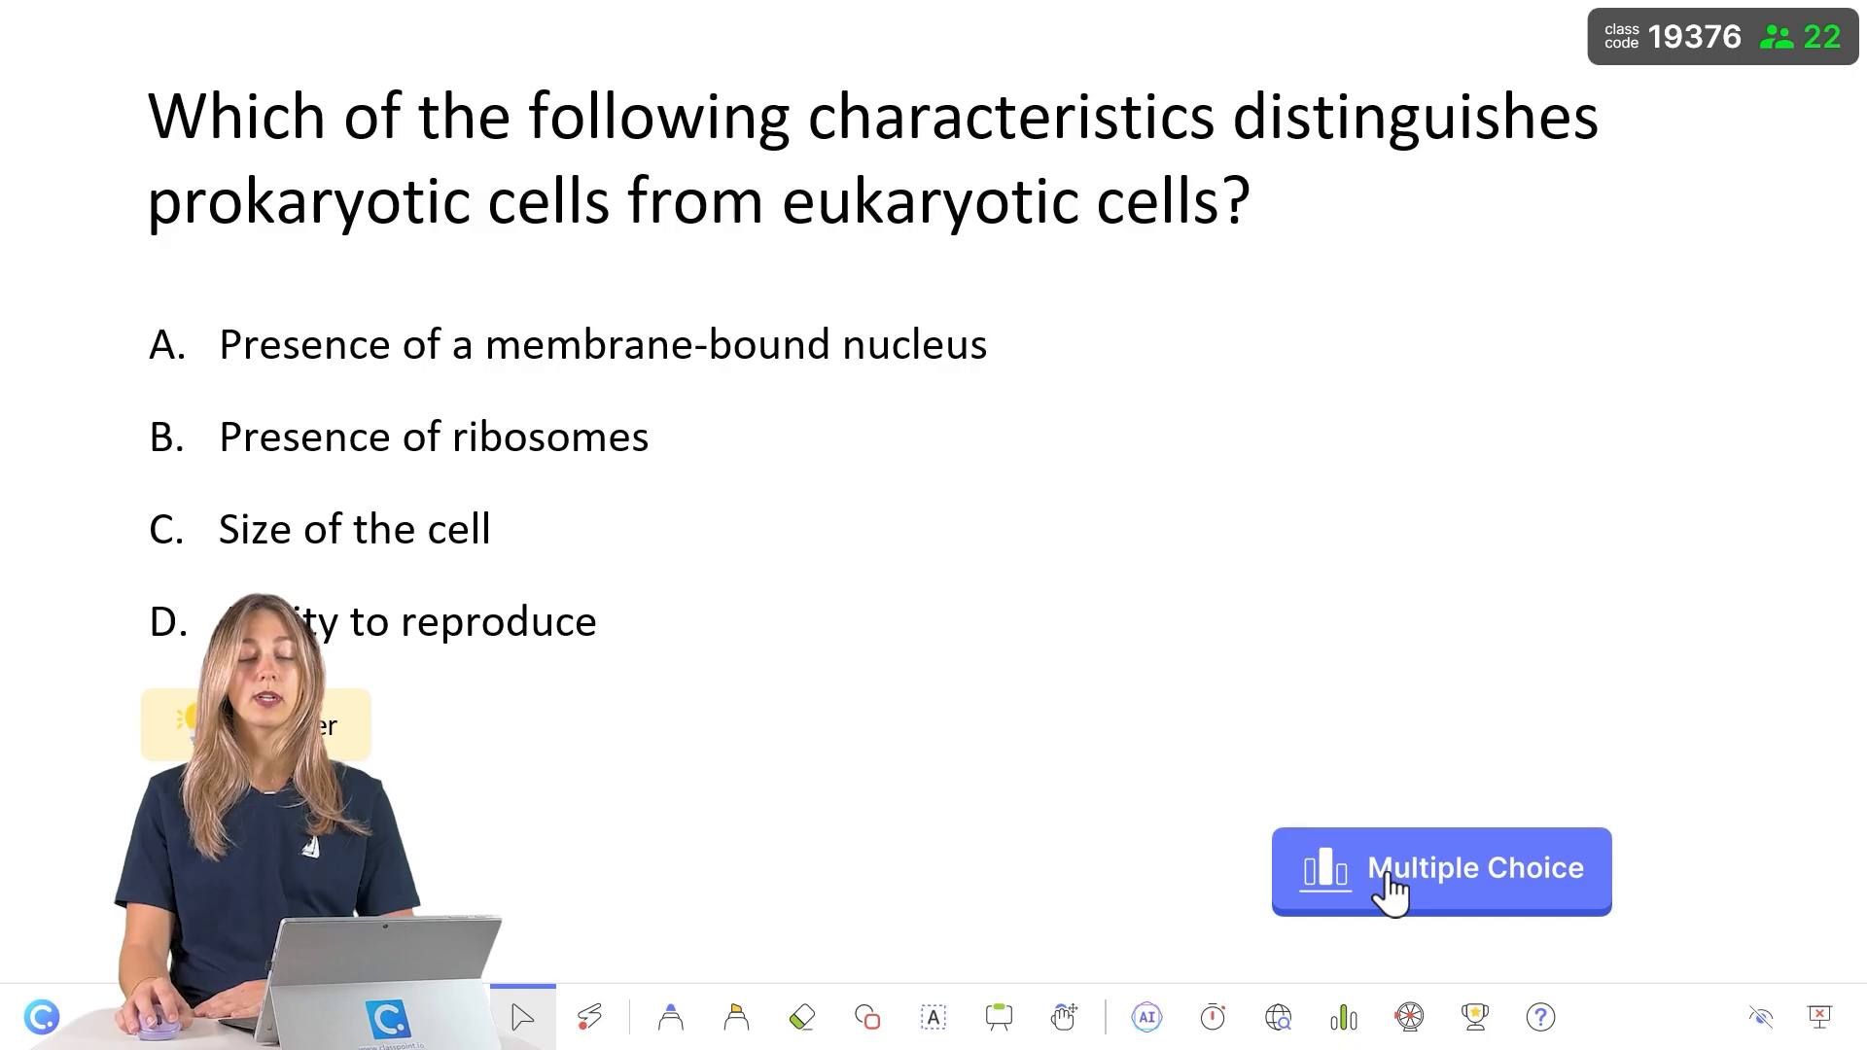
pyautogui.click(1441, 869)
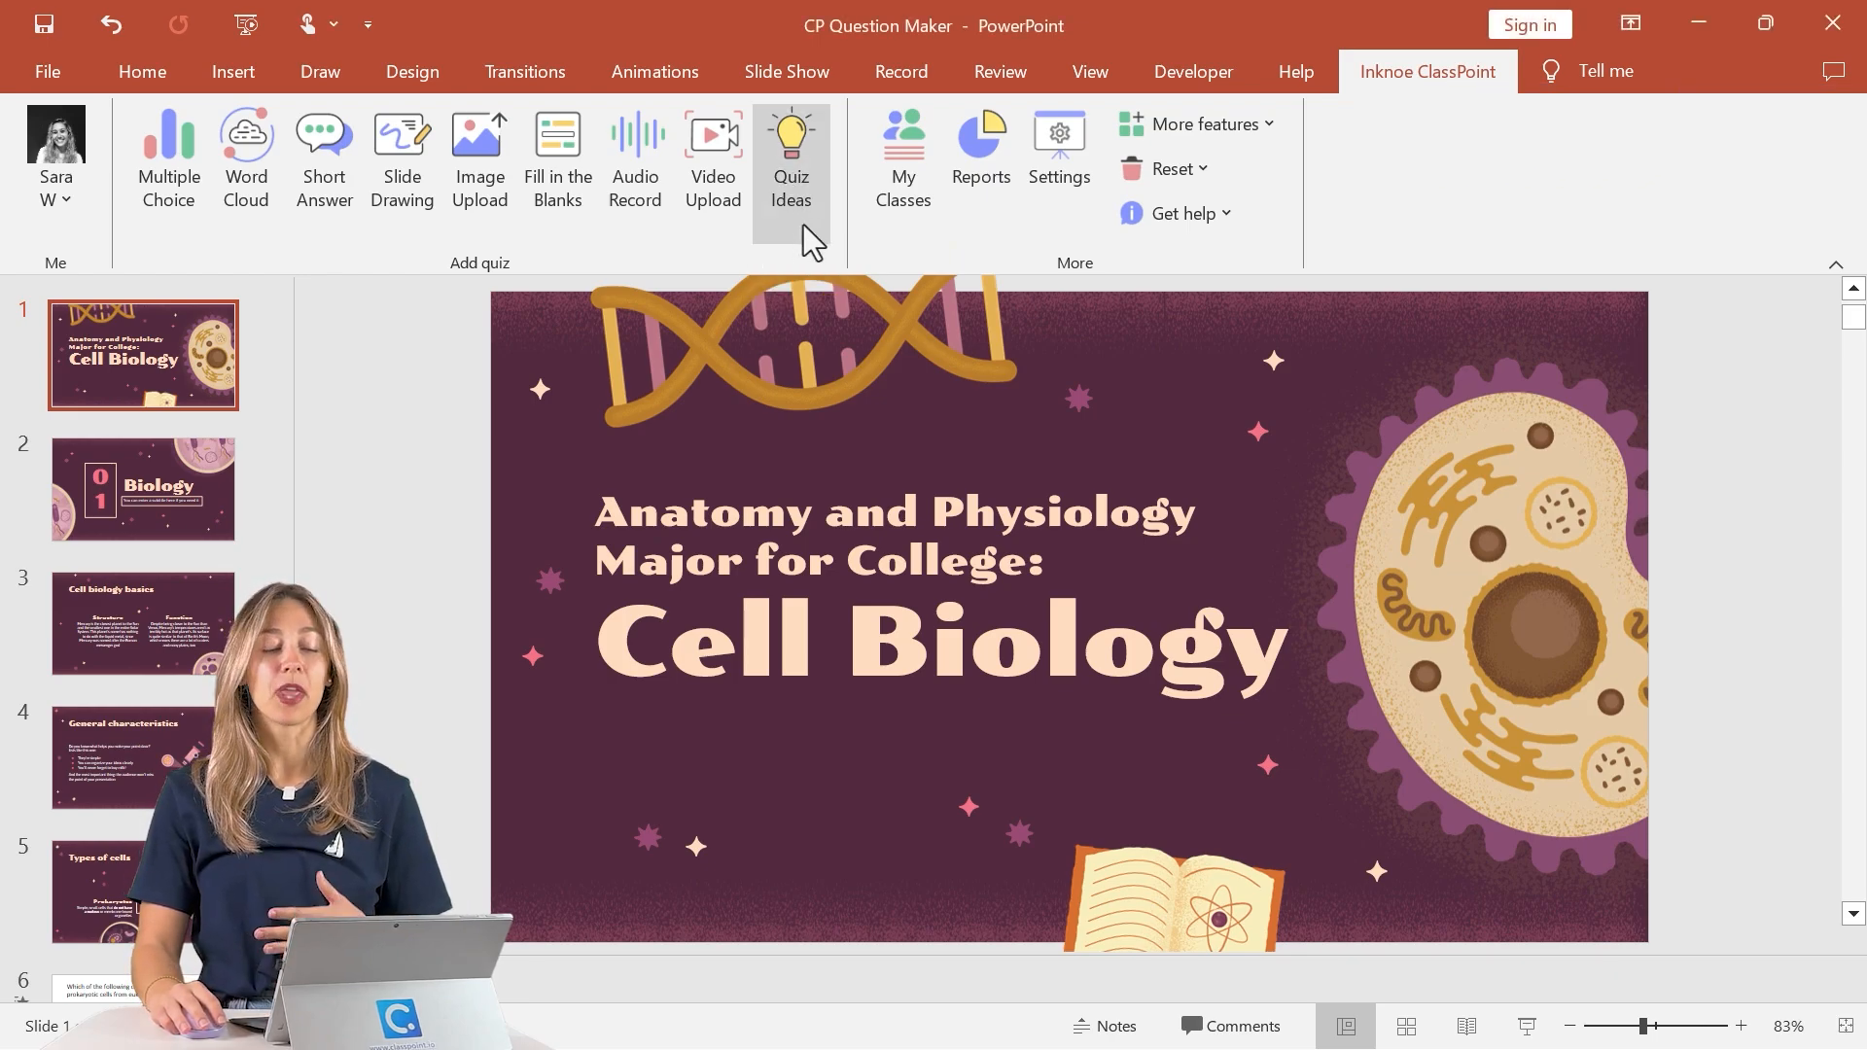
# Browse the Quiz Ideas gallery's question-type categories, ending on Multiple Choice ideas.
pyautogui.click(790, 158)
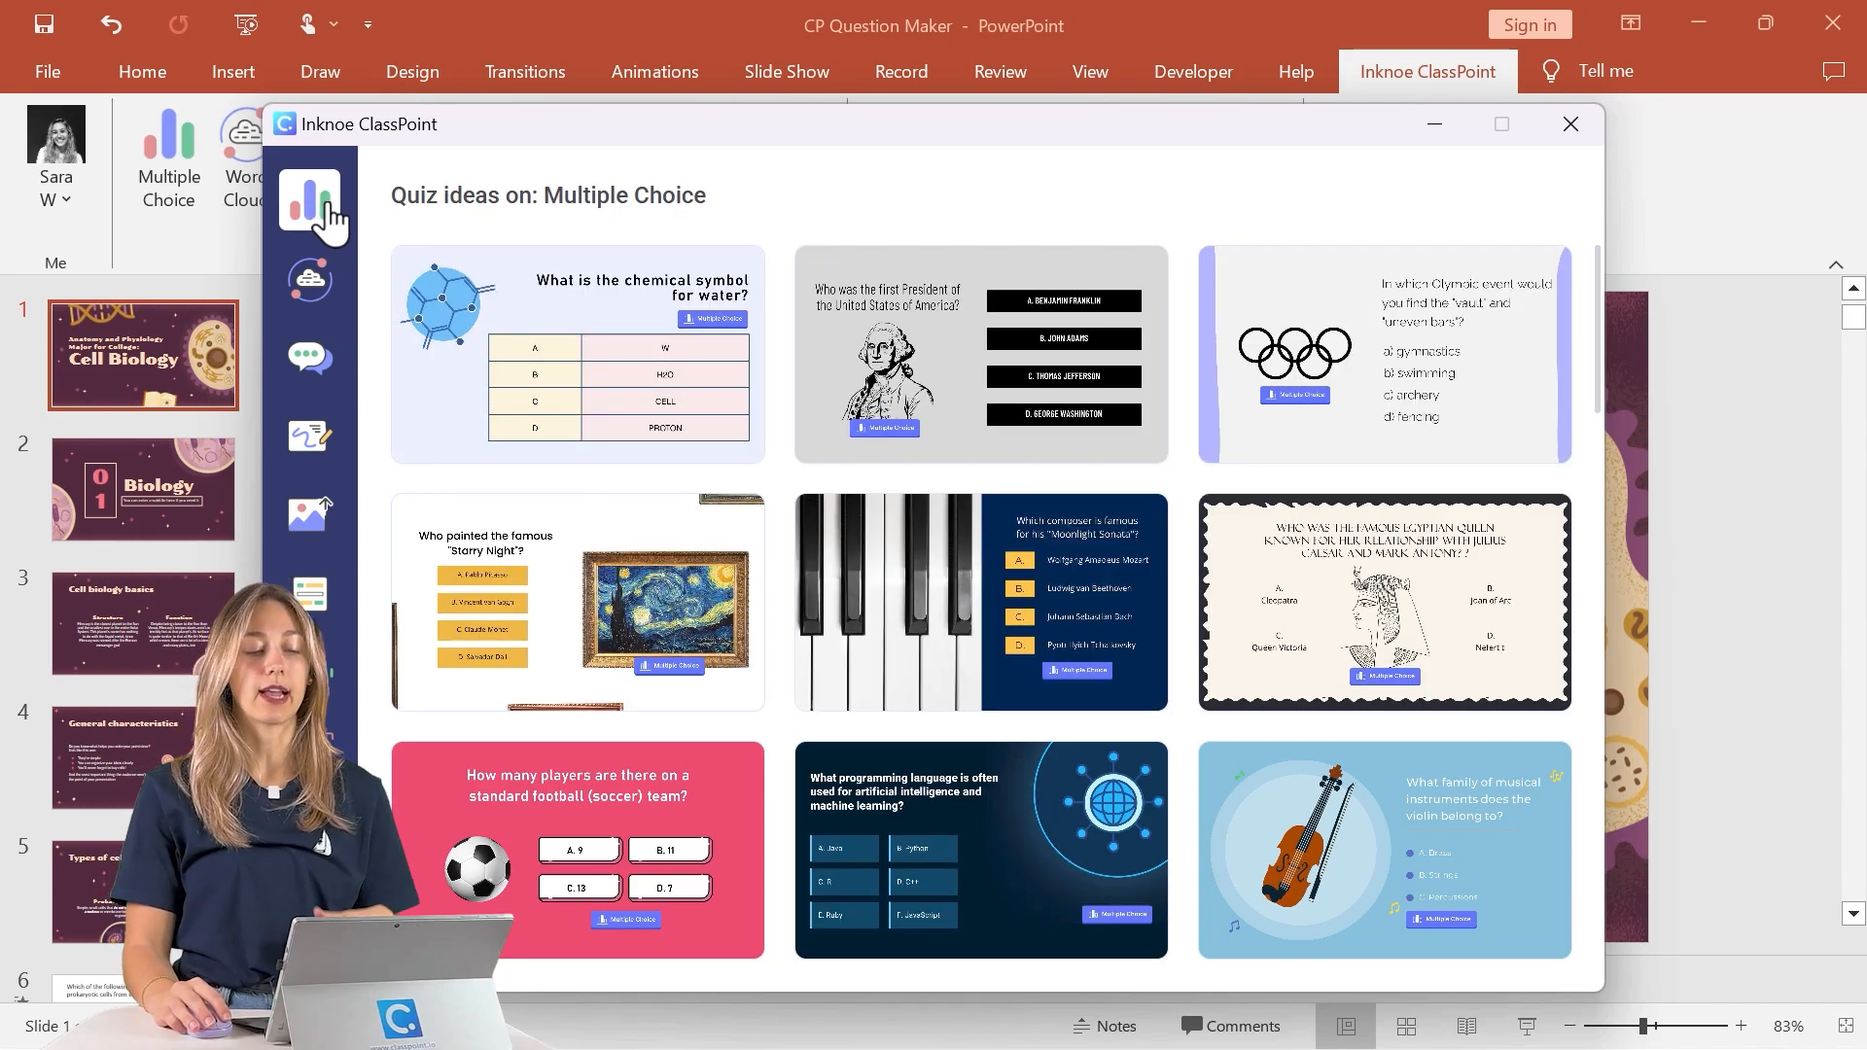
pyautogui.click(308, 514)
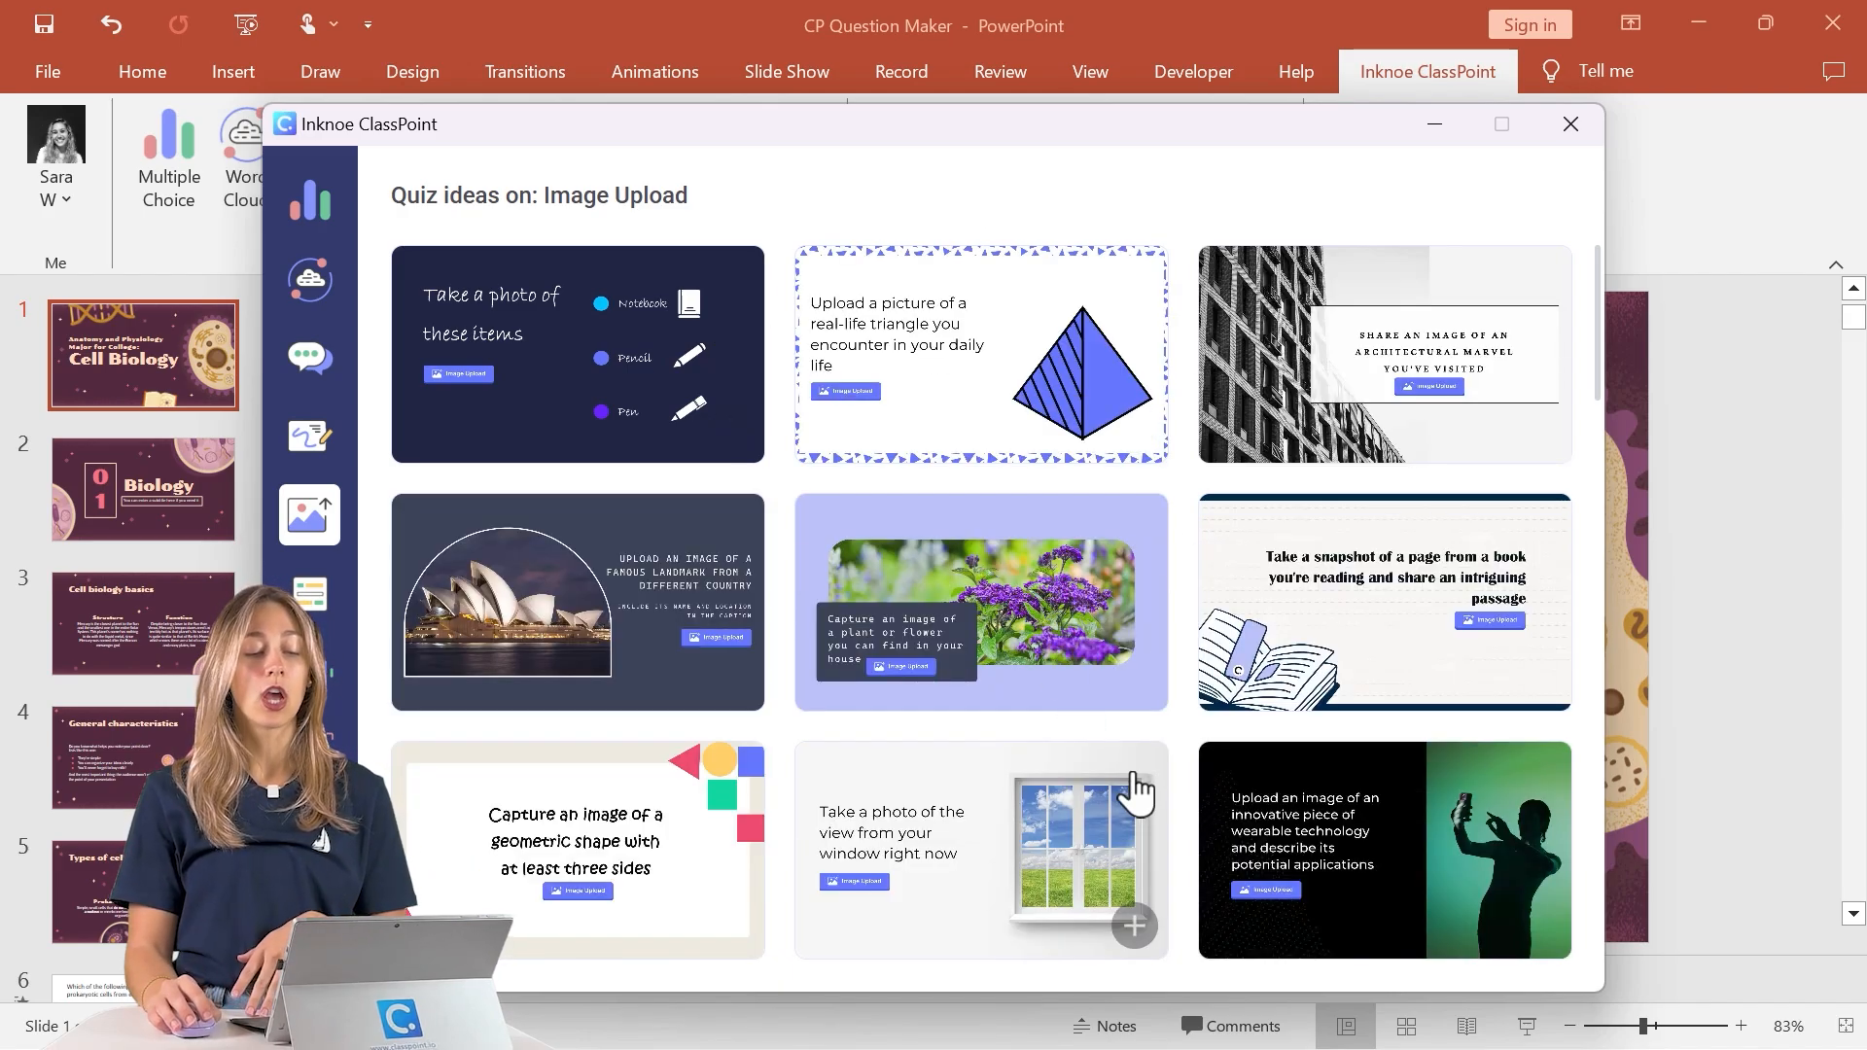
pyautogui.click(307, 436)
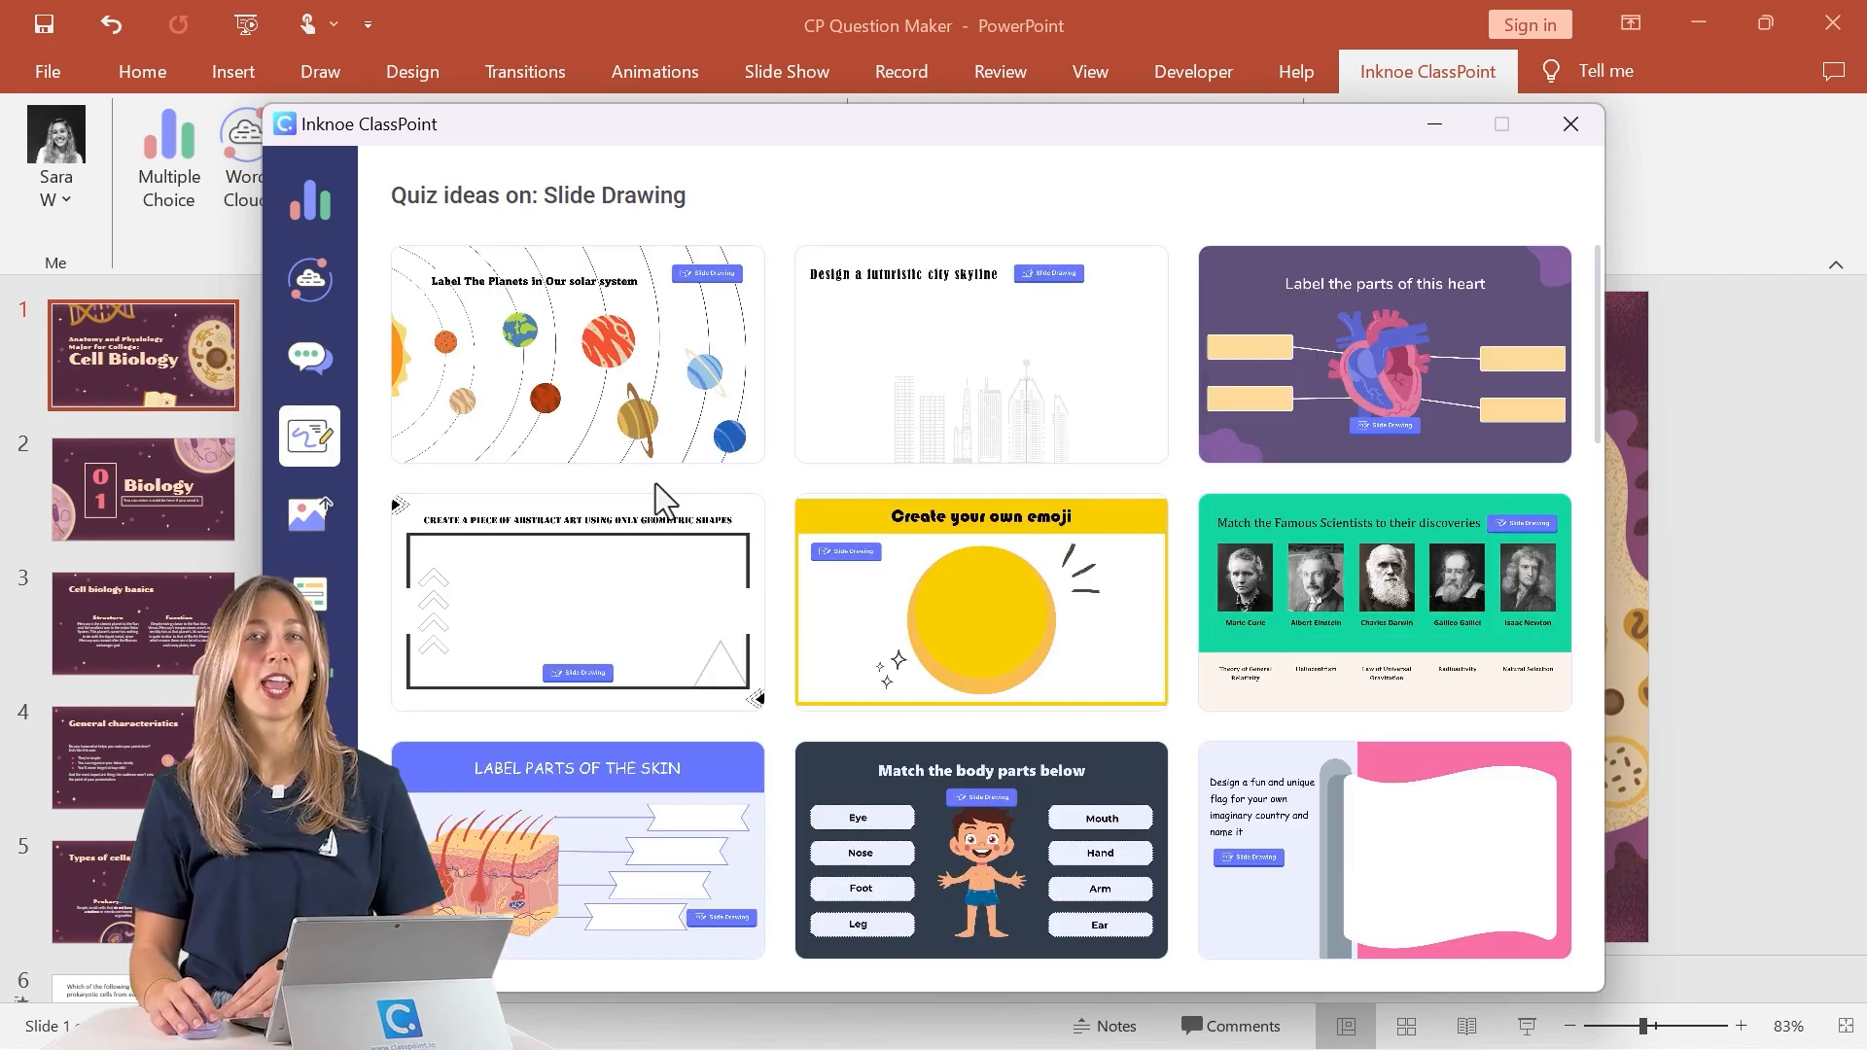
pyautogui.click(308, 200)
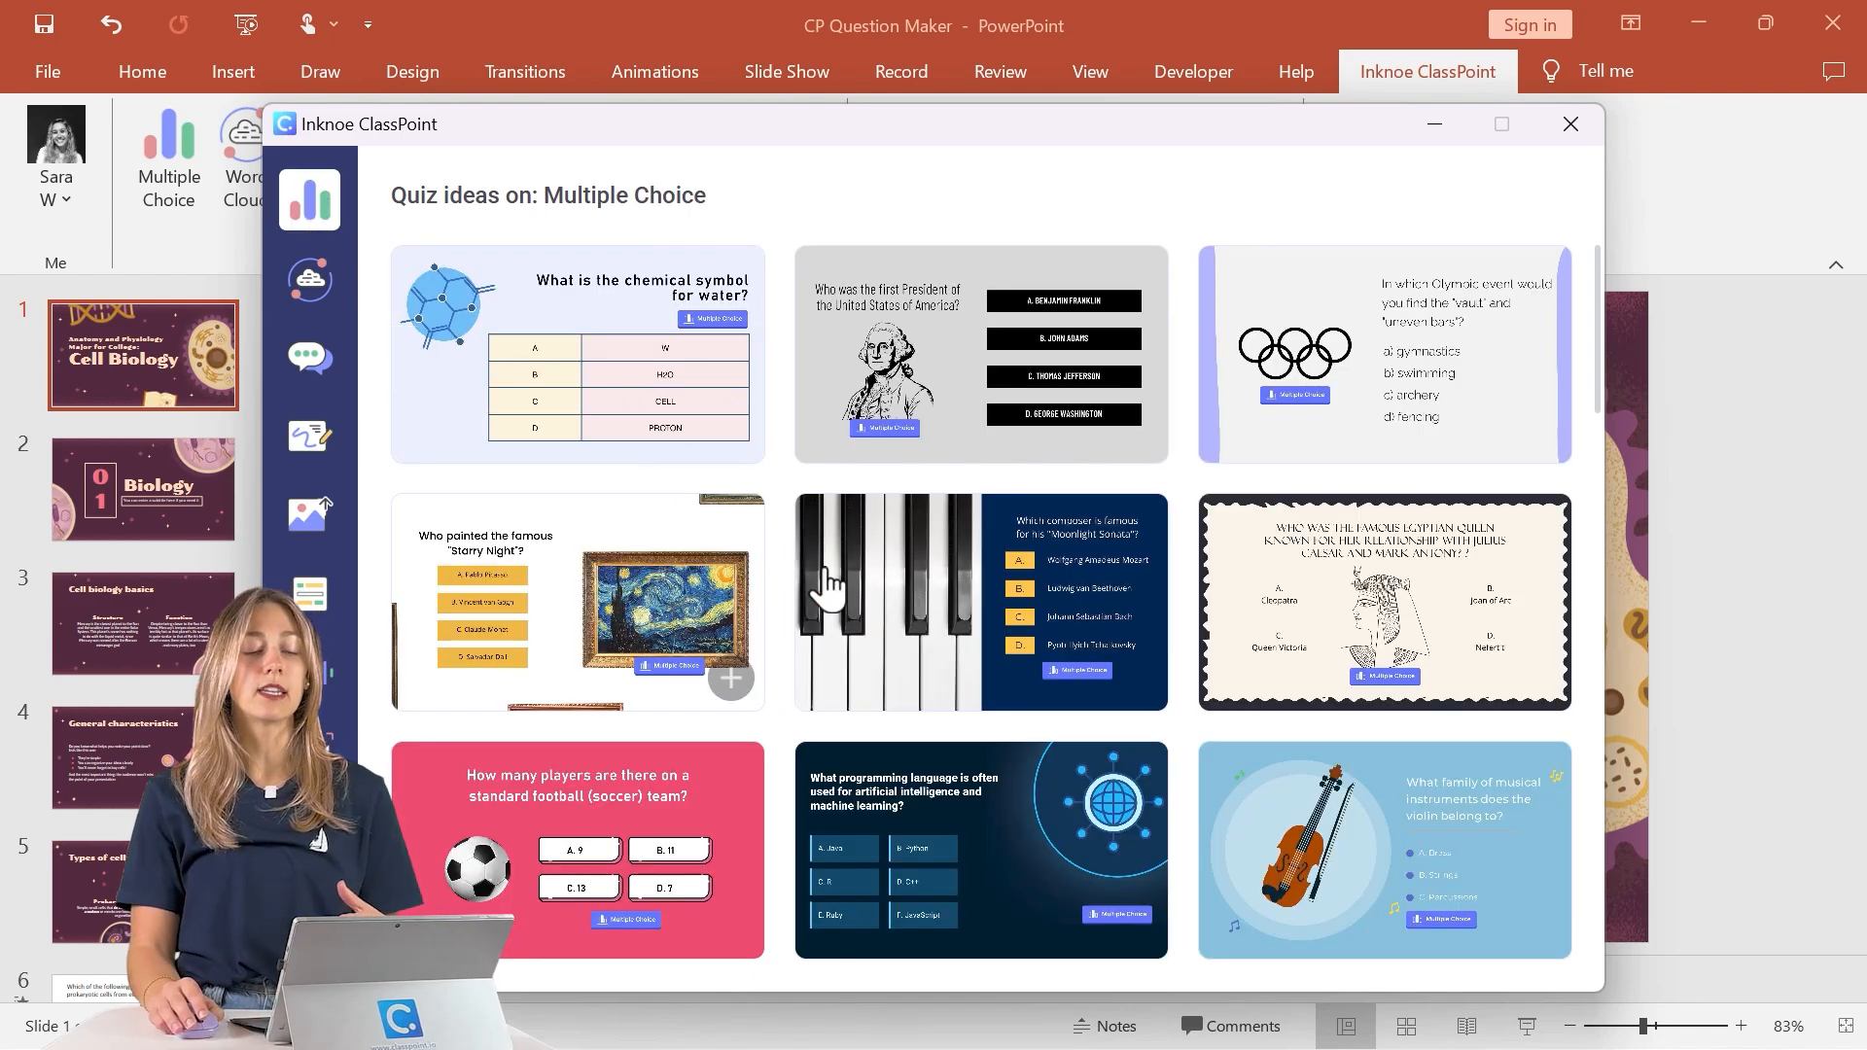
# Preview templates and insert the 'If x + 5 = 12' multiple-choice template as a new slide.
pyautogui.click(1381, 849)
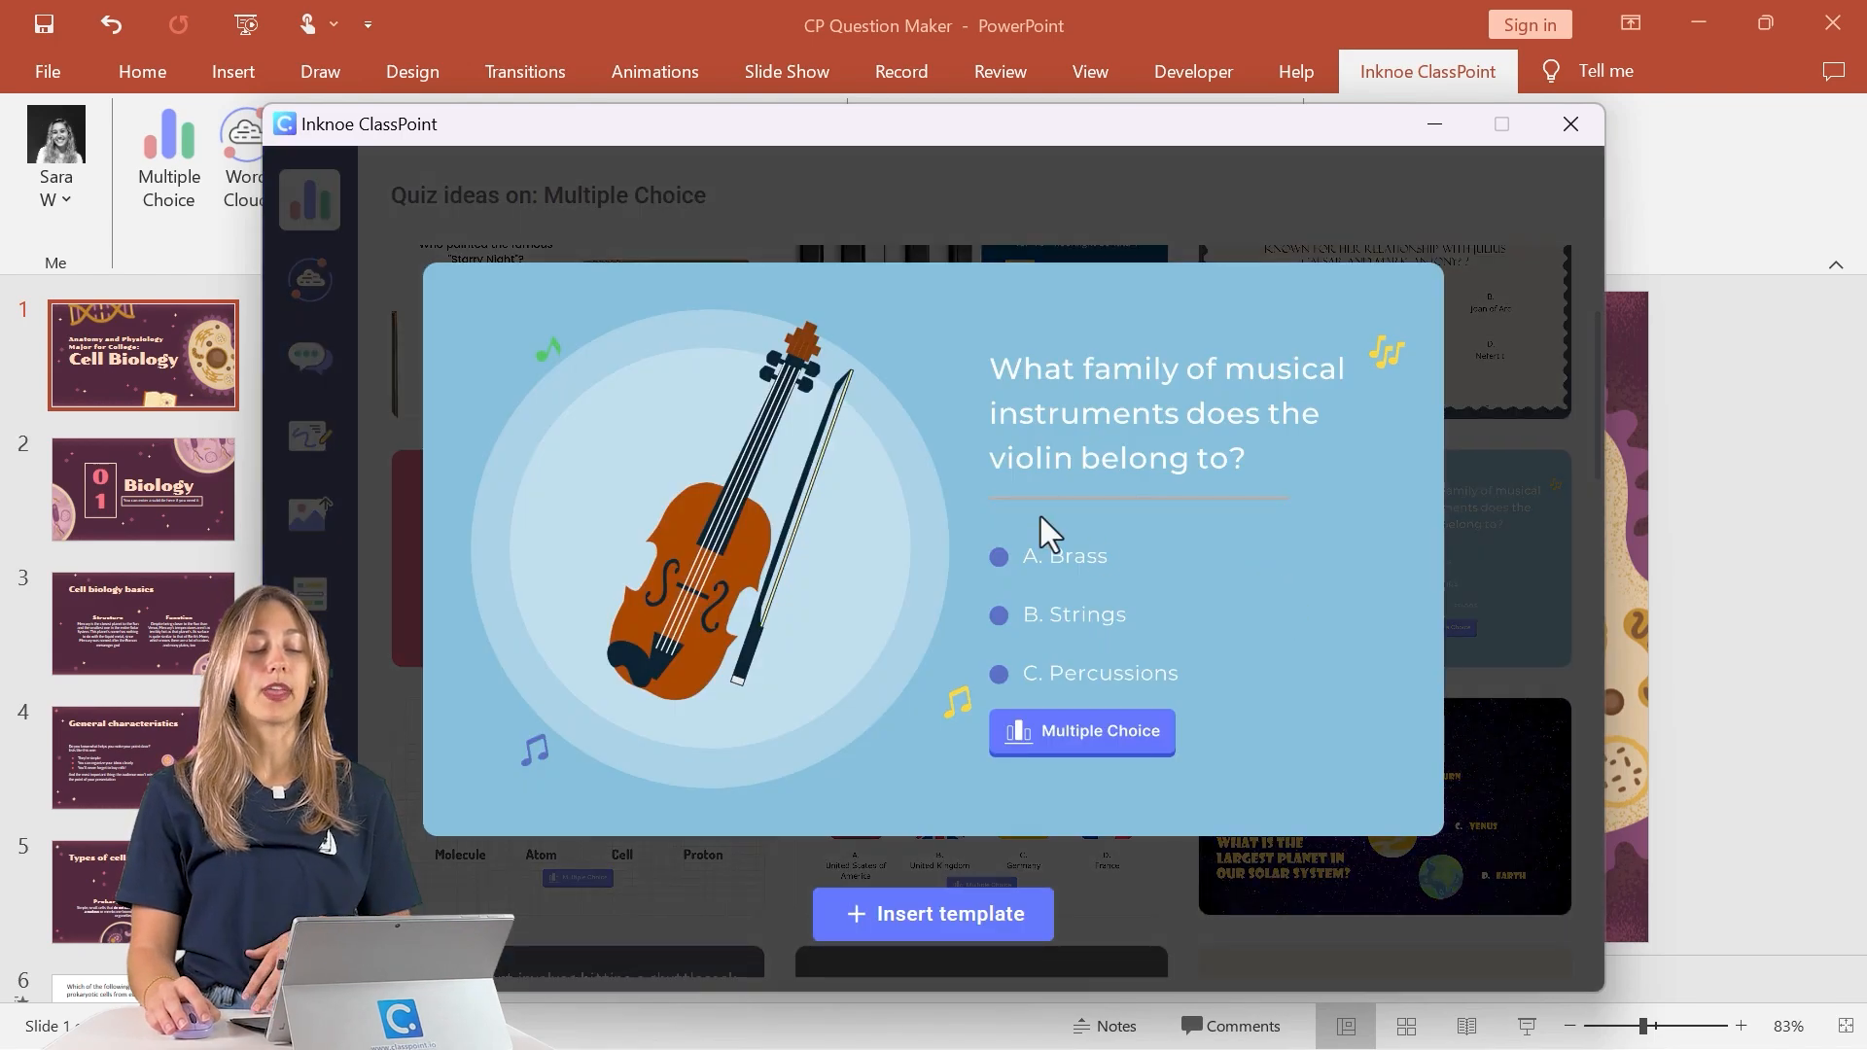
pyautogui.moveTo(1140, 715)
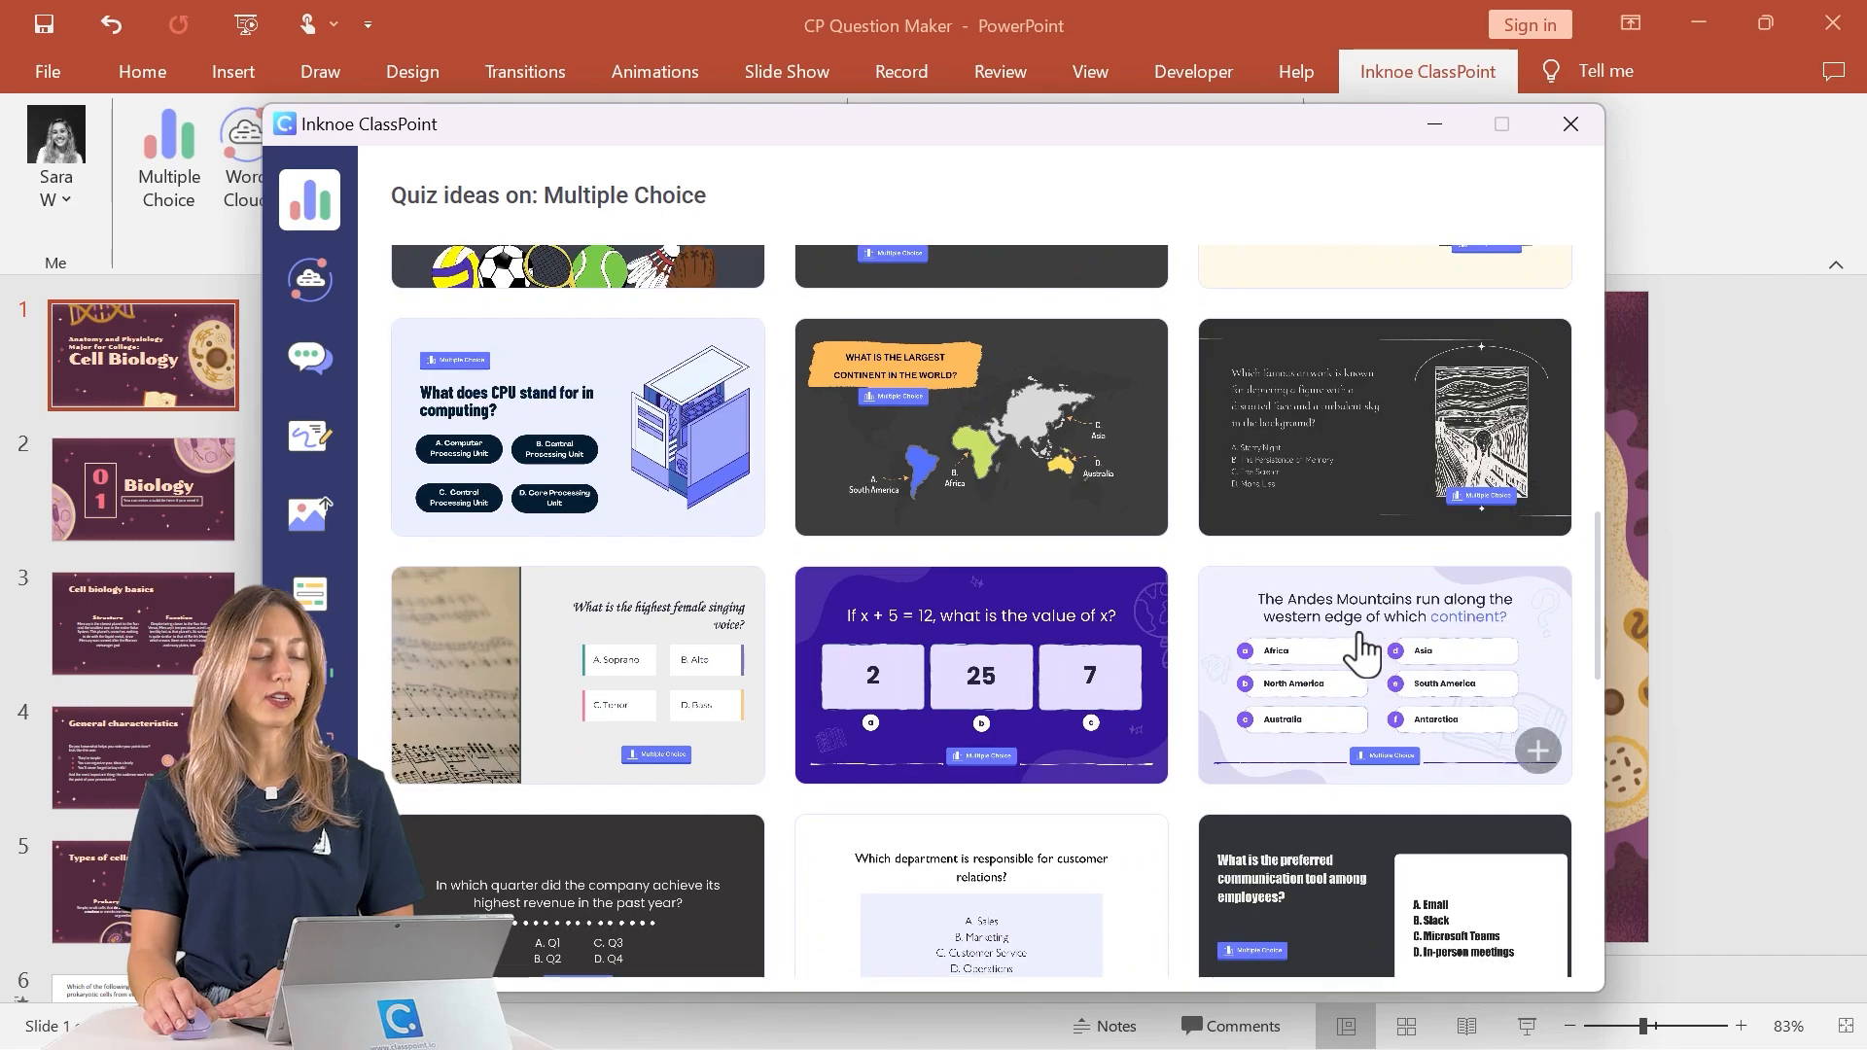
pyautogui.click(980, 675)
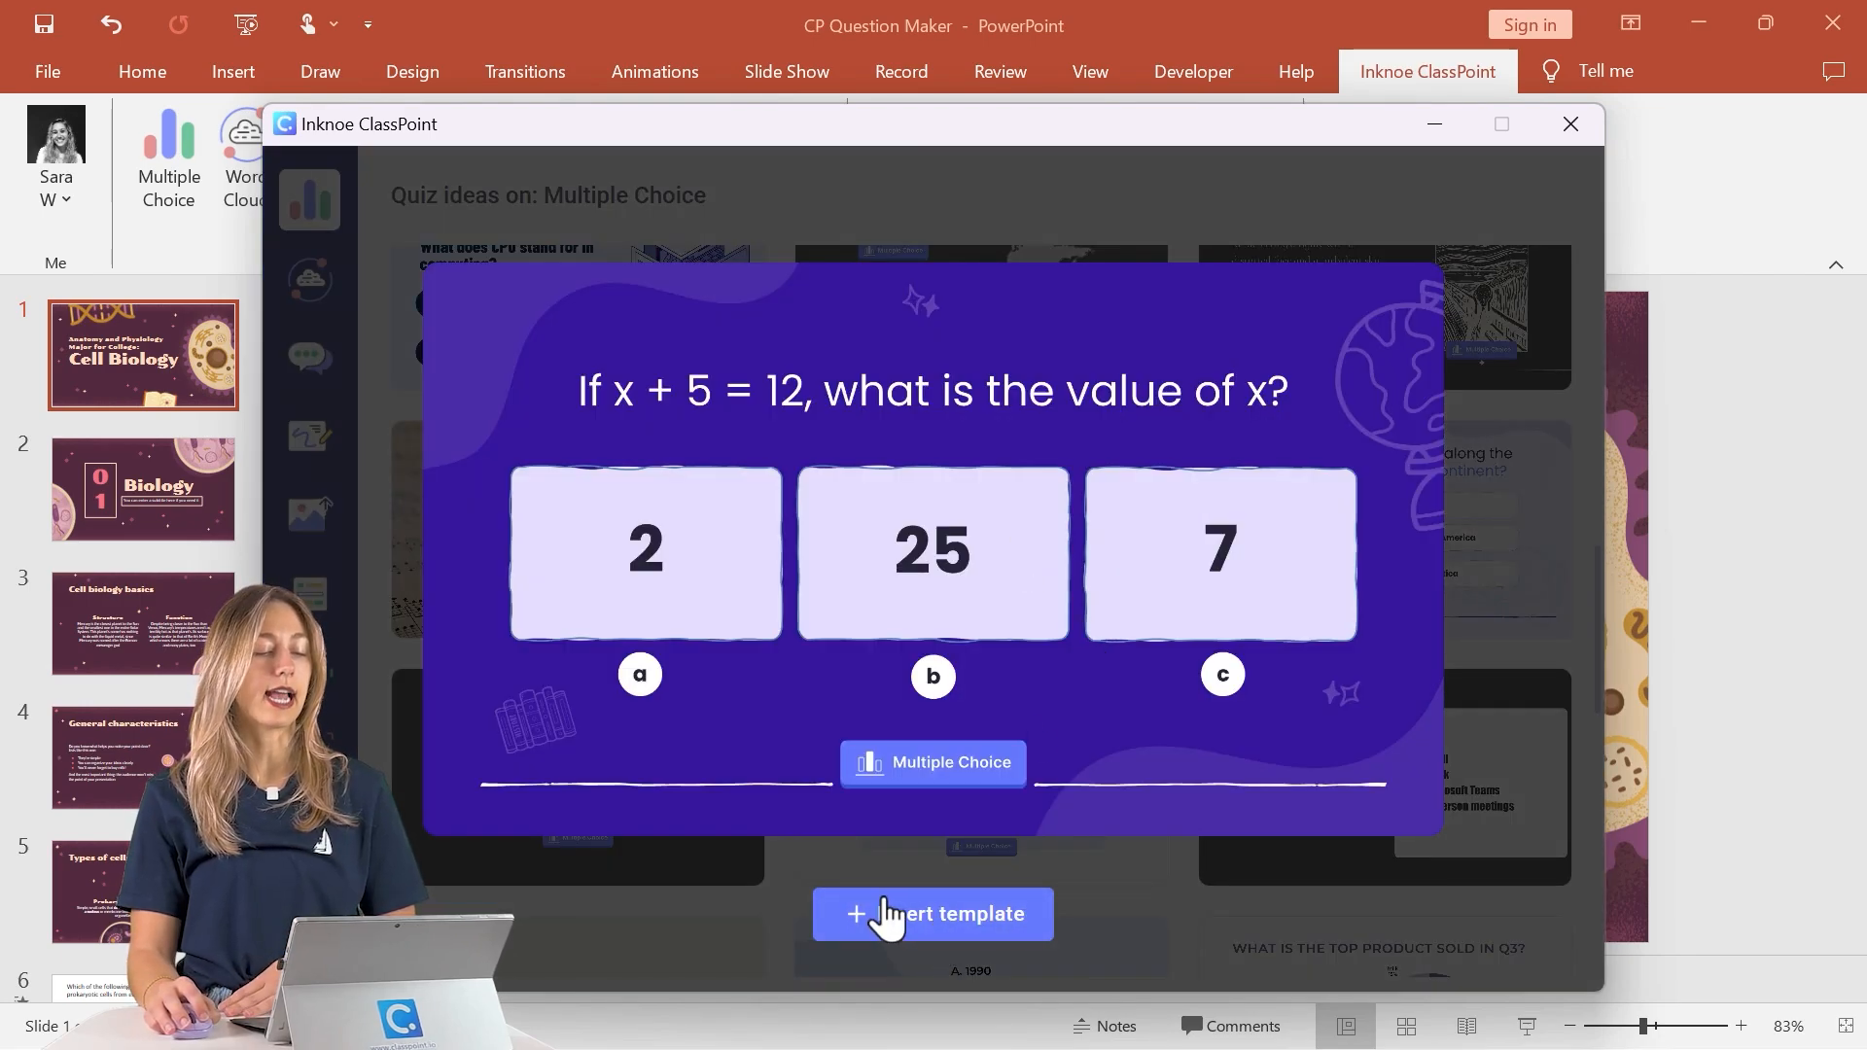
pyautogui.click(933, 913)
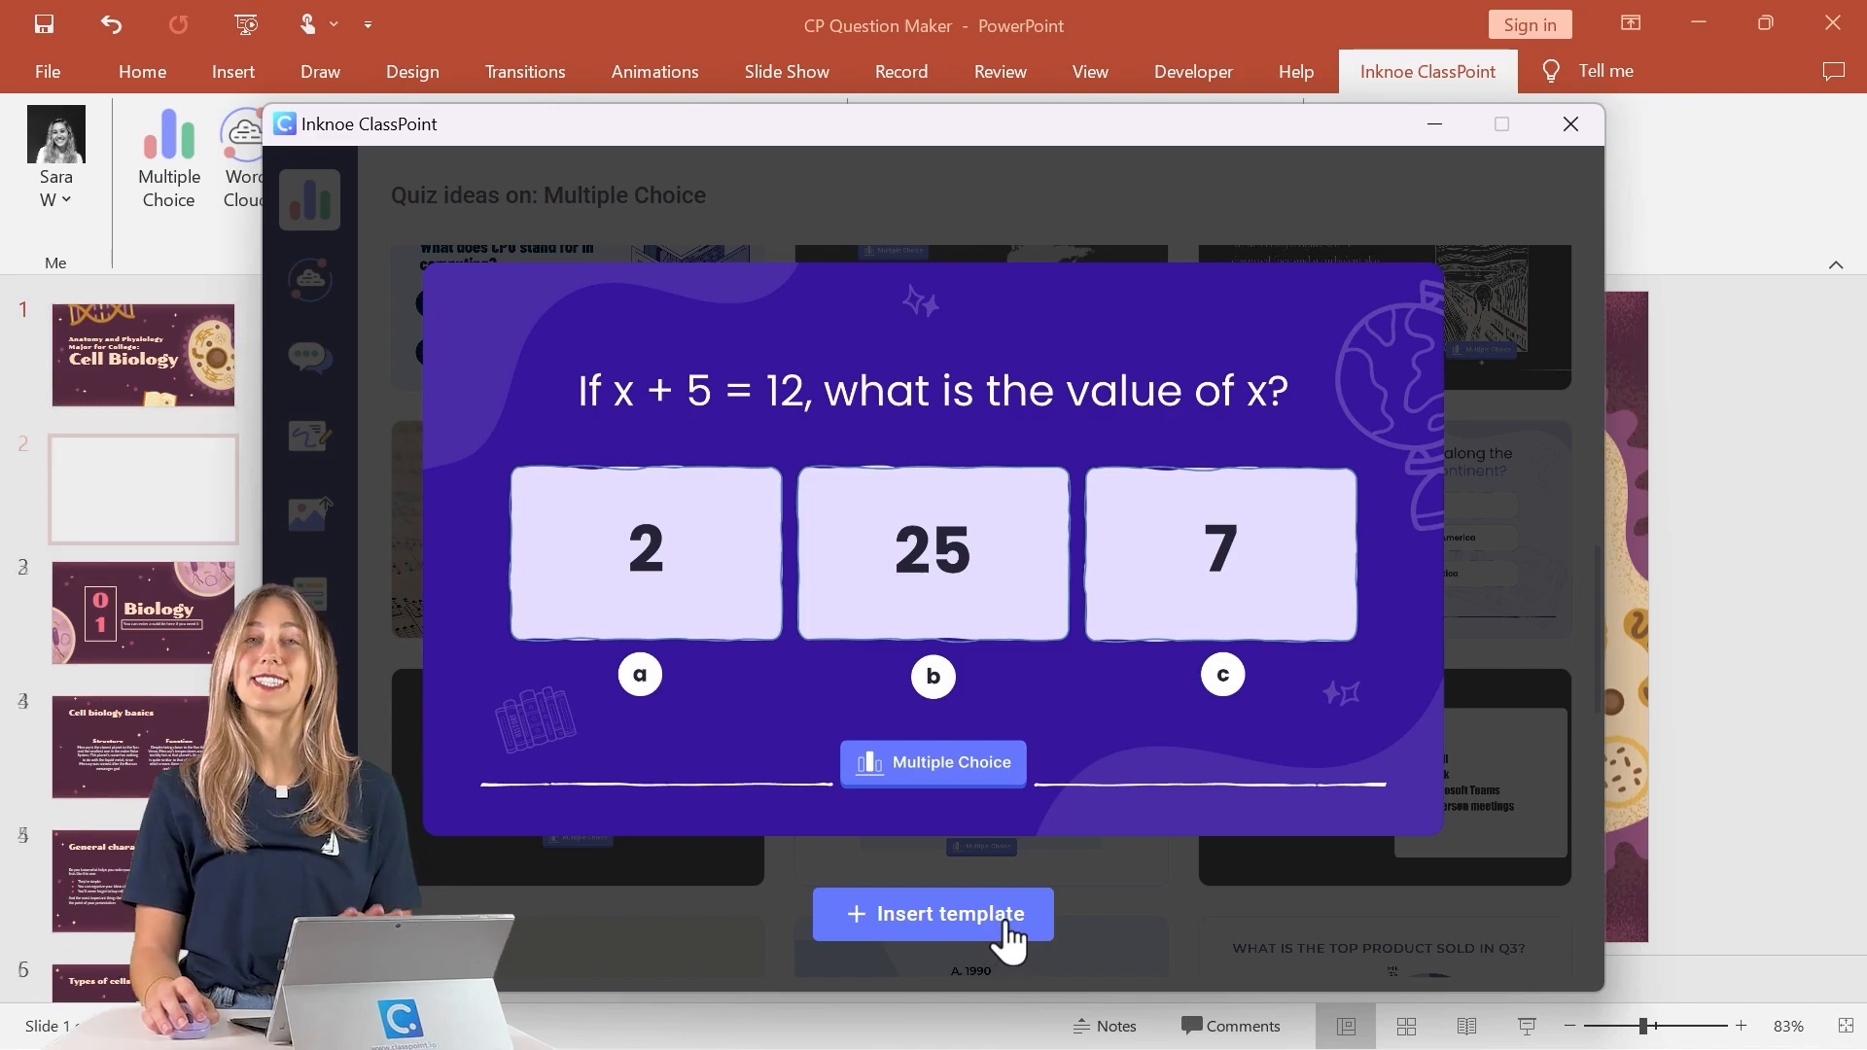
pyautogui.click(933, 913)
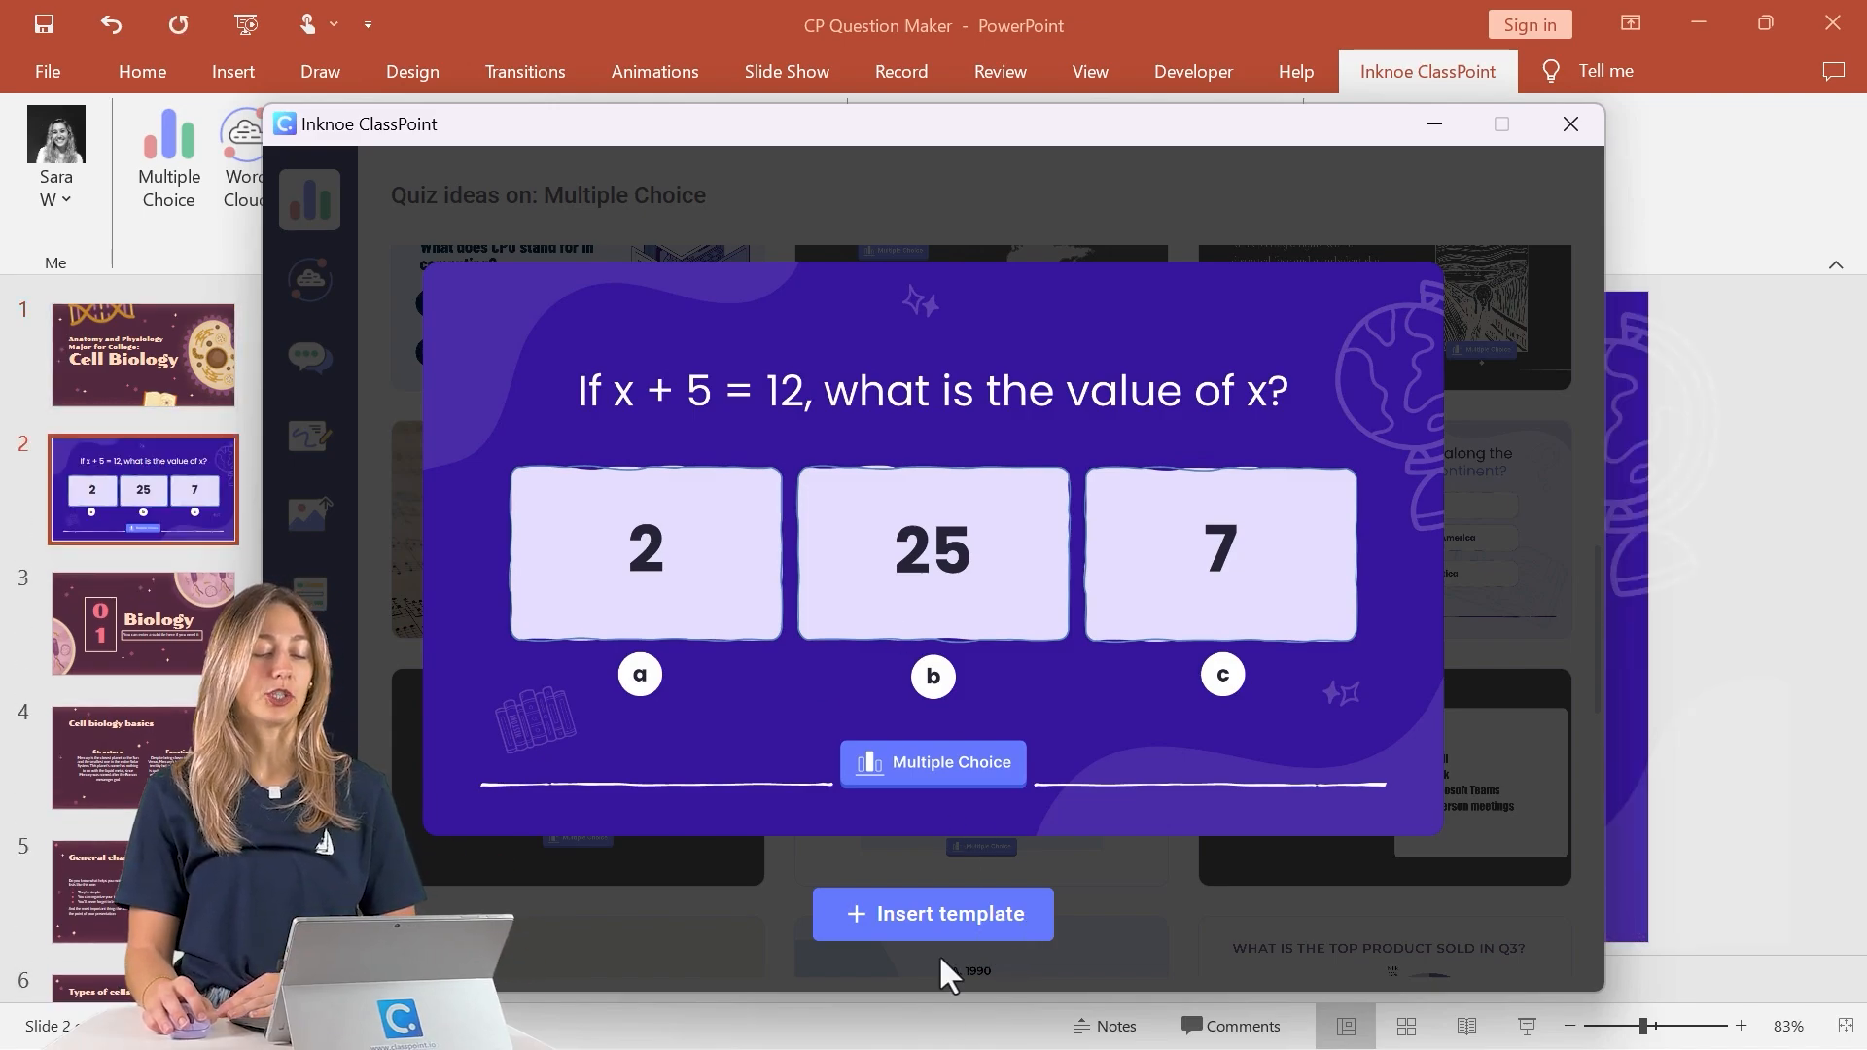
pyautogui.click(1570, 124)
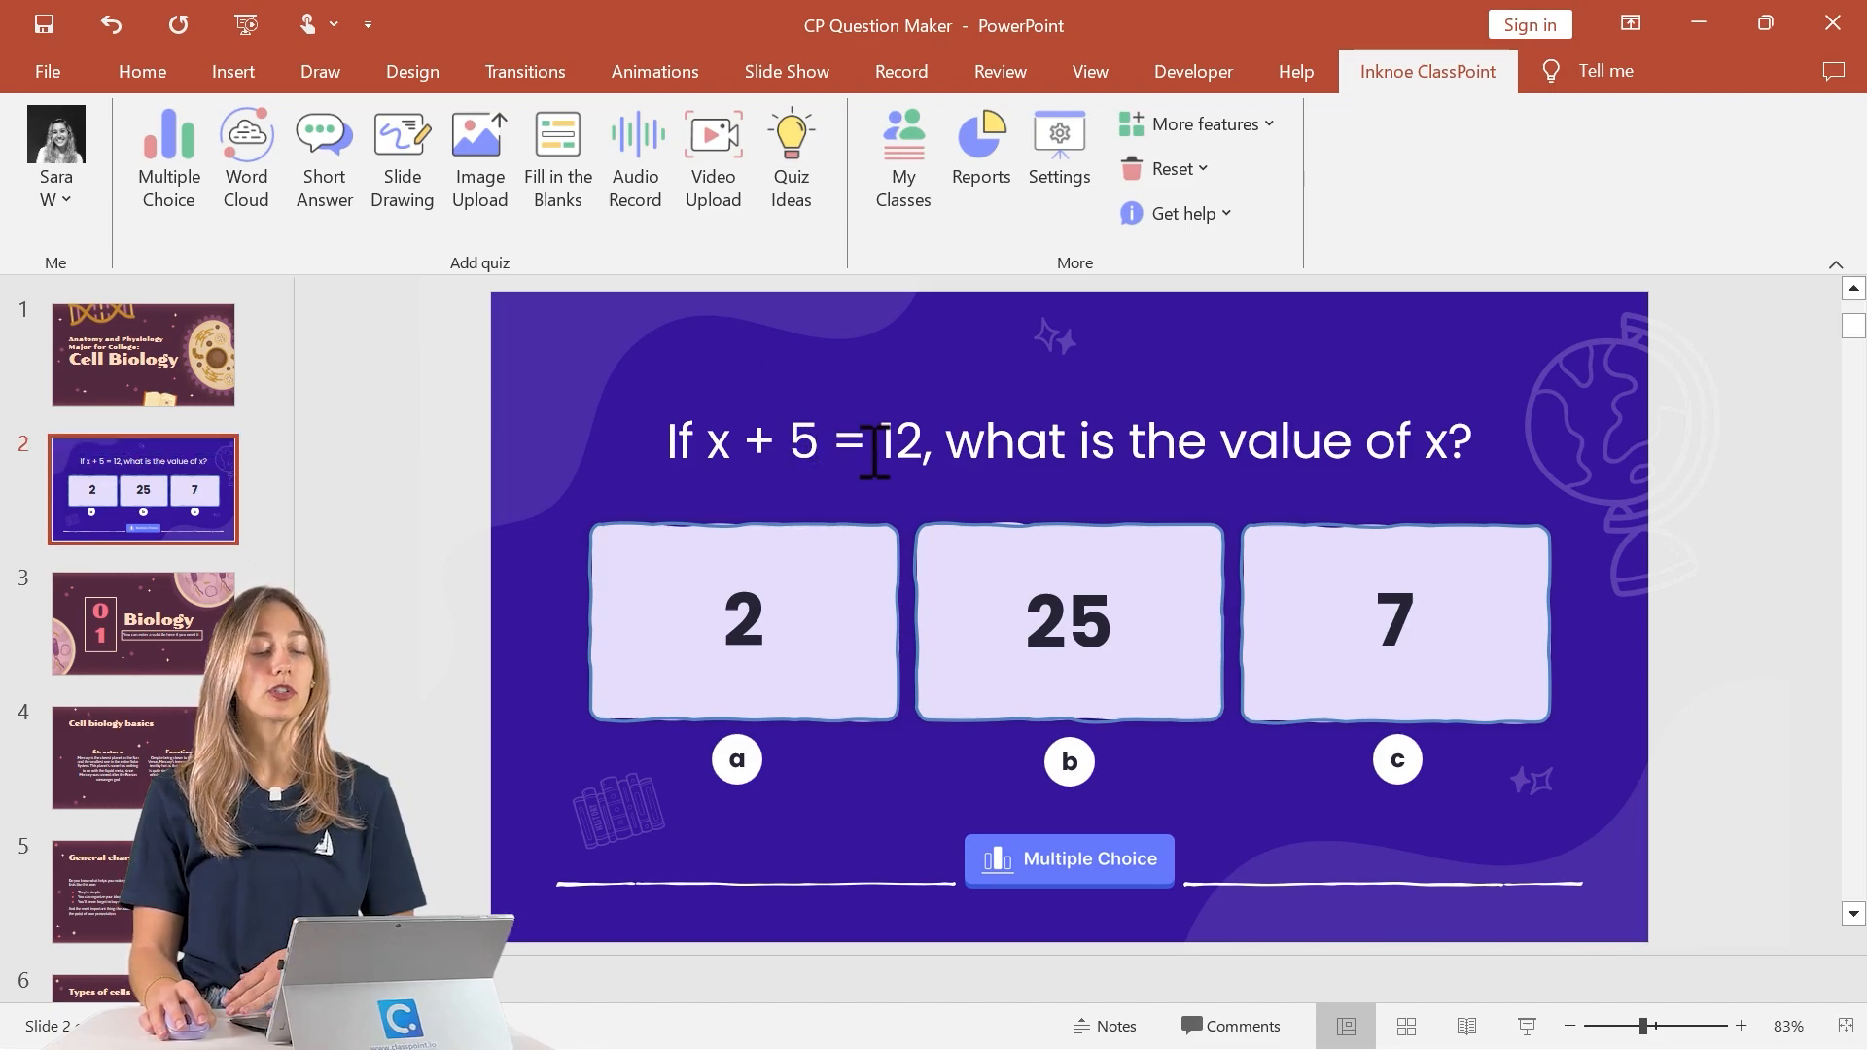
# Replace the template question with the cell genetic material question and enter 'Cytoplasm' as an answer.
pyautogui.click(1067, 441)
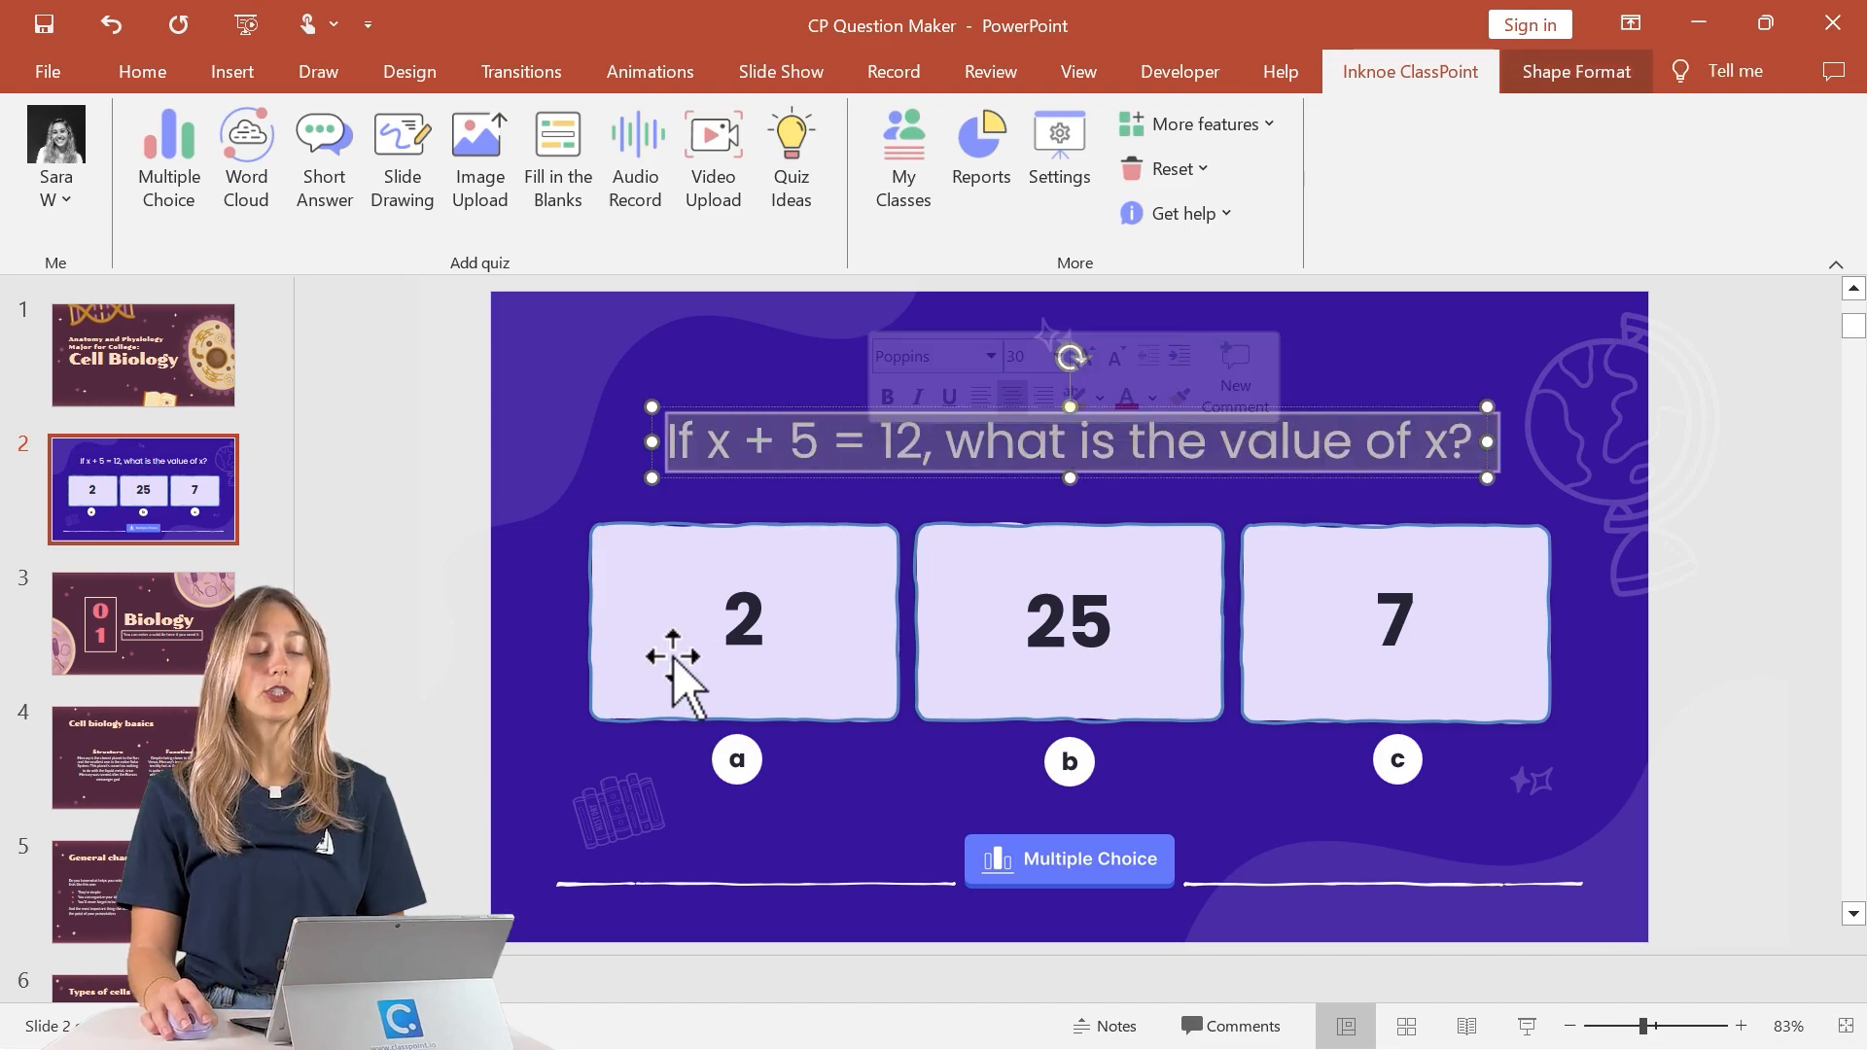
pyautogui.moveTo(1405, 464)
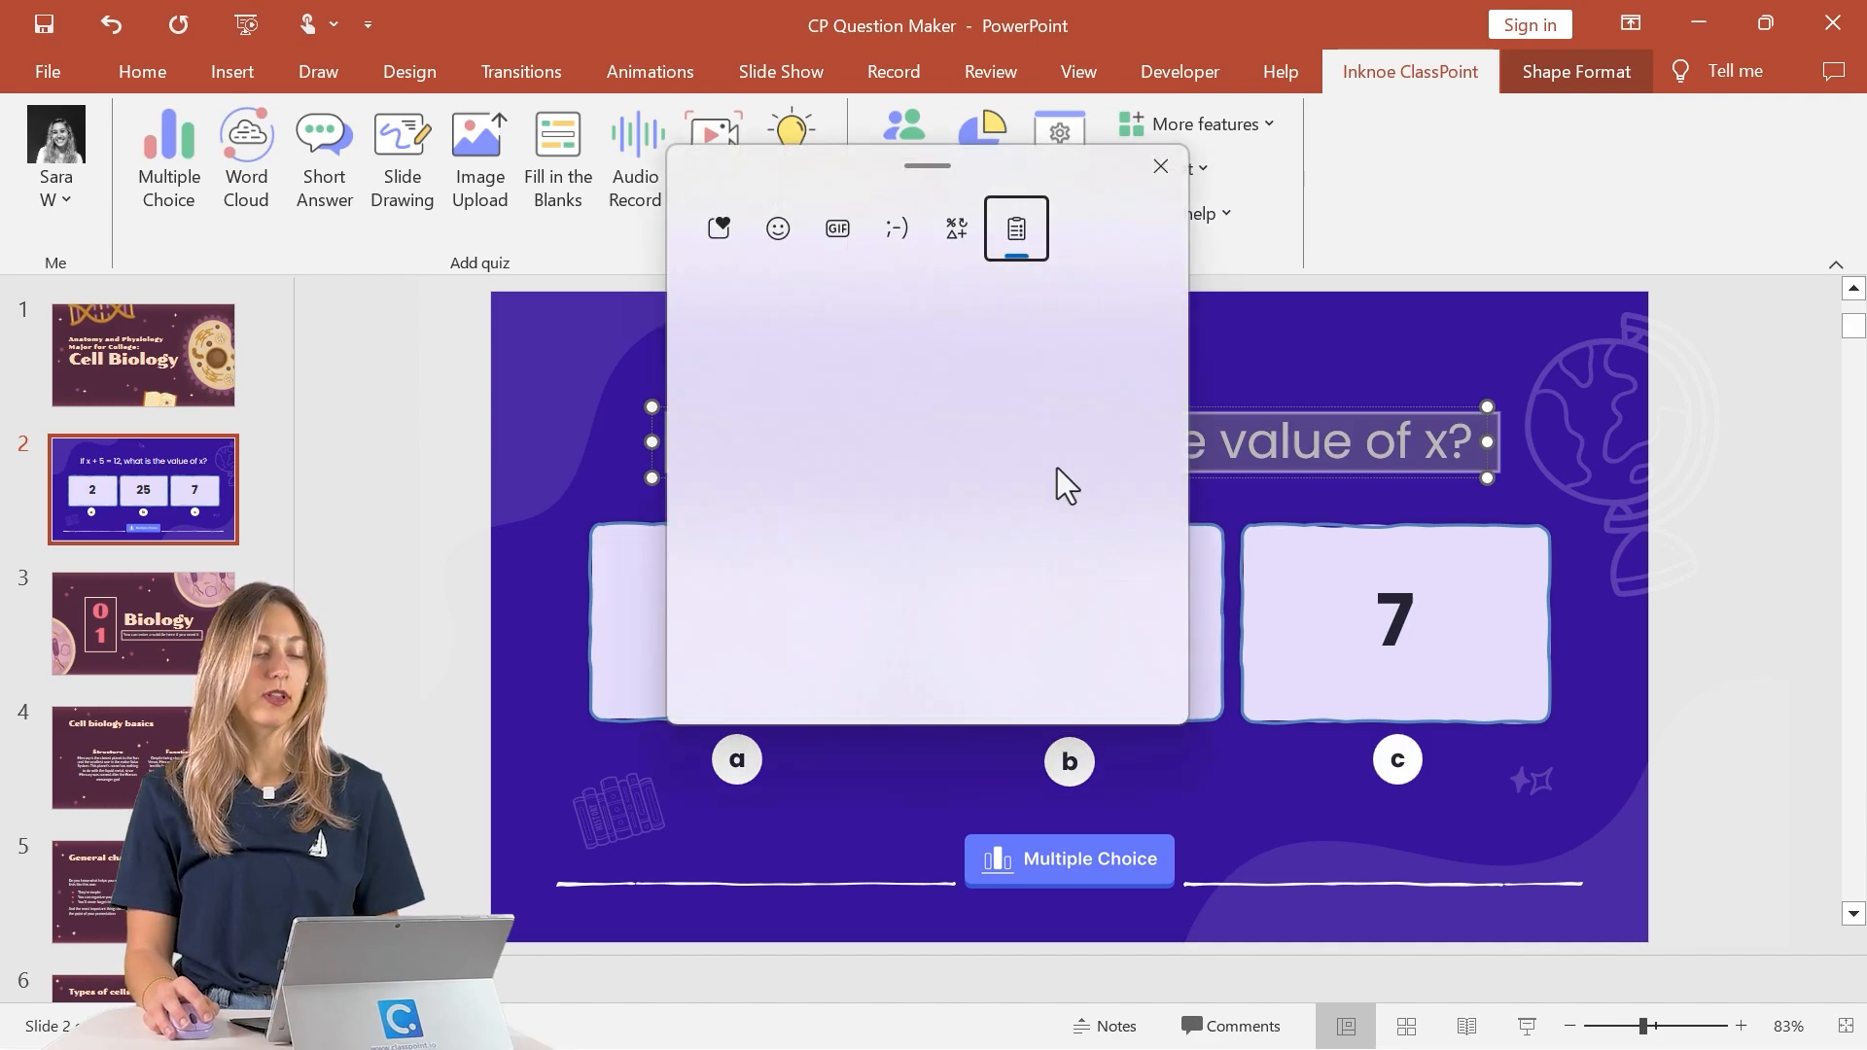
pyautogui.click(1014, 227)
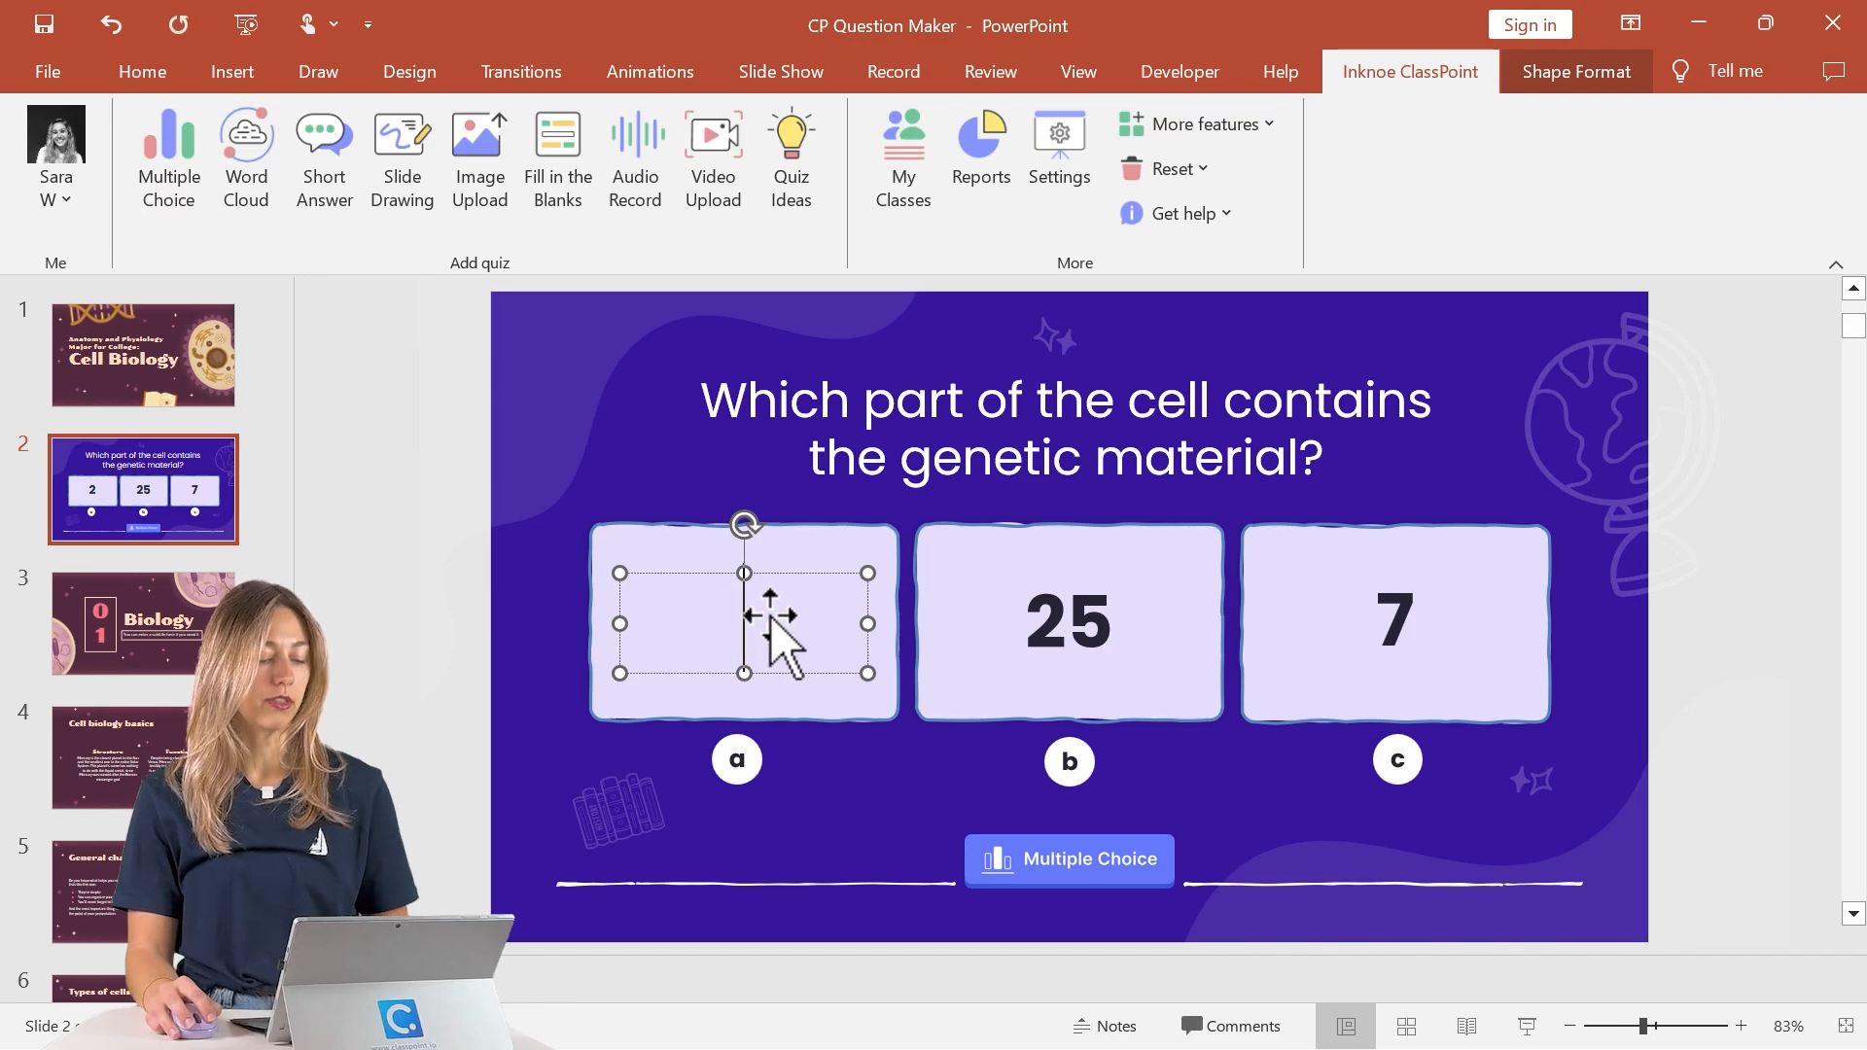
pyautogui.write('Cytoplasm')
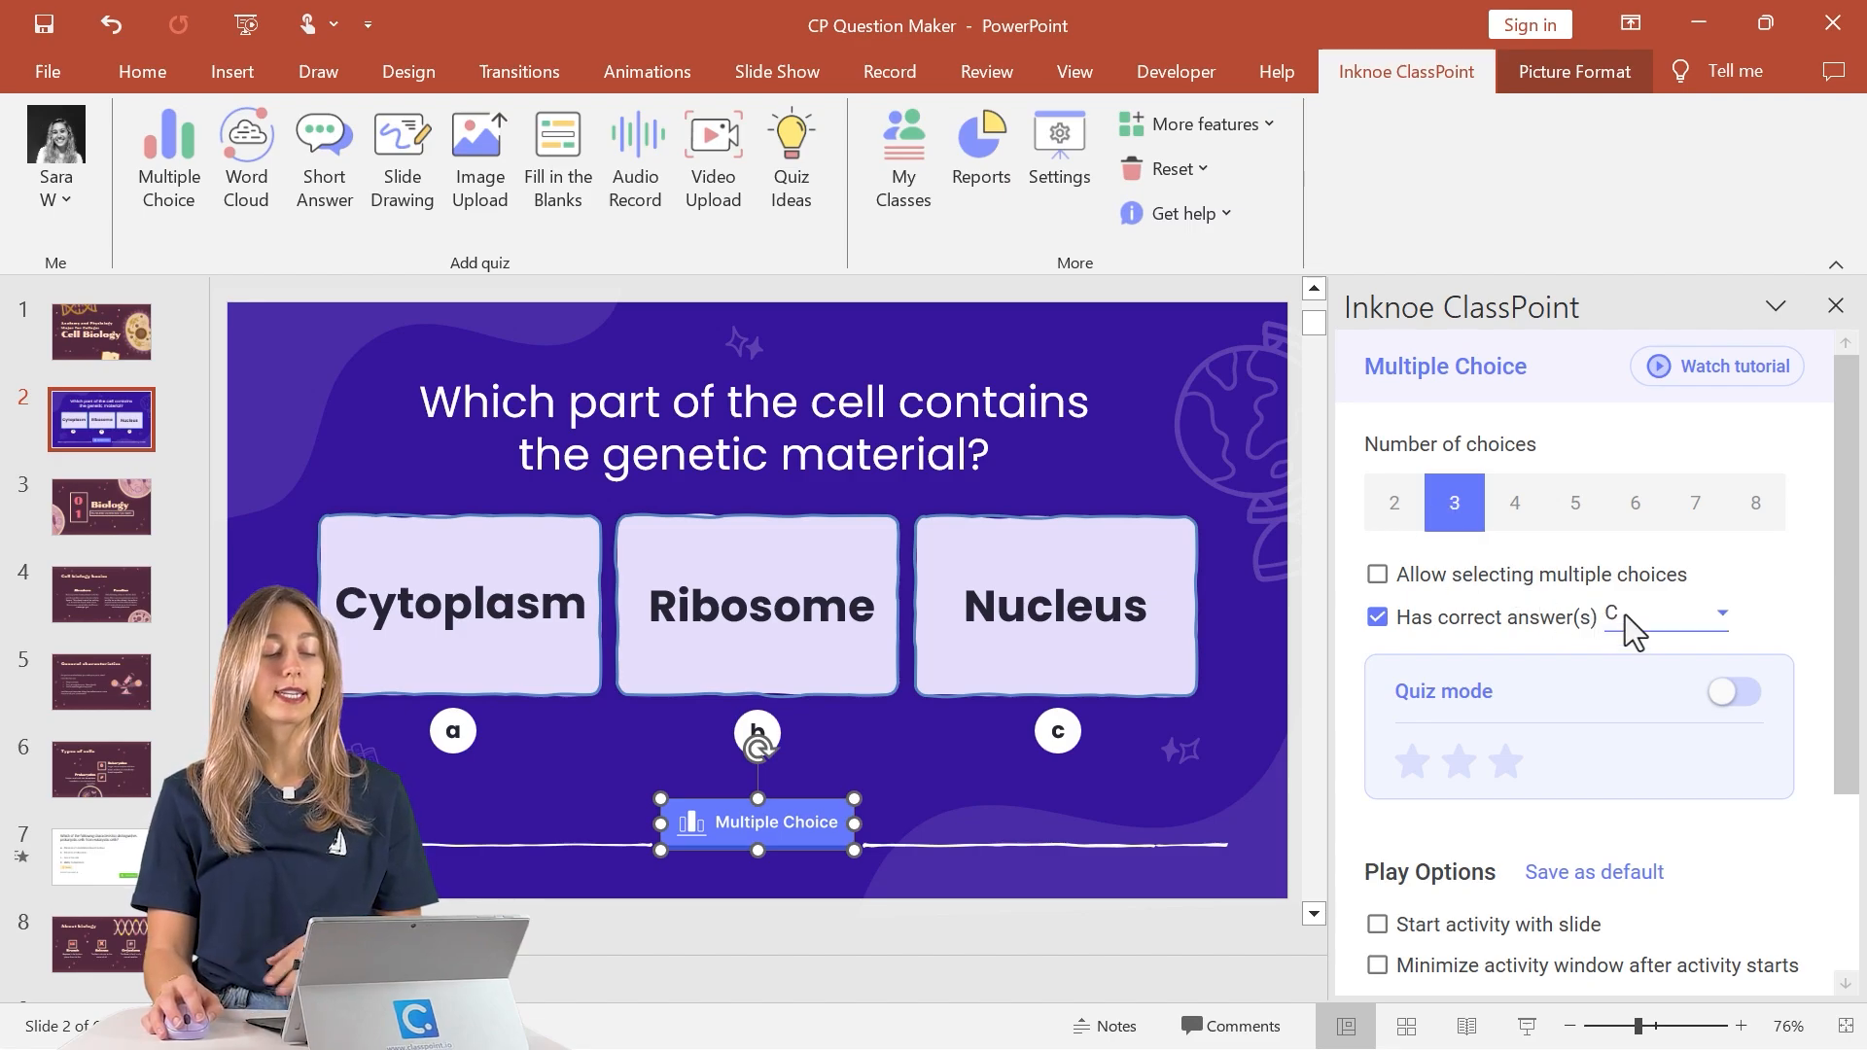
# Choose C, Nucleus, as the correct answer in the ClassPoint dropdown.
pyautogui.click(1719, 614)
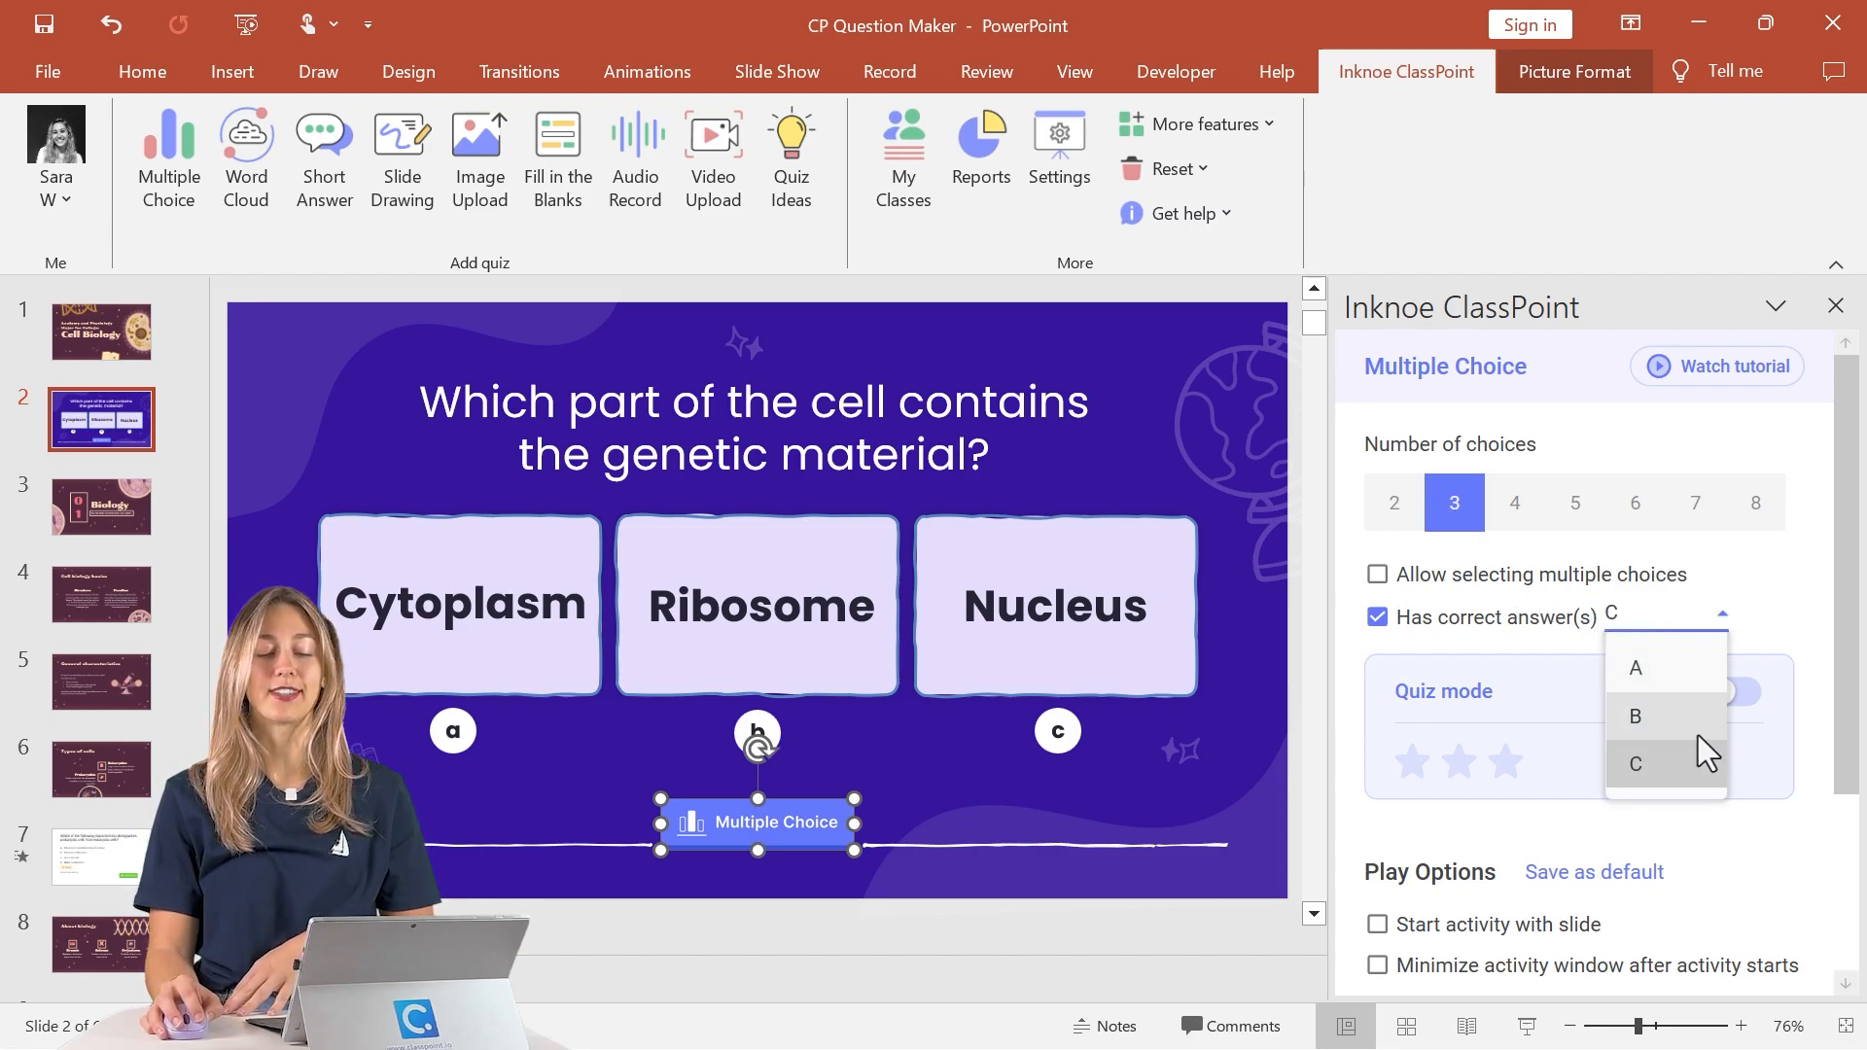
pyautogui.click(1635, 763)
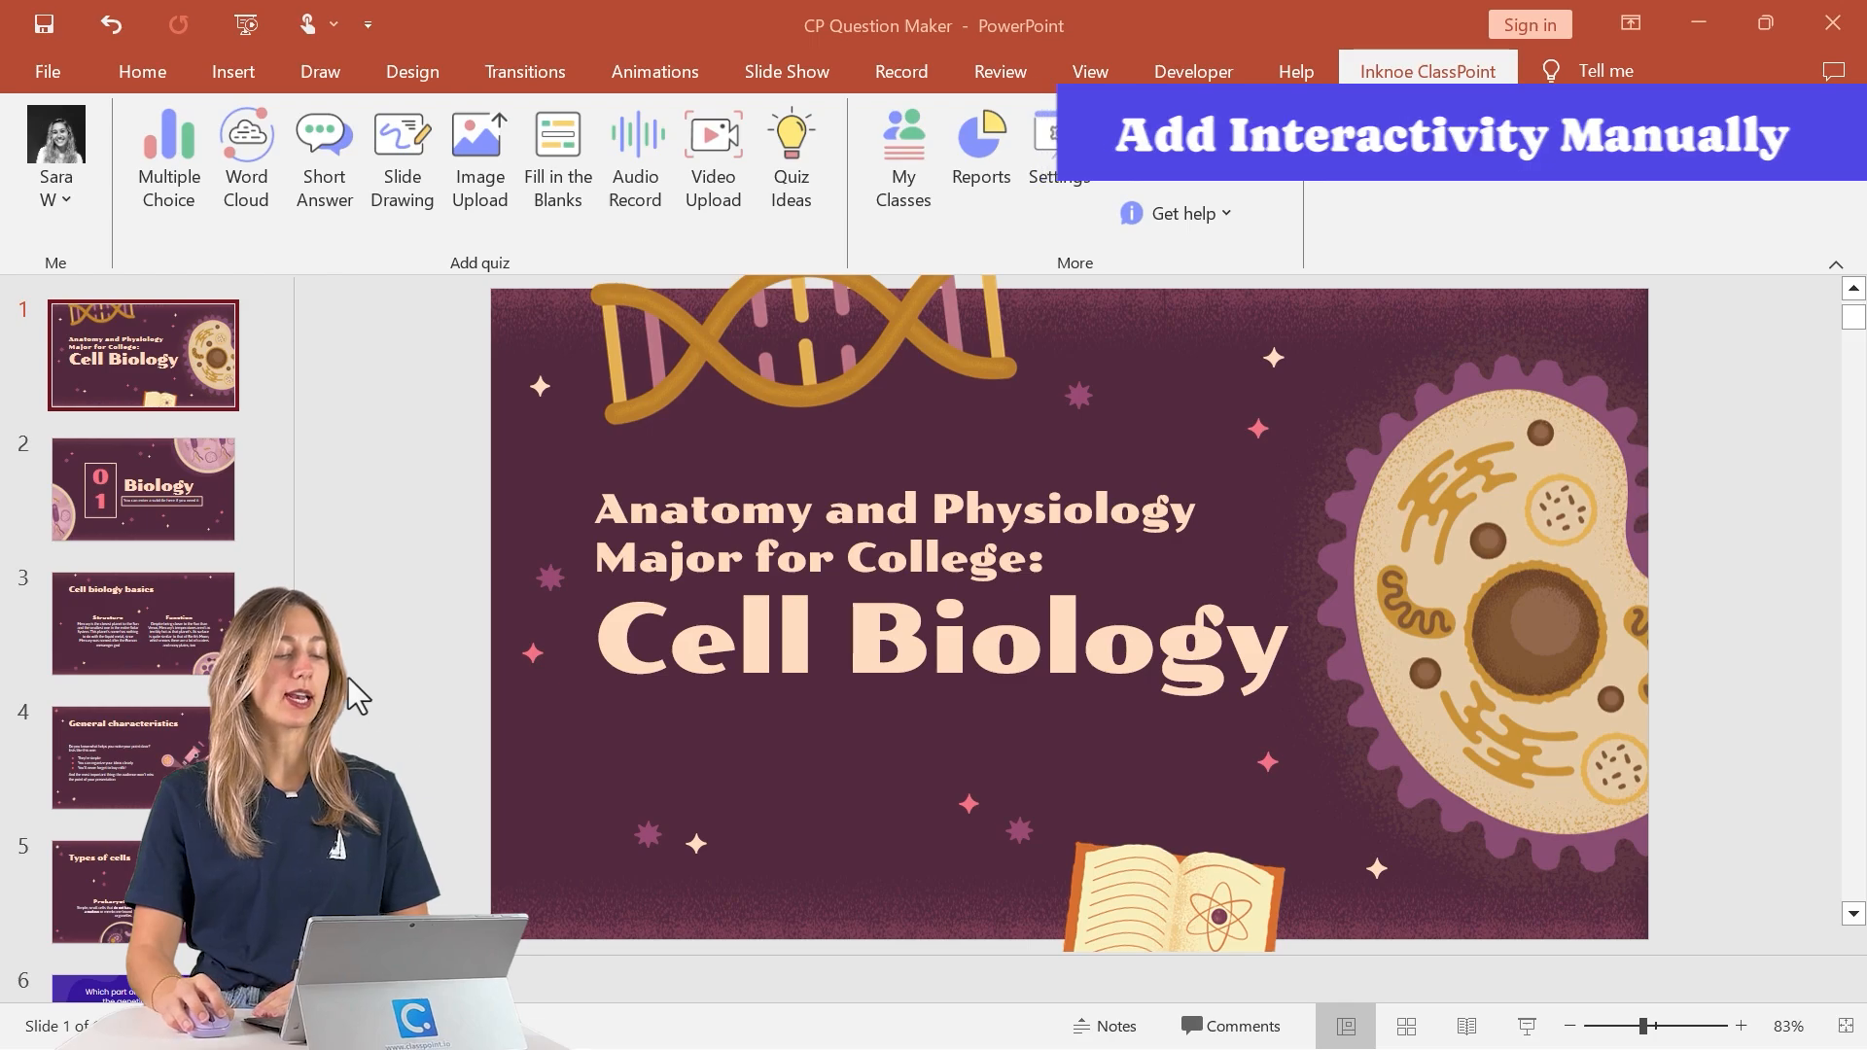
# On slide 3, replace the 01 box with the 'which cell lacks a true nucleus' question and answers.
pyautogui.click(143, 488)
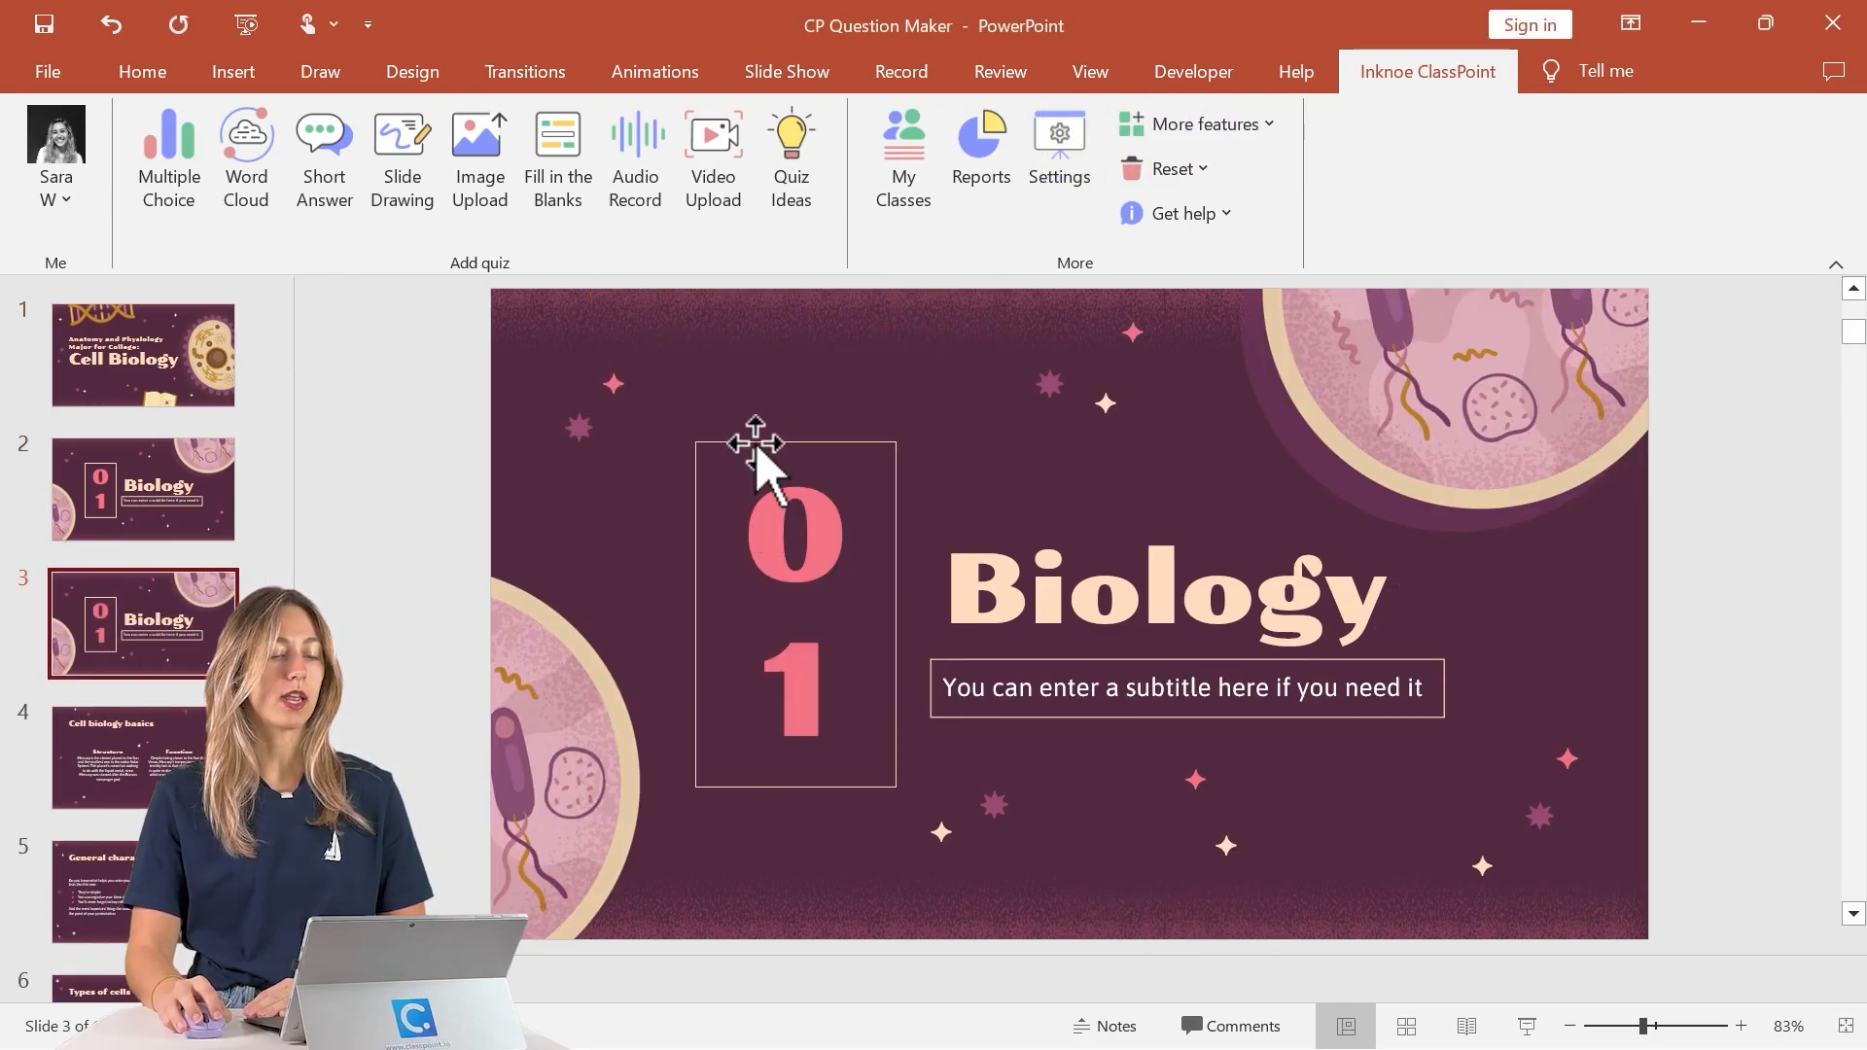
pyautogui.click(1164, 592)
pyautogui.write('XX %')
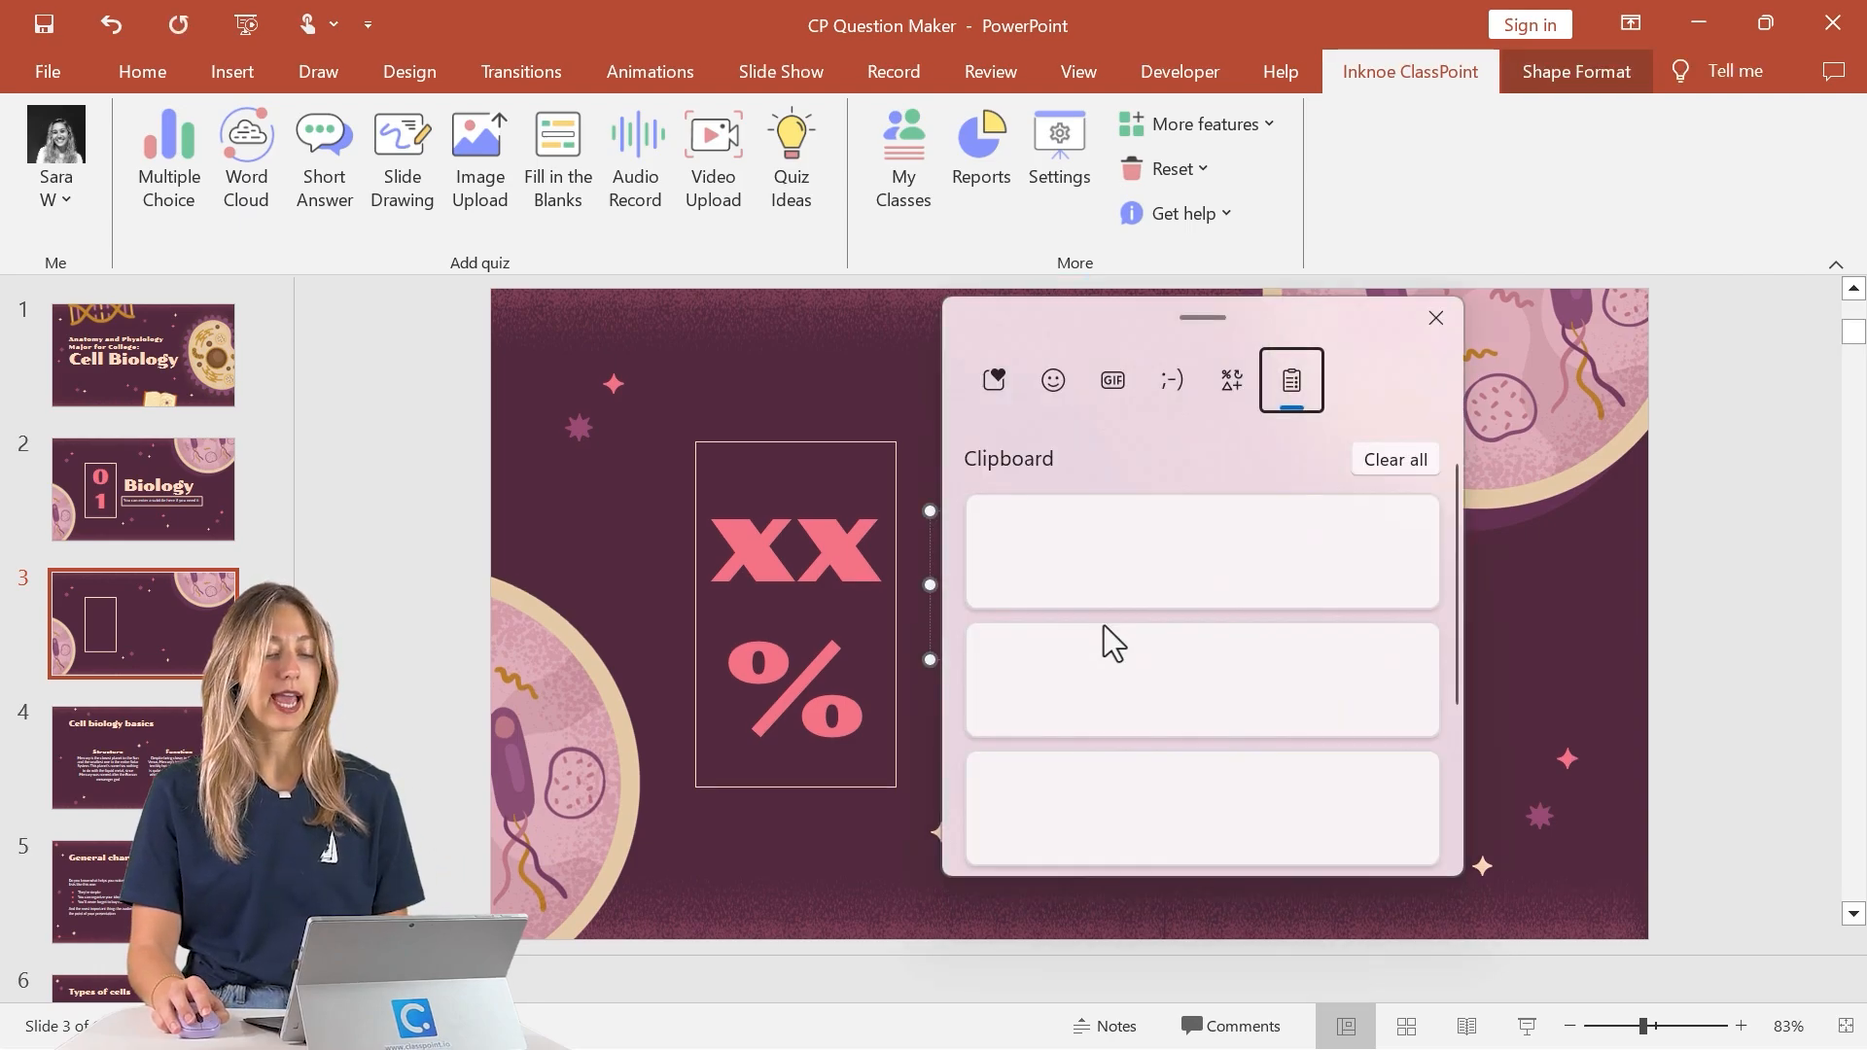
pyautogui.click(1200, 550)
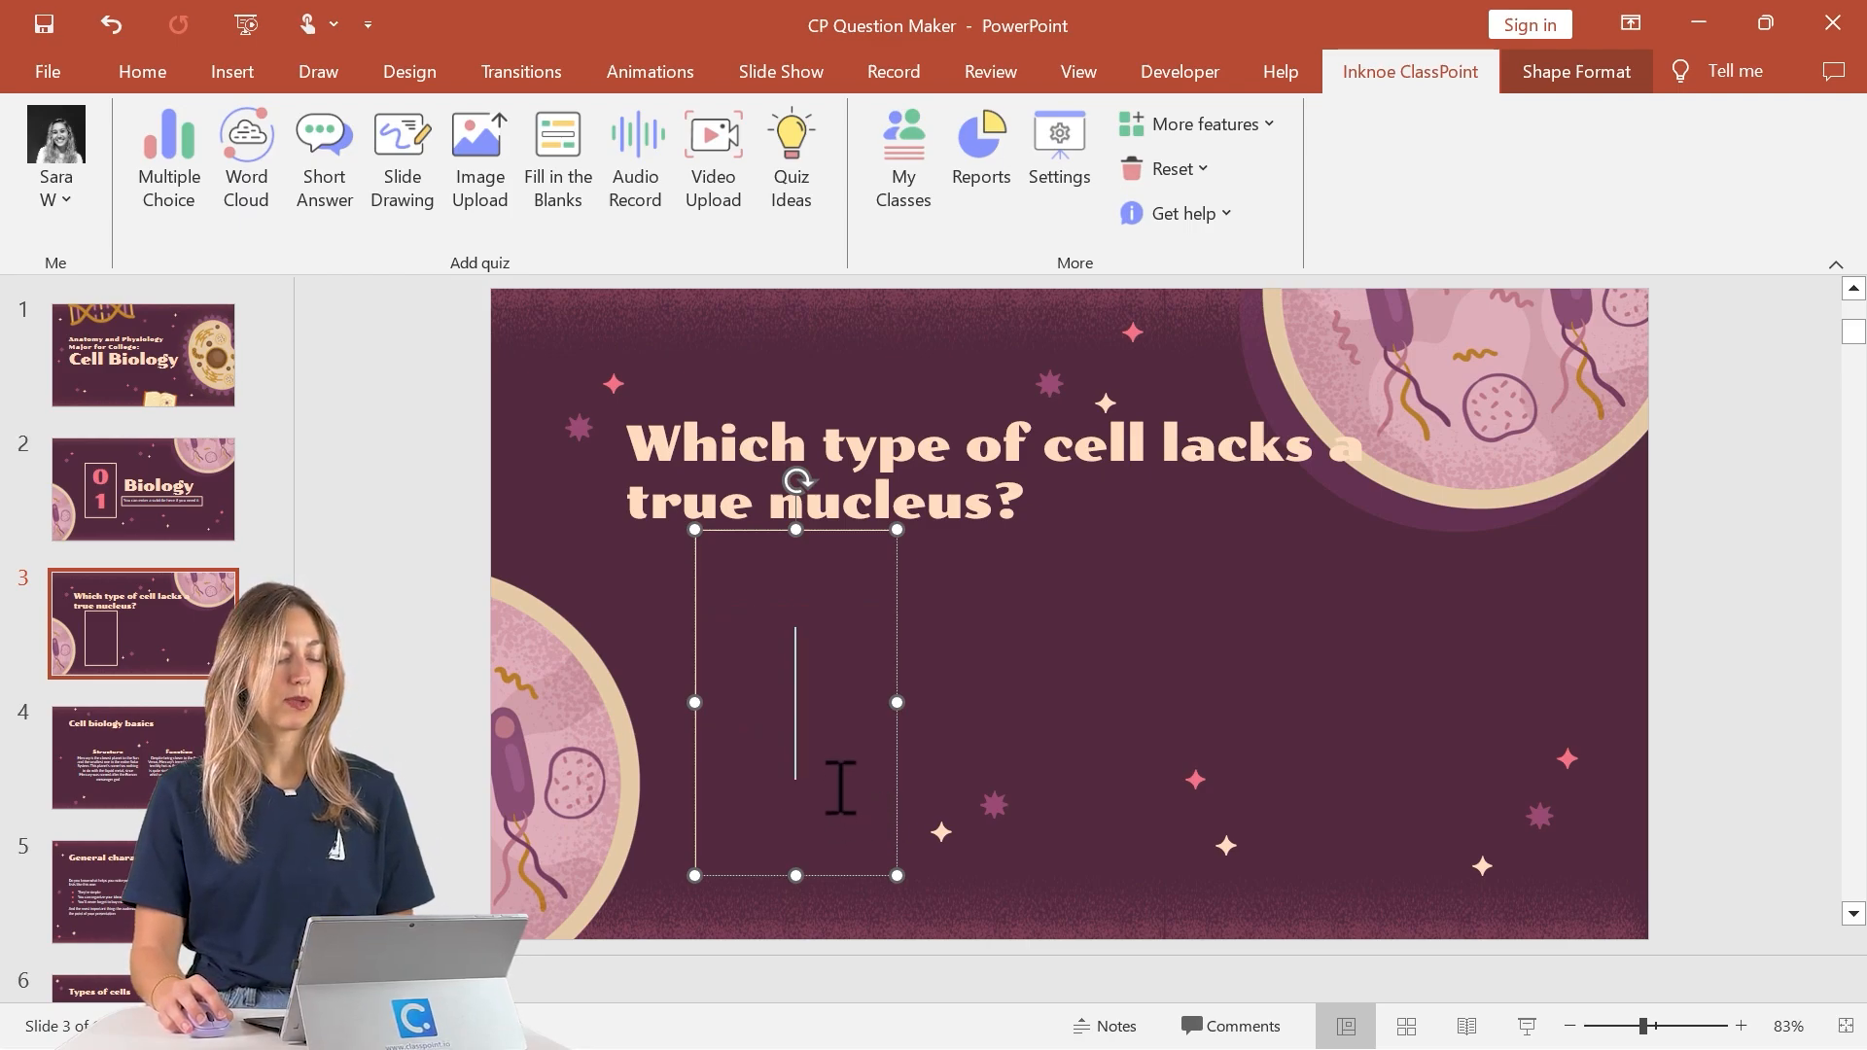
pyautogui.write('A>')
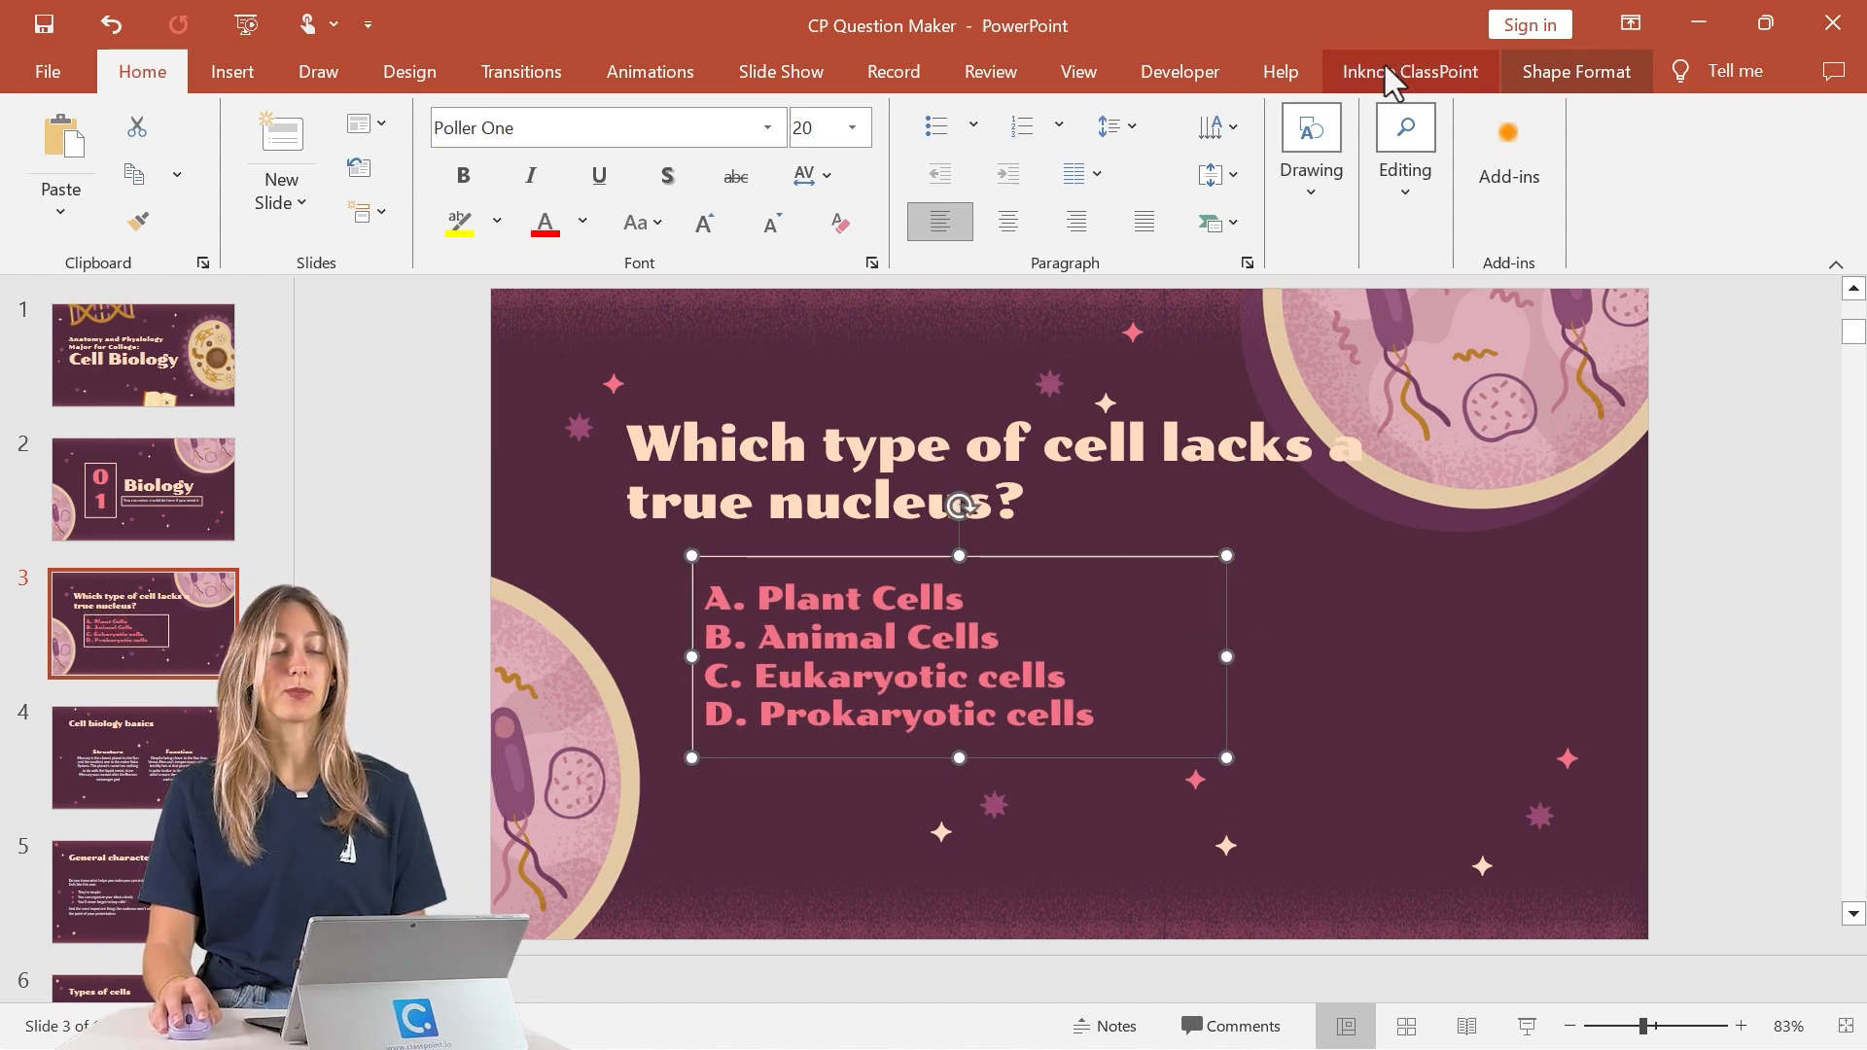
# Bring up the Inknoe ClassPoint quiz tools on the ribbon.
pyautogui.click(1408, 71)
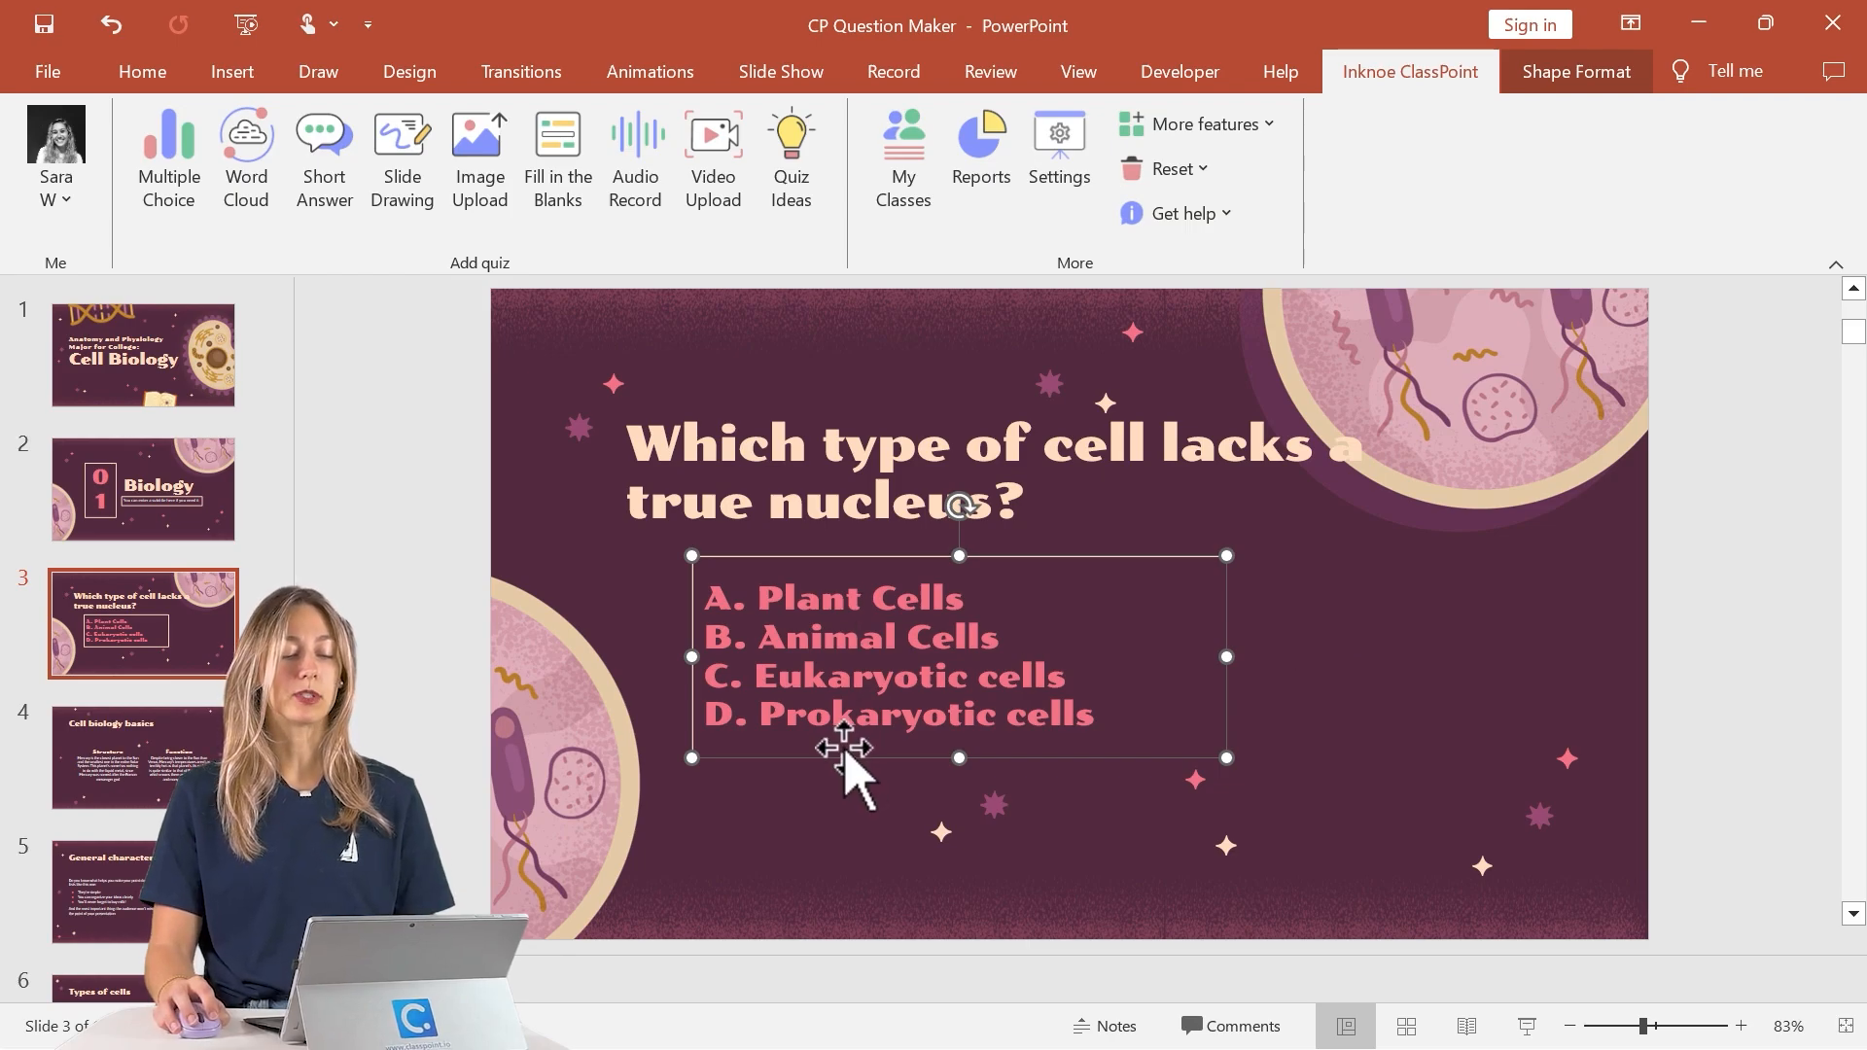
# Place a multiple-choice button right of slide 3's answers and mark D correct.
pyautogui.click(168, 159)
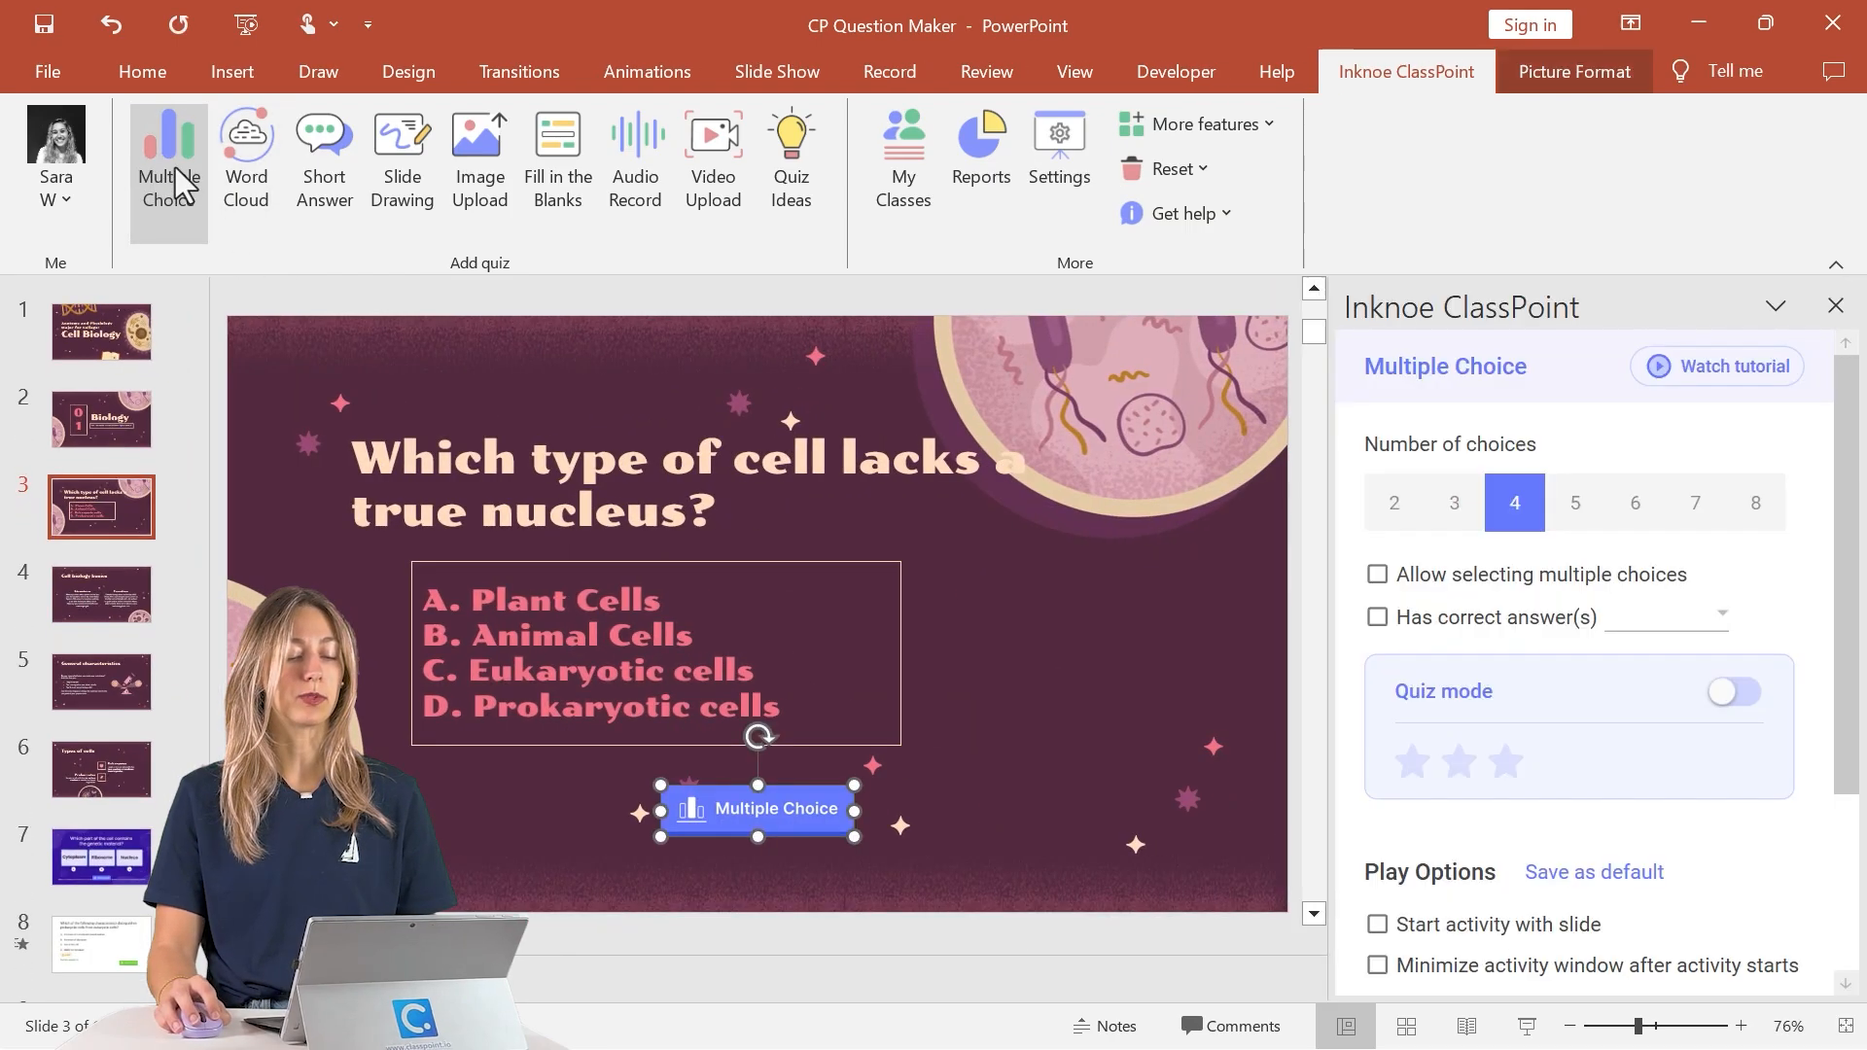
pyautogui.moveTo(756, 810); pyautogui.dragTo(1077, 649)
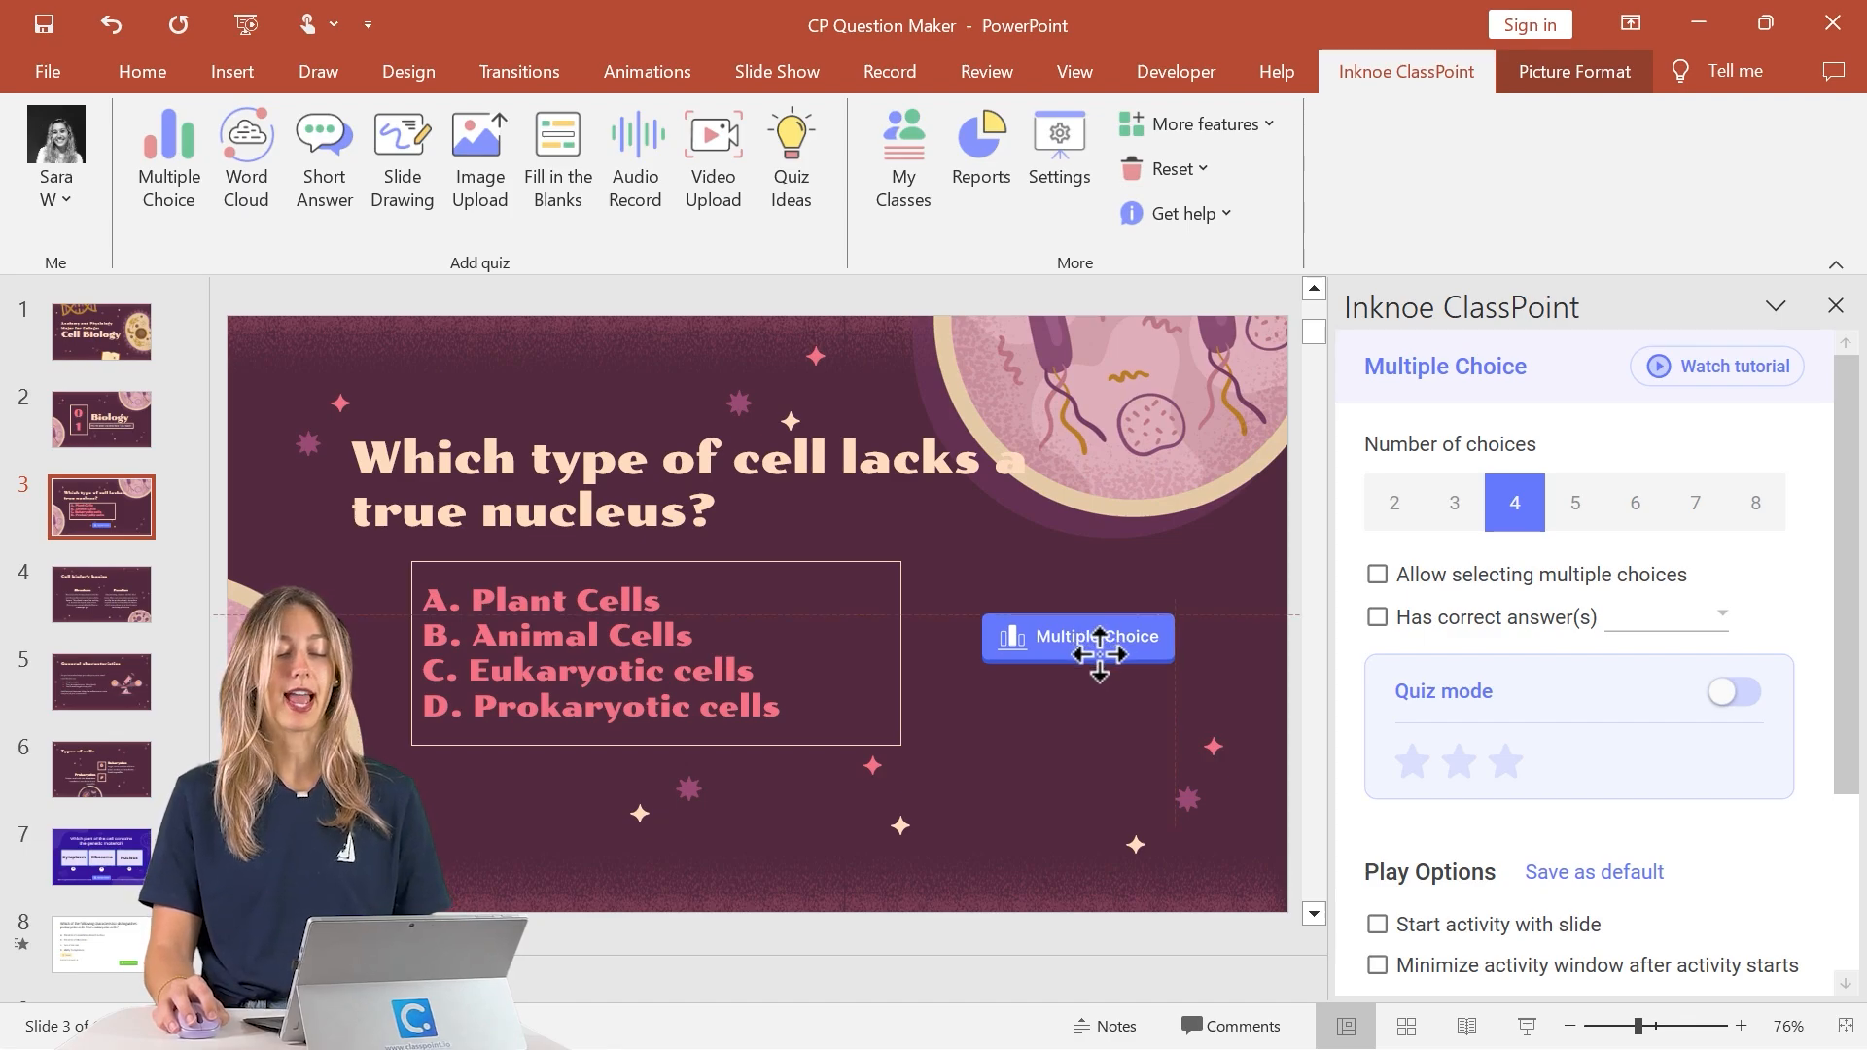
pyautogui.click(1077, 637)
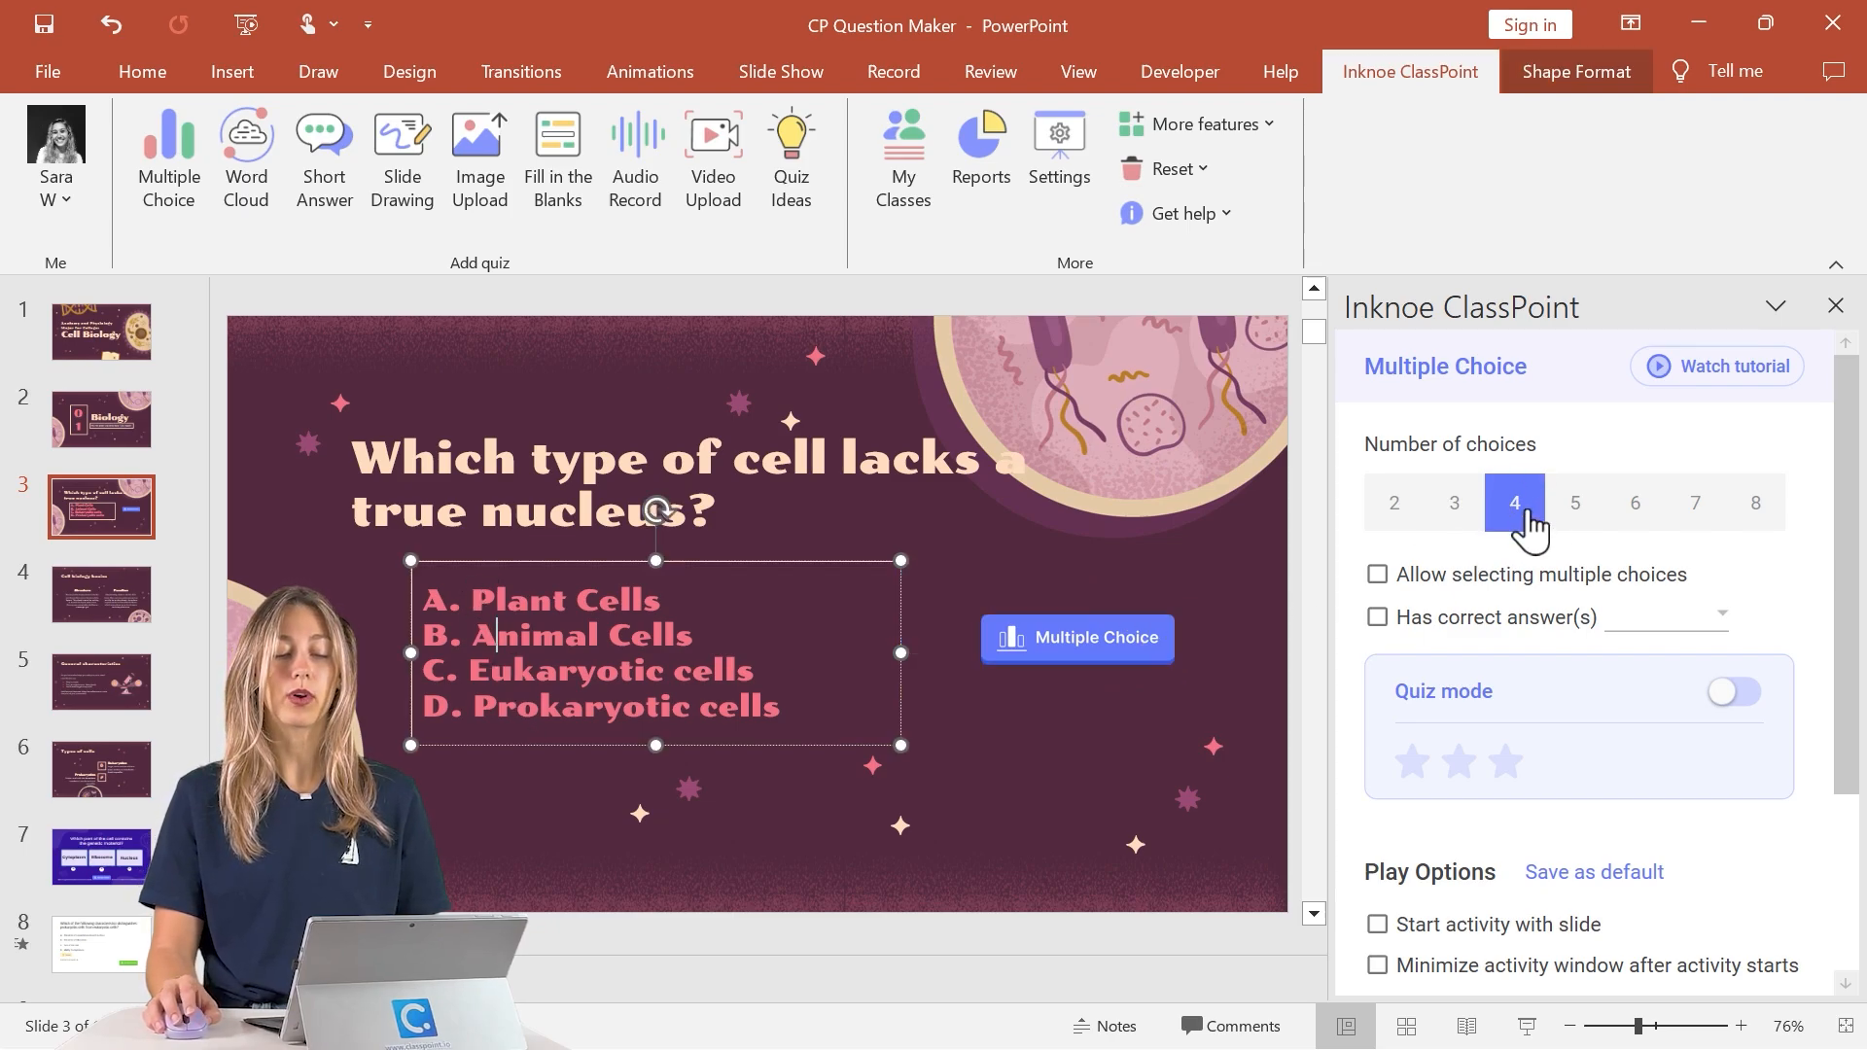
pyautogui.scroll(-3)
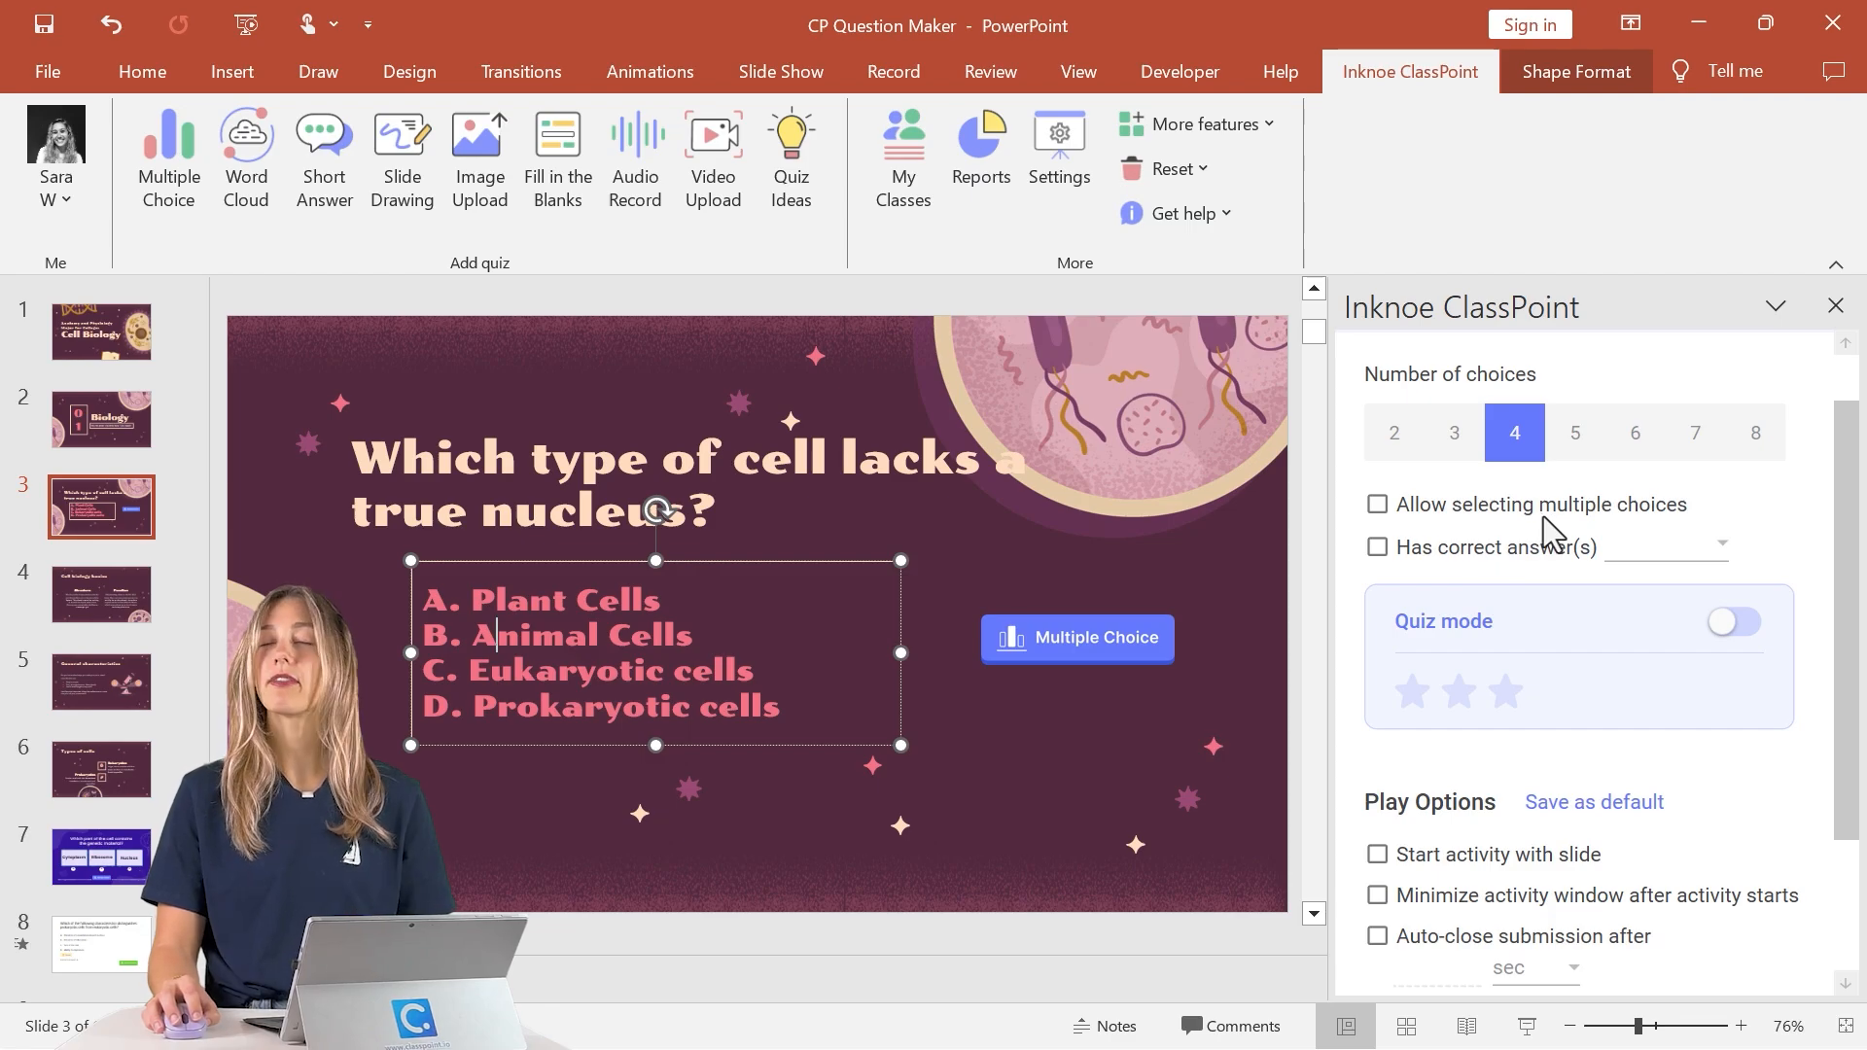
pyautogui.moveTo(1554, 530)
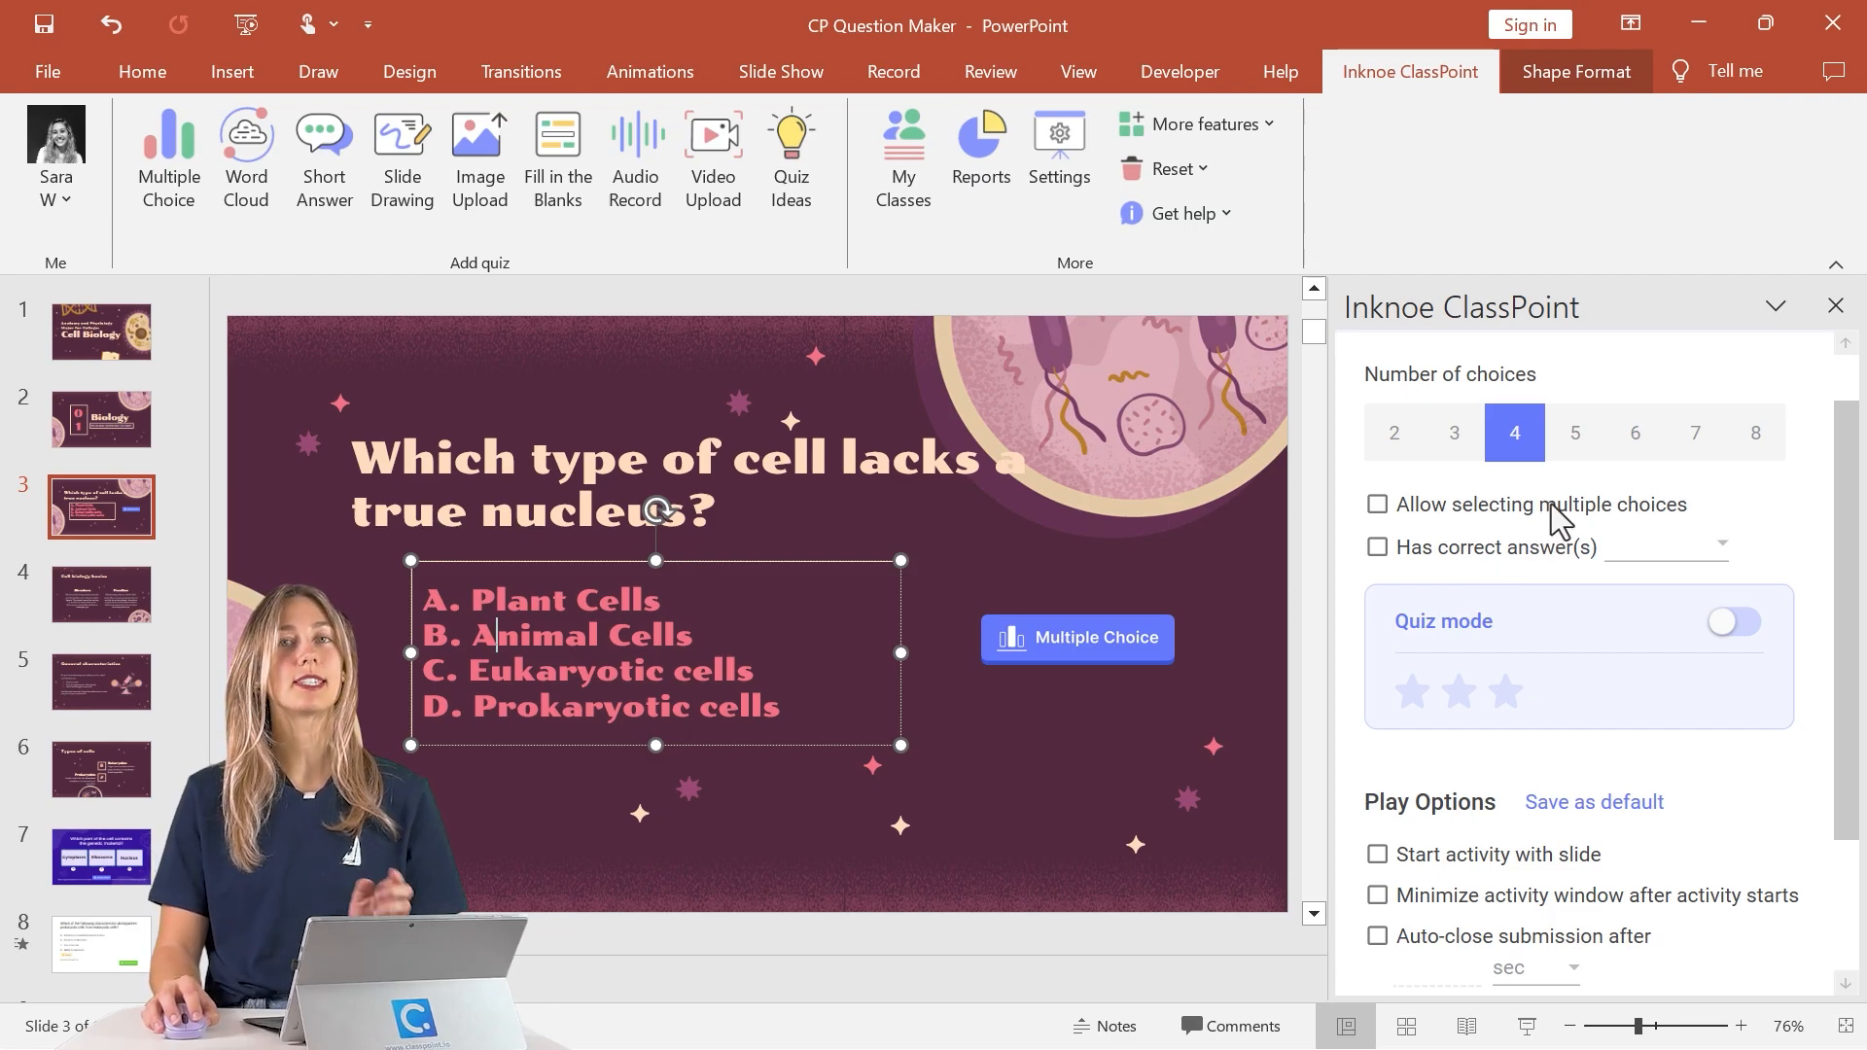
pyautogui.moveTo(1542, 584)
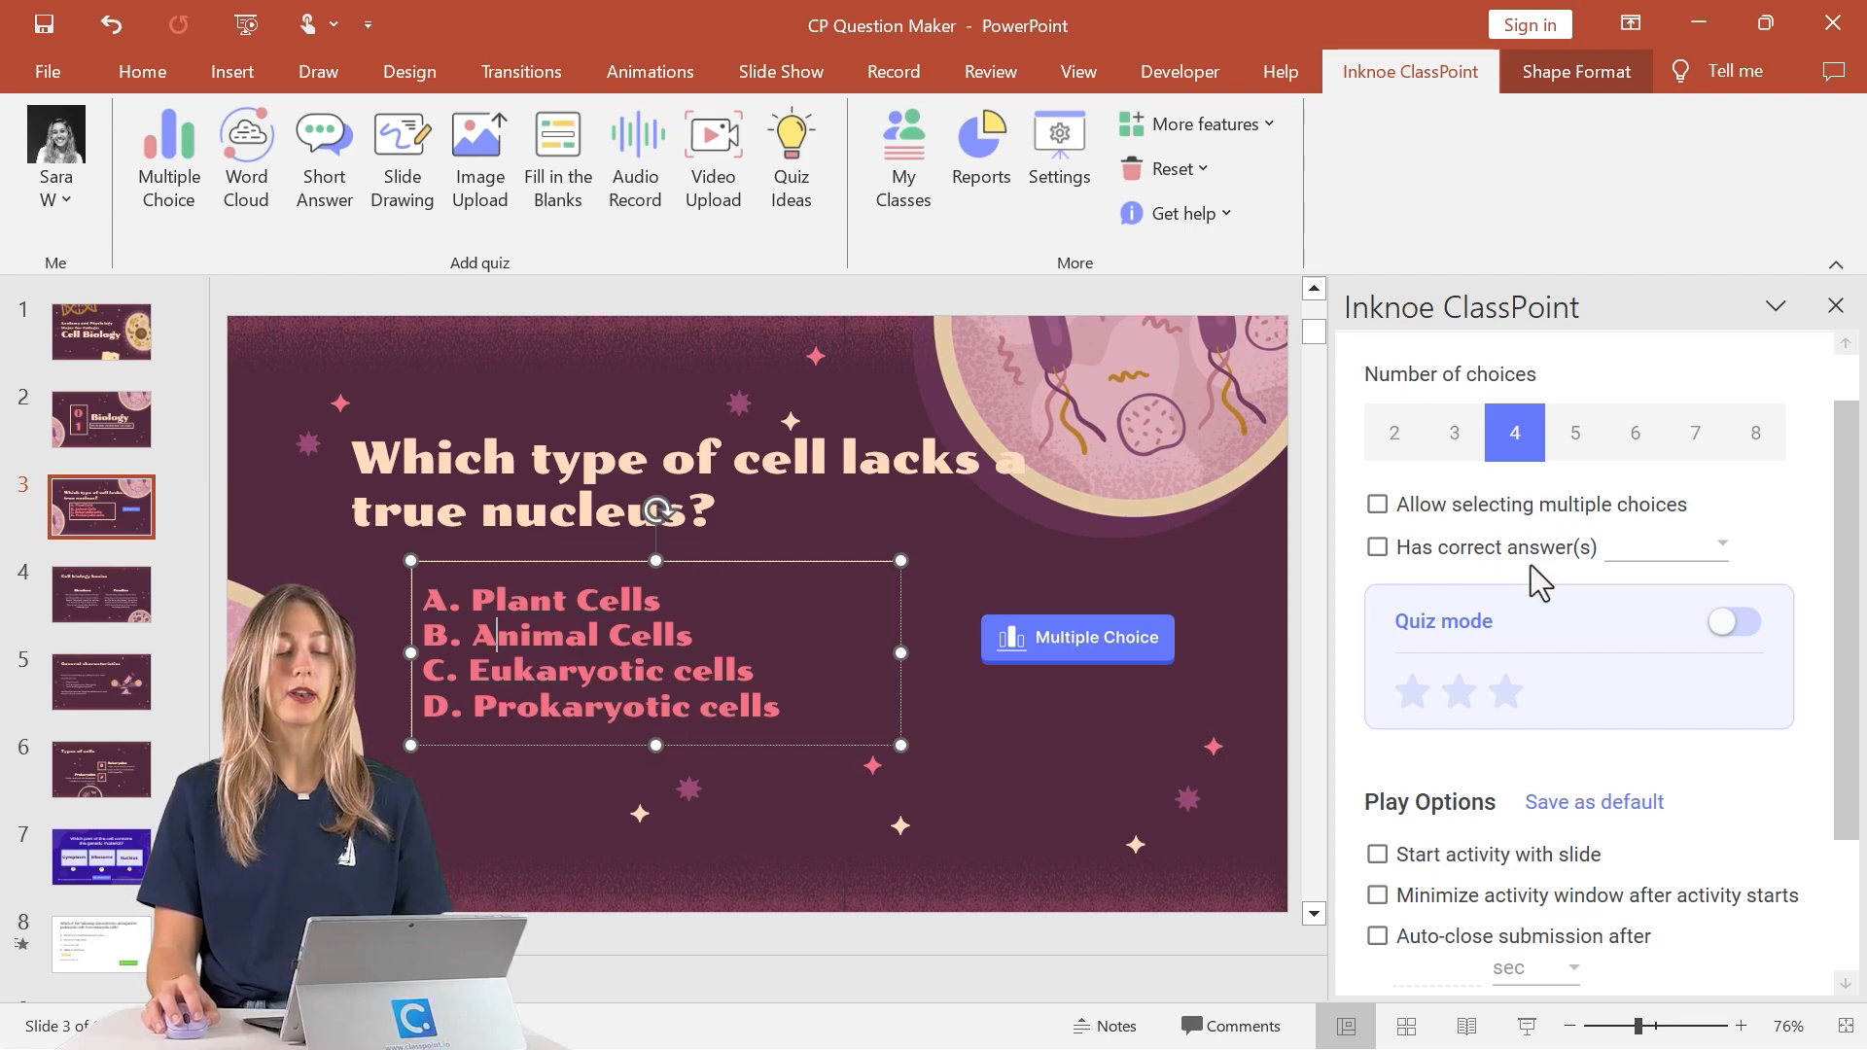
pyautogui.click(1377, 546)
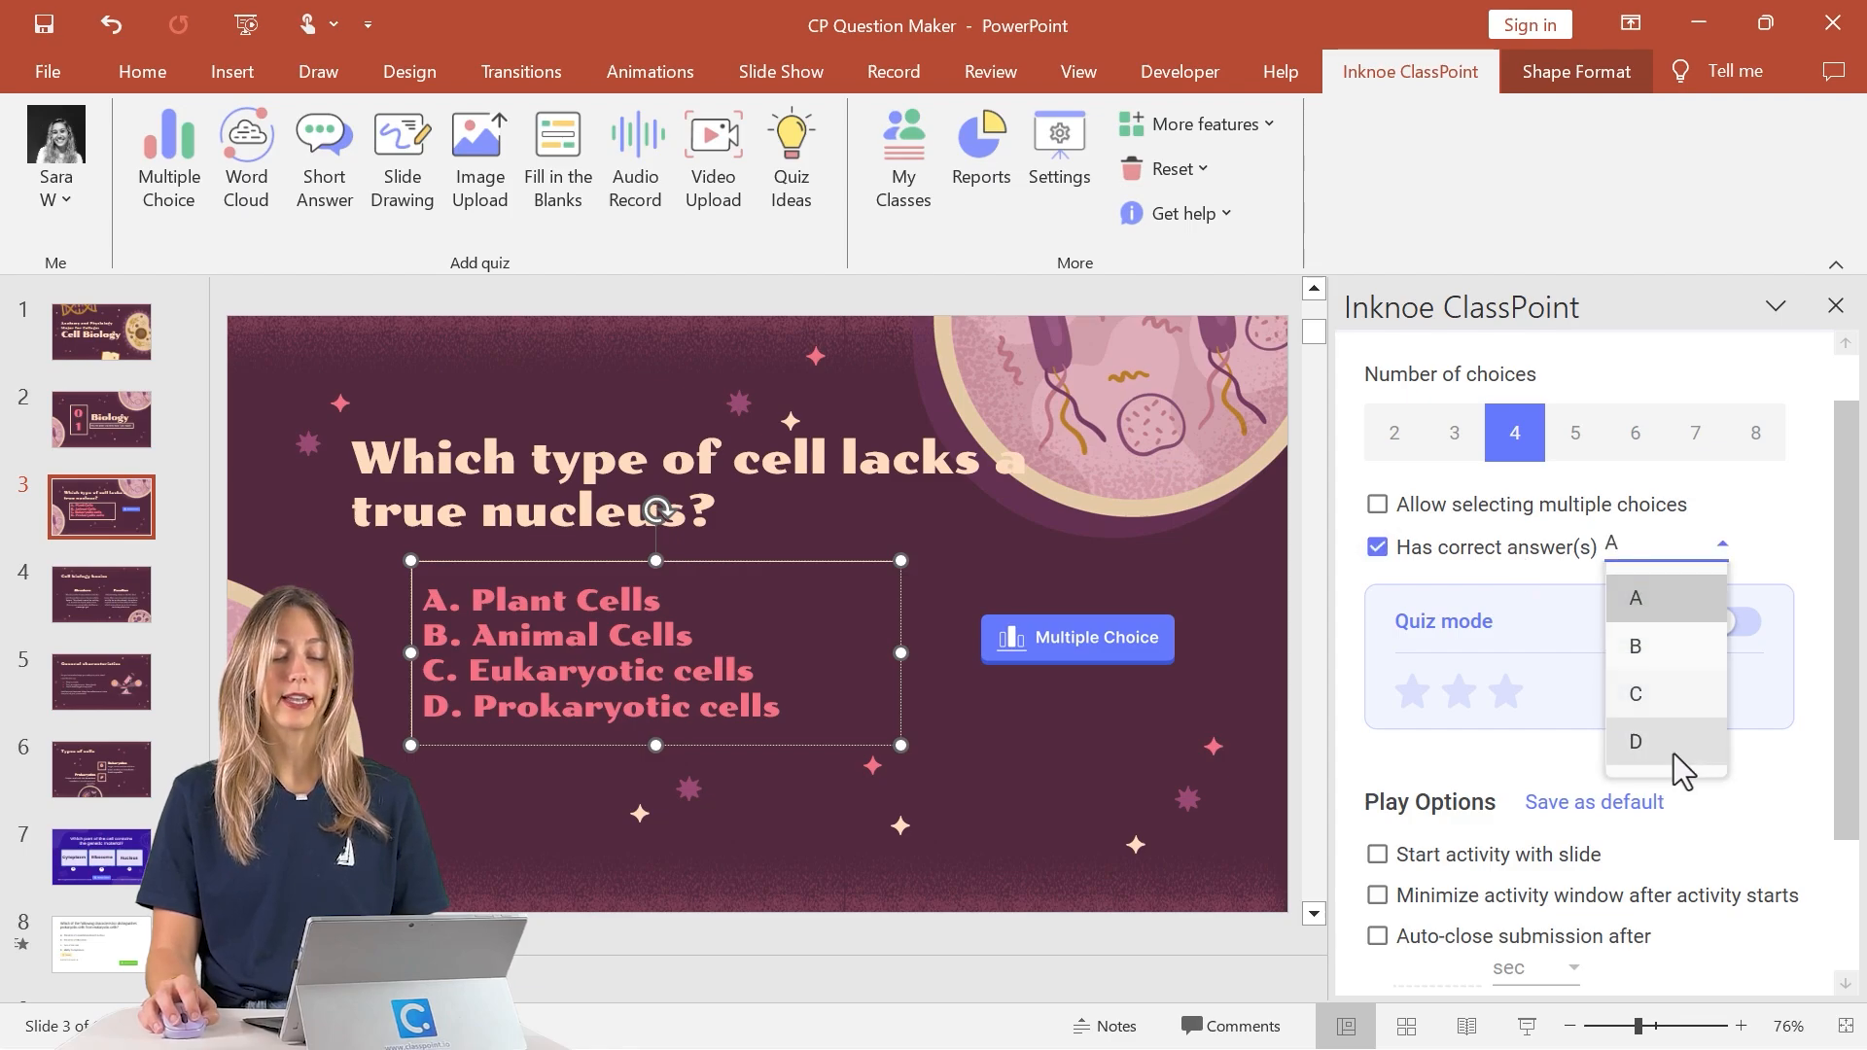
pyautogui.click(1635, 742)
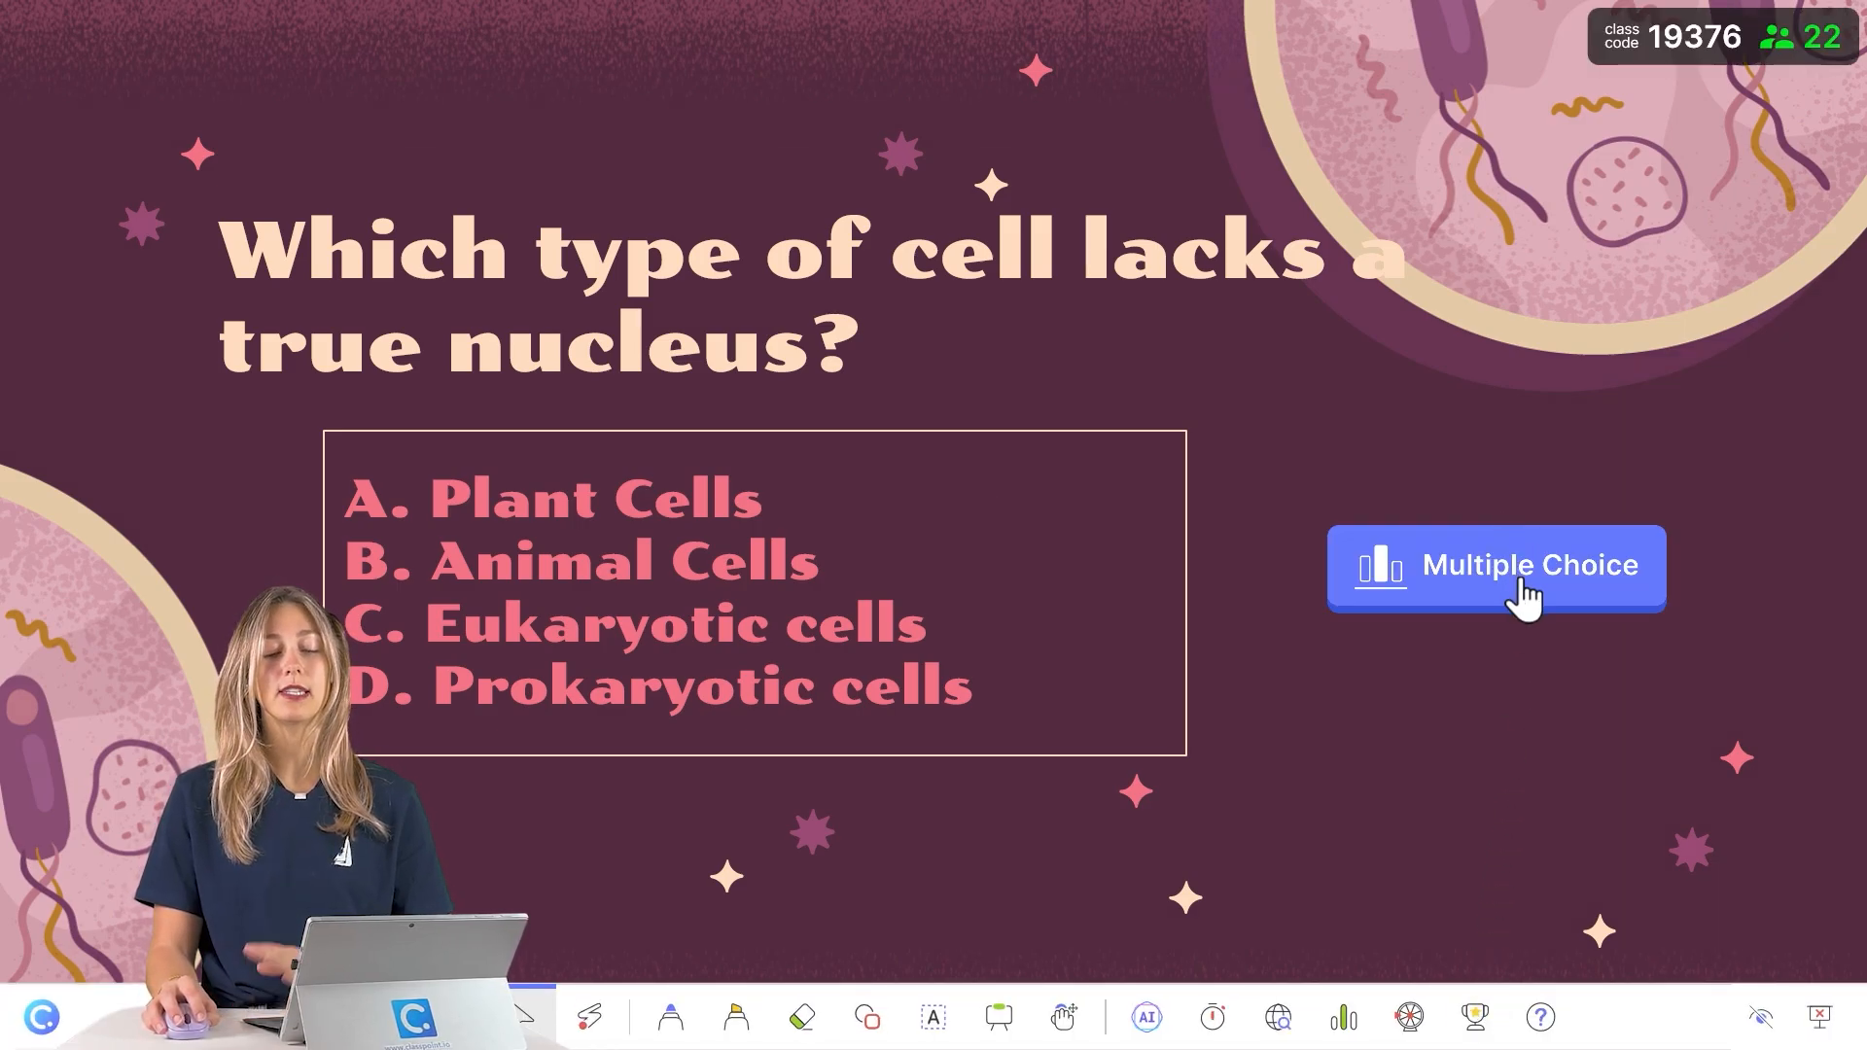
# Launch the nucleus question's multiple-choice activity from the slide's button.
pyautogui.click(1528, 566)
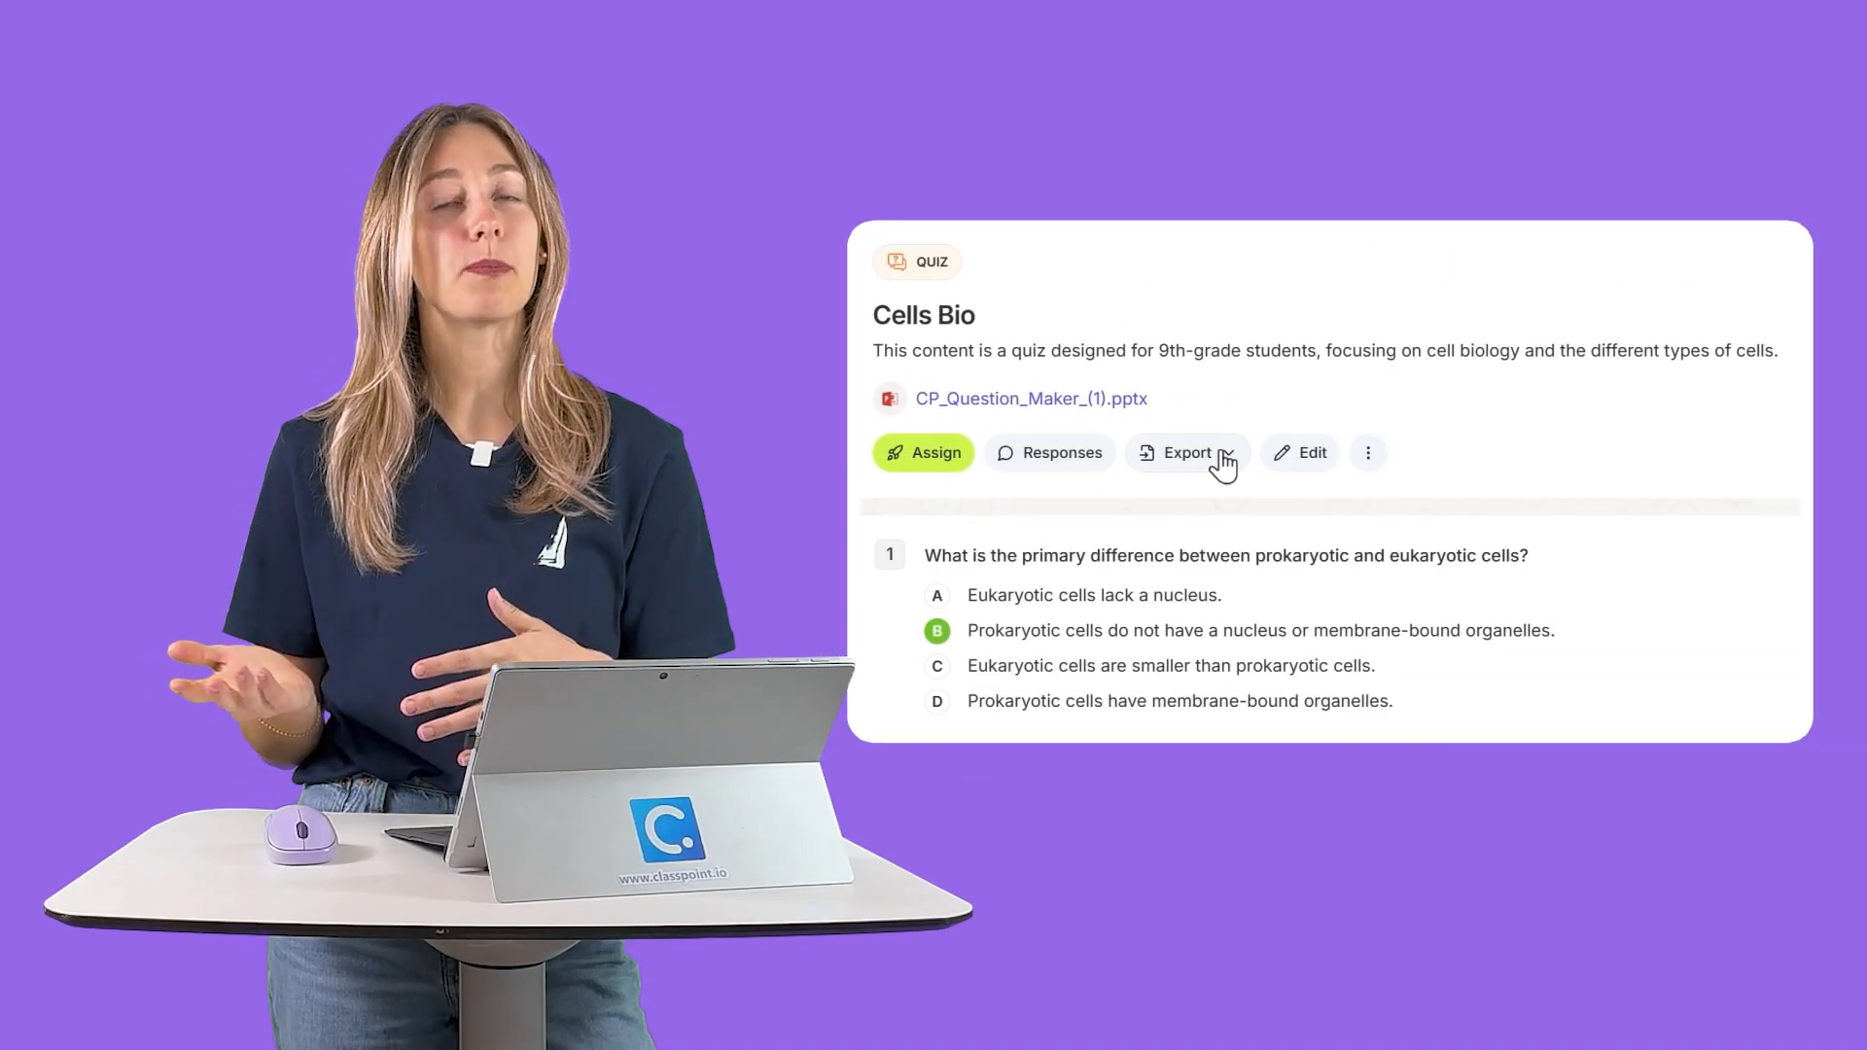
pyautogui.click(1184, 453)
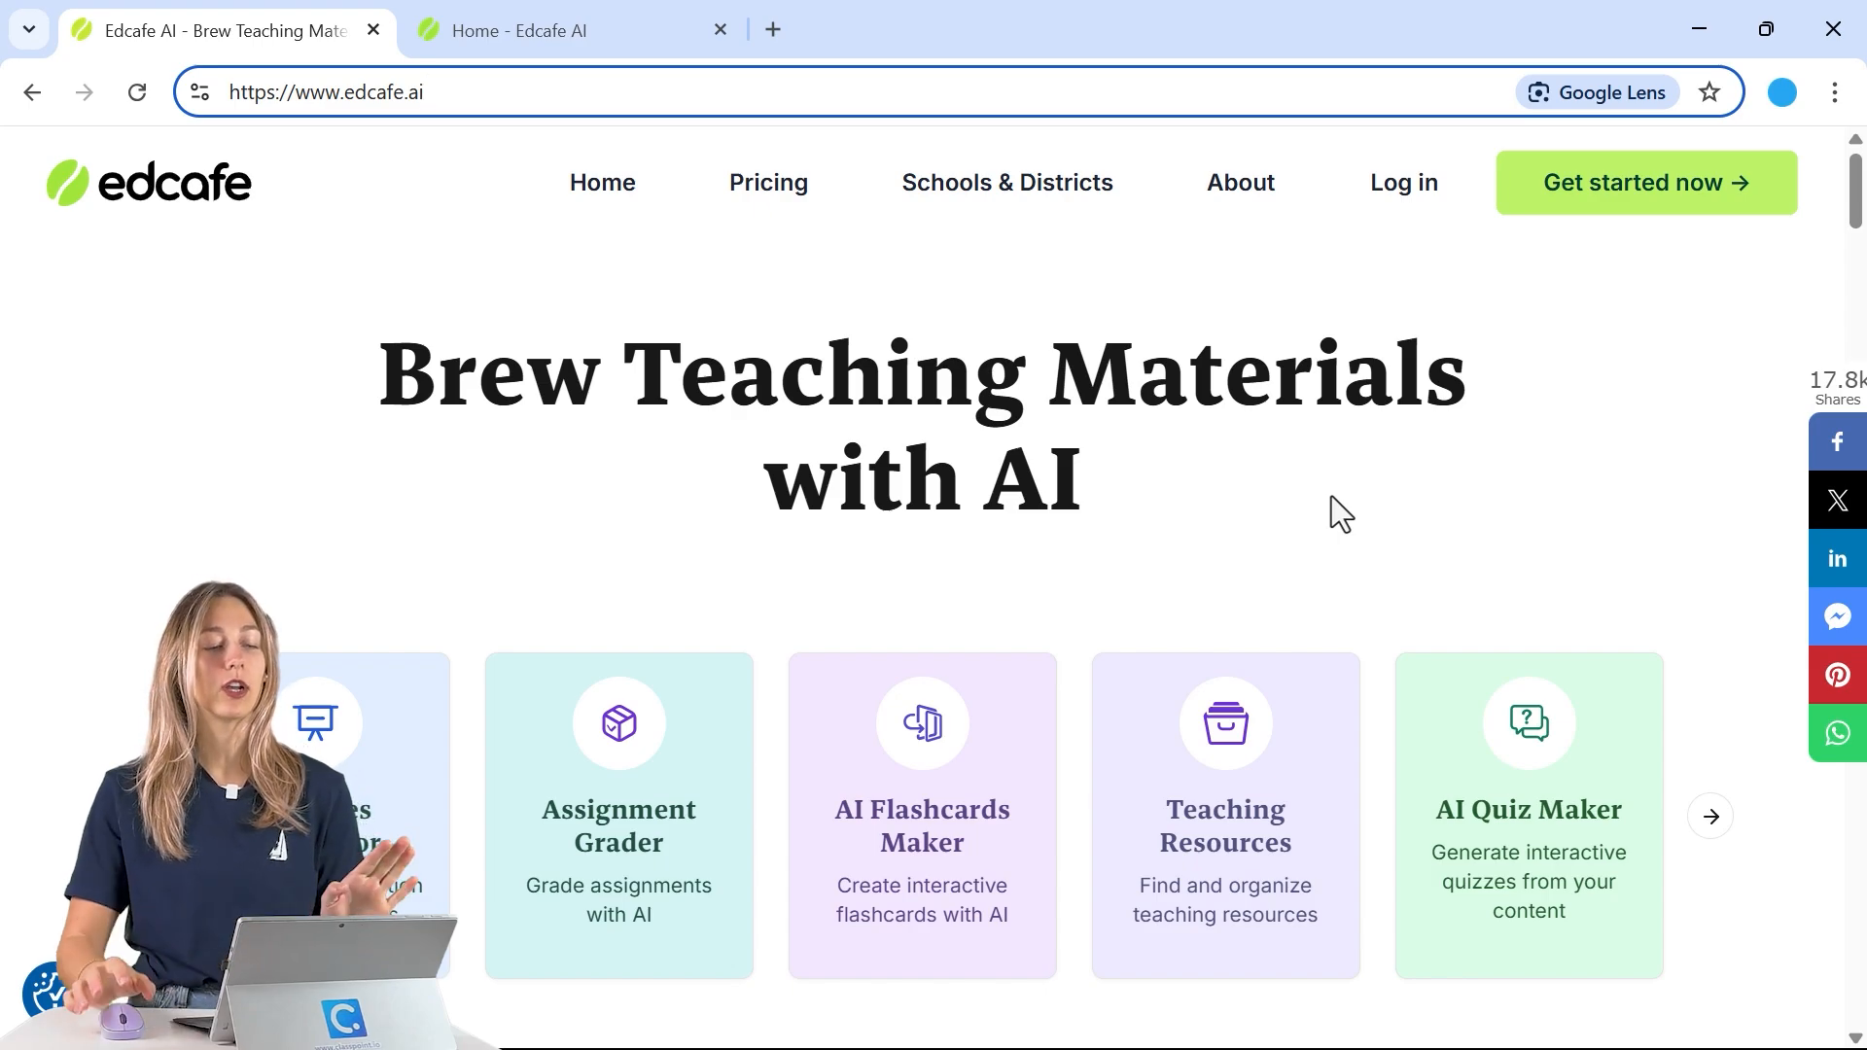
# From the signed-in Edcafe home, create a new quiz and choose File as its source.
pyautogui.click(325, 91)
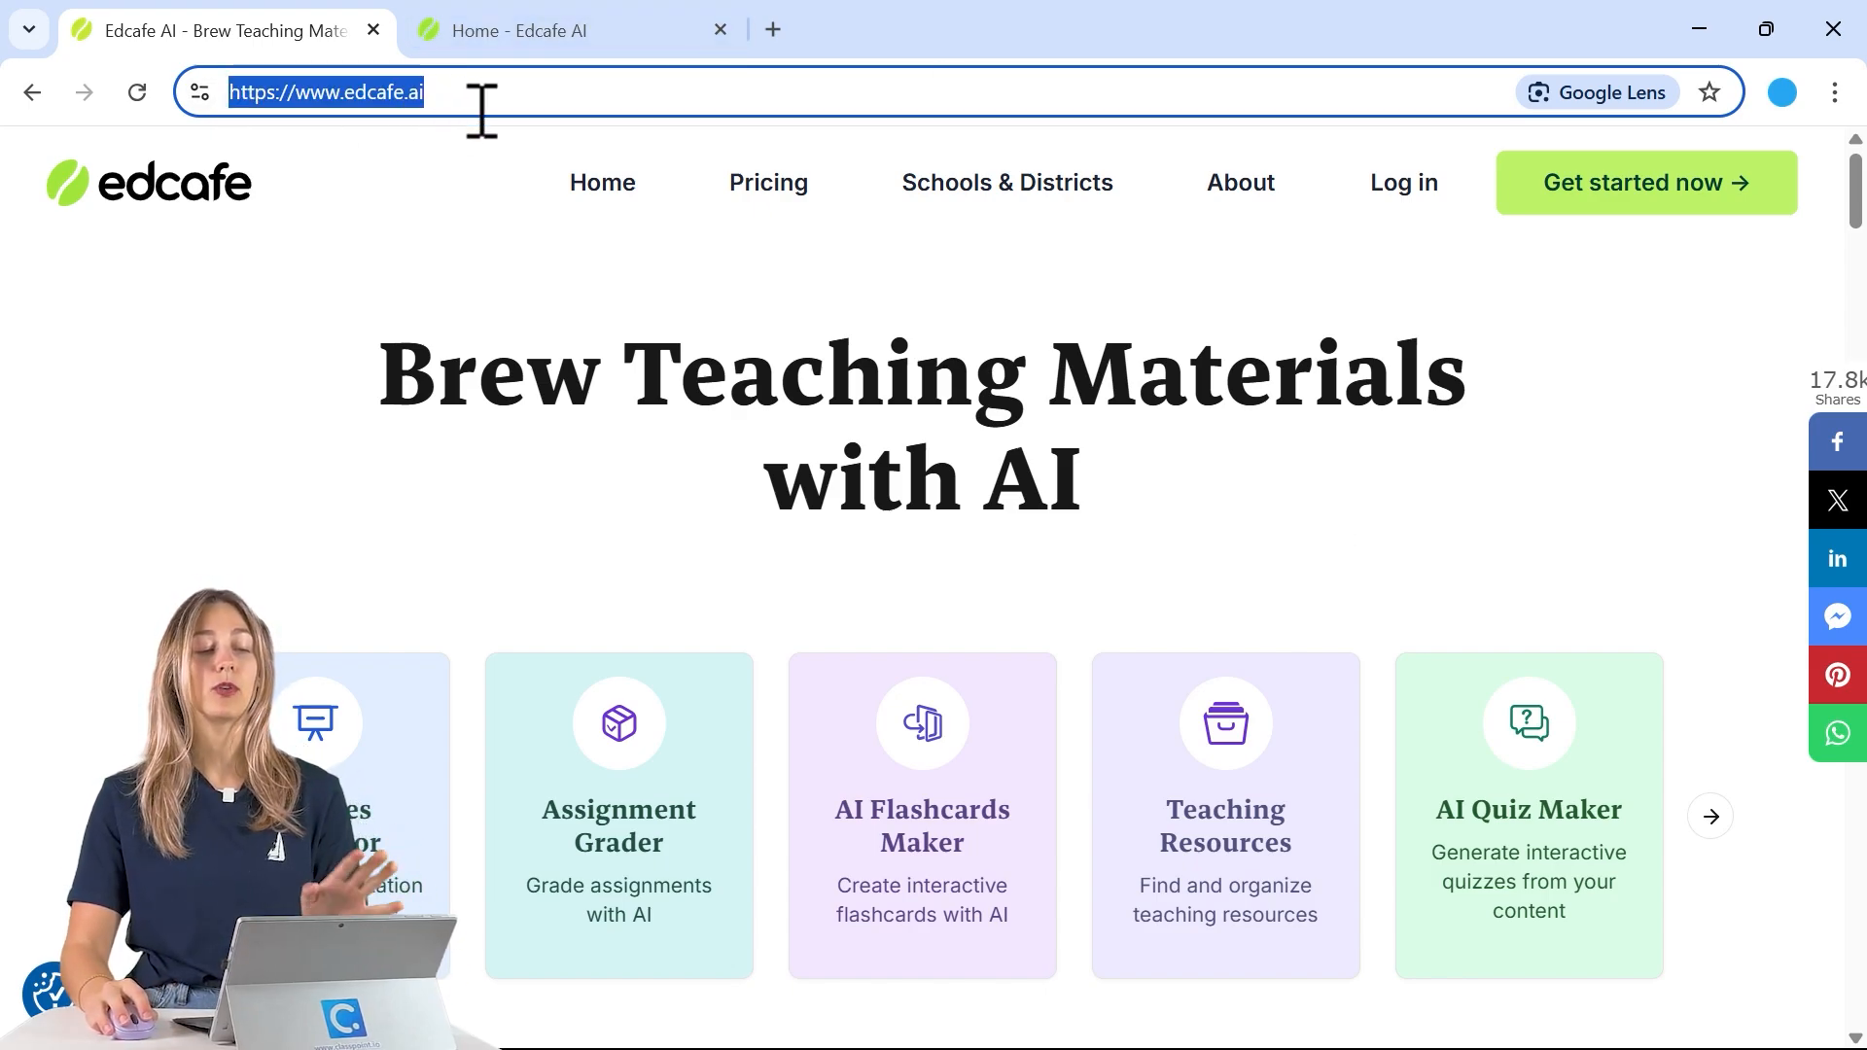
pyautogui.click(560, 30)
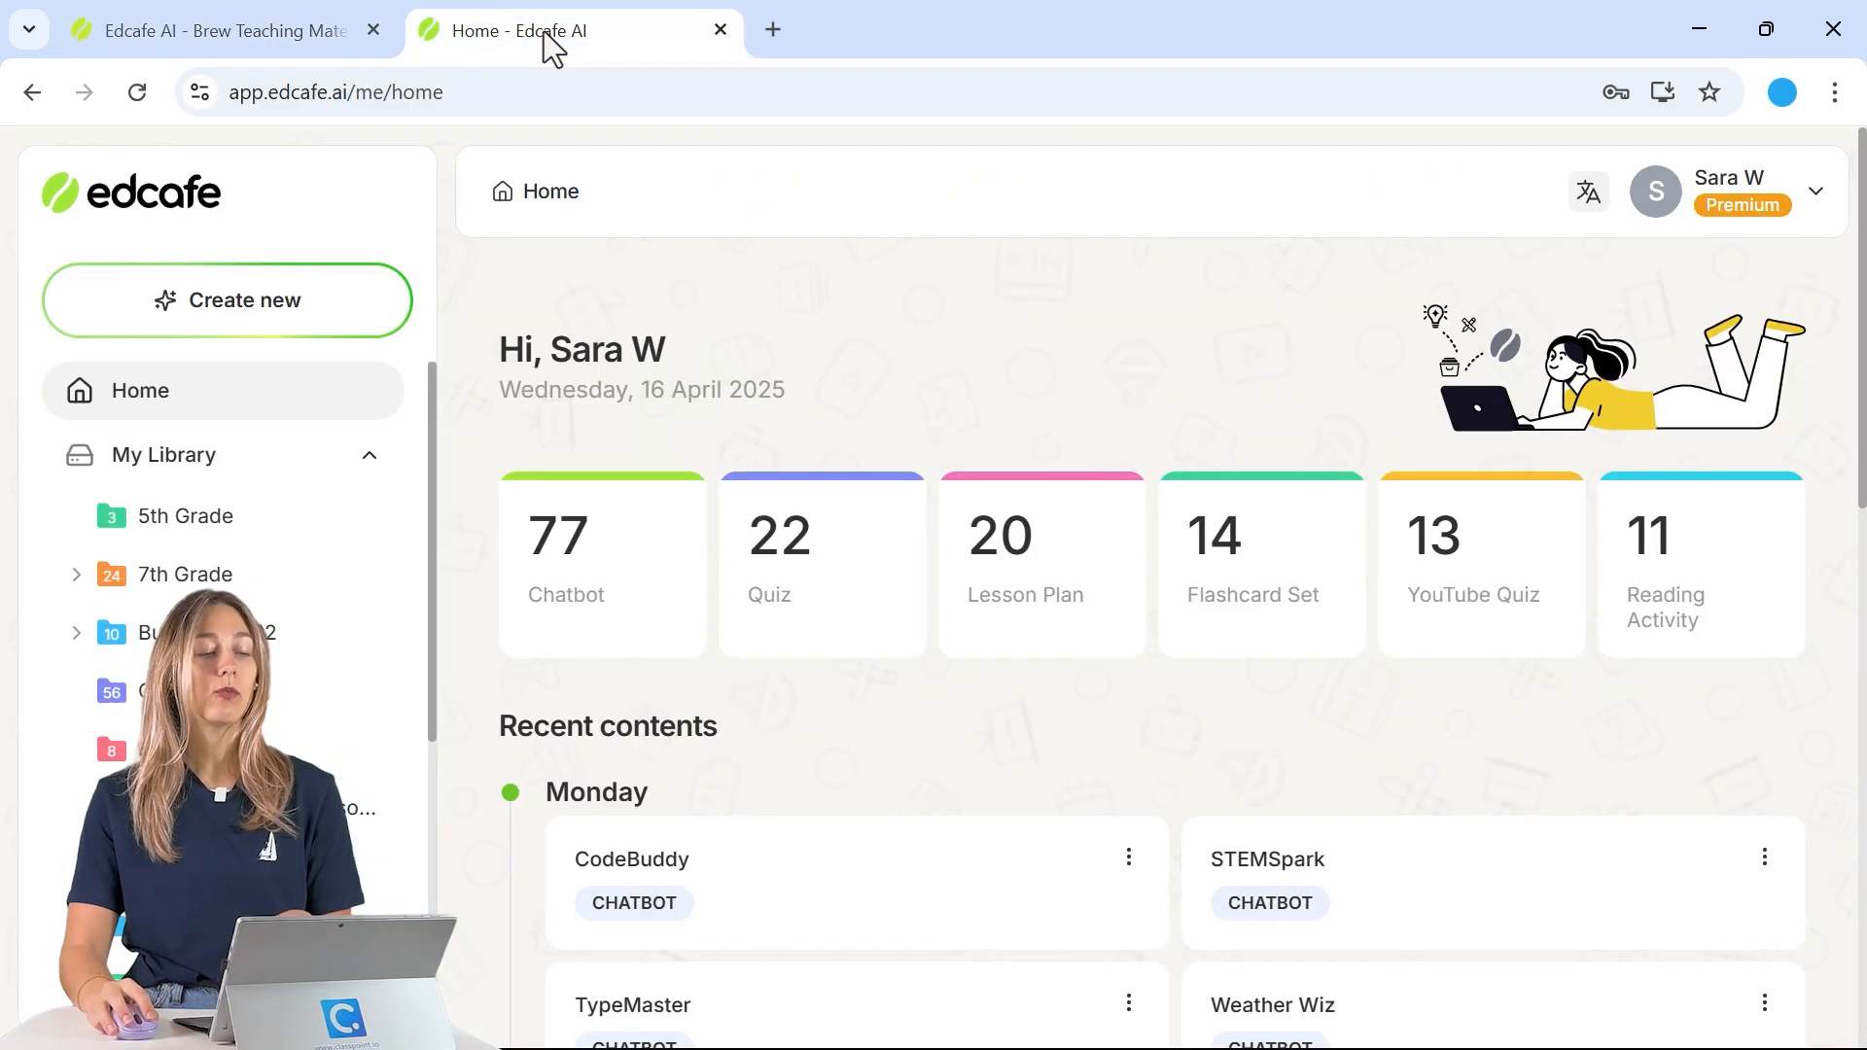
pyautogui.click(227, 301)
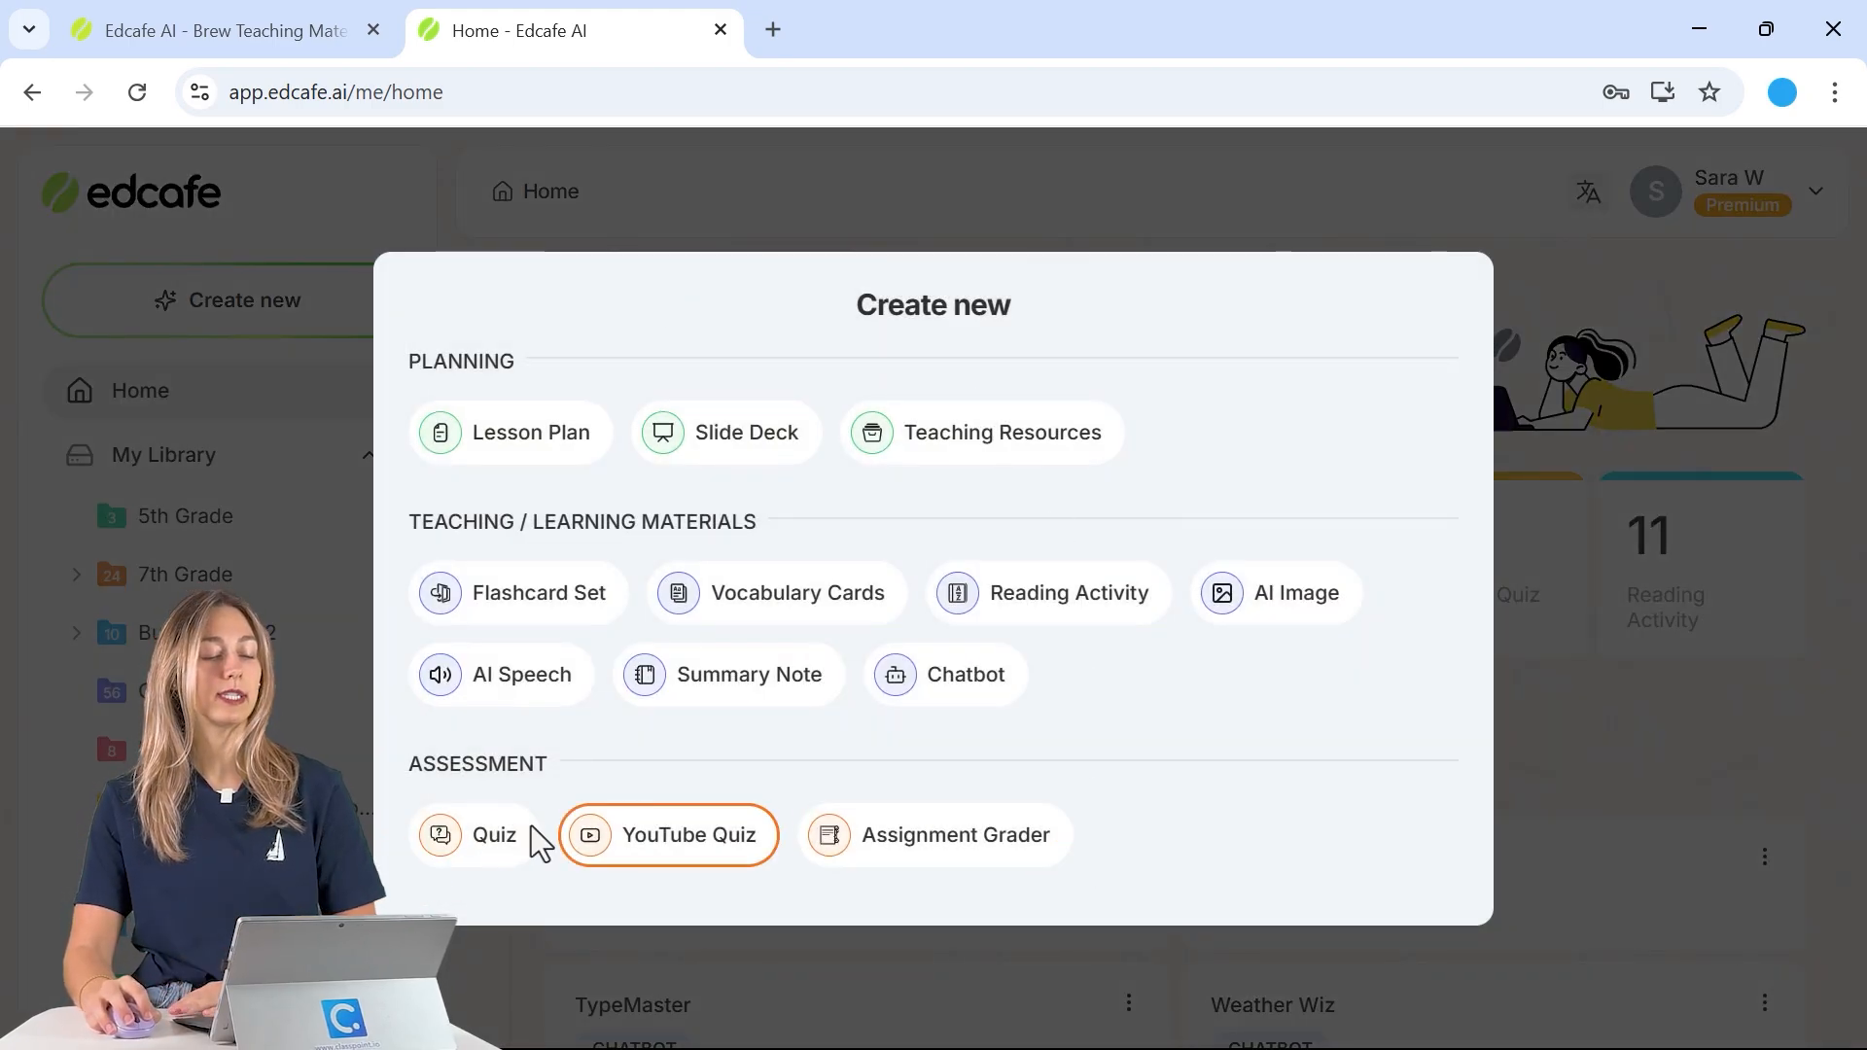
pyautogui.click(483, 834)
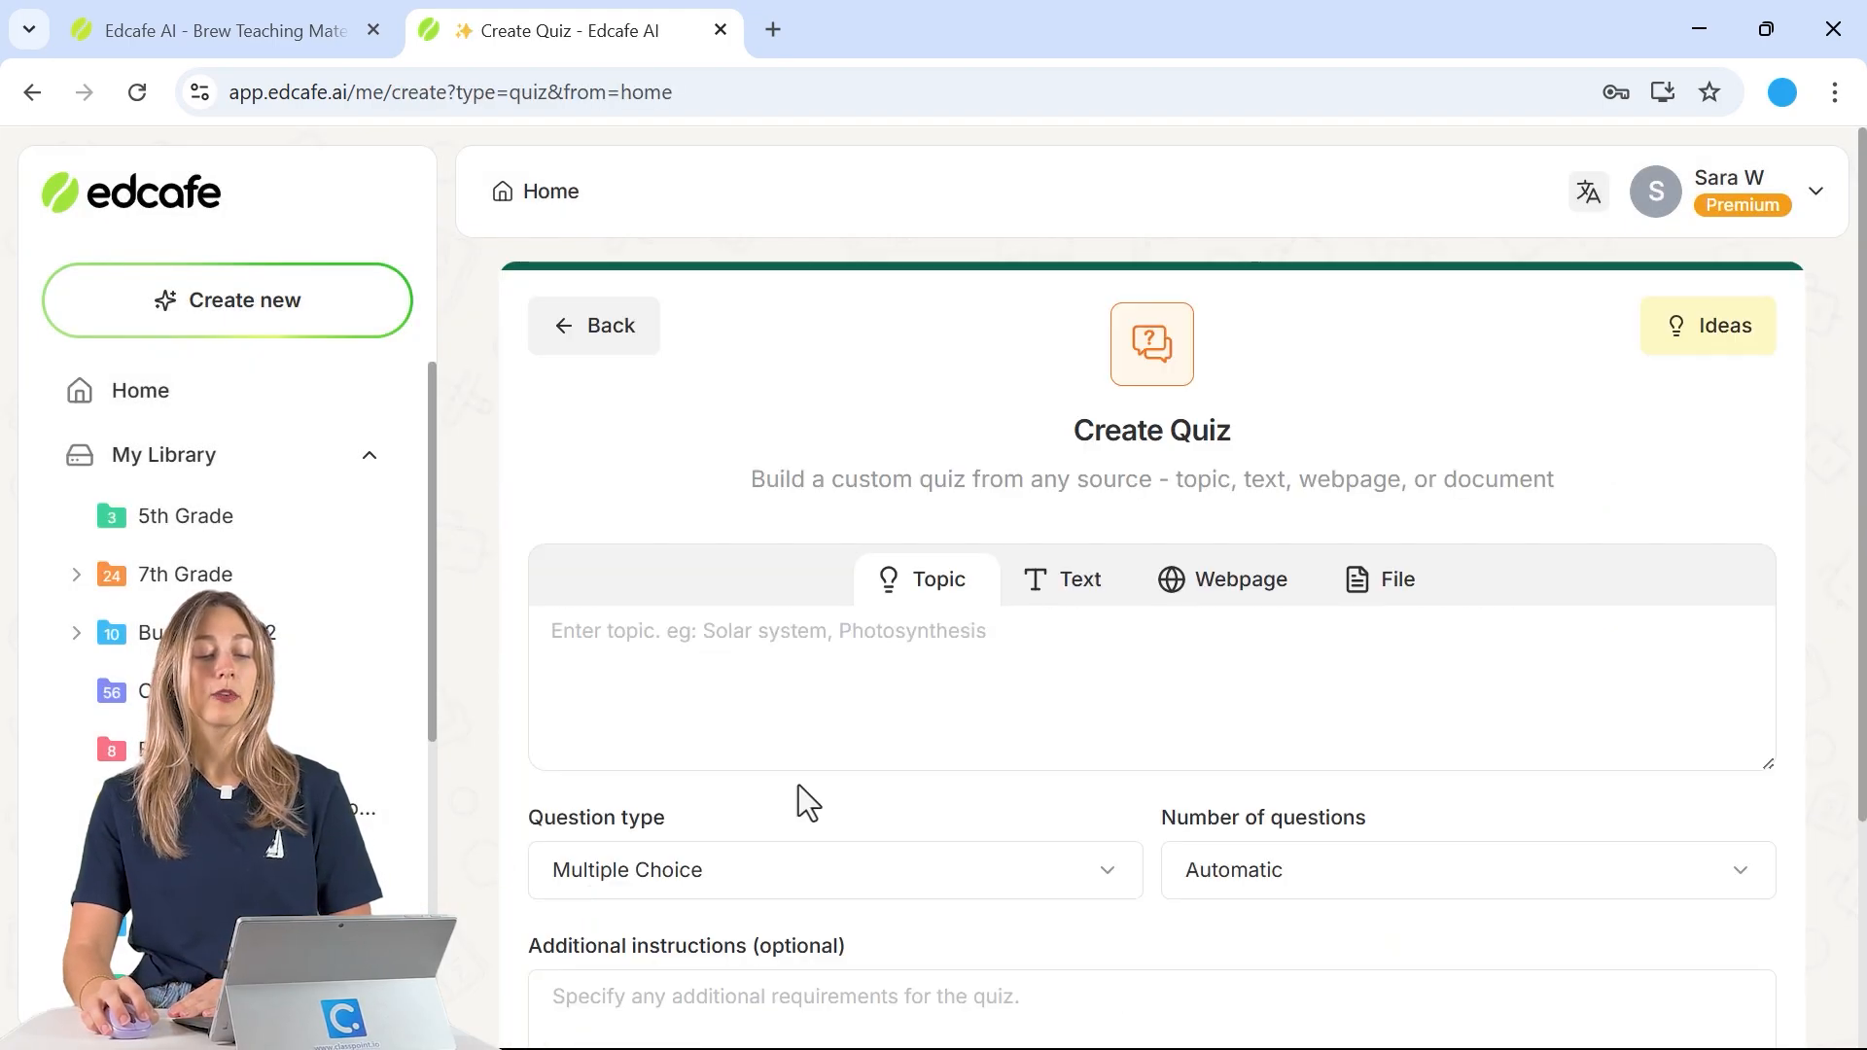
pyautogui.moveTo(1063, 613)
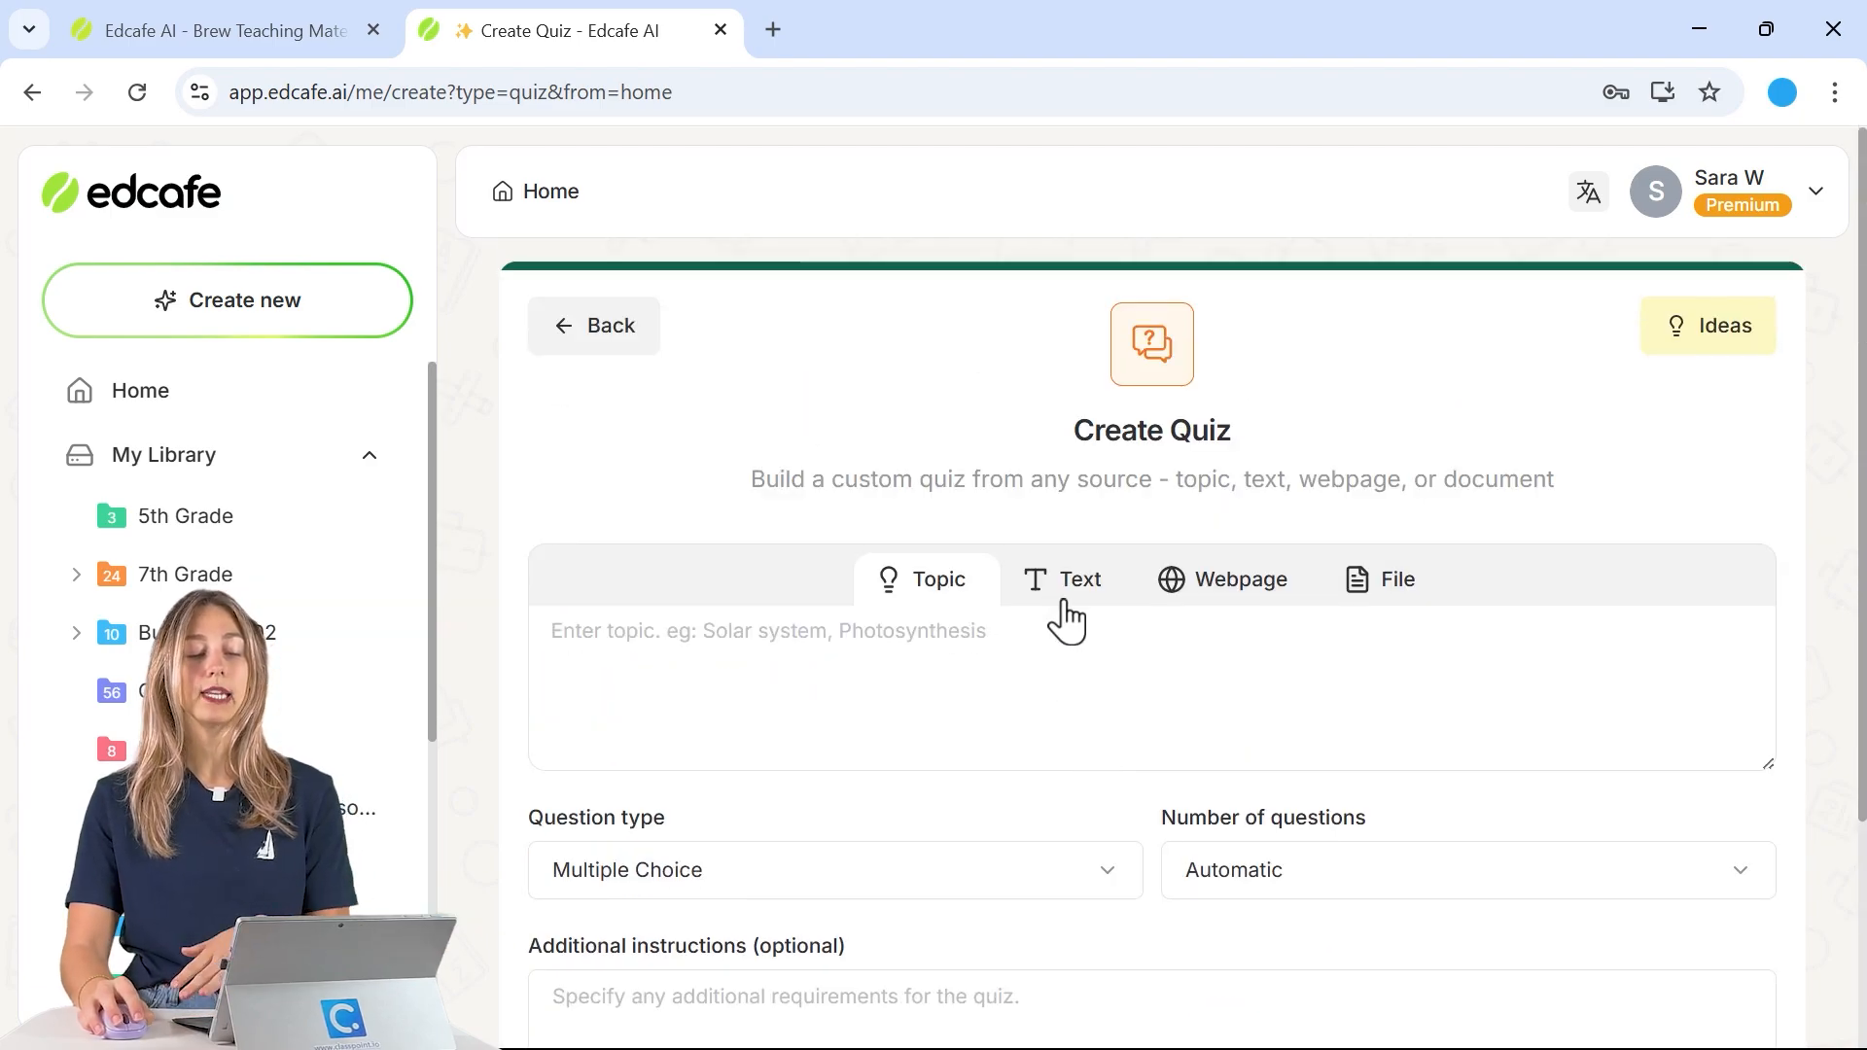
pyautogui.click(1241, 578)
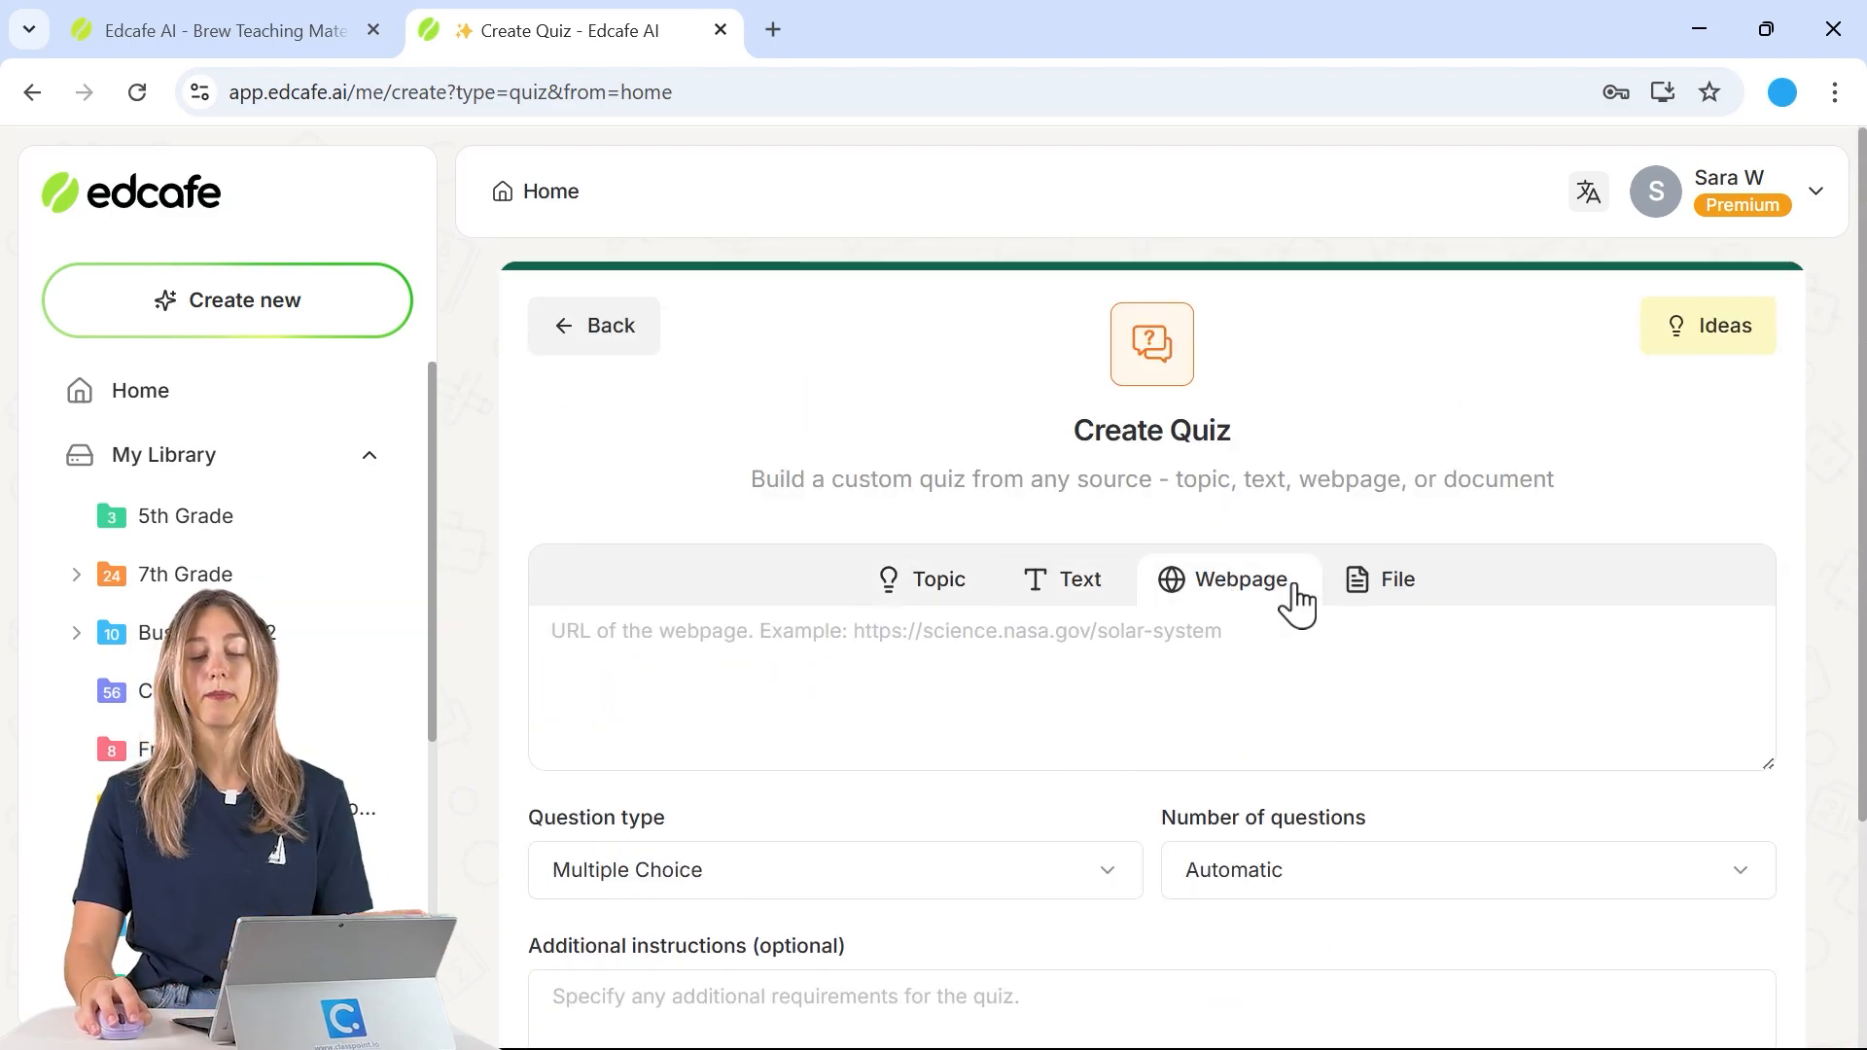
pyautogui.click(1384, 579)
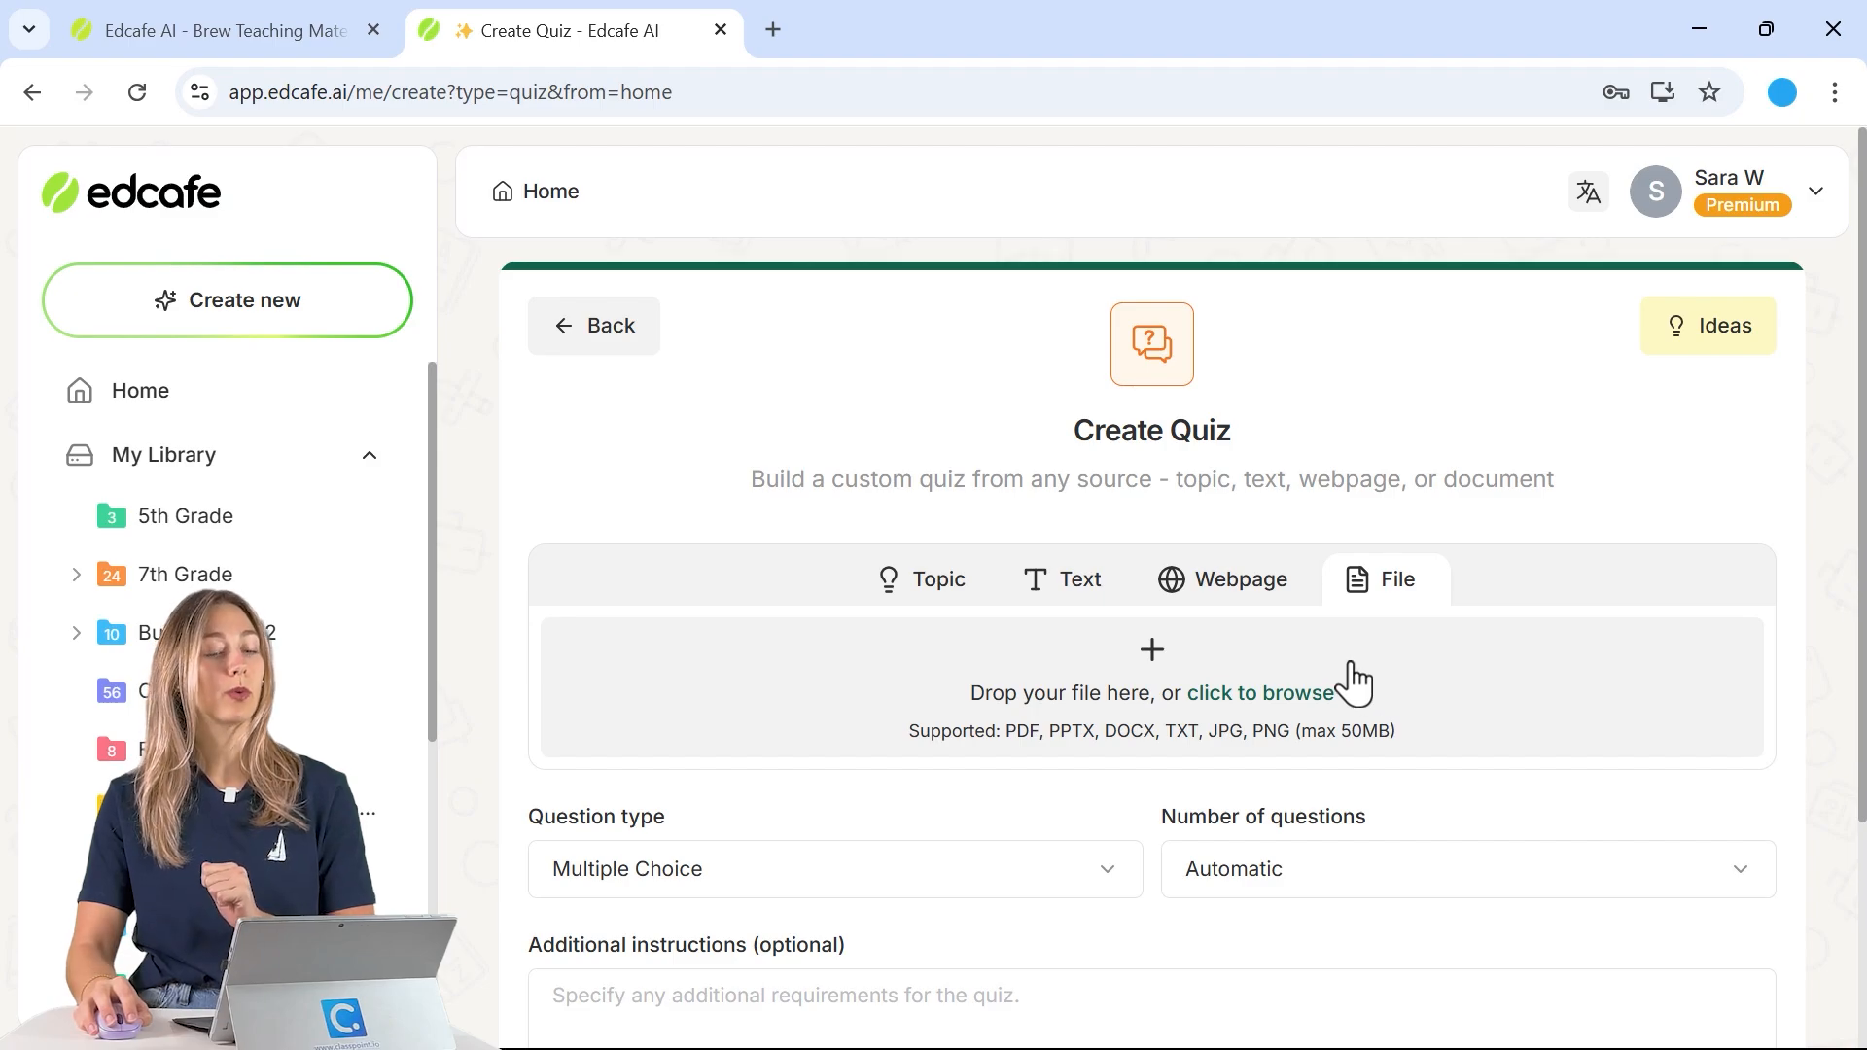
# Upload the CP Question Maker (1) presentation and set the quiz to 10 questions.
pyautogui.click(1259, 693)
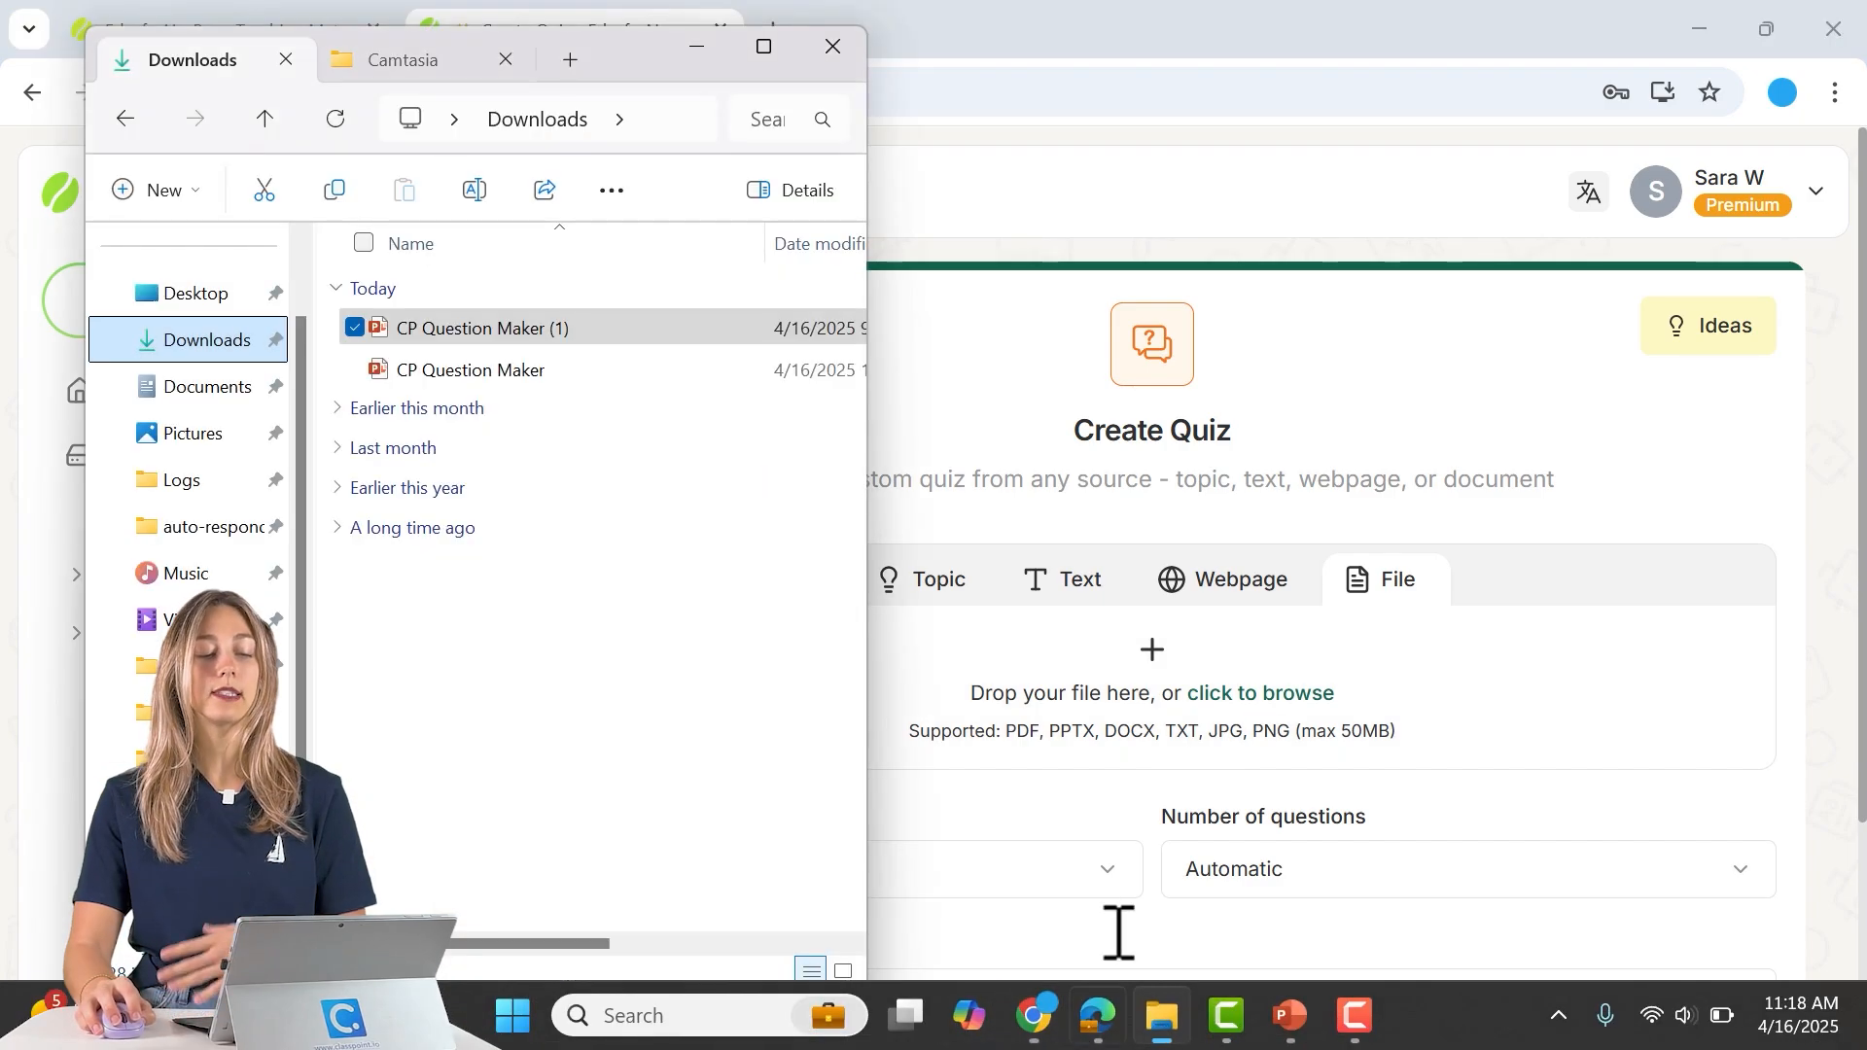
pyautogui.moveTo(476, 328); pyautogui.dragTo(1128, 667)
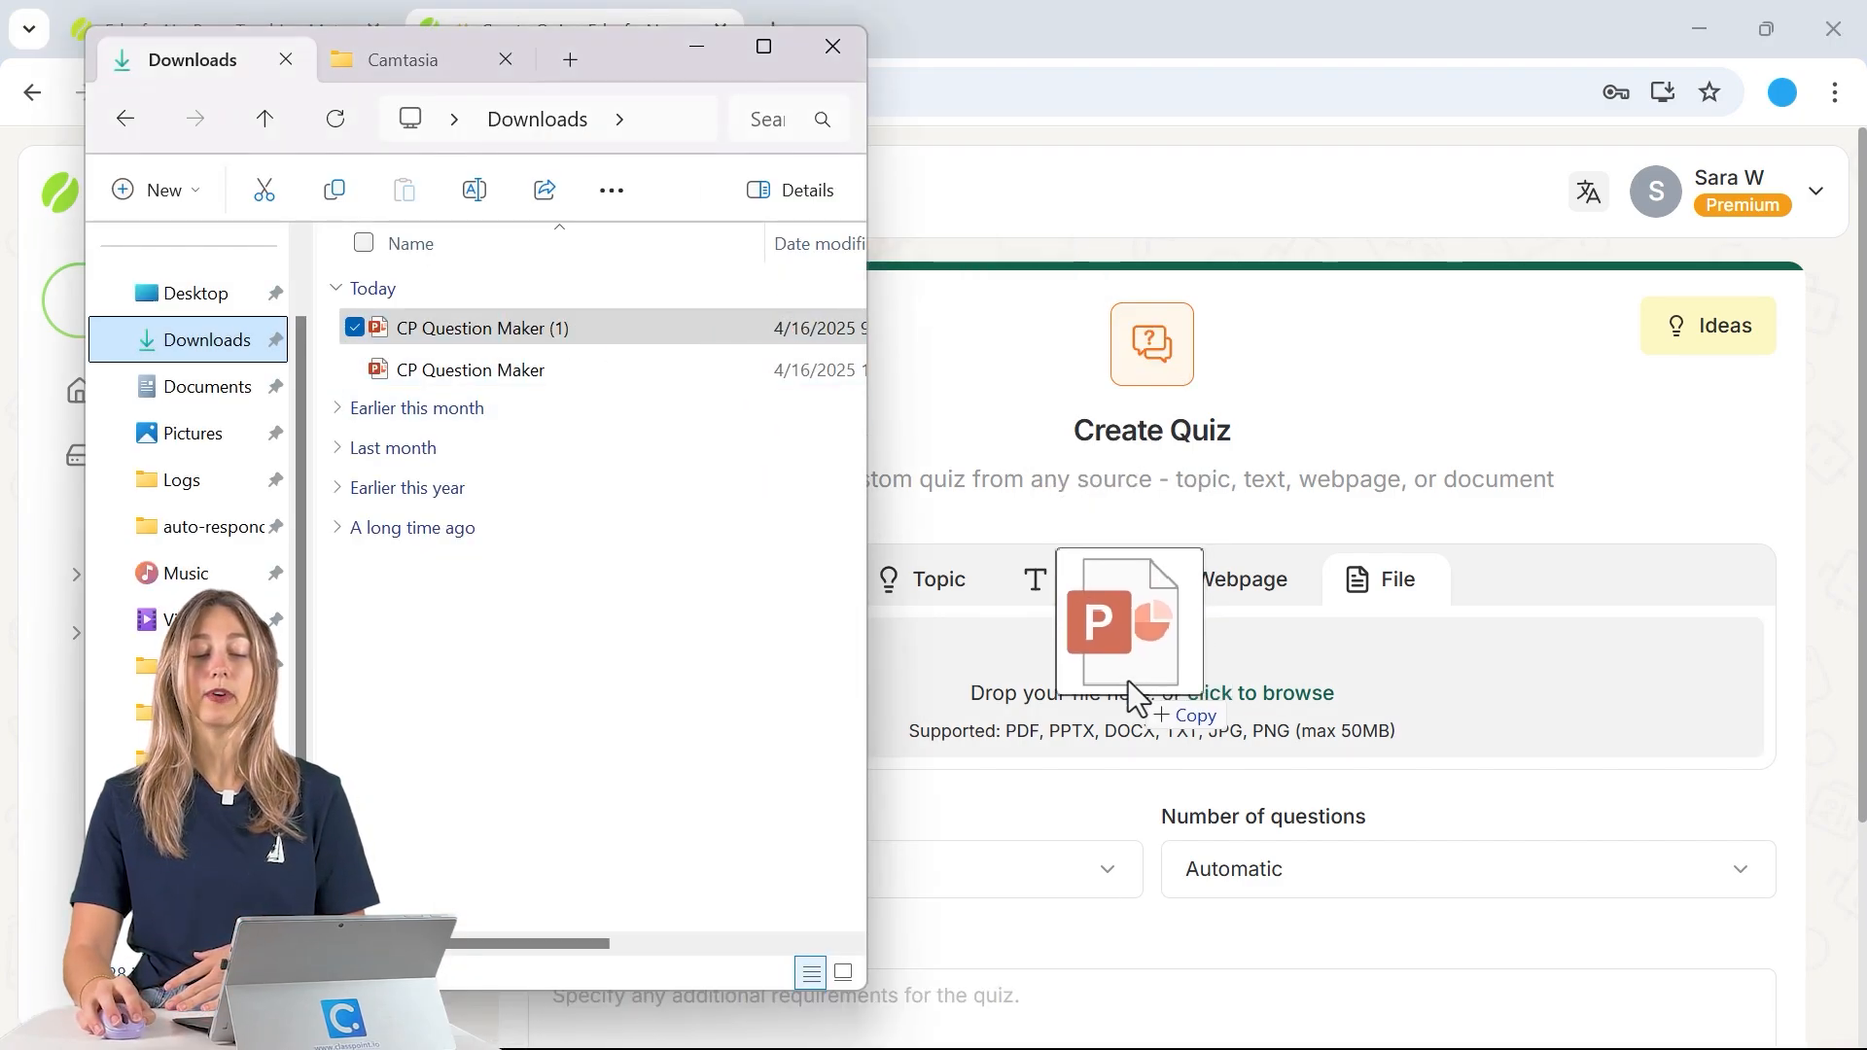
pyautogui.moveTo(476, 327); pyautogui.dragTo(1129, 619)
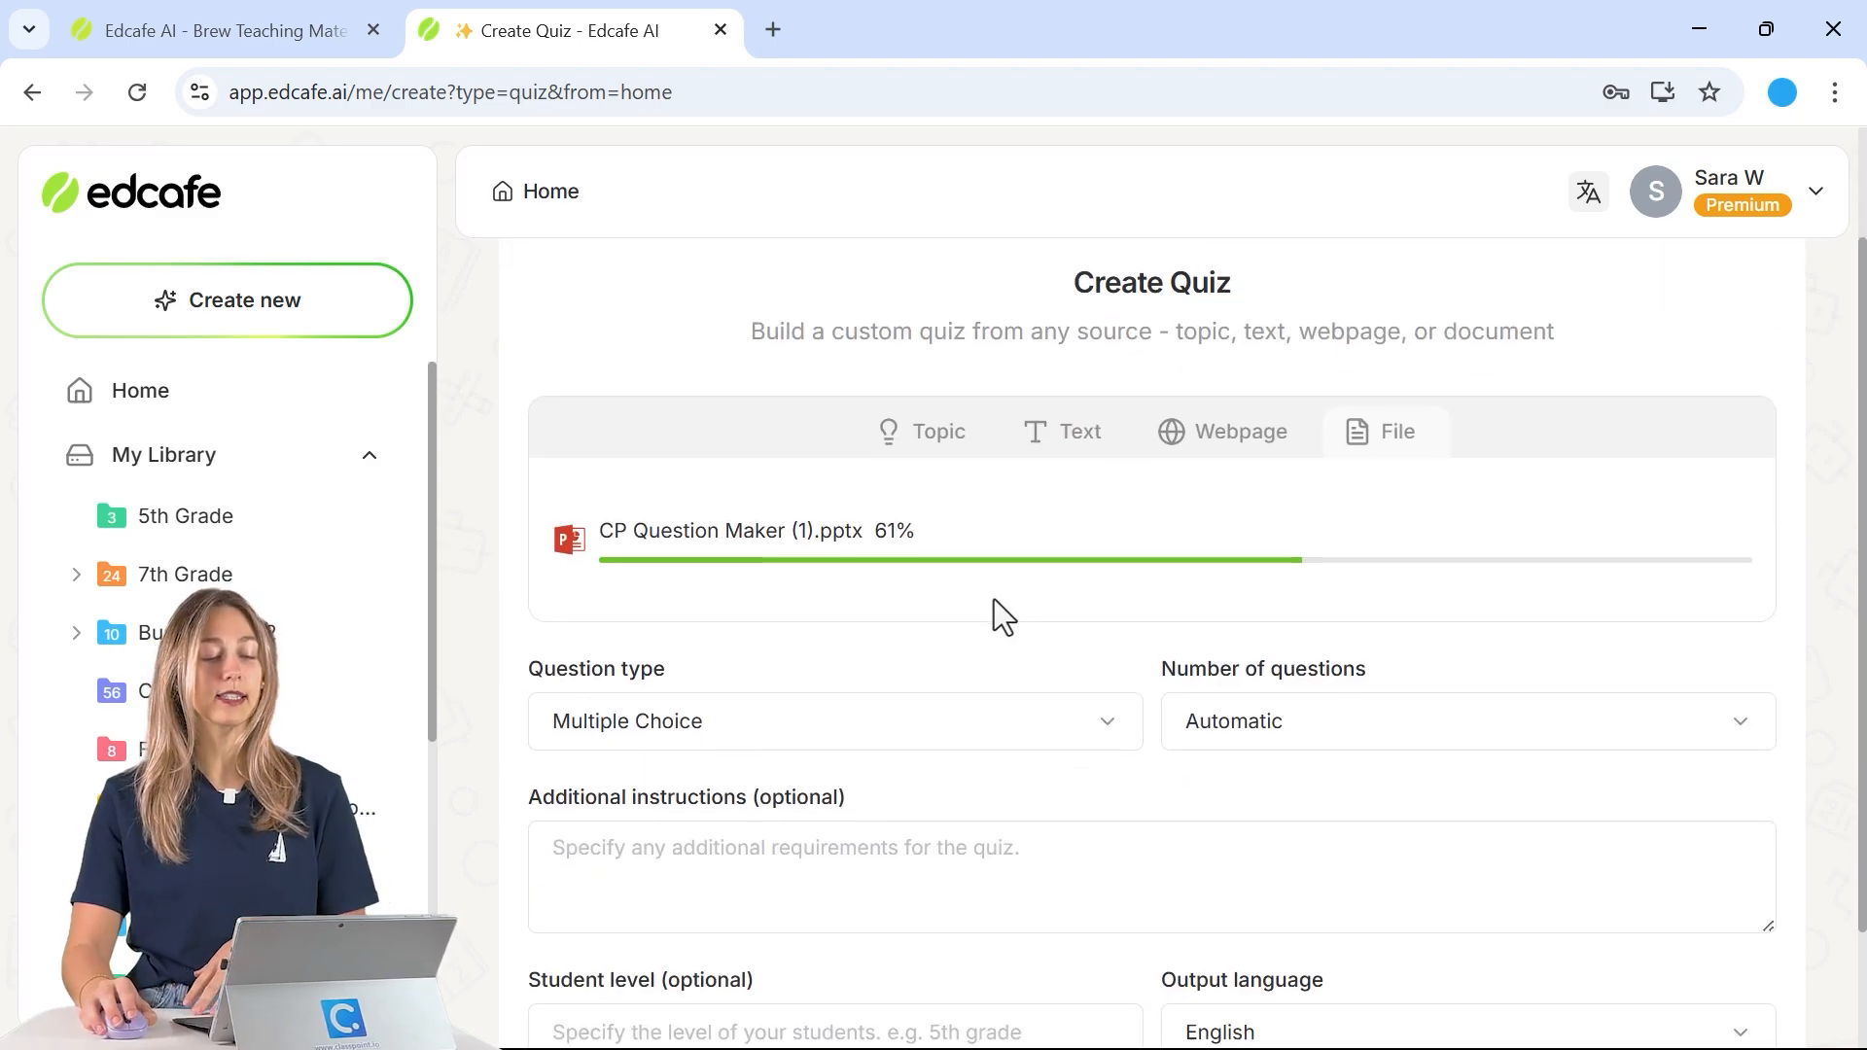
pyautogui.click(834, 577)
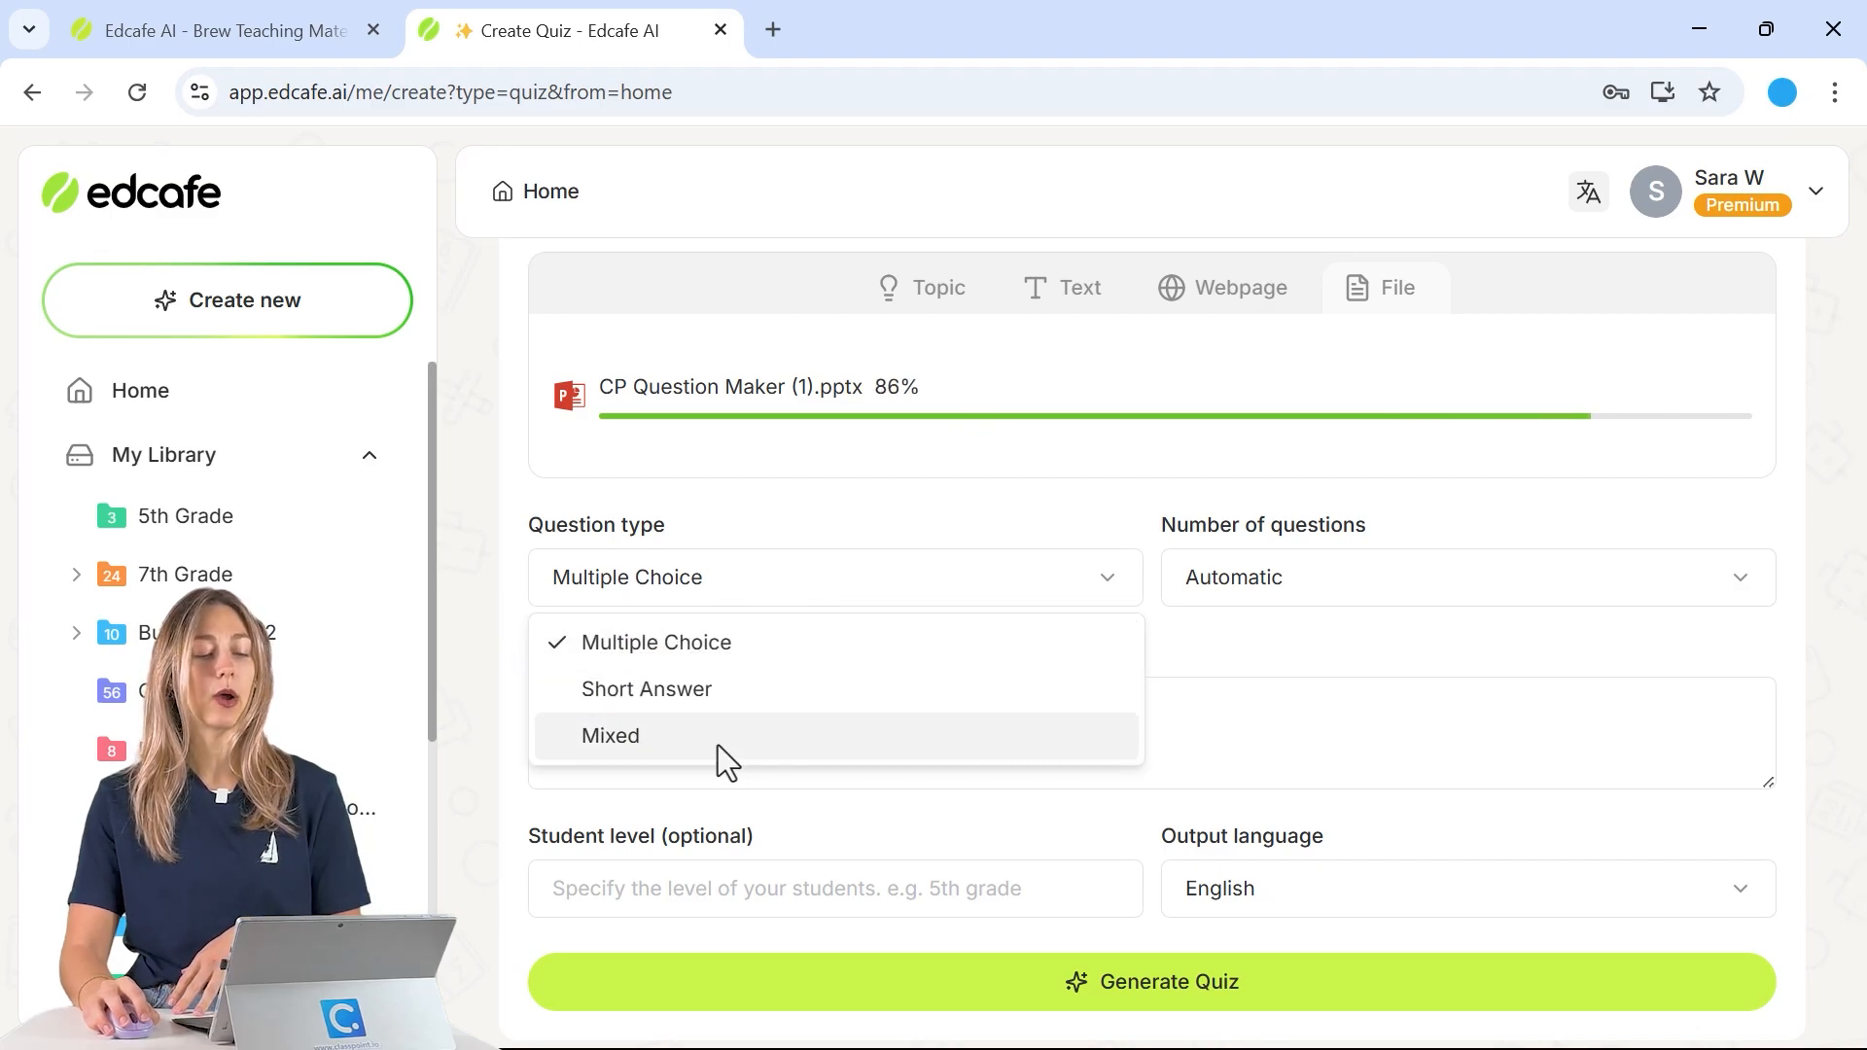
pyautogui.click(1467, 578)
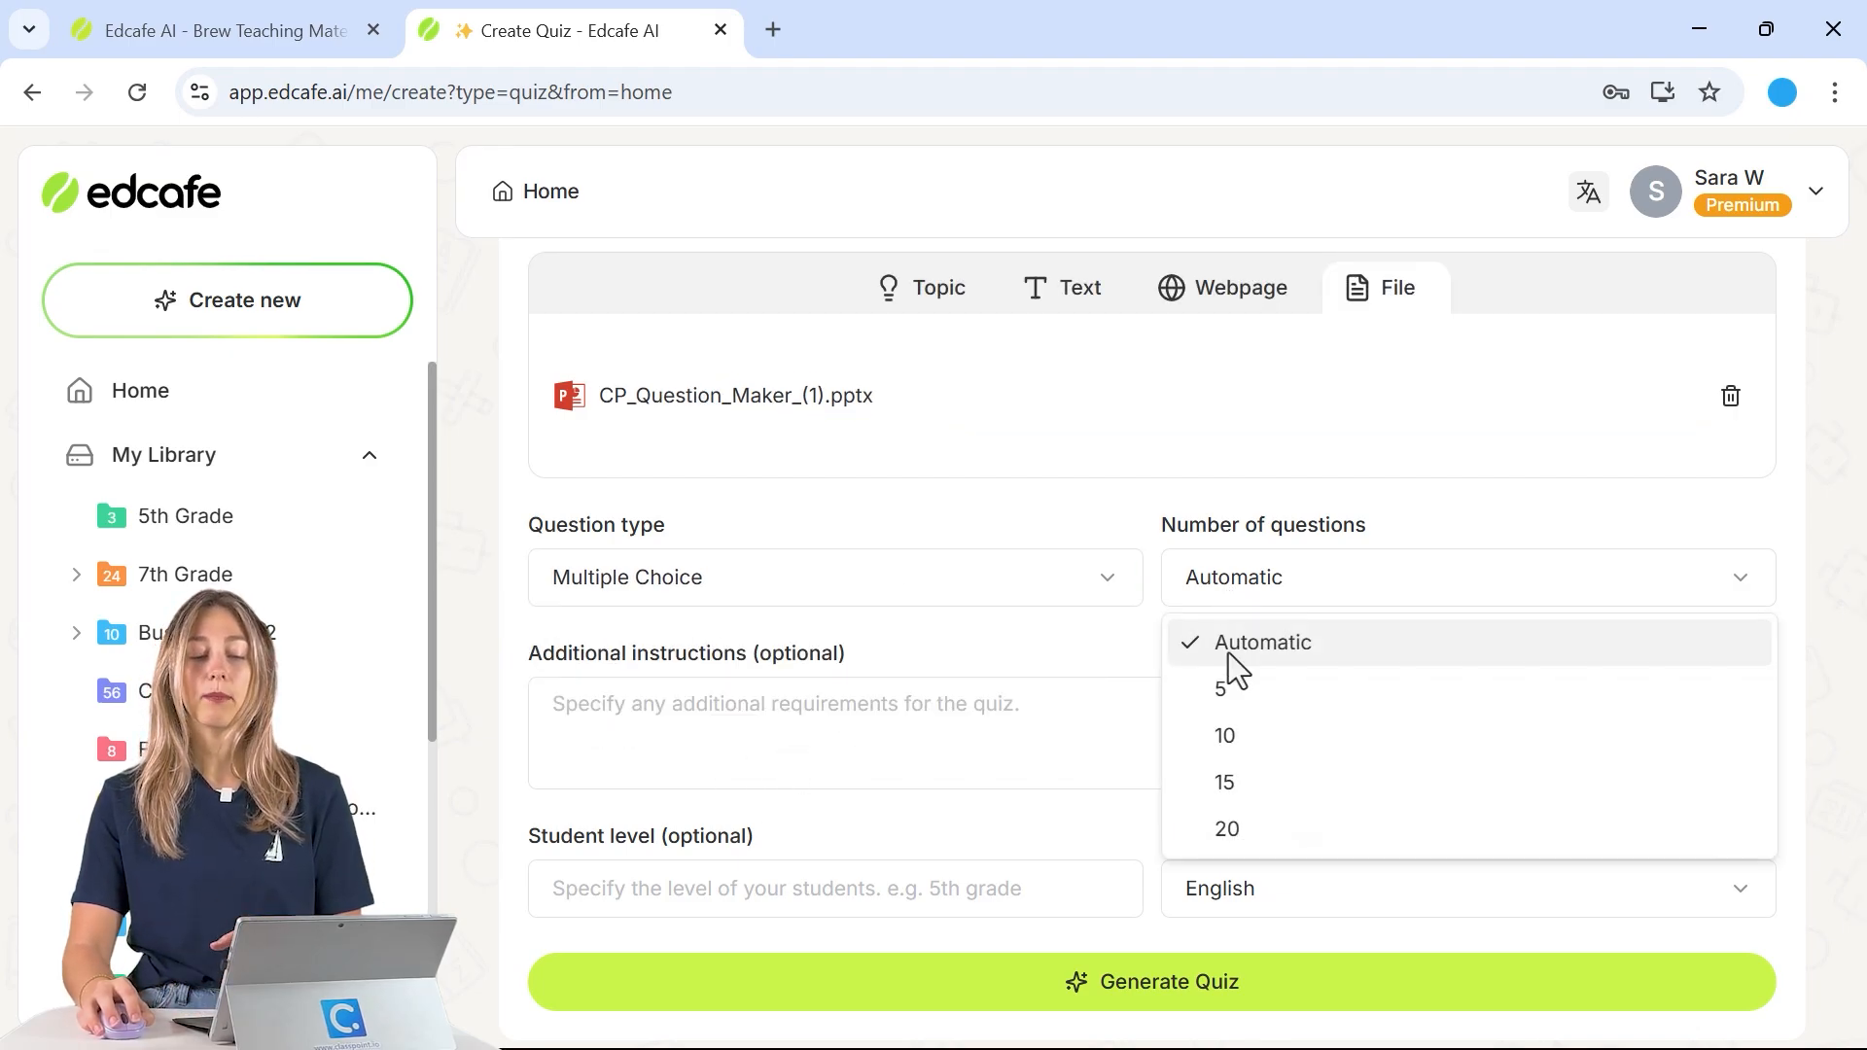
pyautogui.click(1225, 735)
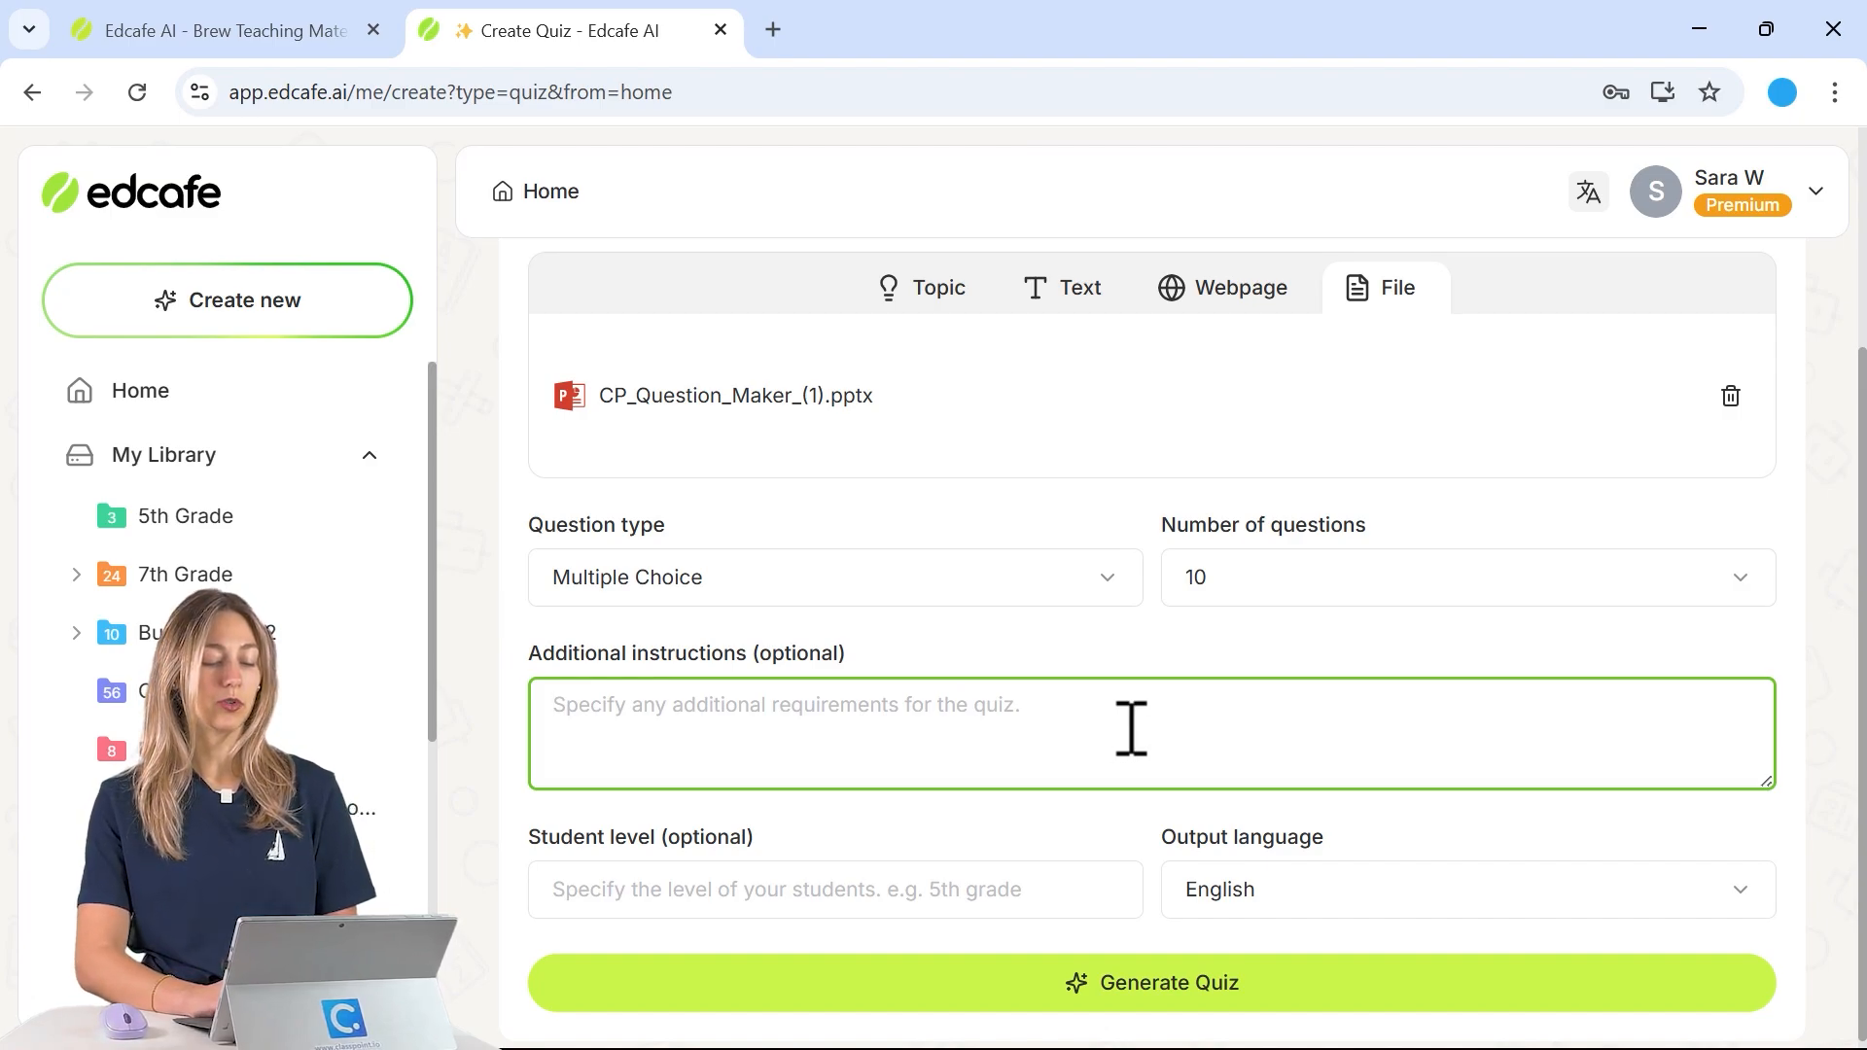
# Add instructions focusing questions on cell biology, set student level to 9th grade, and submit.
pyautogui.write('focus')
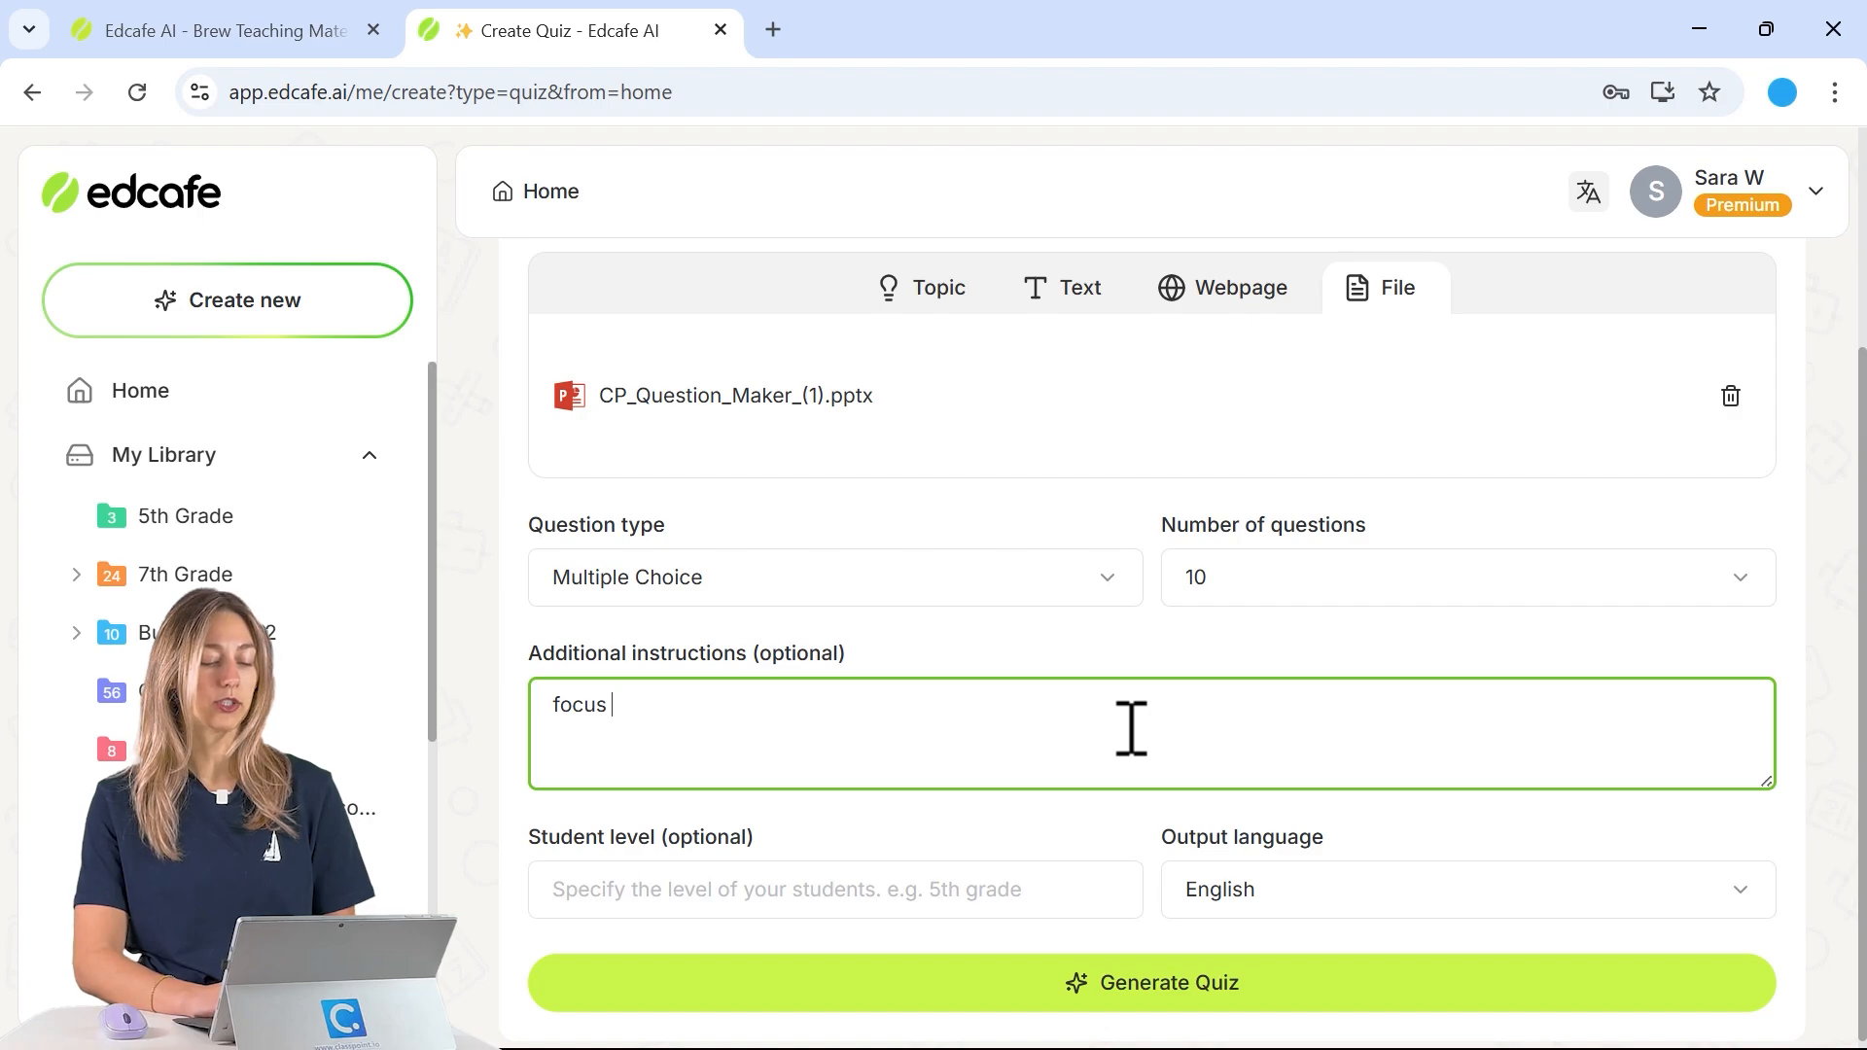
pyautogui.write('the questions')
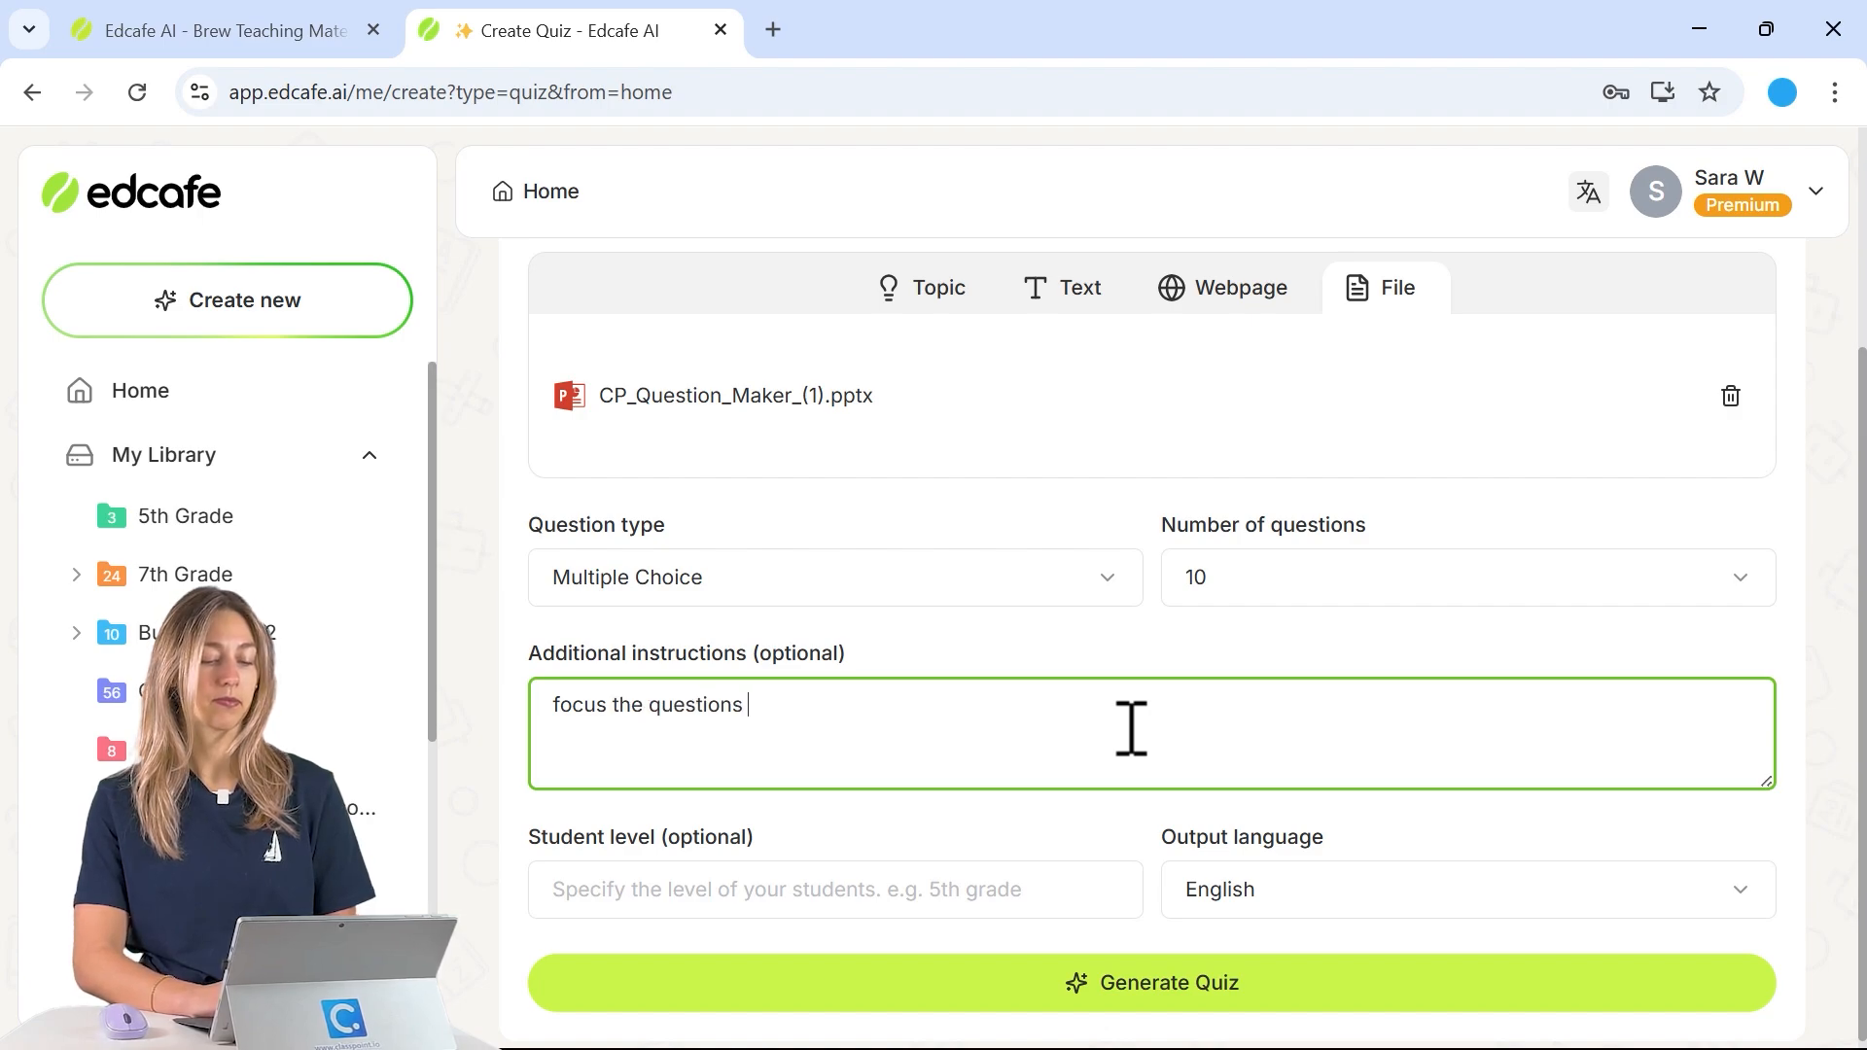
pyautogui.write('on the cell')
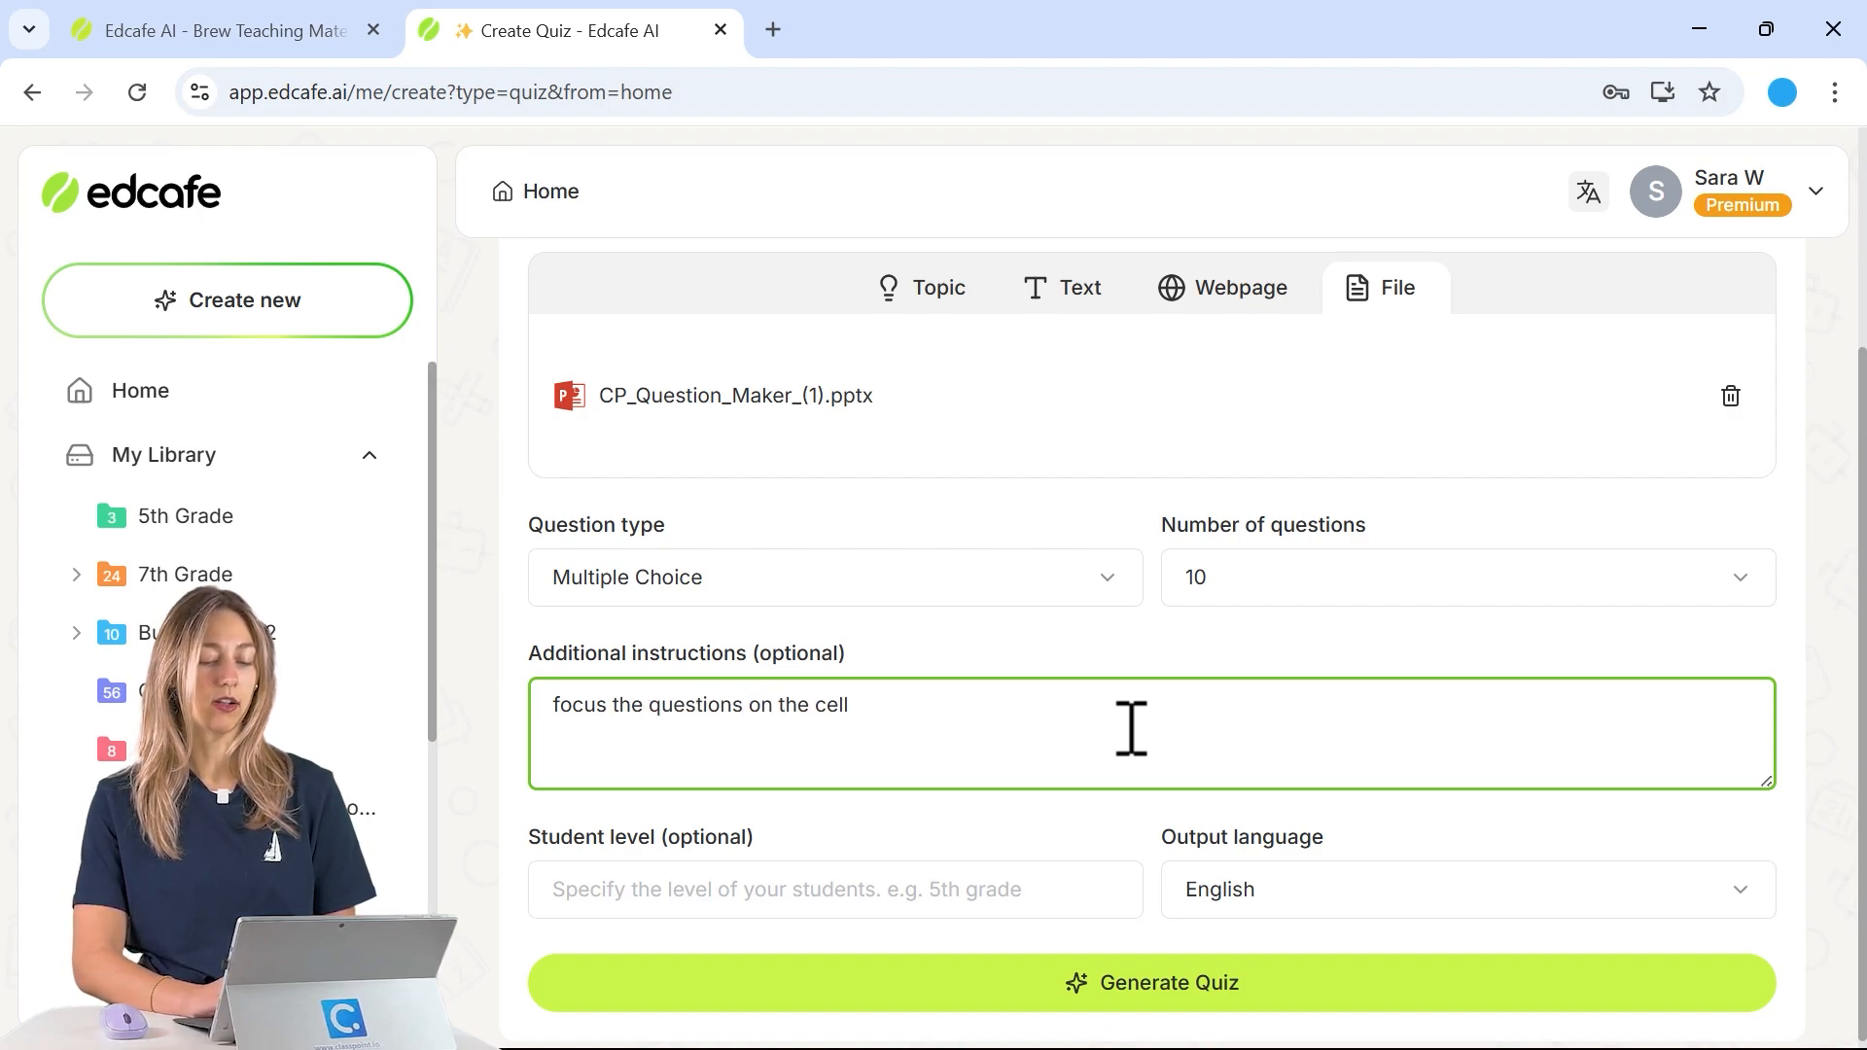
pyautogui.write('biology and different types of cell')
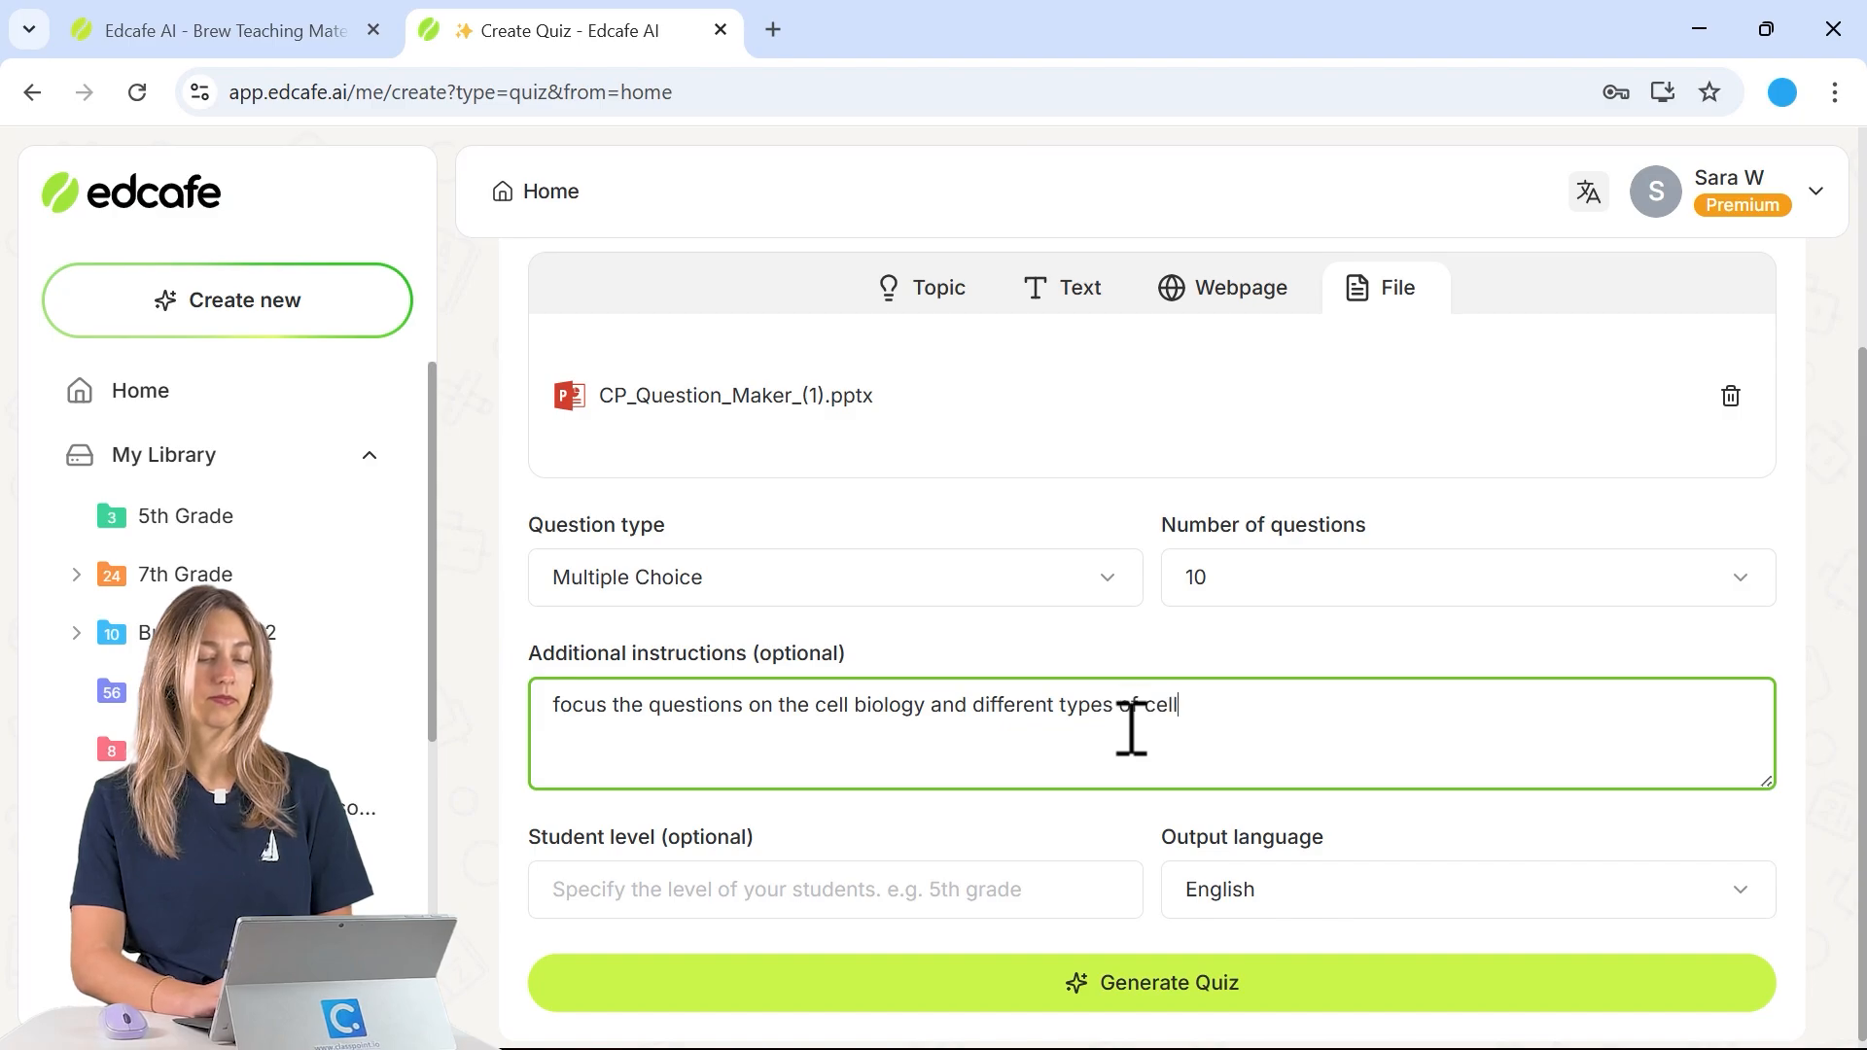
pyautogui.write('s')
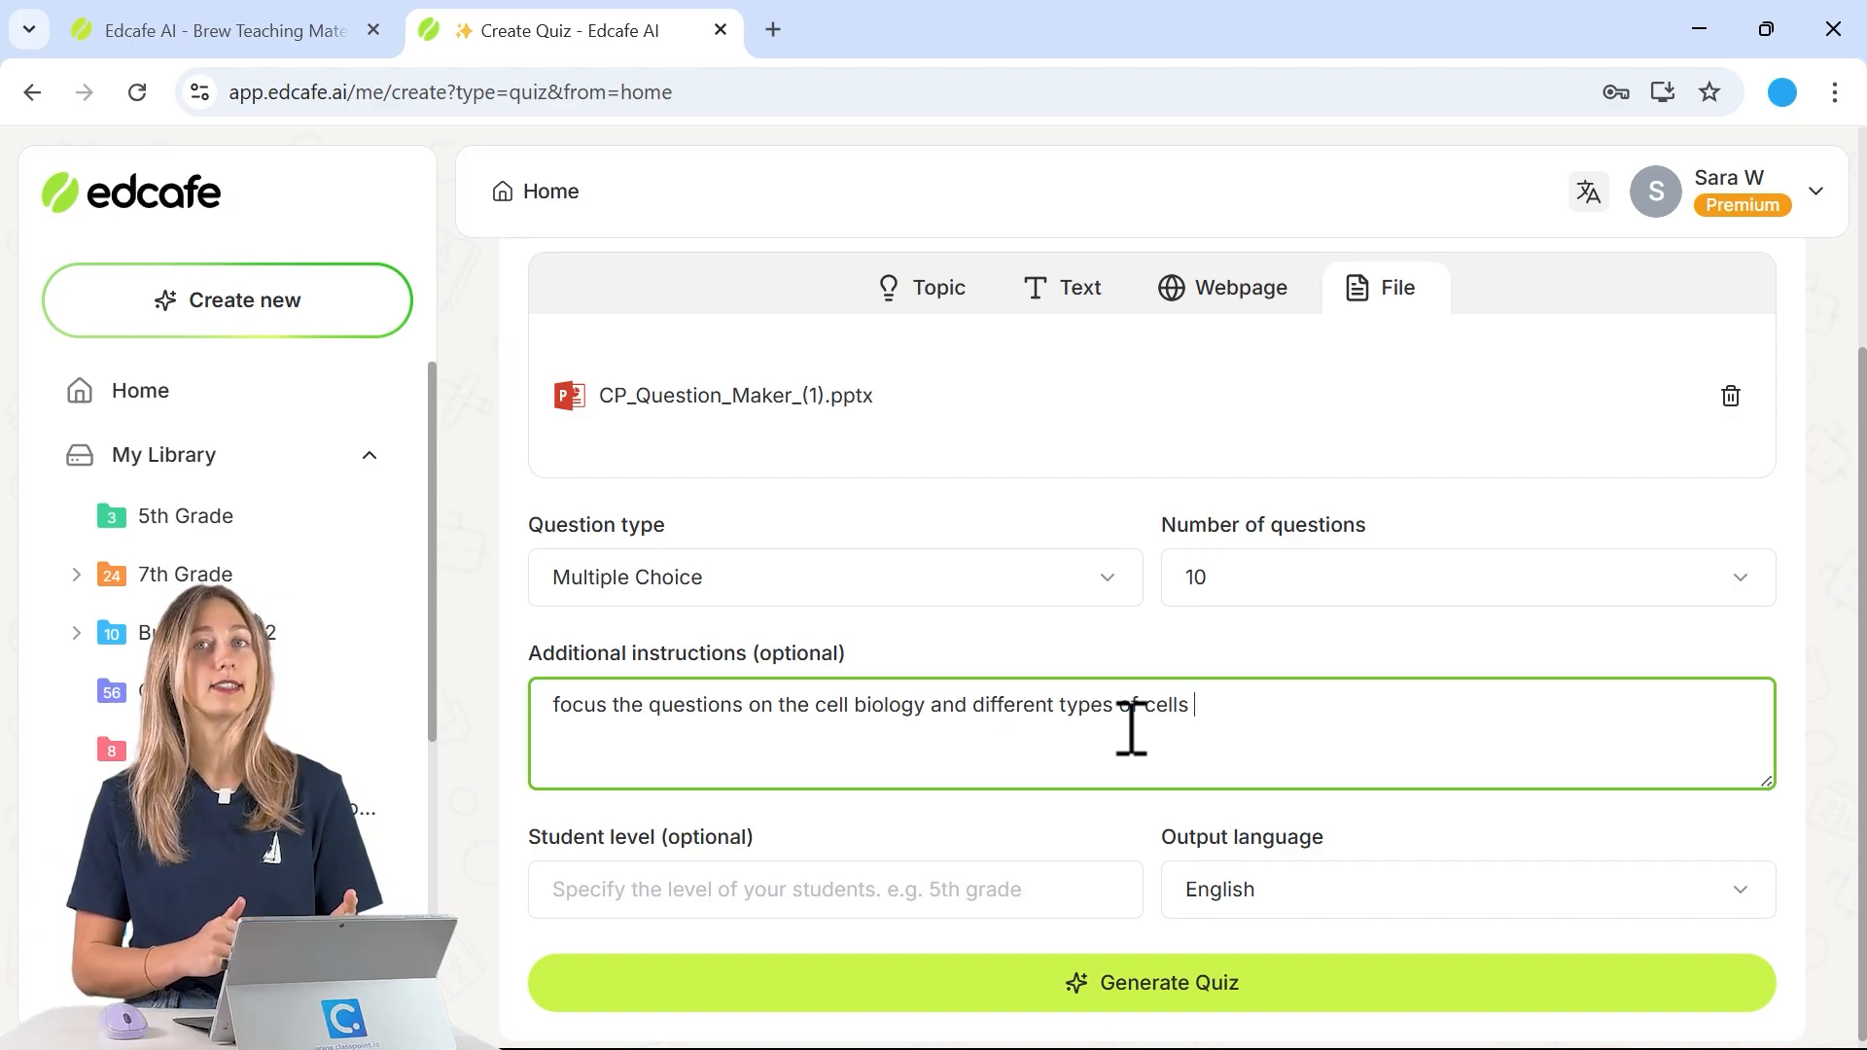
pyautogui.click(834, 888)
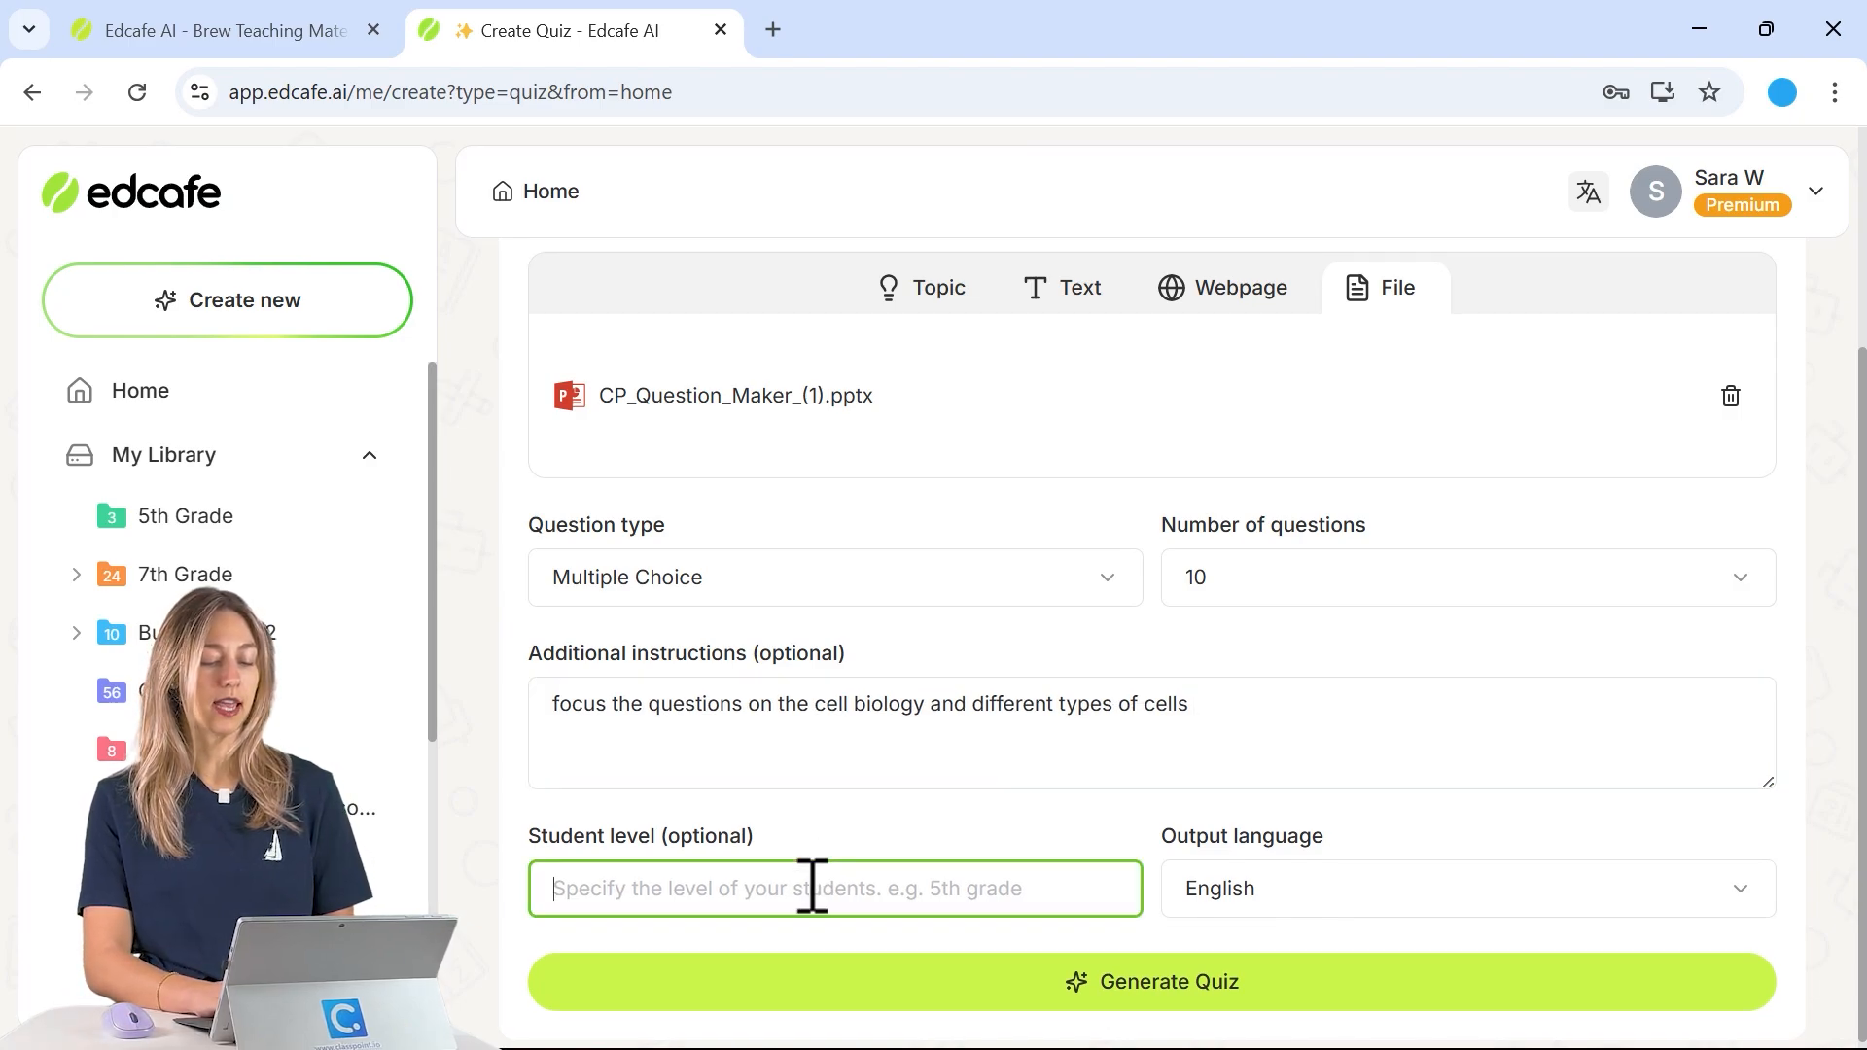
pyautogui.write('9th greade')
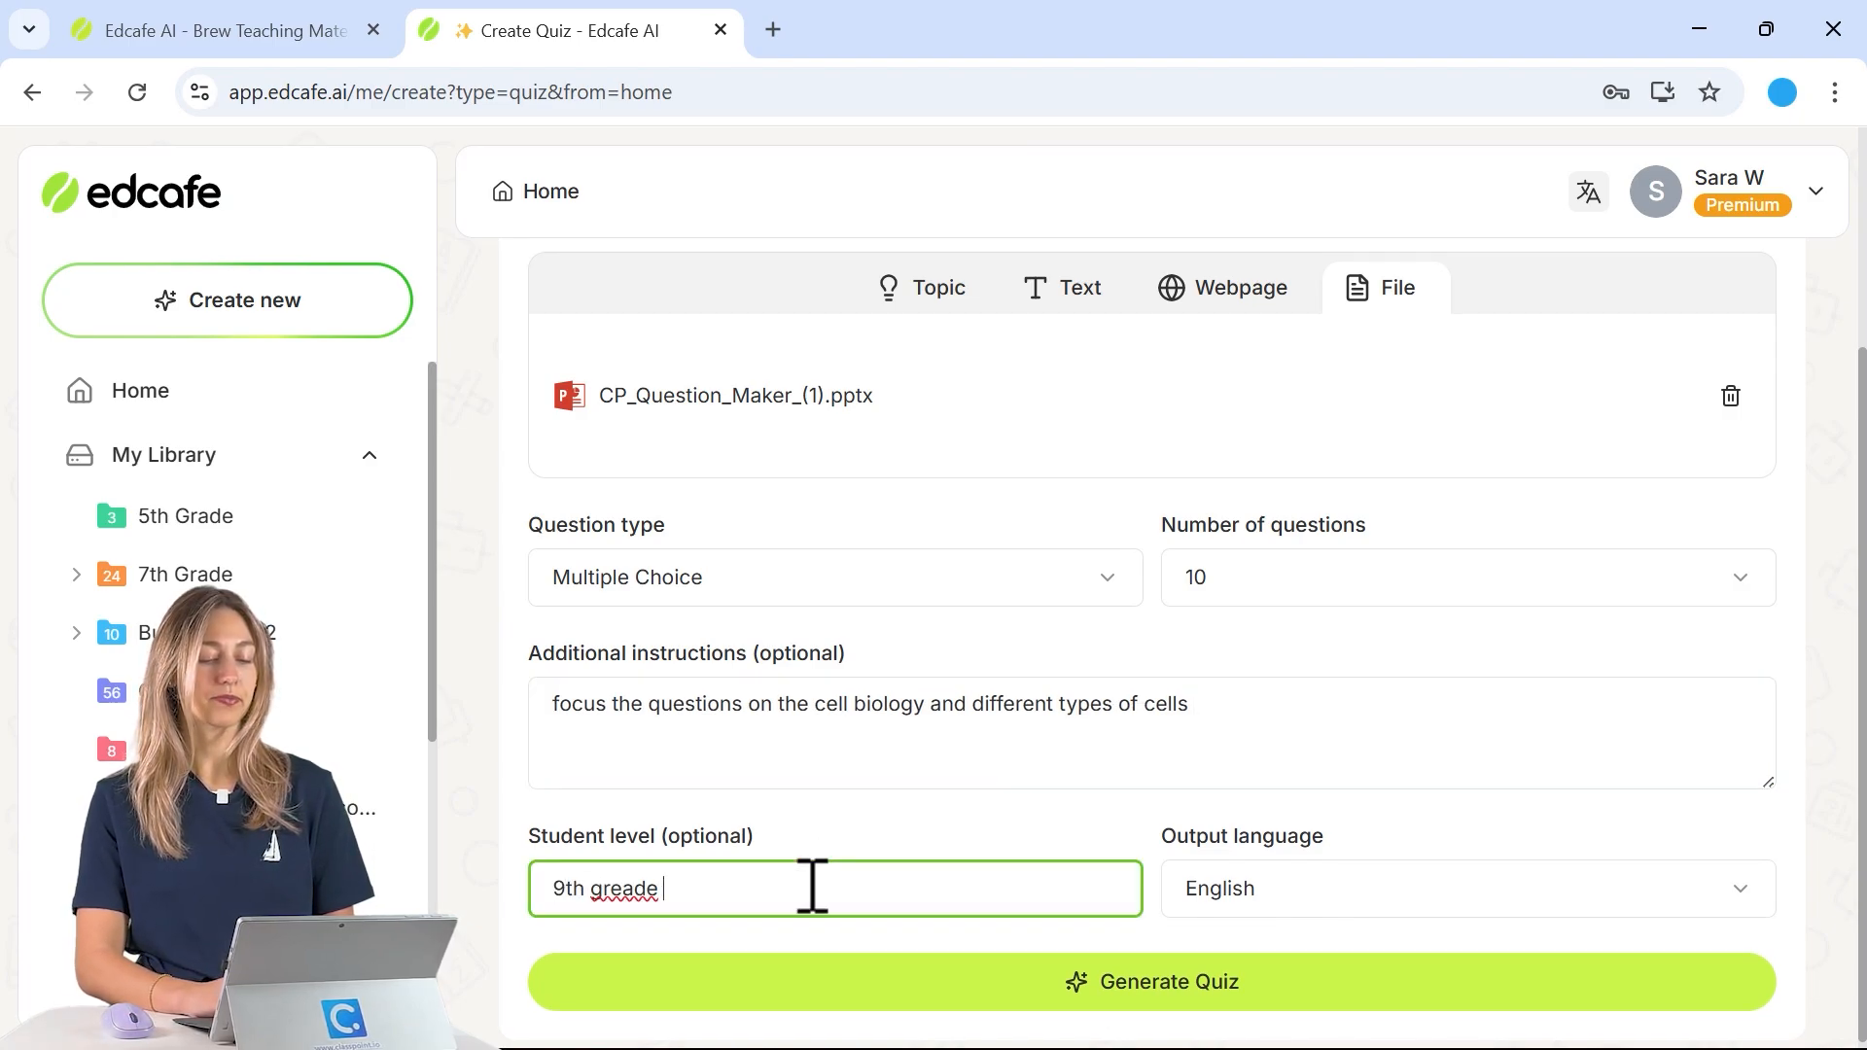
pyautogui.write('9th grade')
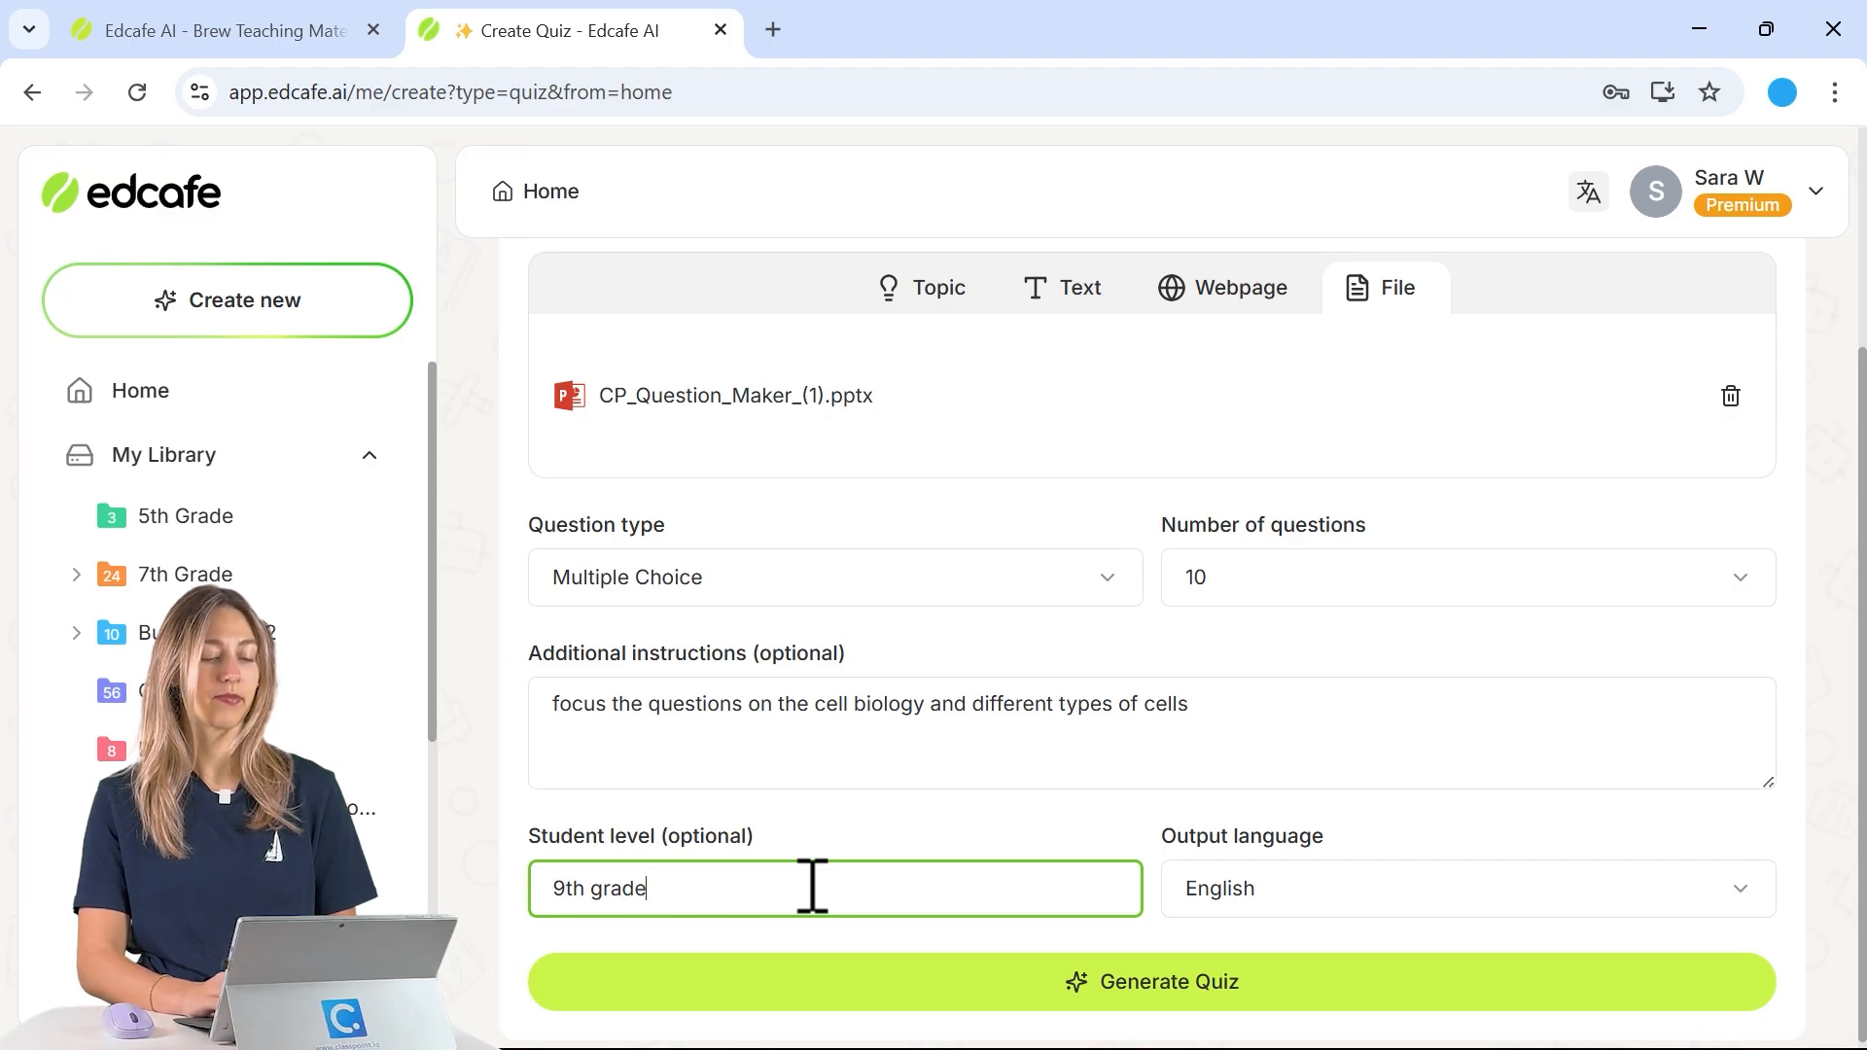
pyautogui.click(1149, 981)
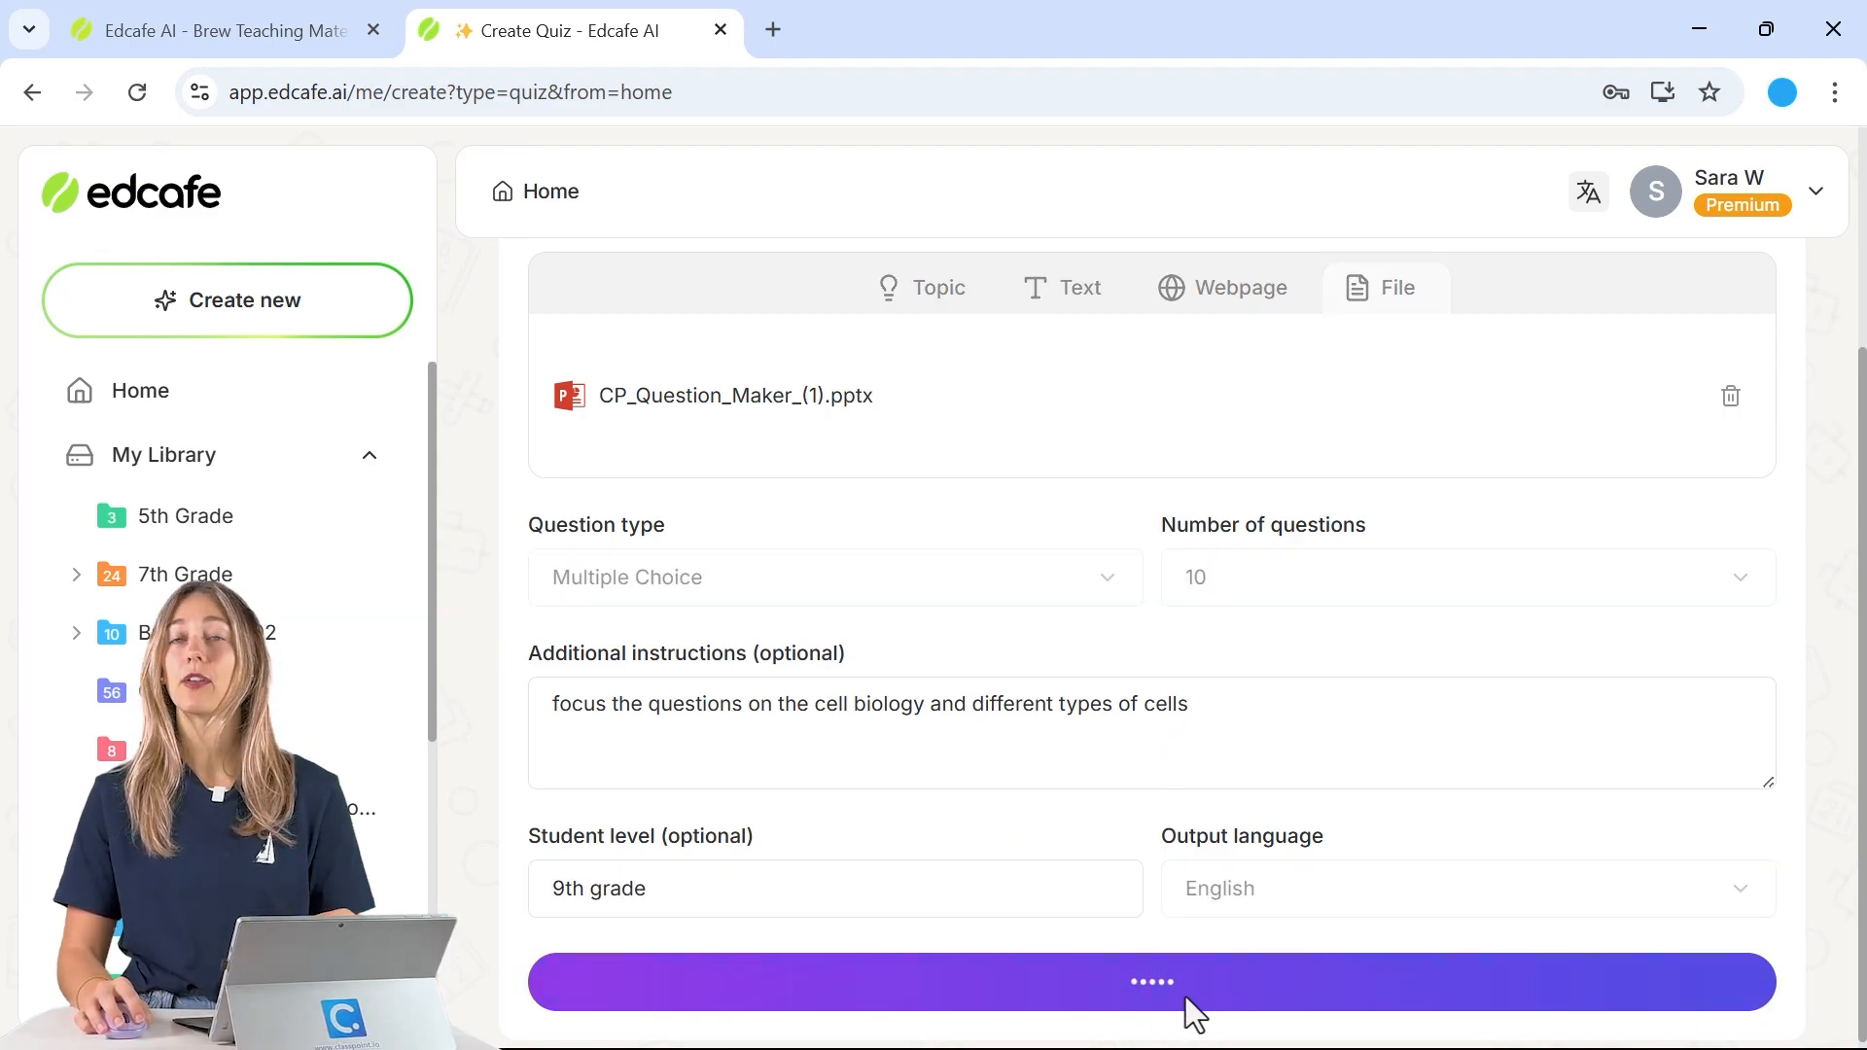
# Generate the quiz and scroll through questions through number 9, checking the first answer.
pyautogui.click(1150, 981)
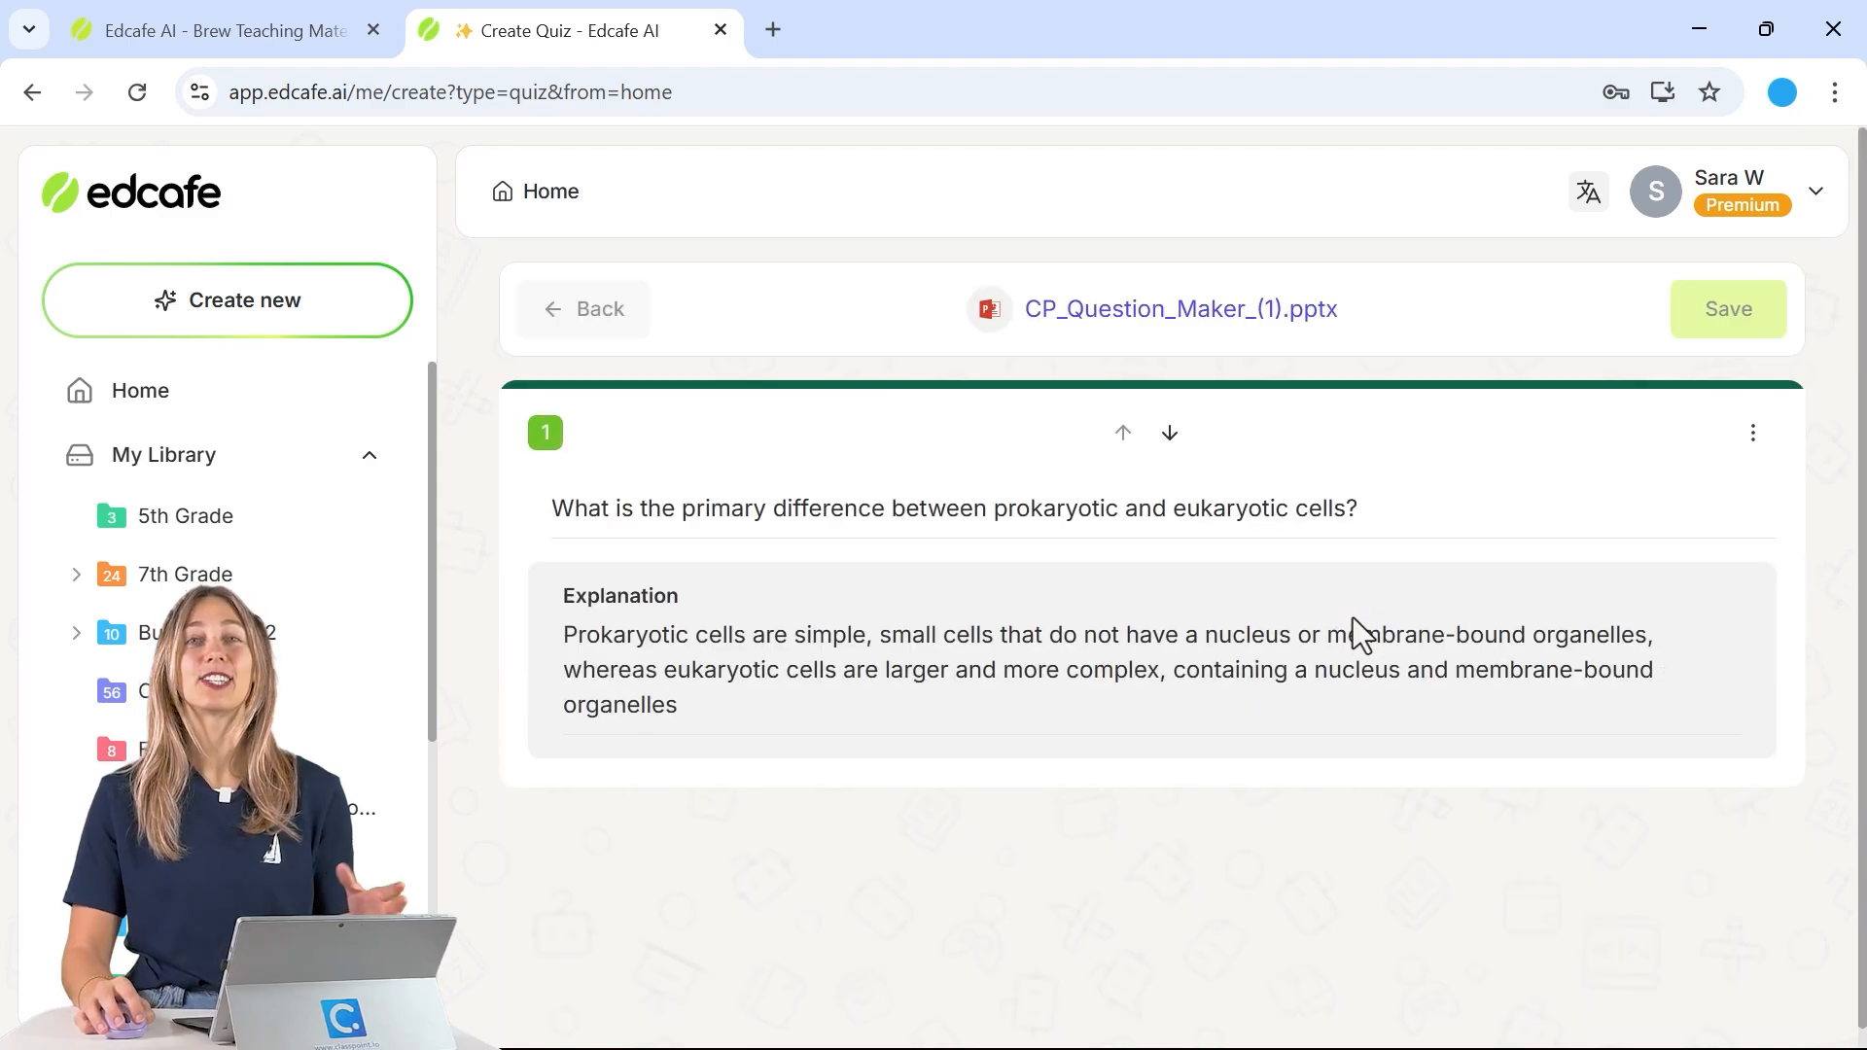
pyautogui.scroll(-3)
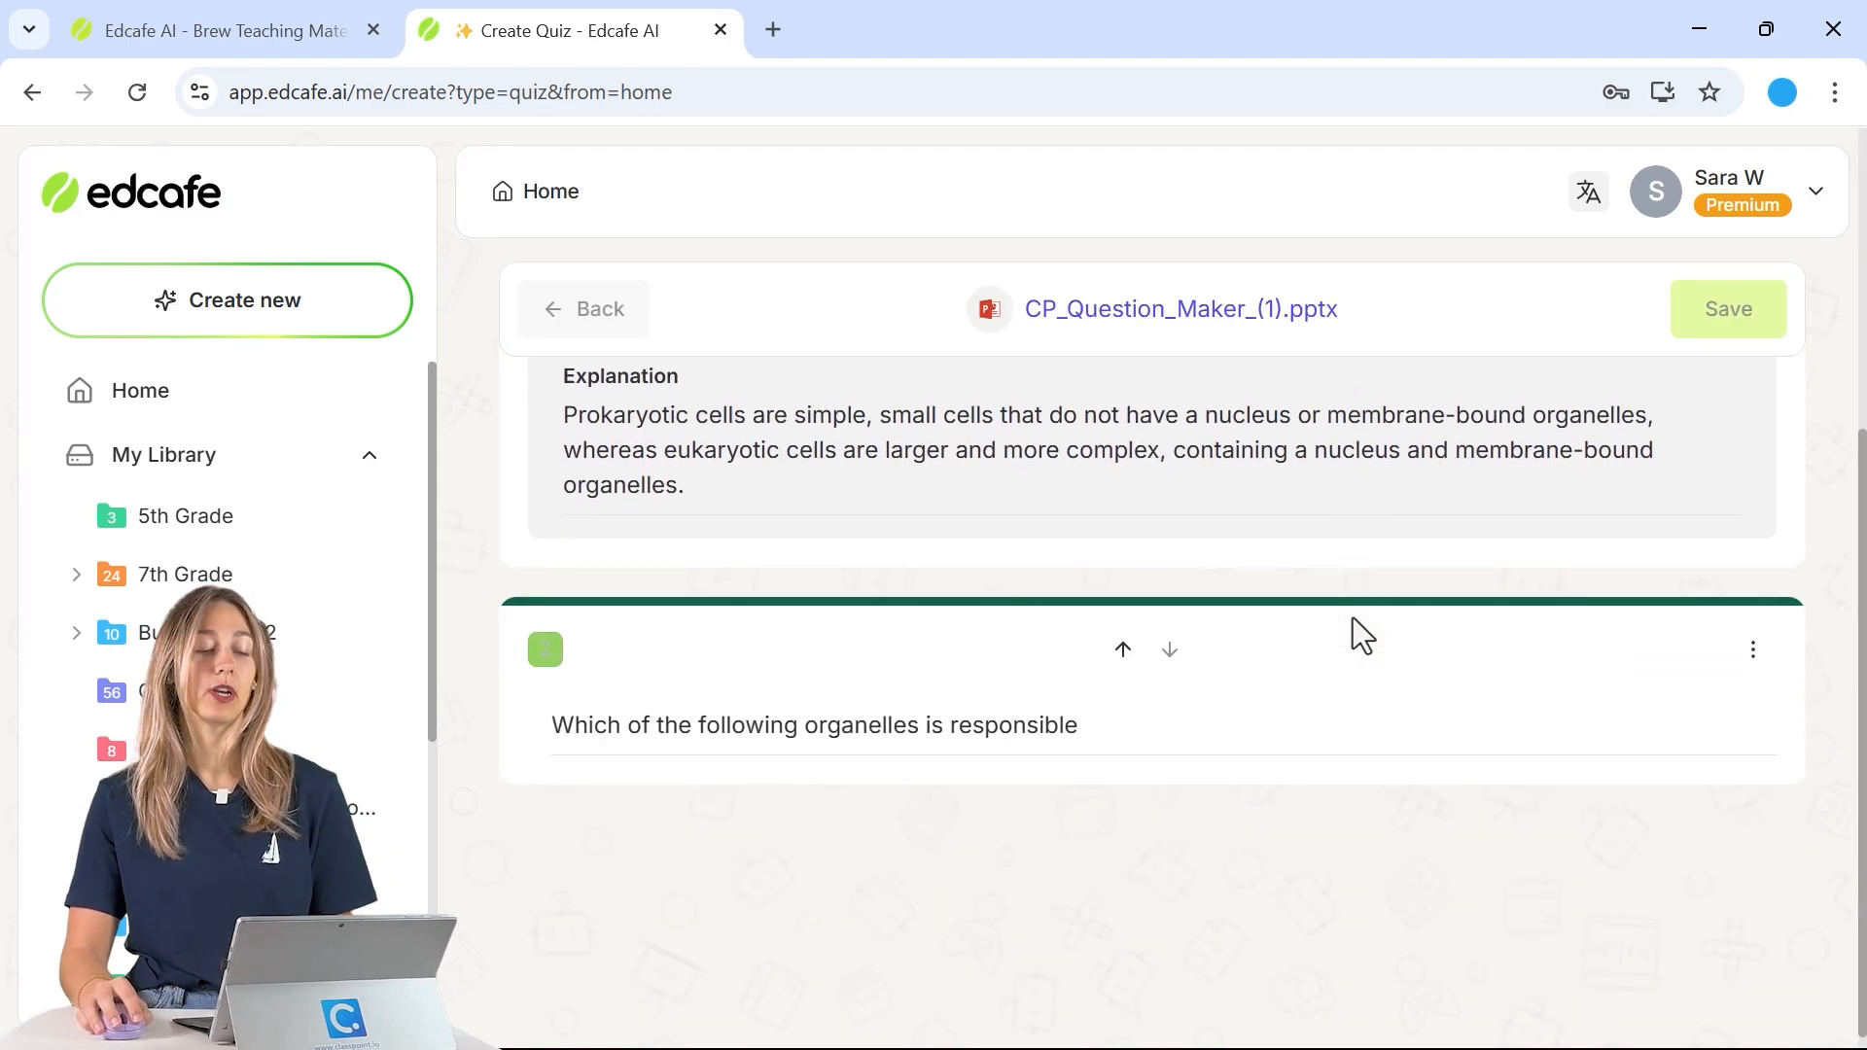
pyautogui.scroll(3)
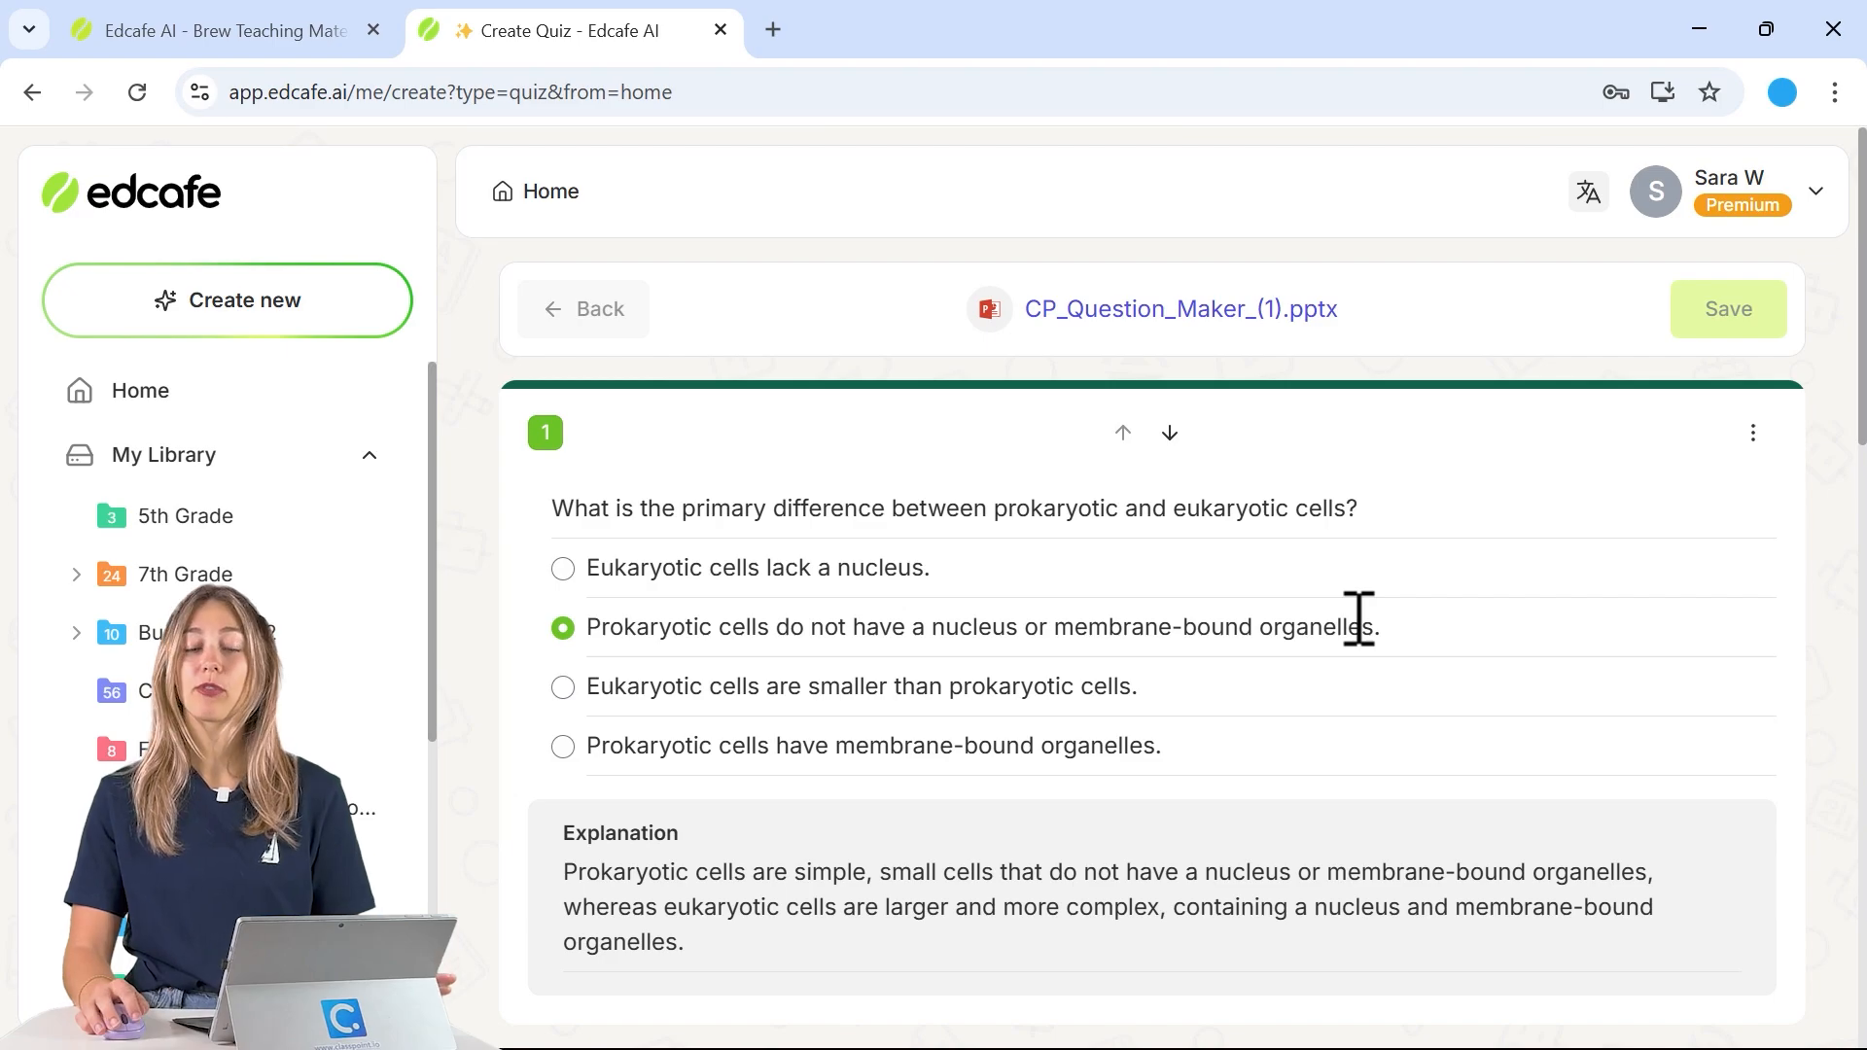
pyautogui.click(929, 566)
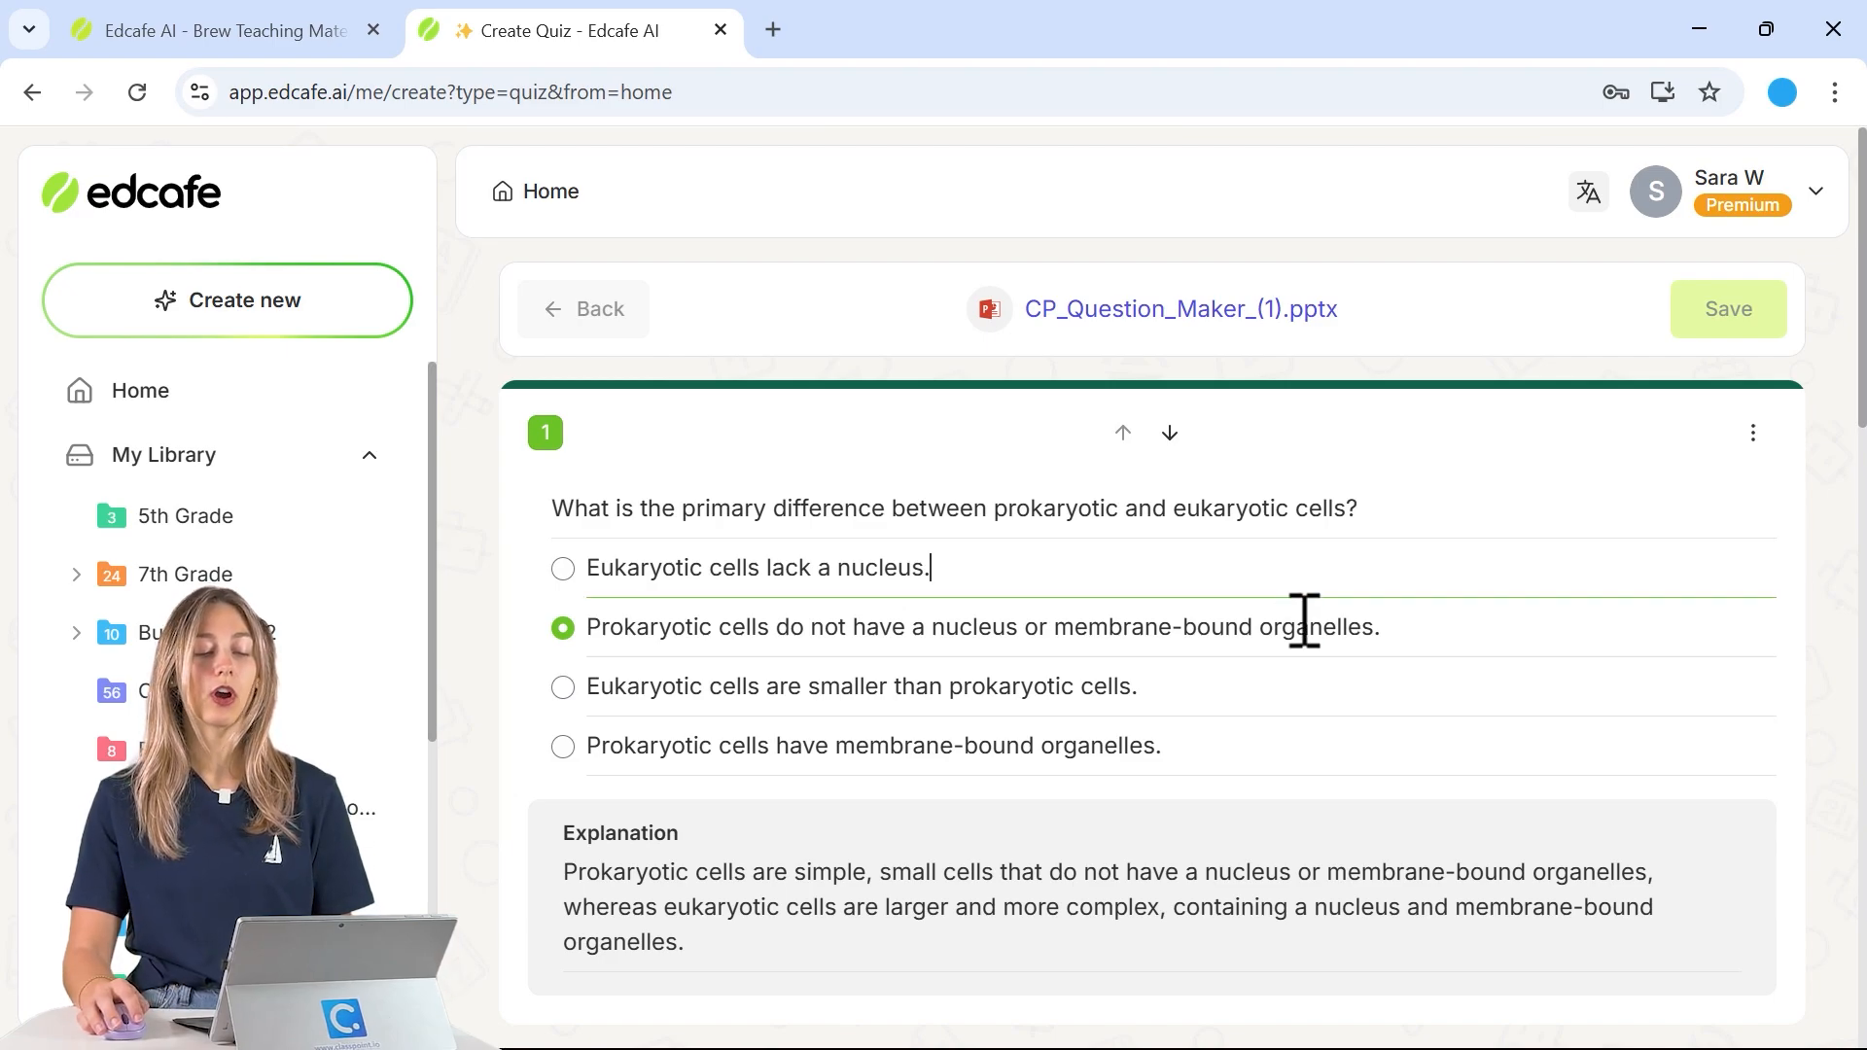
pyautogui.scroll(-3)
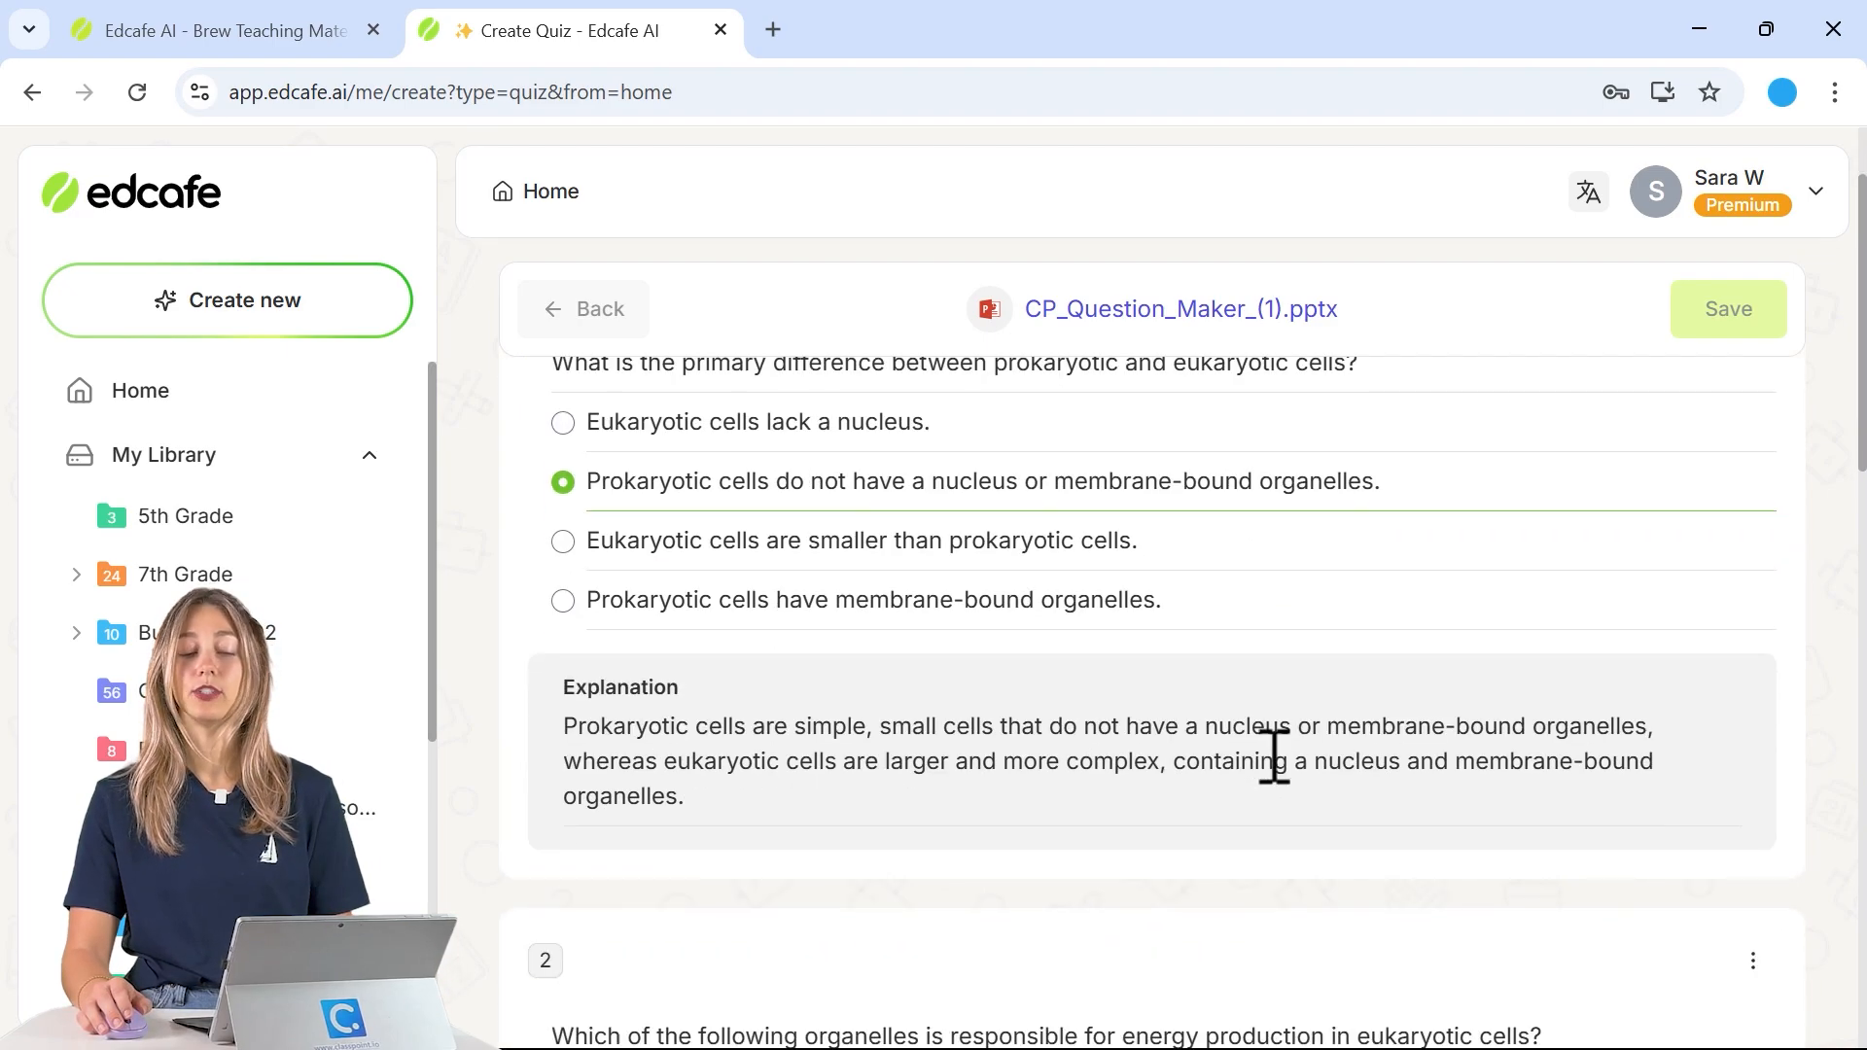
pyautogui.scroll(-3)
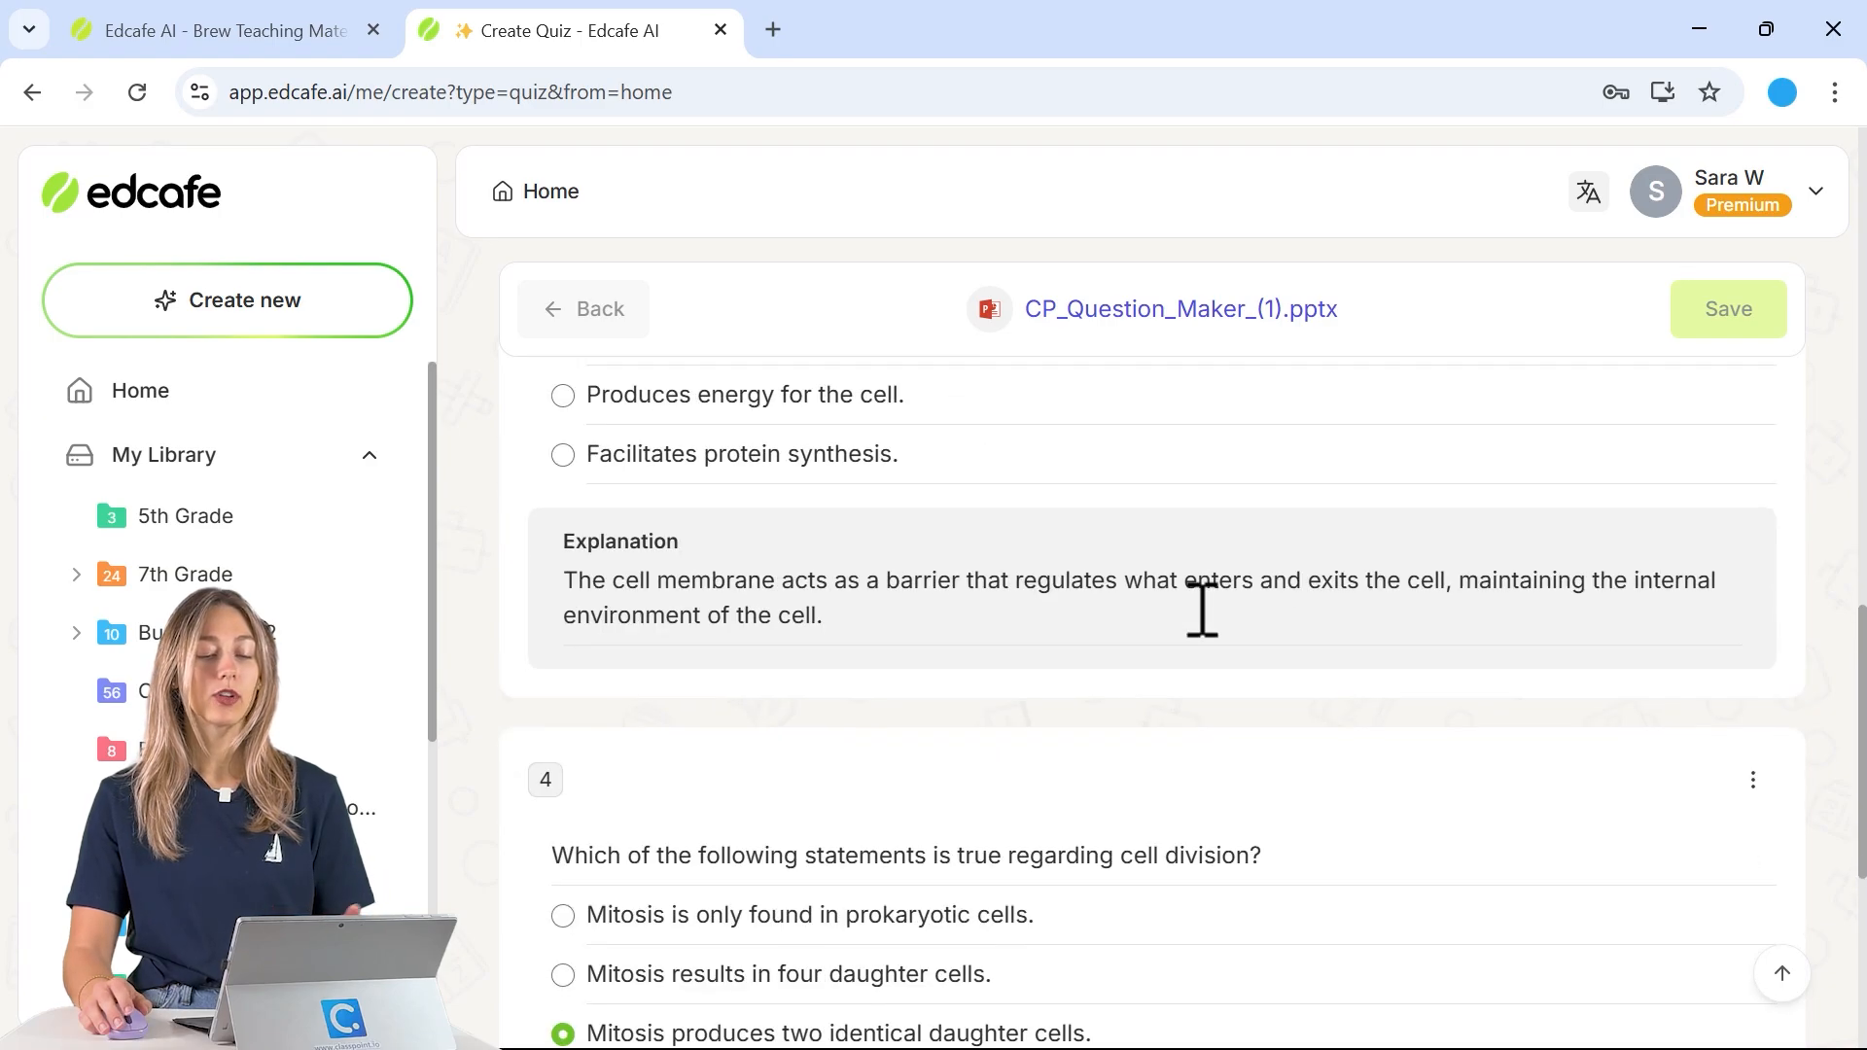
pyautogui.scroll(-3)
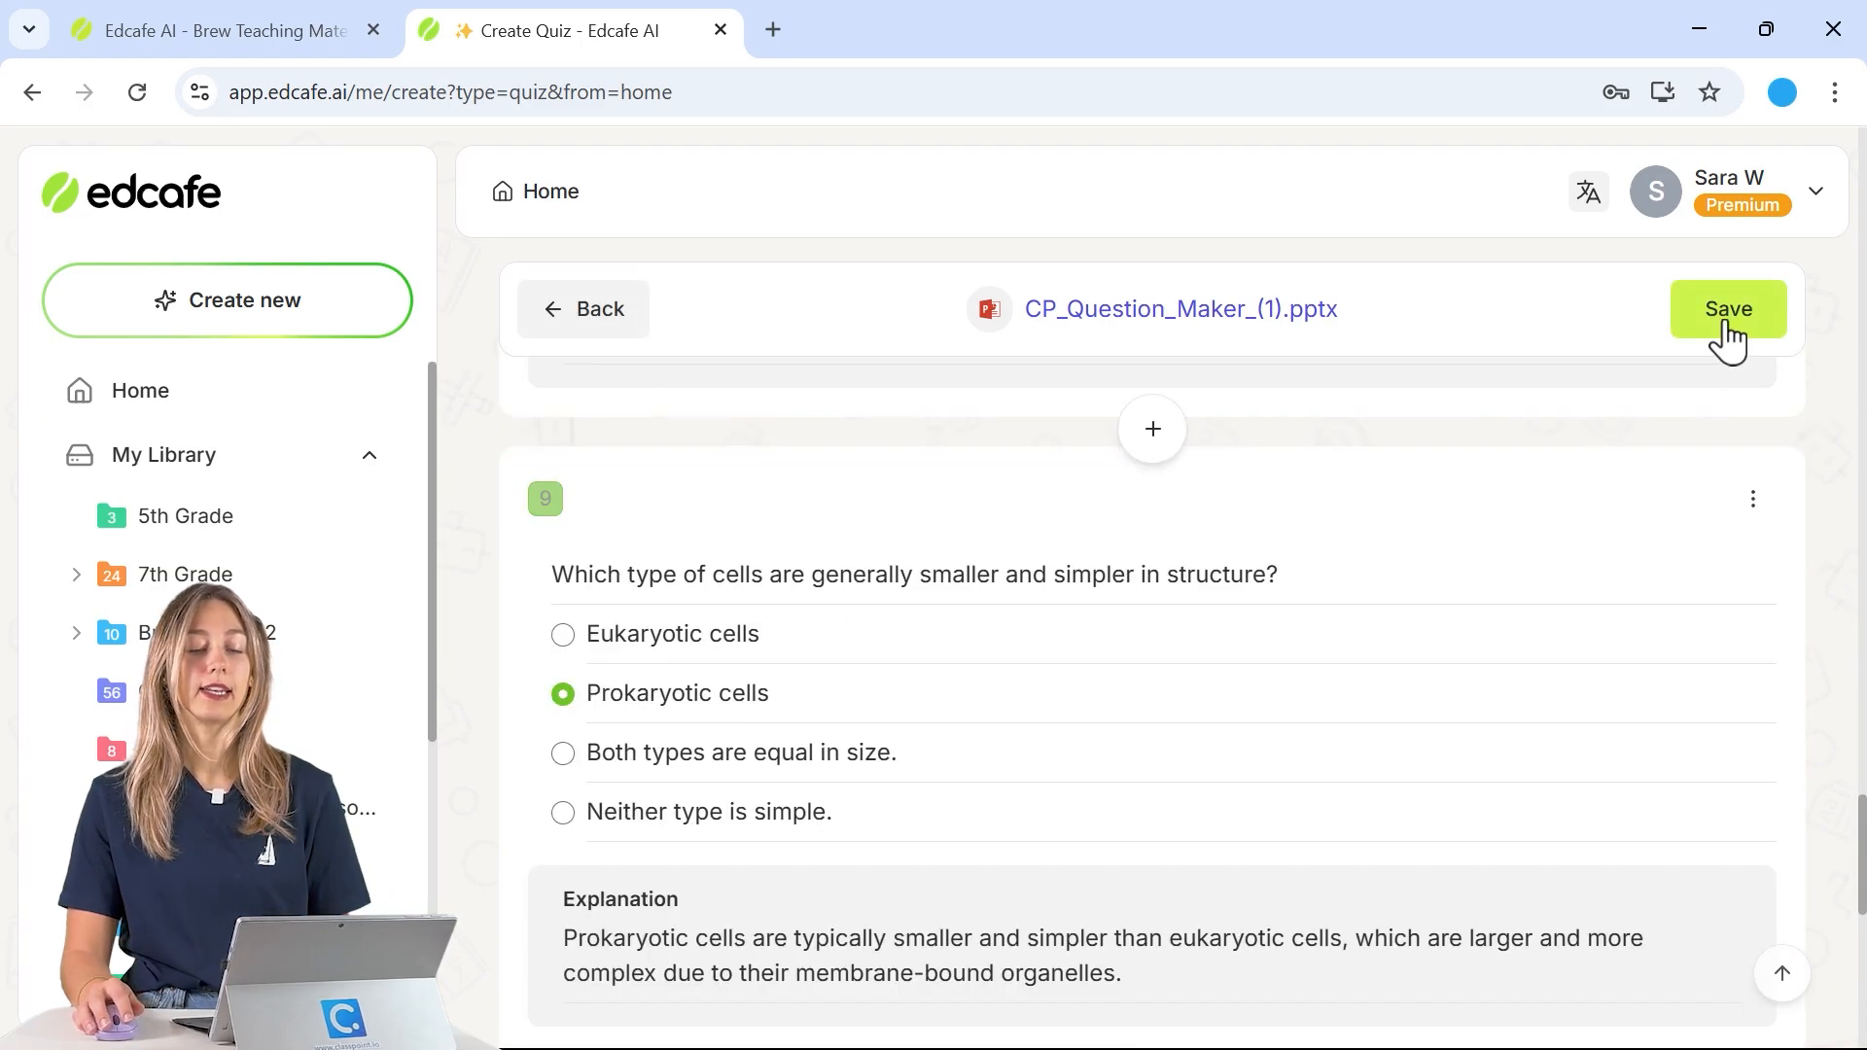
# Name the quiz 'Cells Bio', pick the Quizzes library folder, and confirm the save.
pyautogui.click(1728, 308)
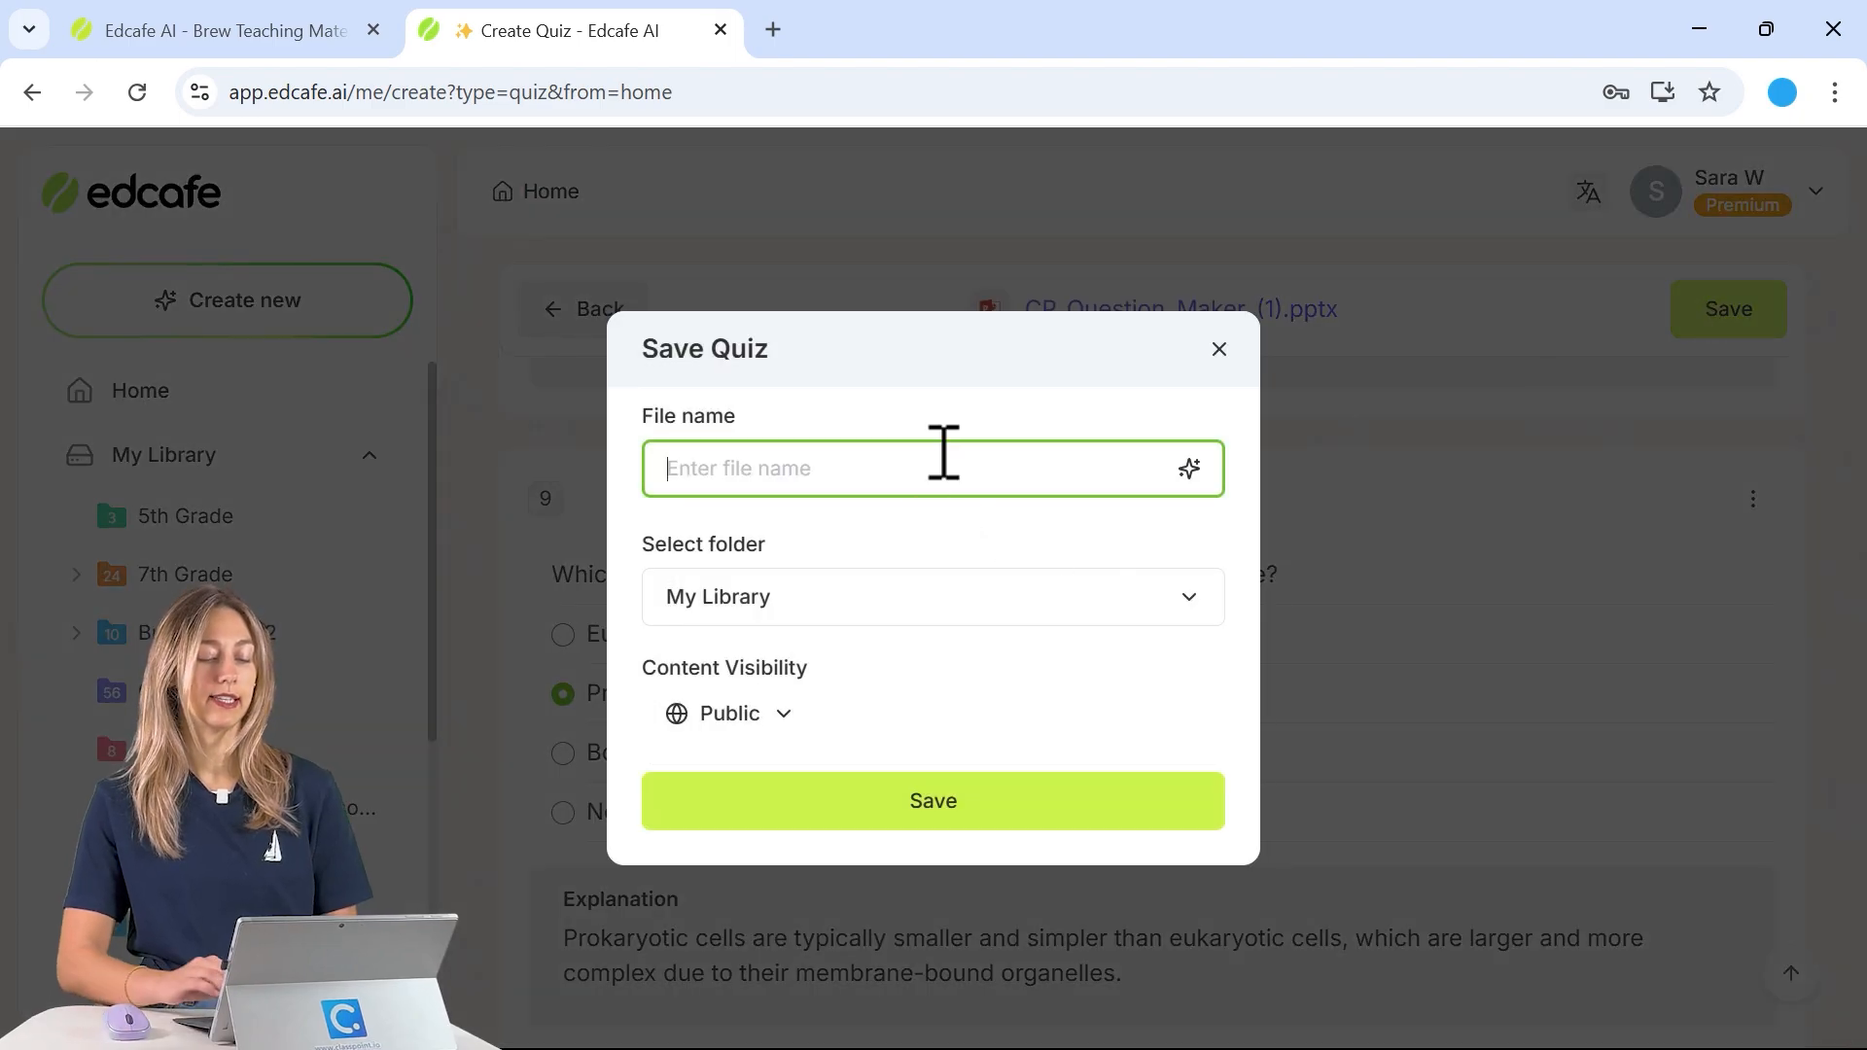
pyautogui.write('Cells')
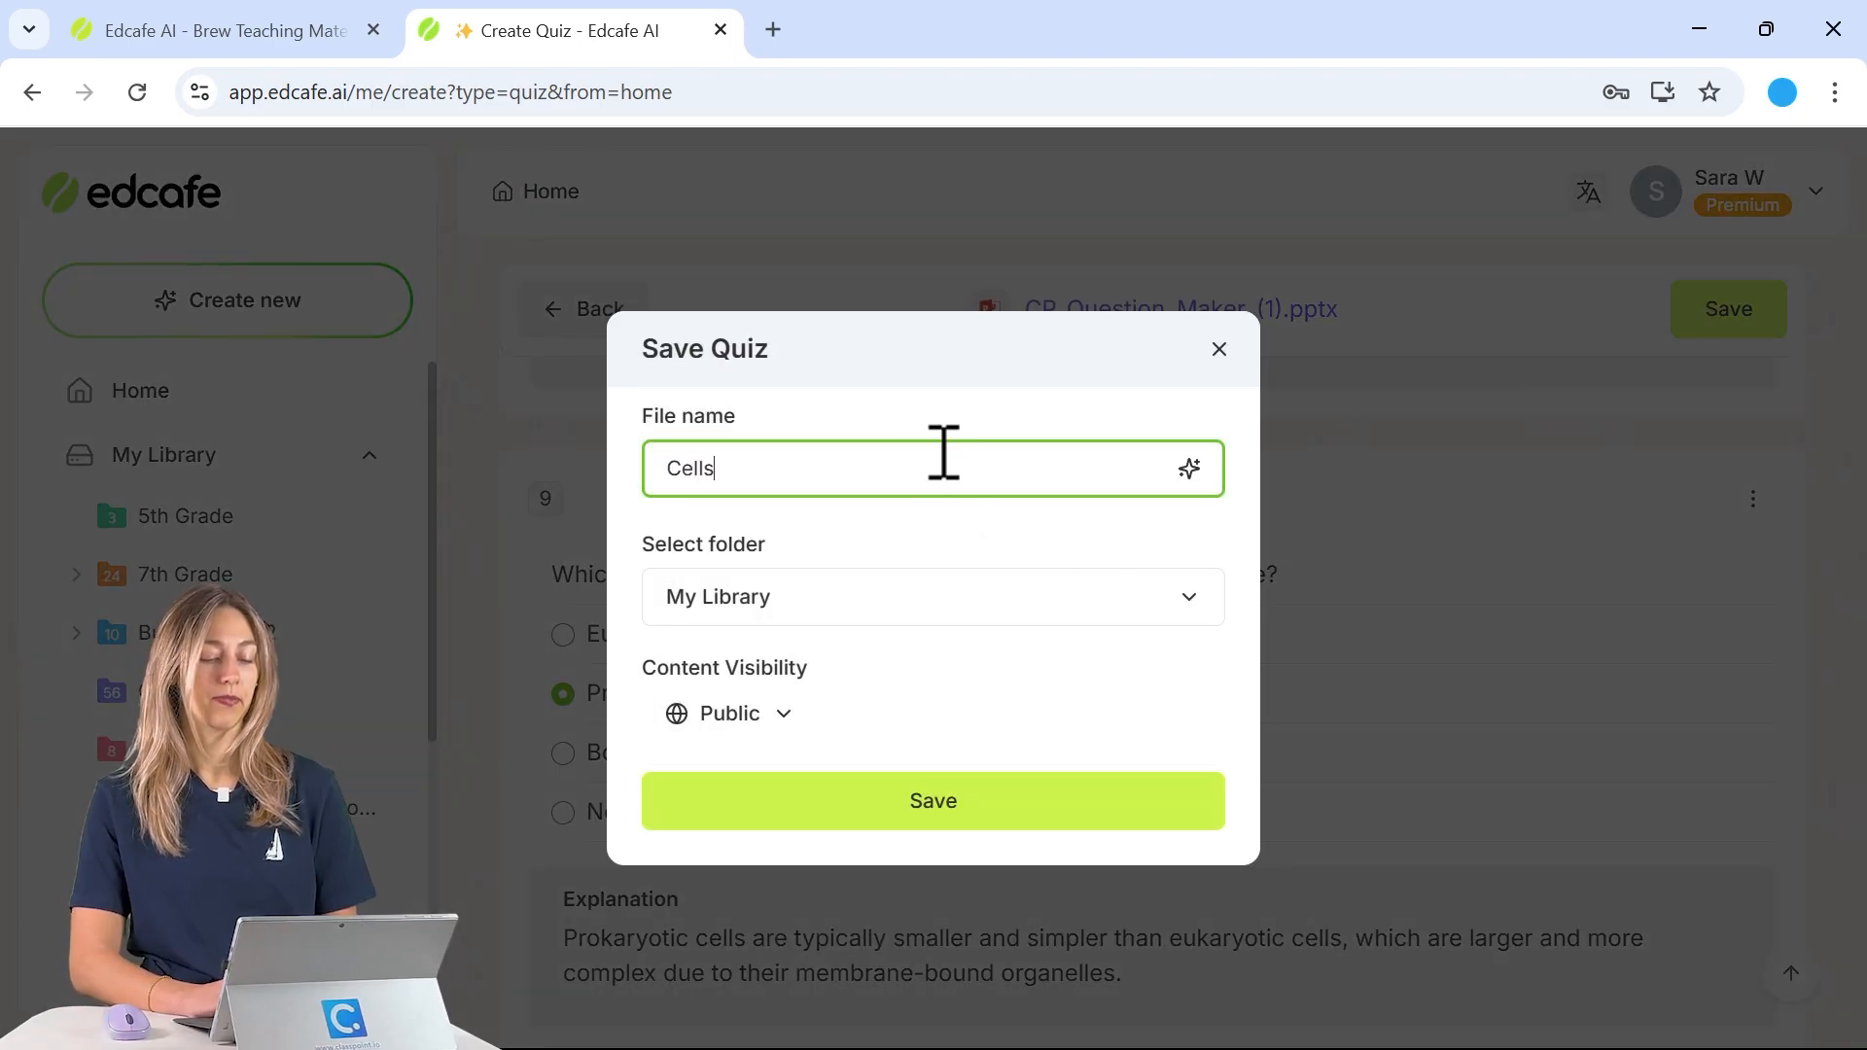
pyautogui.write('Bio')
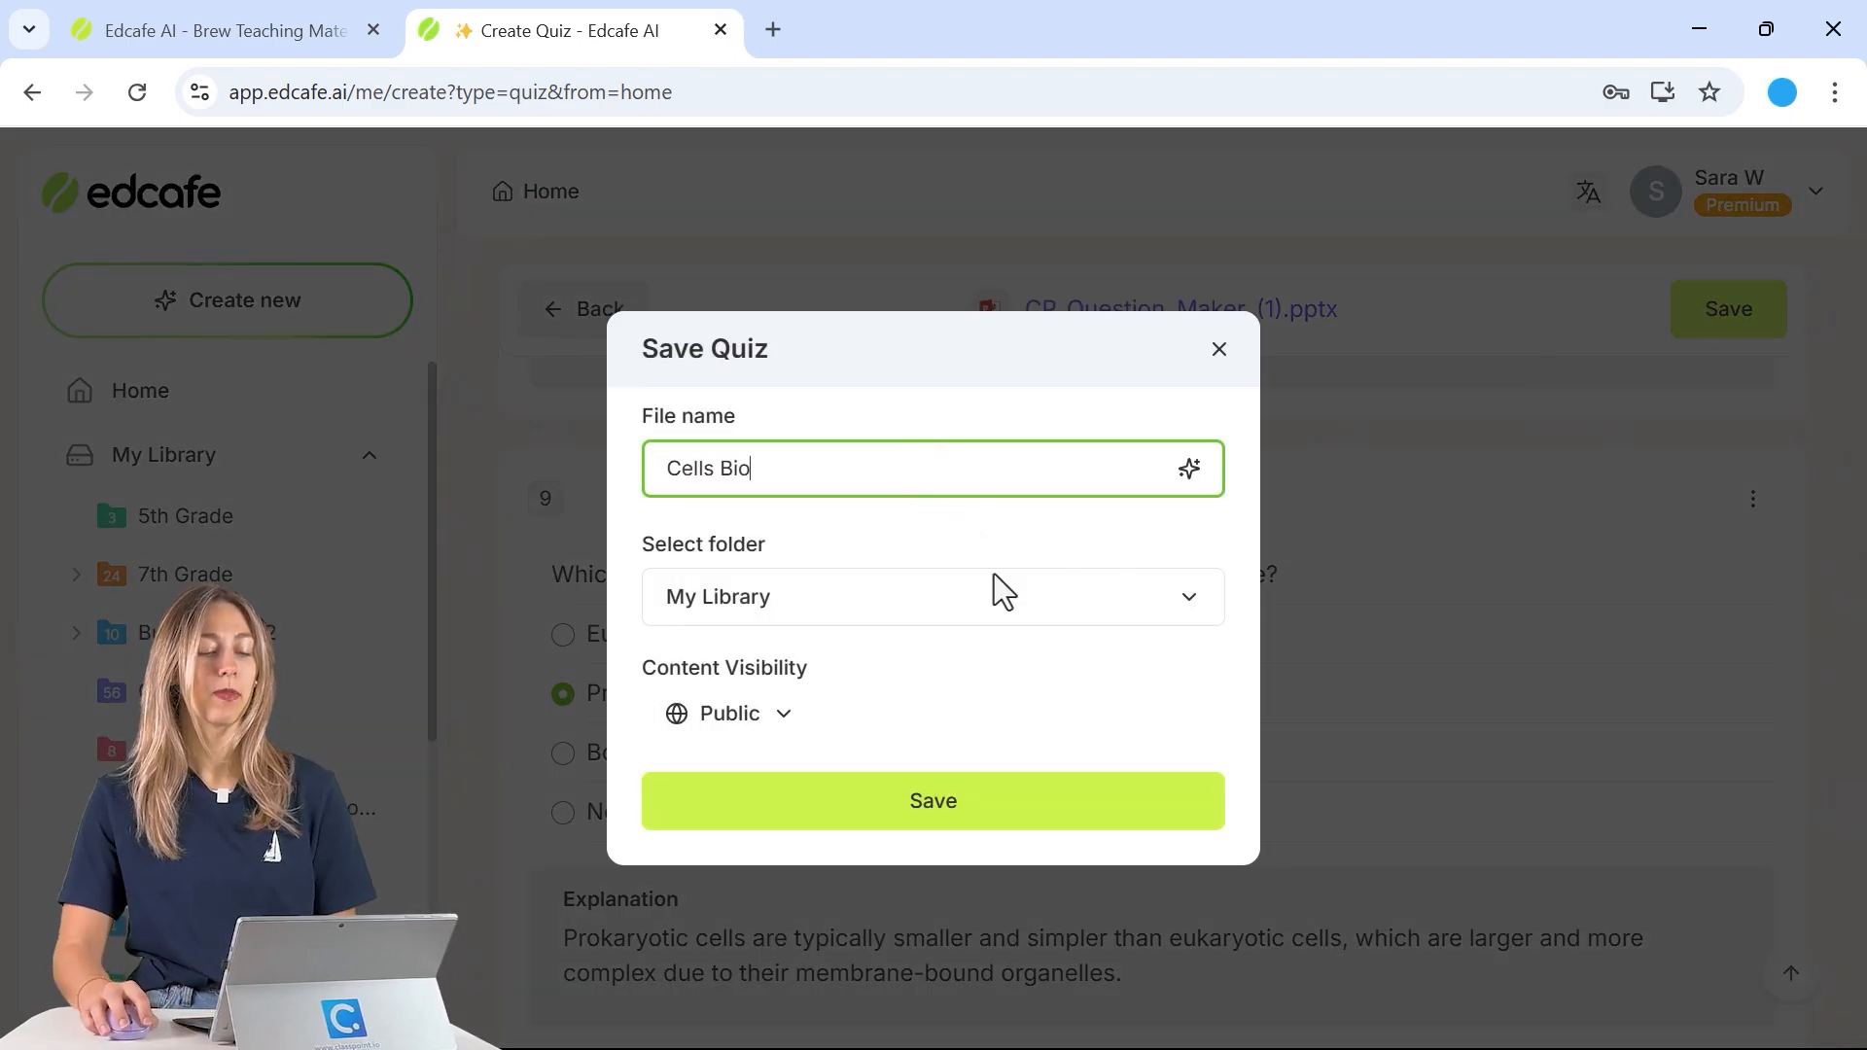
pyautogui.click(932, 596)
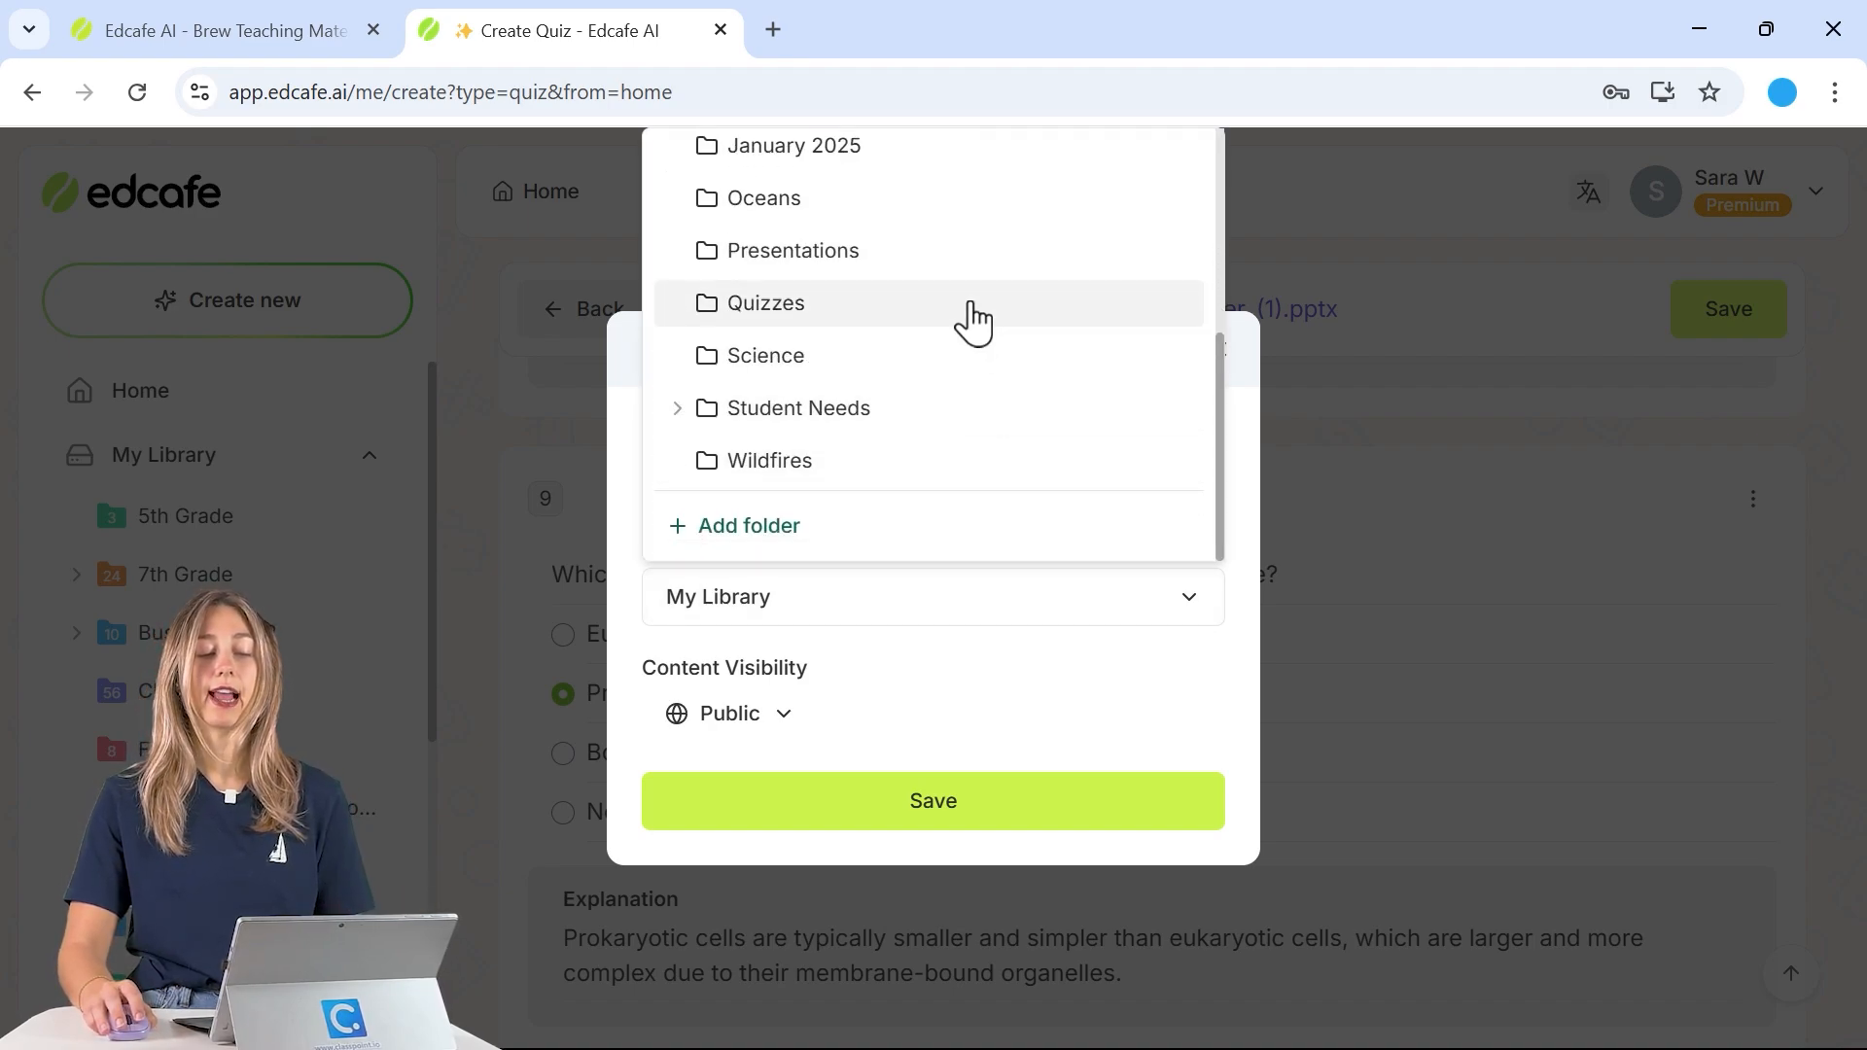
pyautogui.click(764, 302)
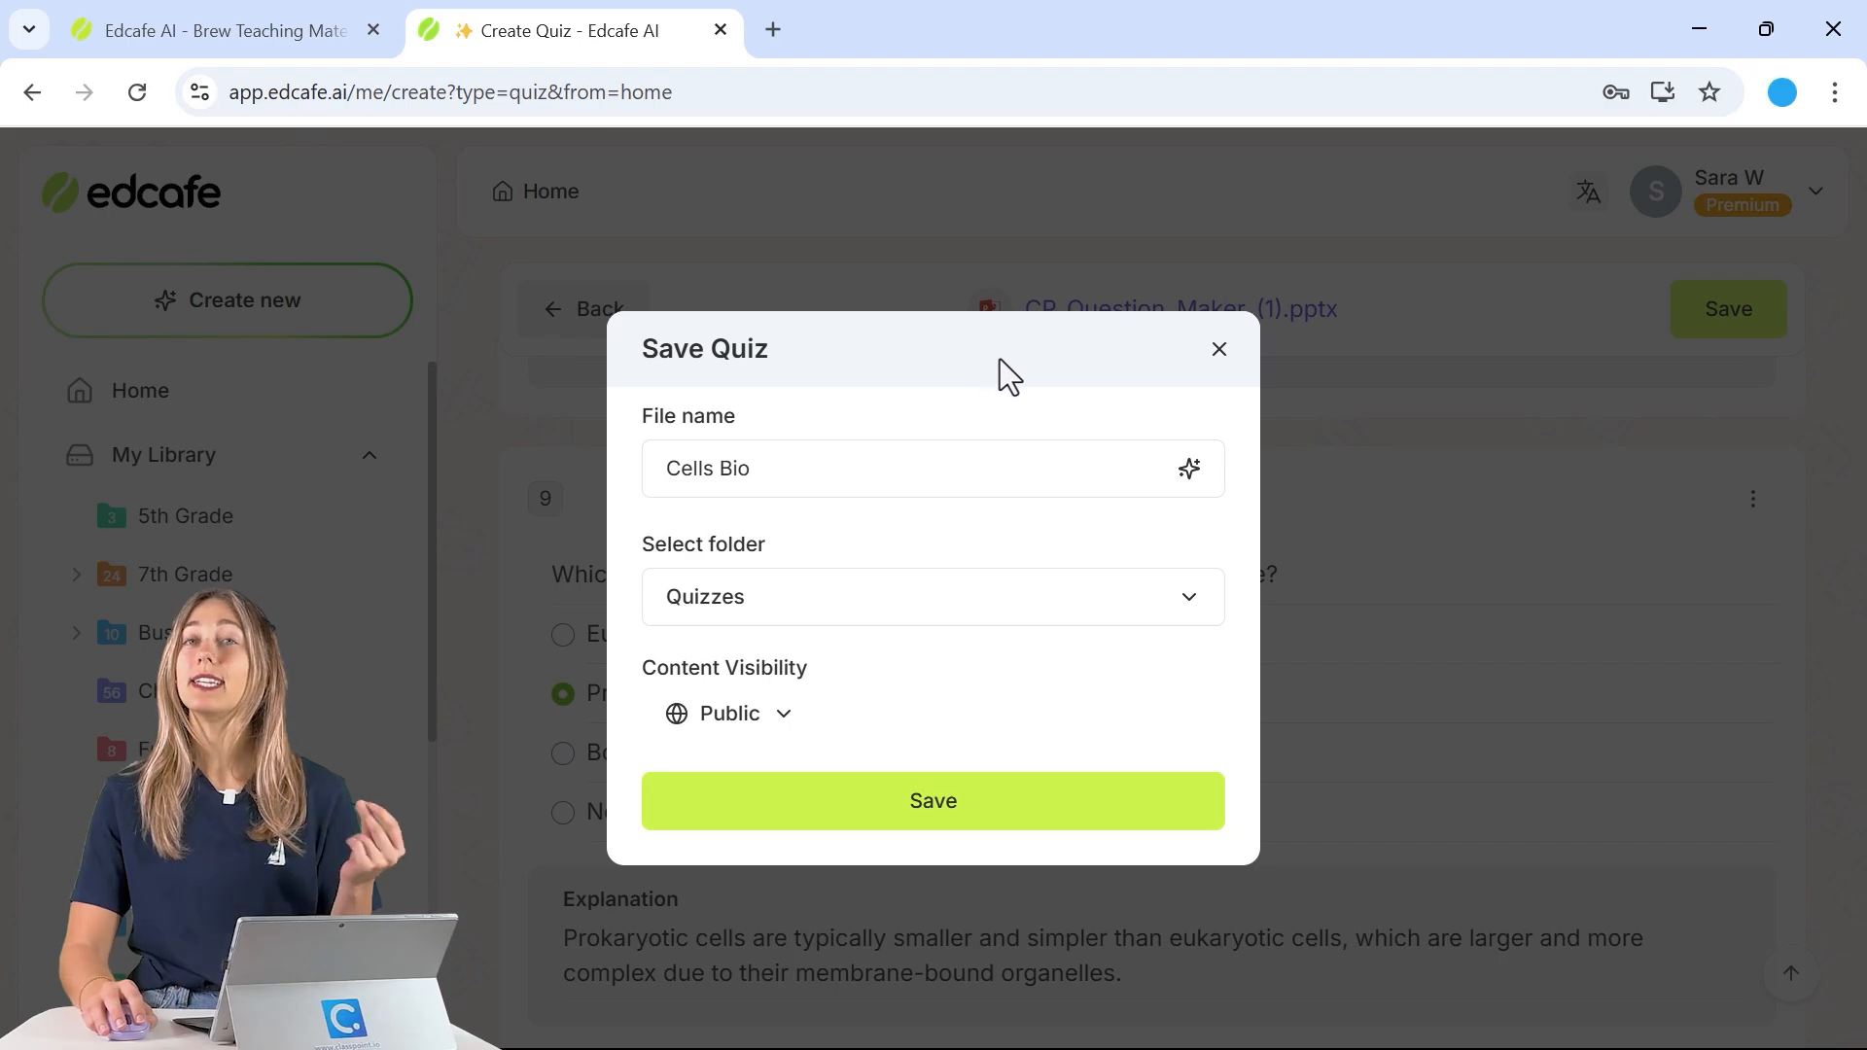
pyautogui.click(932, 800)
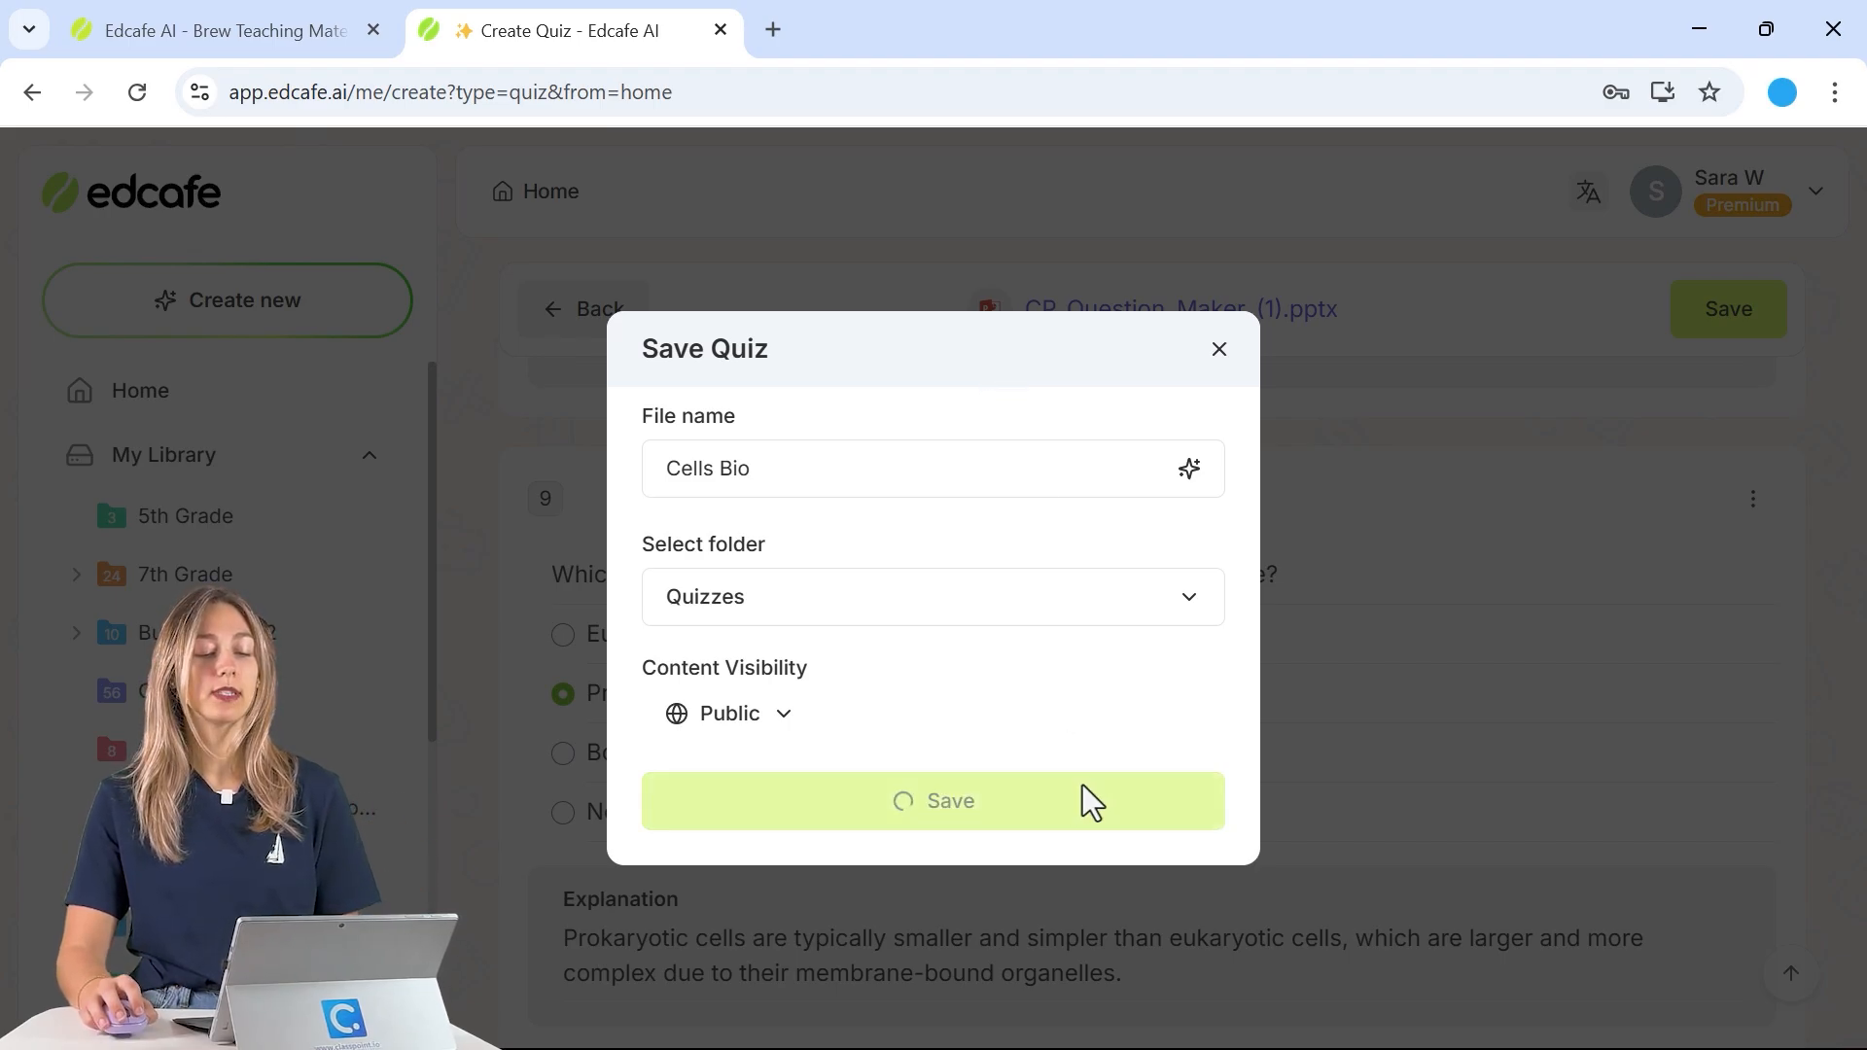
pyautogui.click(933, 800)
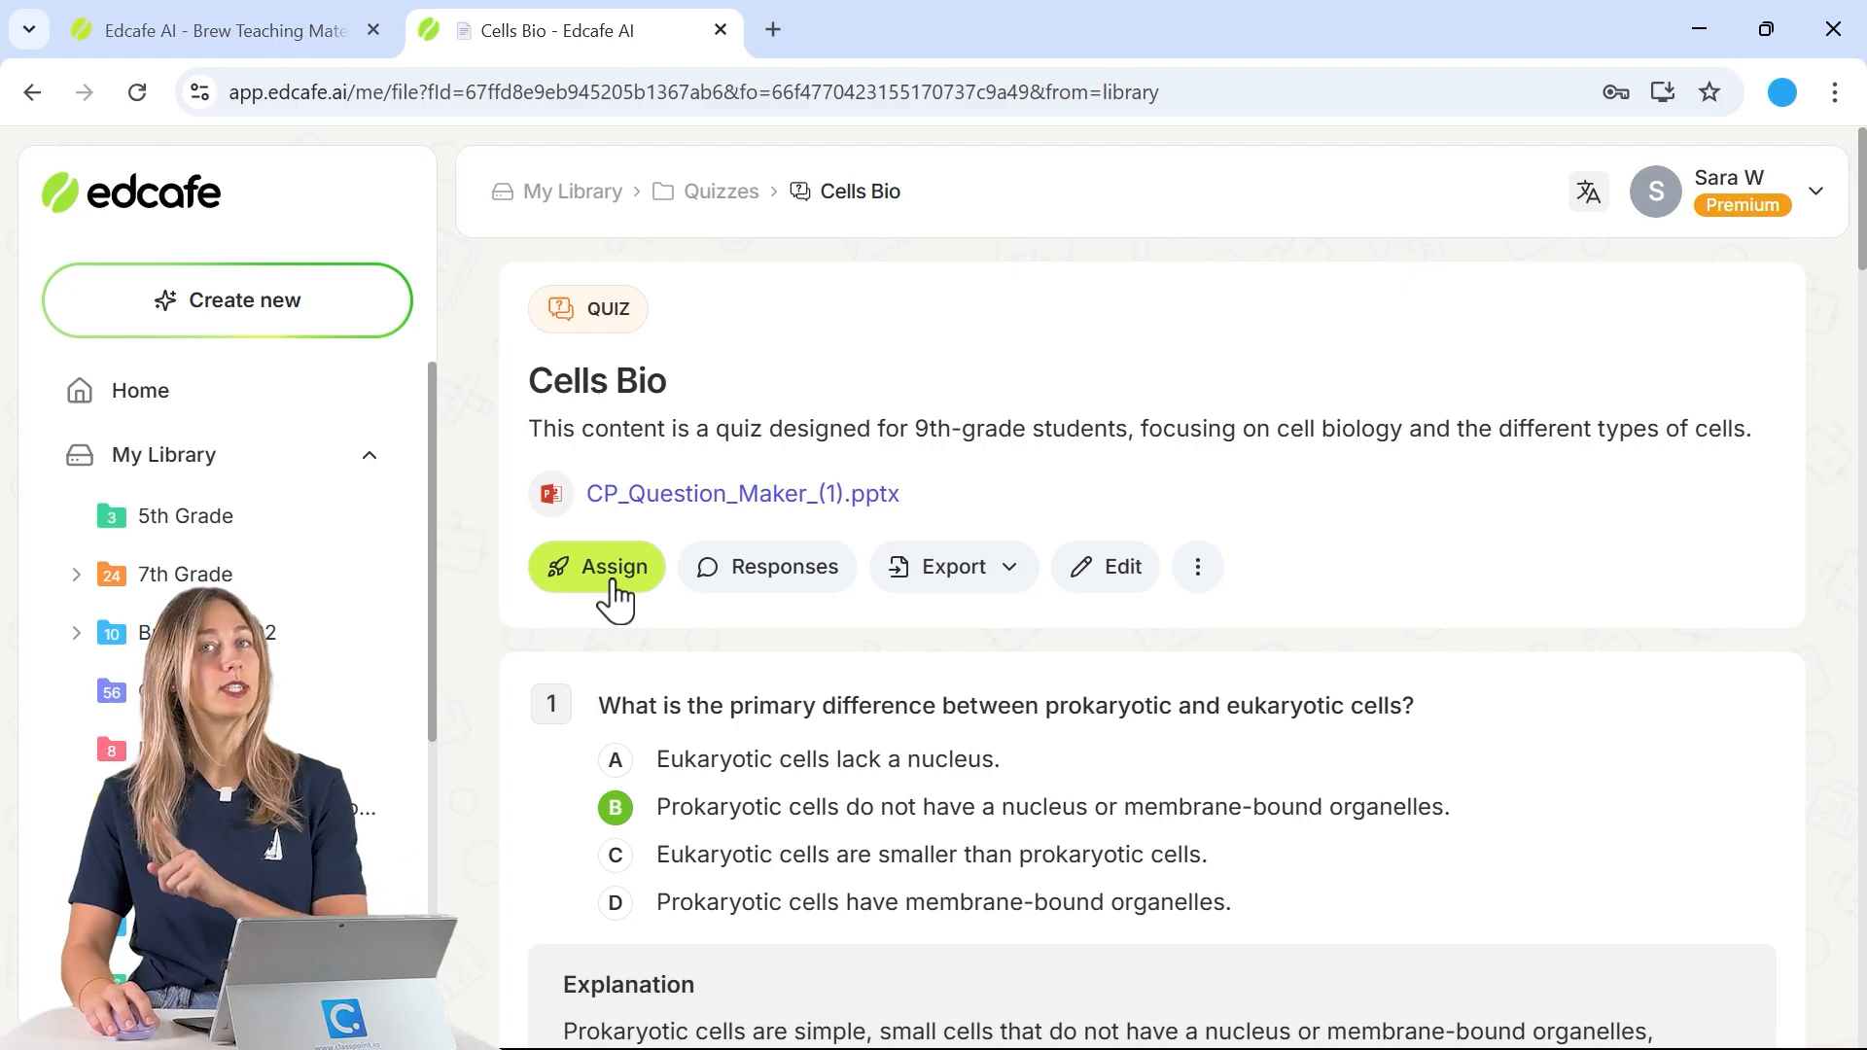
# Export the Cells Bio quiz in Microsoft PowerPoint format from the Export menu.
pyautogui.click(953, 566)
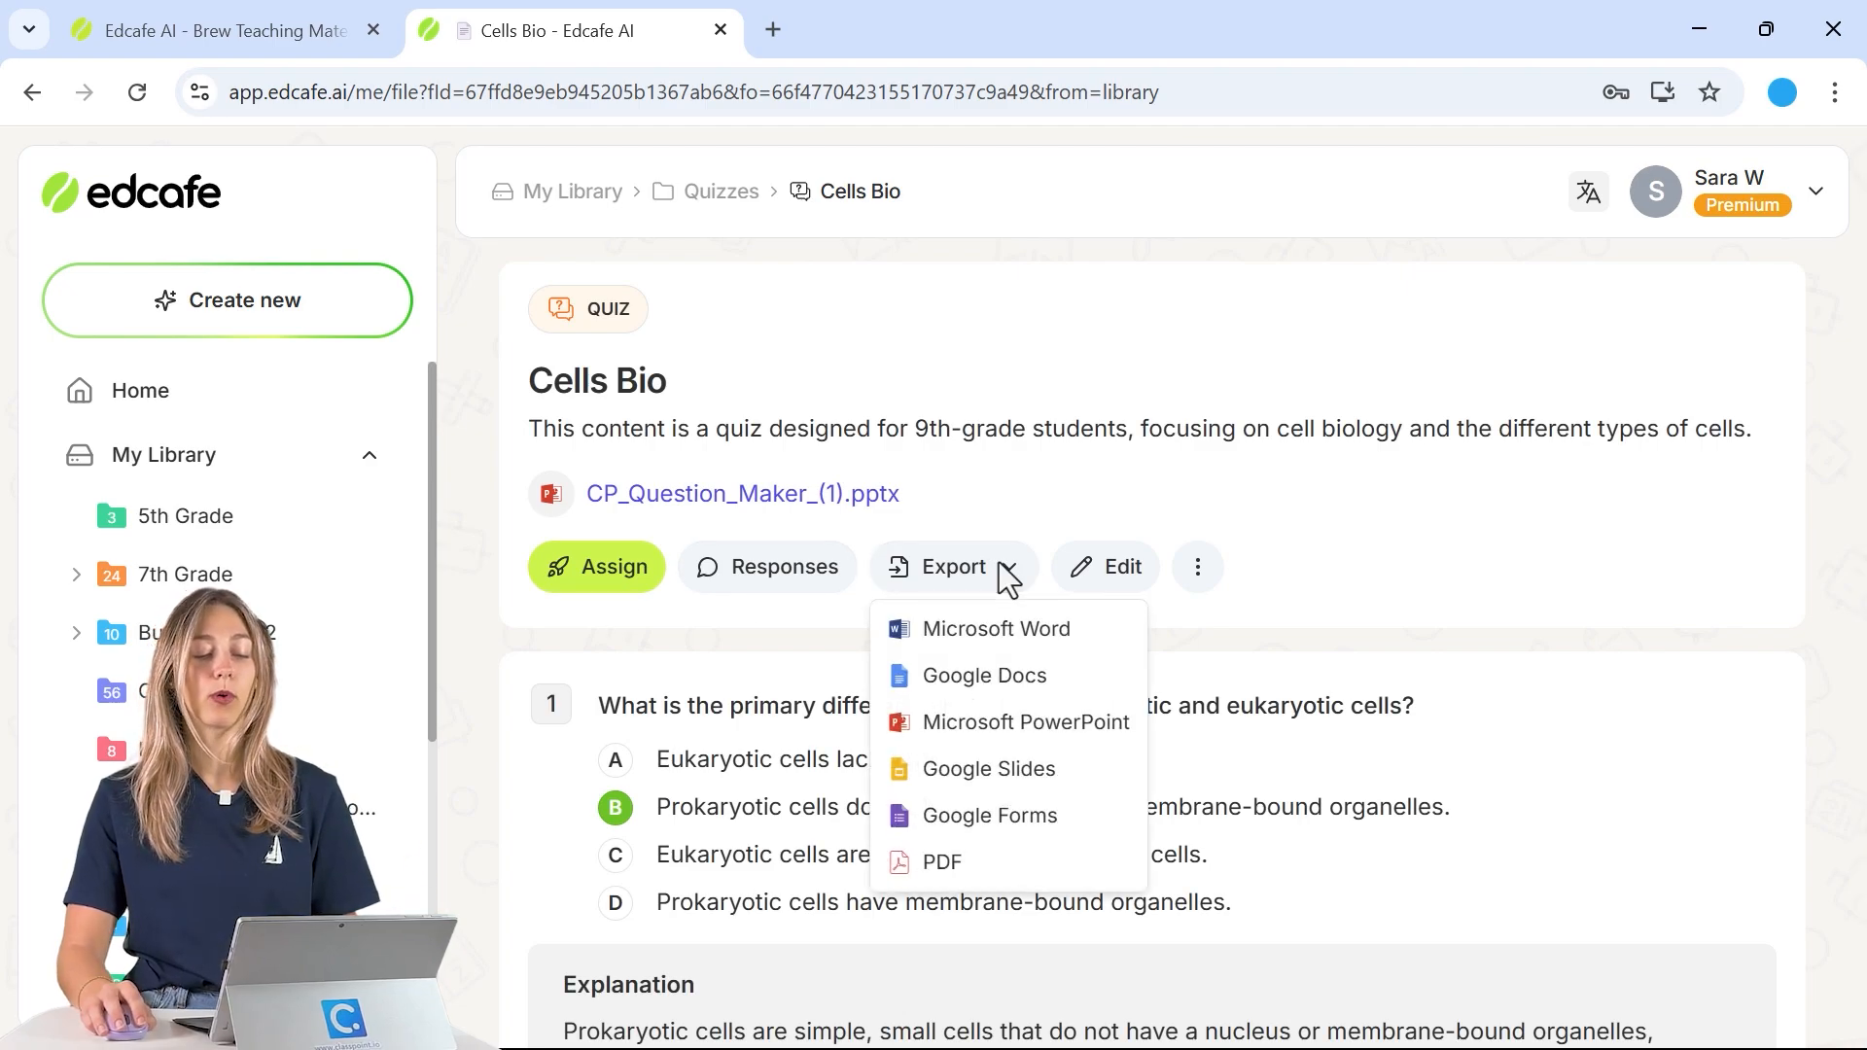
pyautogui.moveTo(1027, 722)
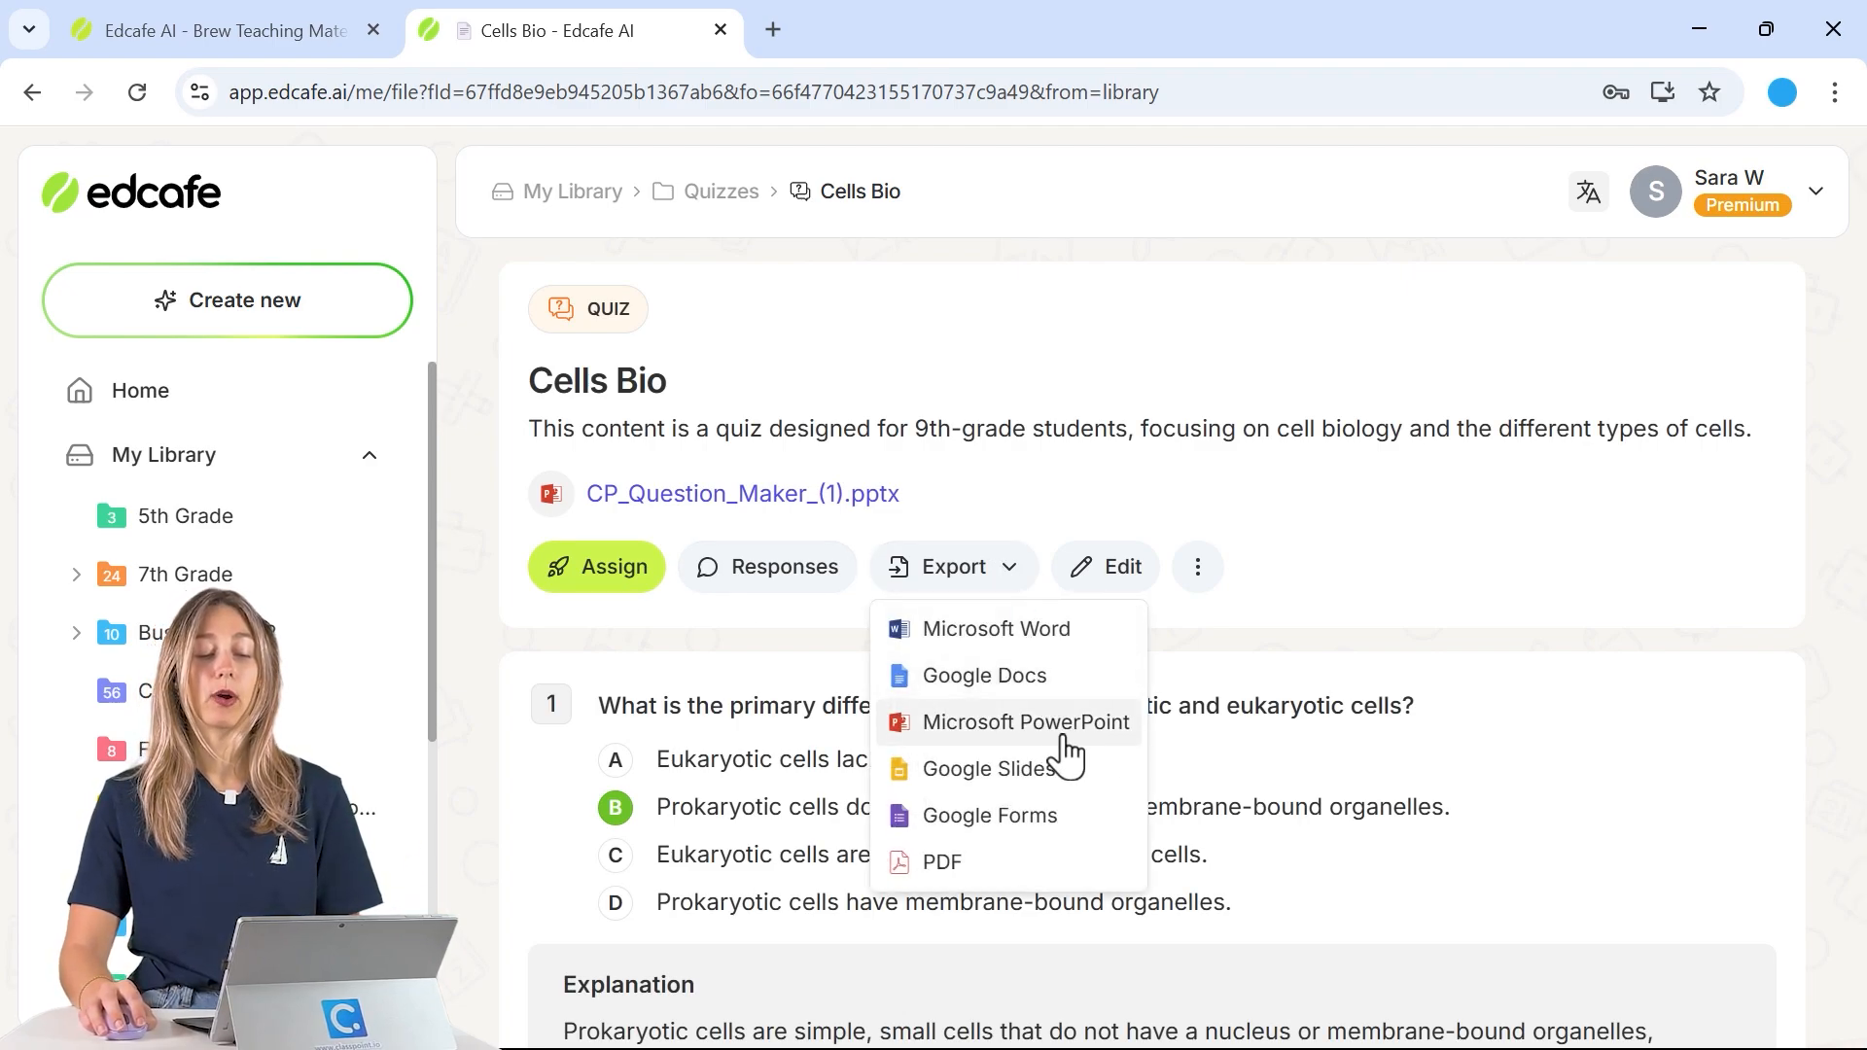
pyautogui.click(1027, 722)
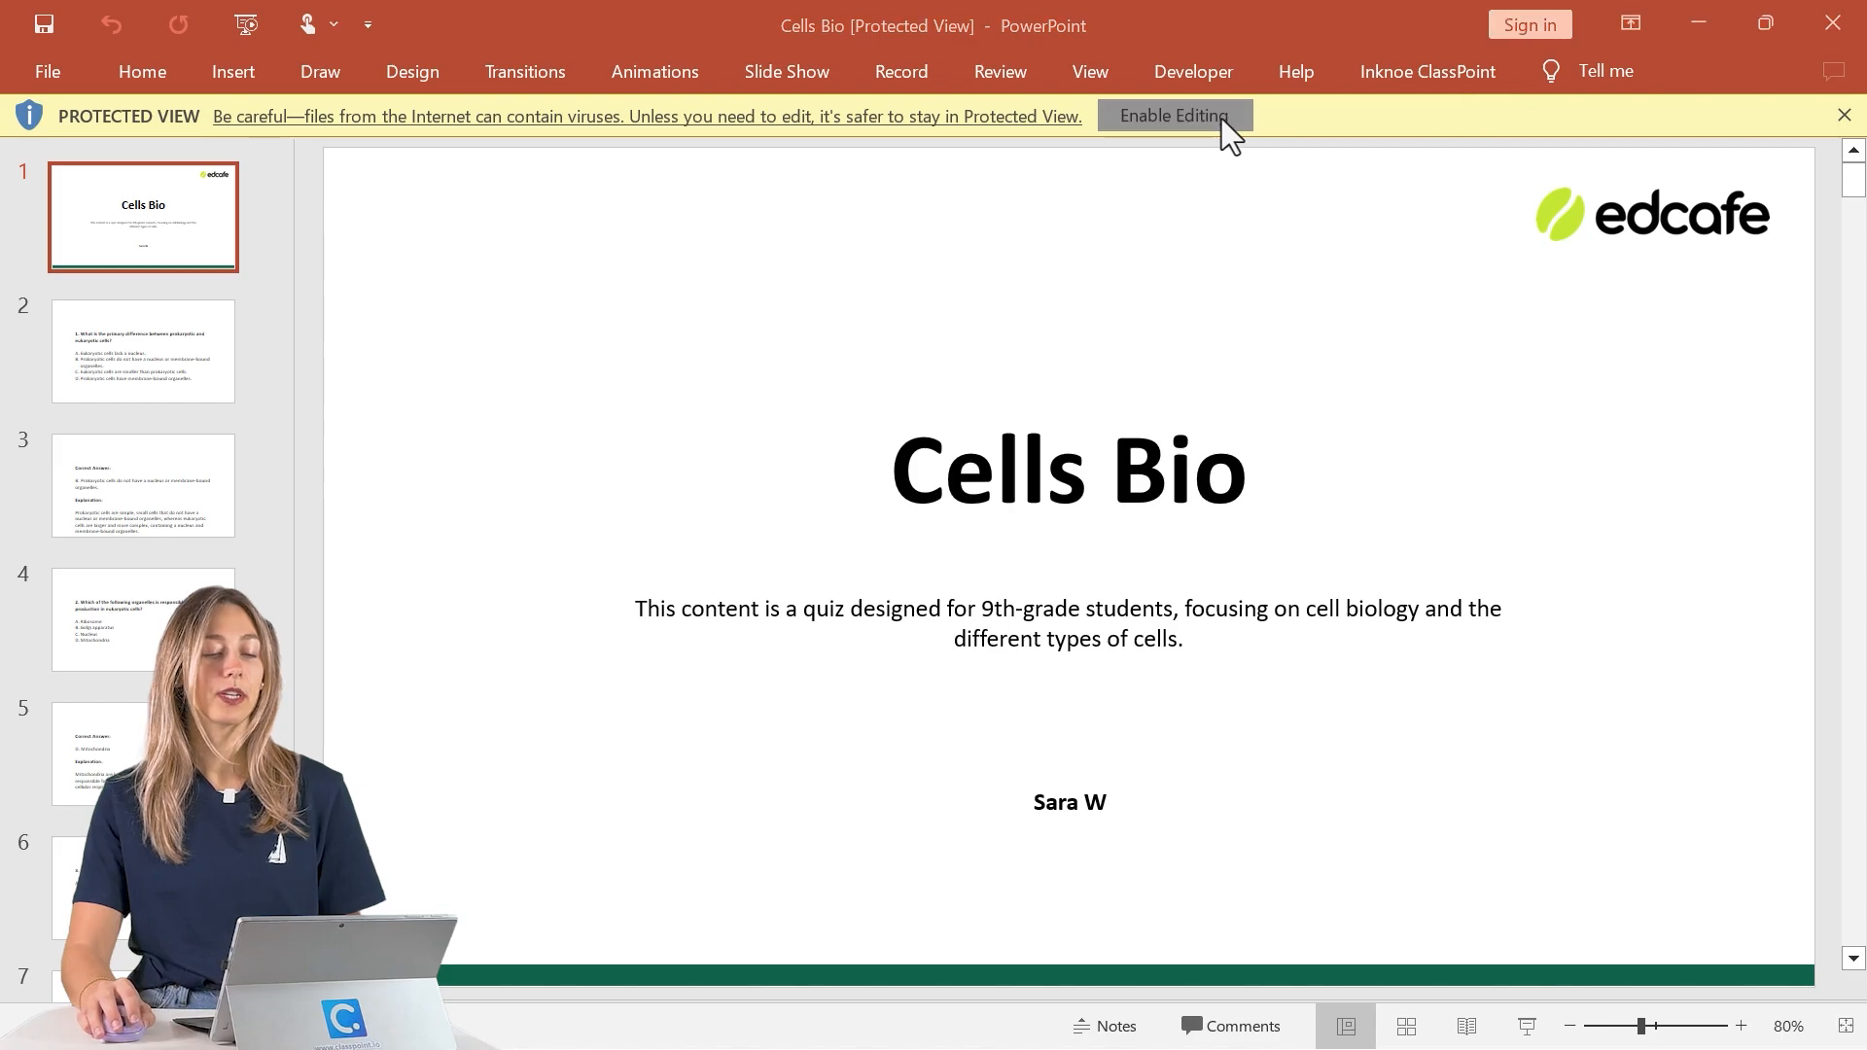
# Enable editing and place a ClassPoint Multiple Choice button at slide 2's lower right.
pyautogui.click(1174, 116)
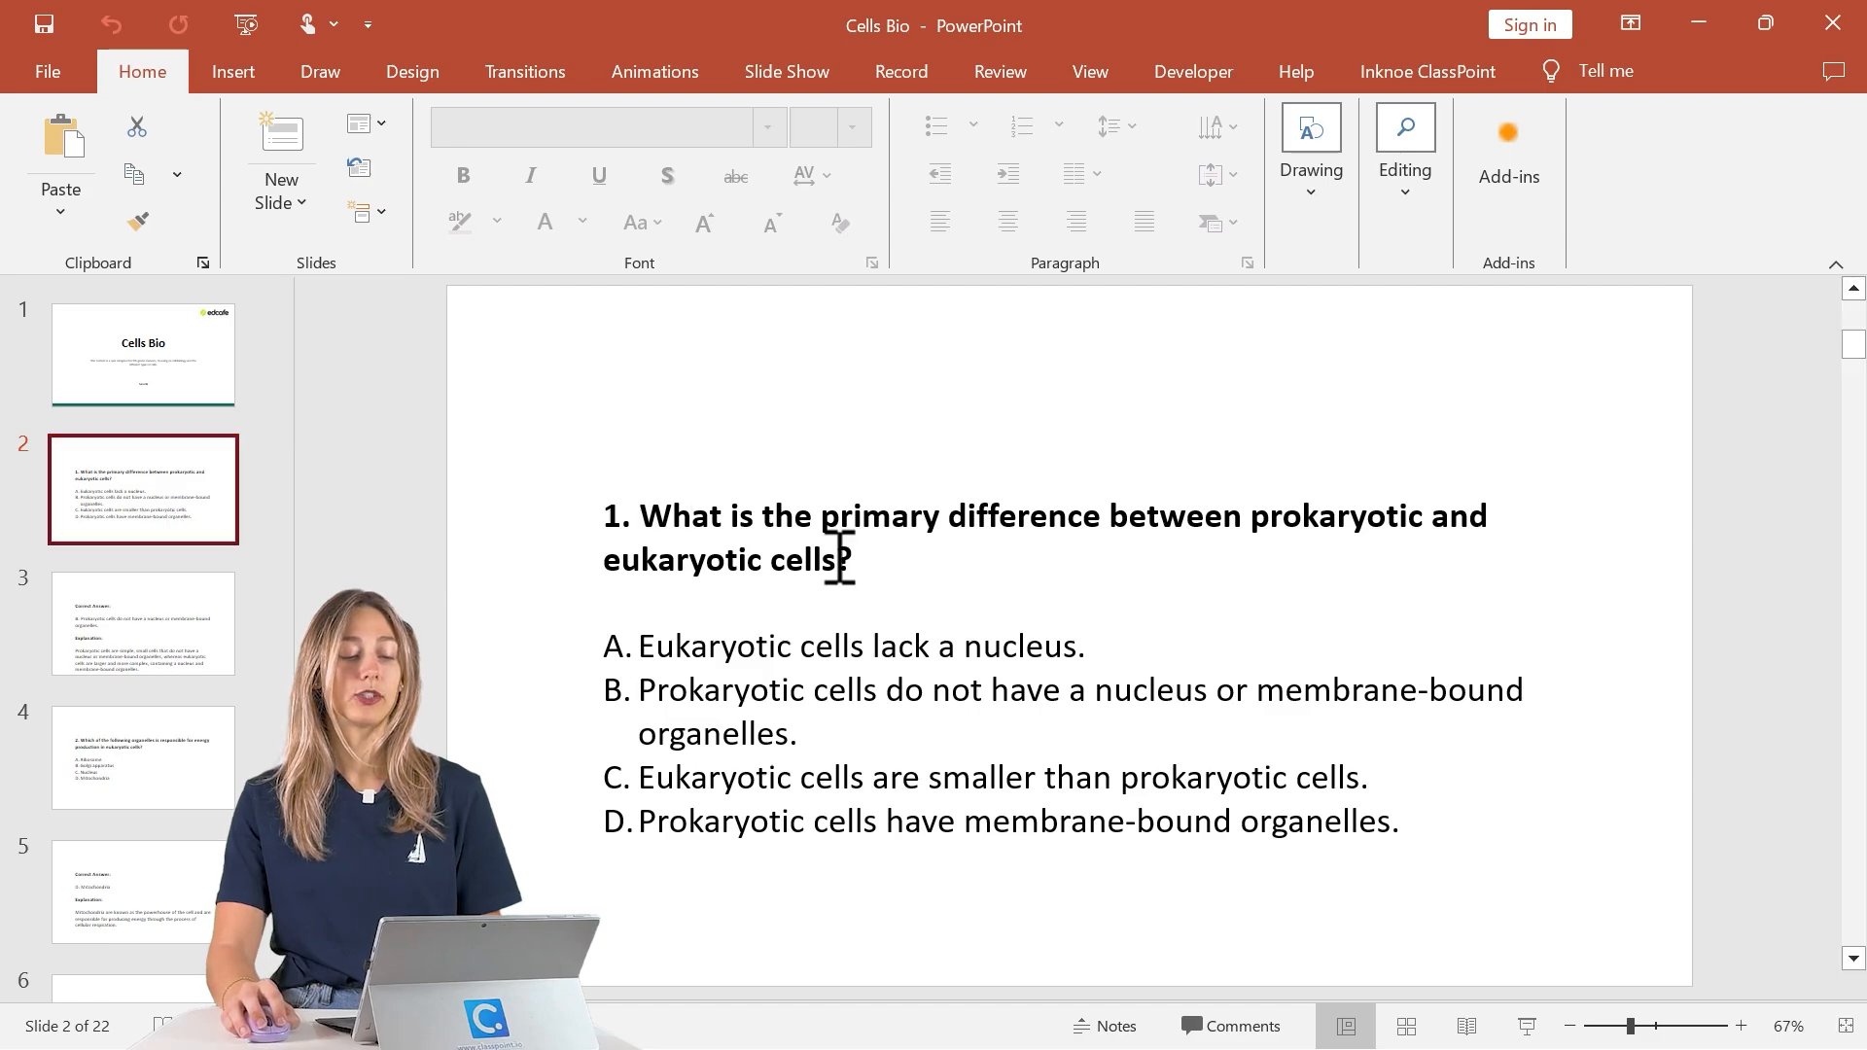
pyautogui.click(1425, 71)
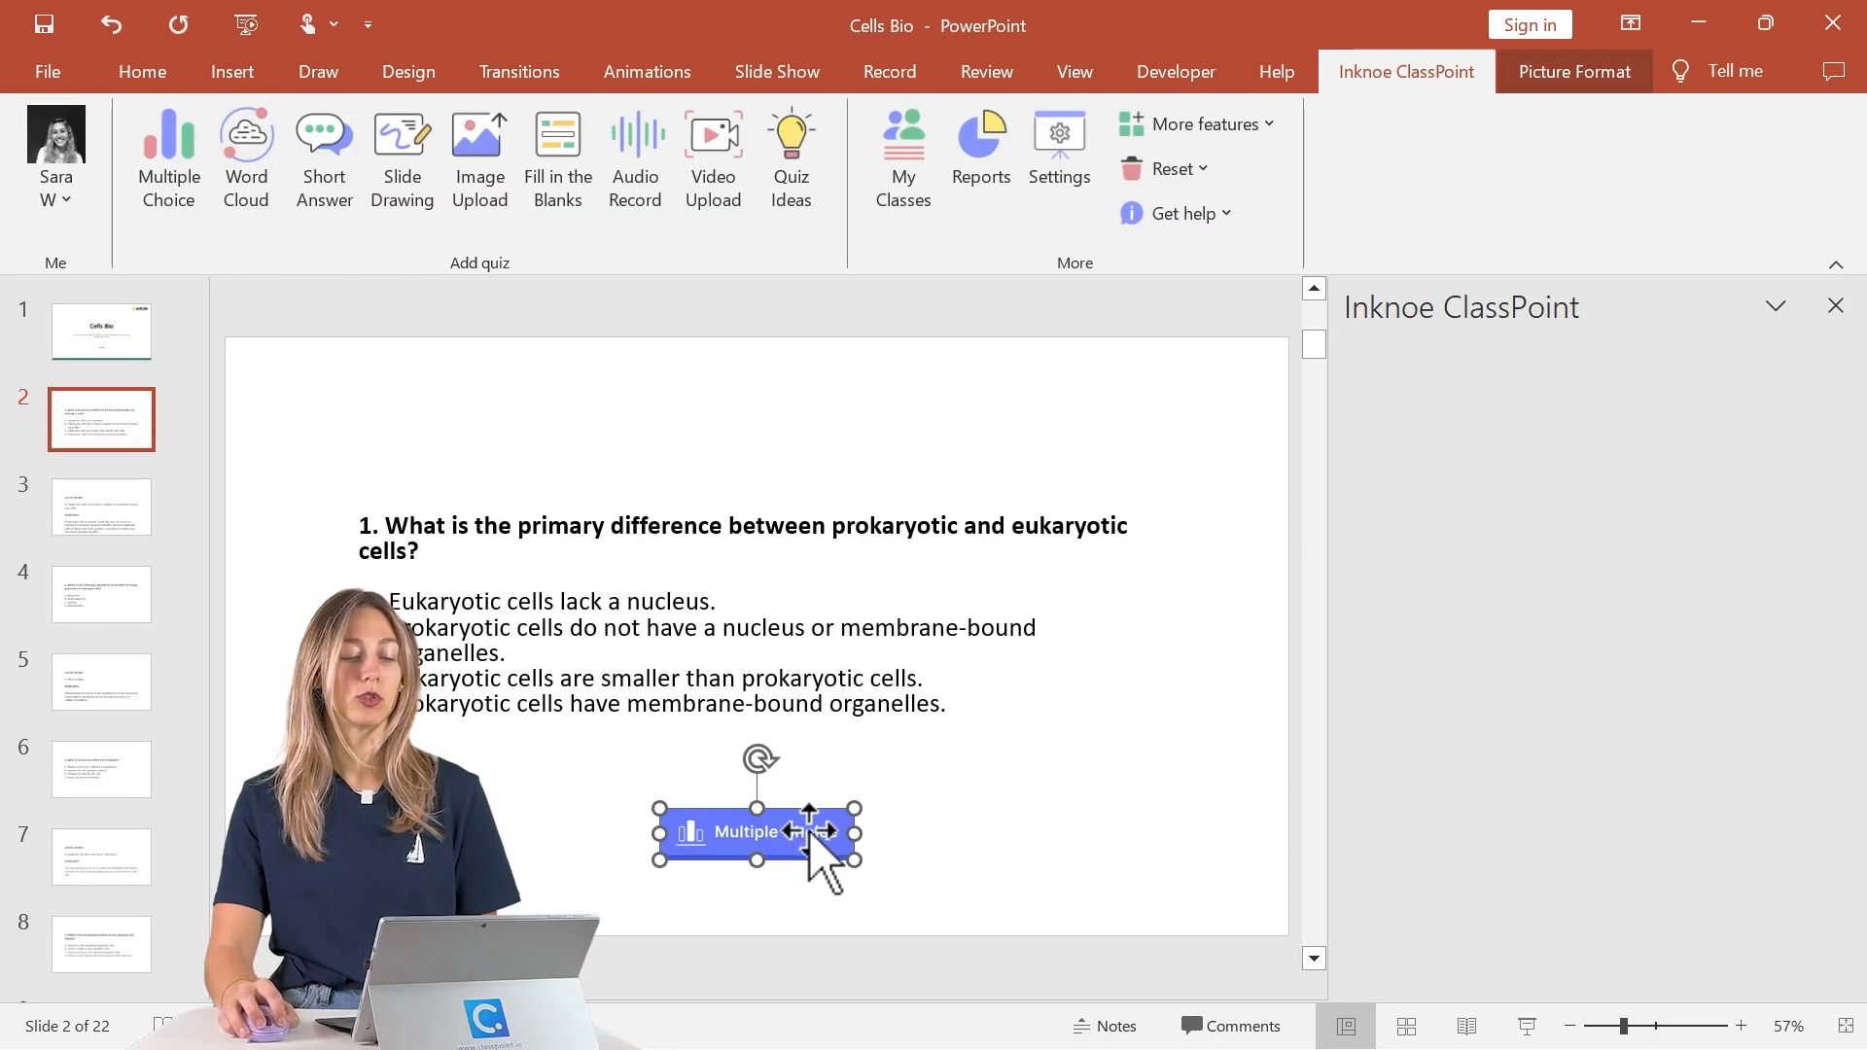
pyautogui.moveTo(756, 832); pyautogui.dragTo(1054, 760)
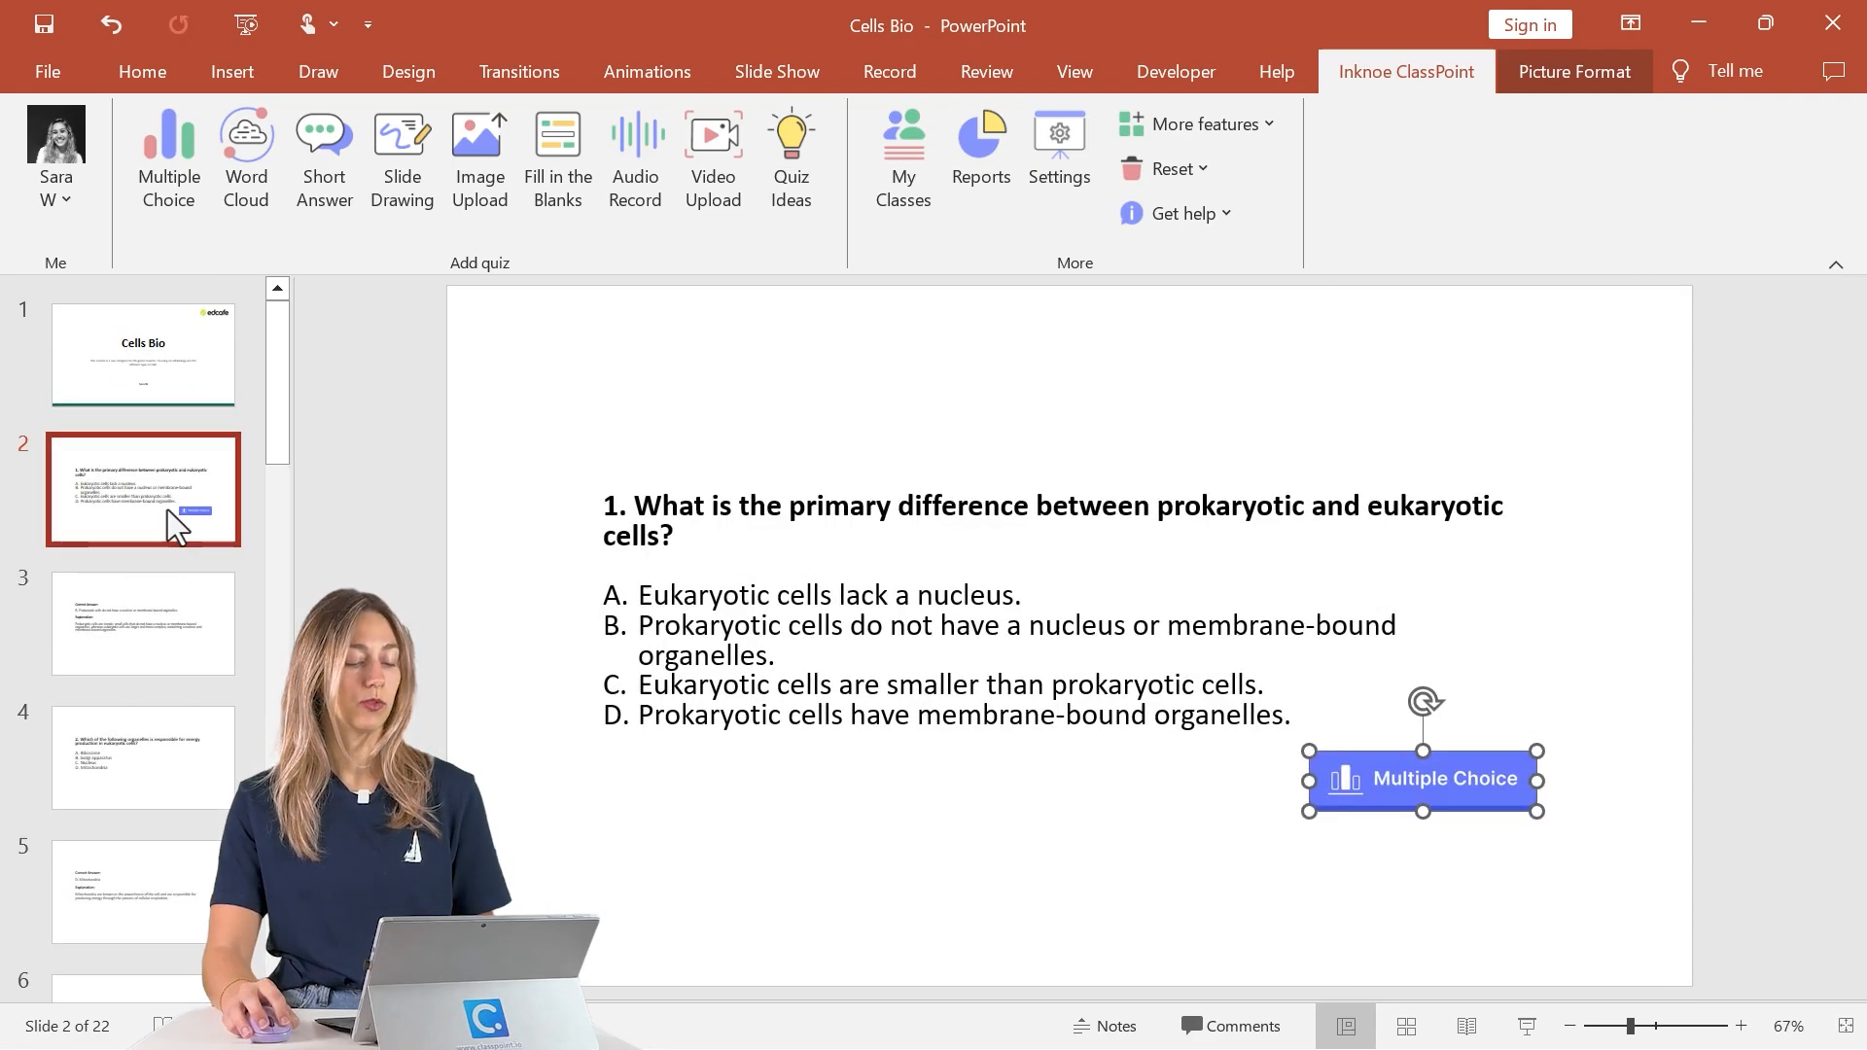
pyautogui.click(142, 624)
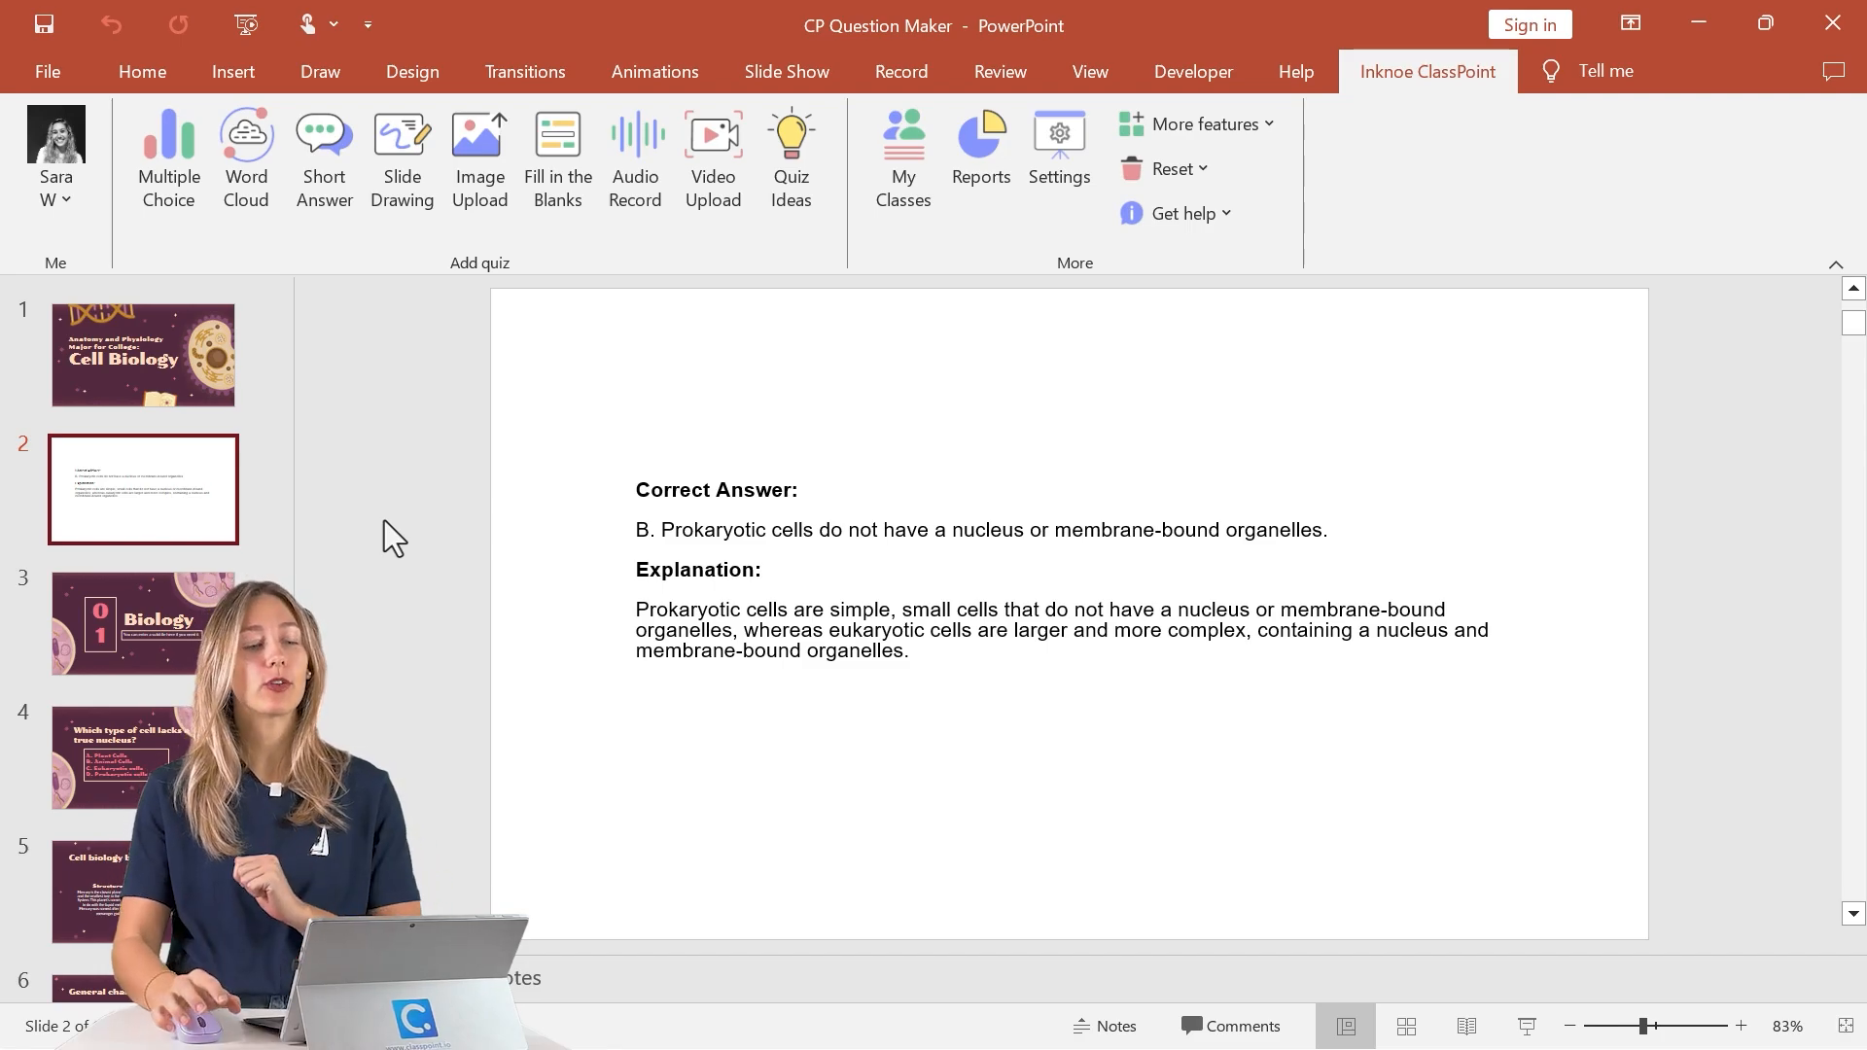
# Add a ClassPoint Multiple Choice activity to slide 2 and tick Has correct answer(s).
pyautogui.click(168, 155)
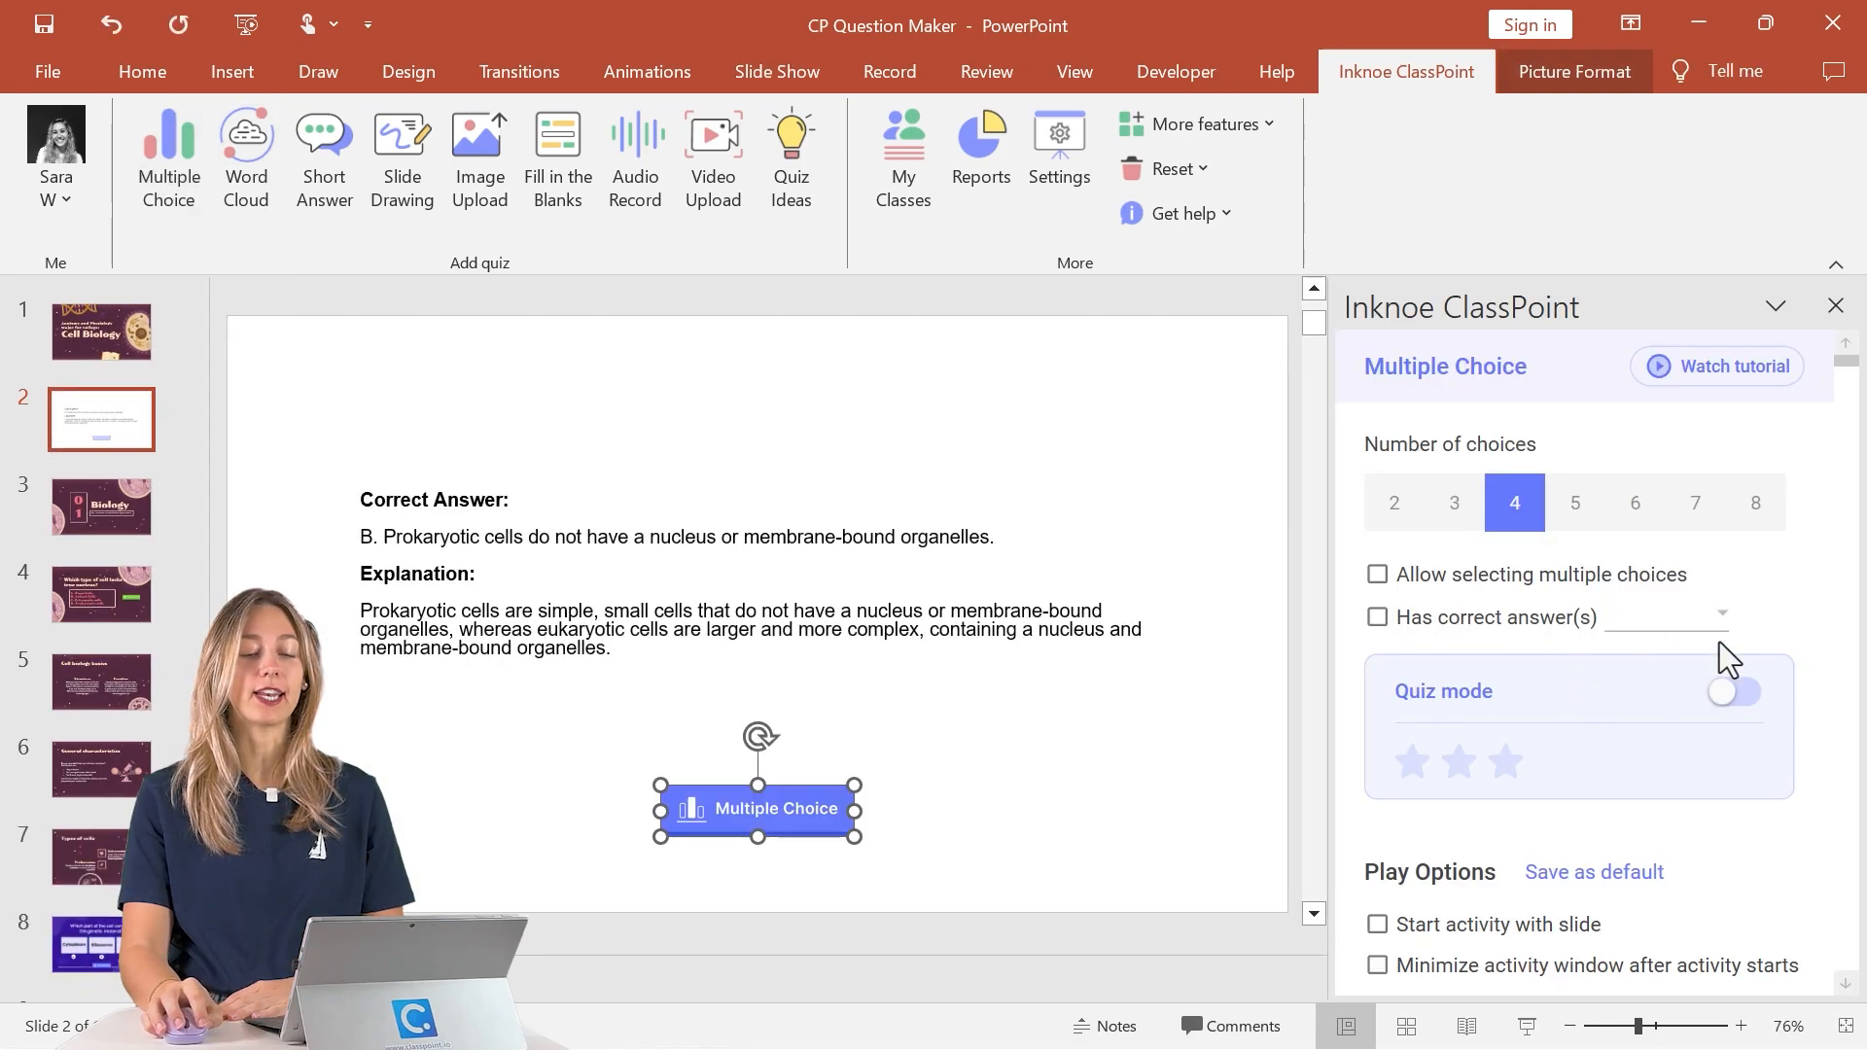
pyautogui.click(1378, 616)
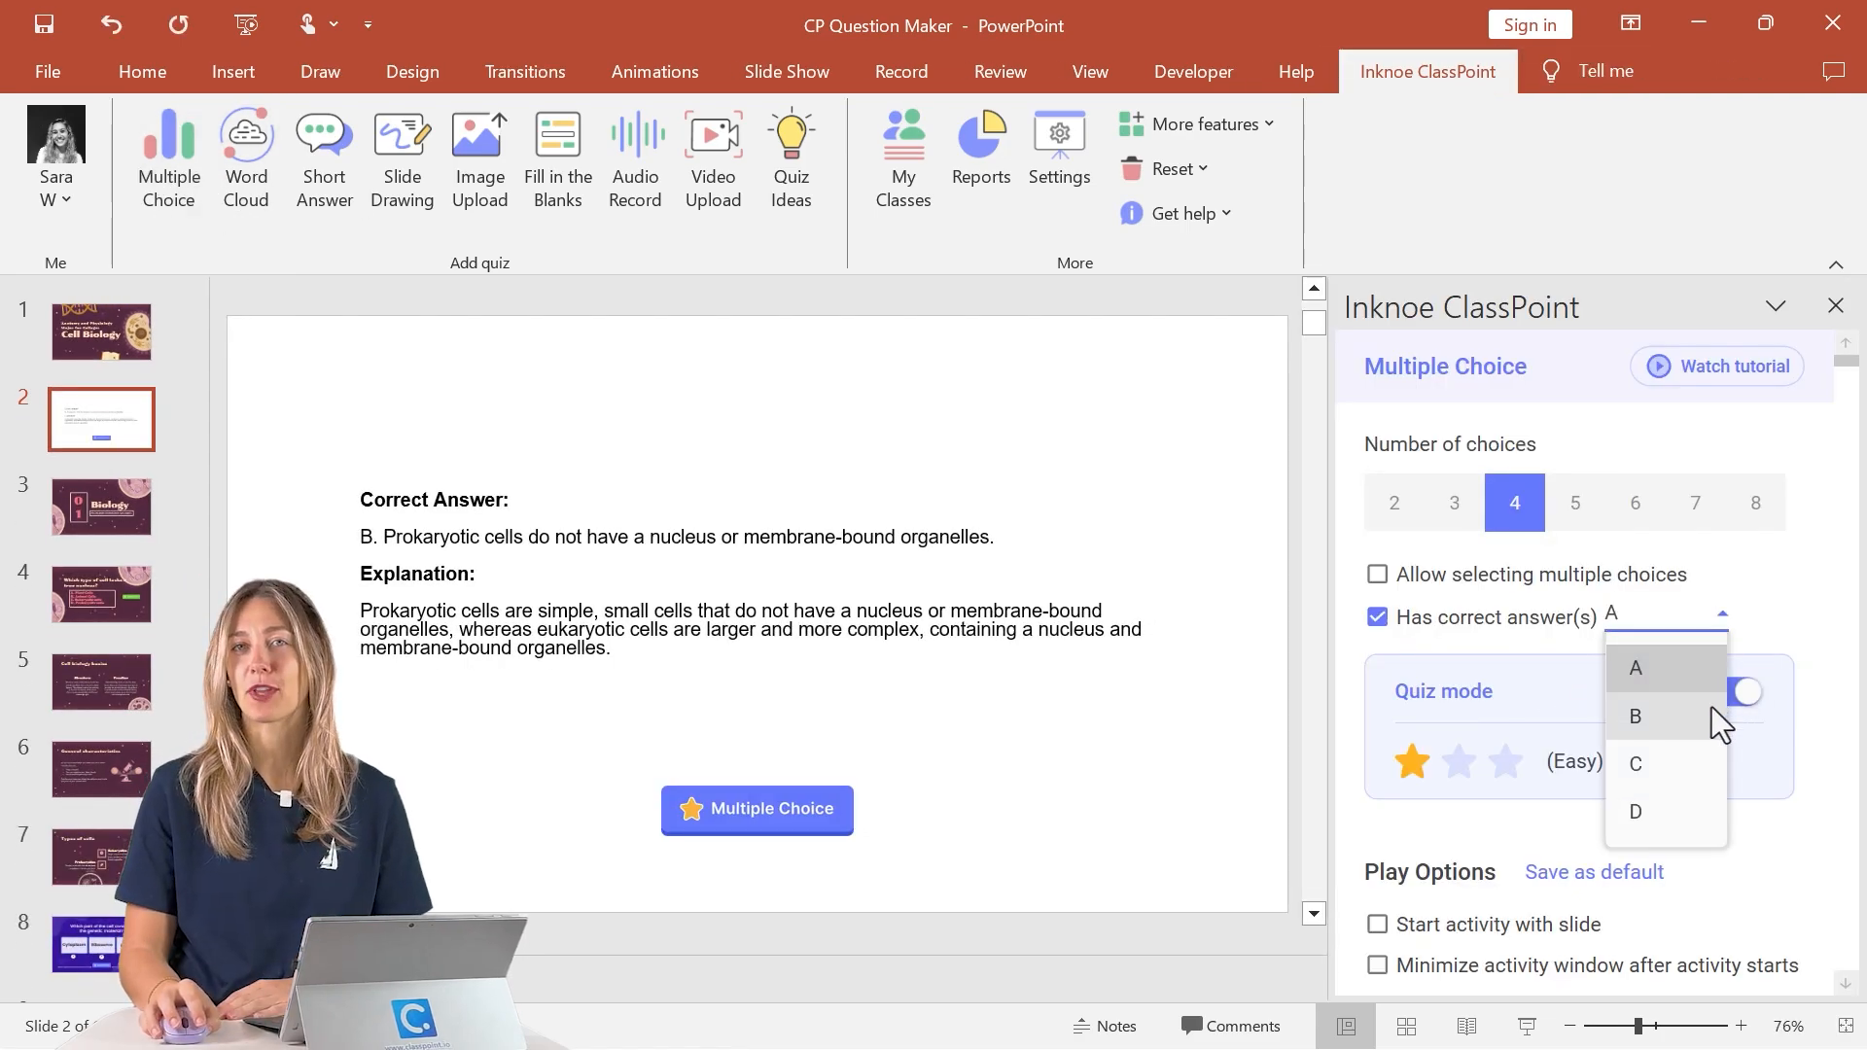